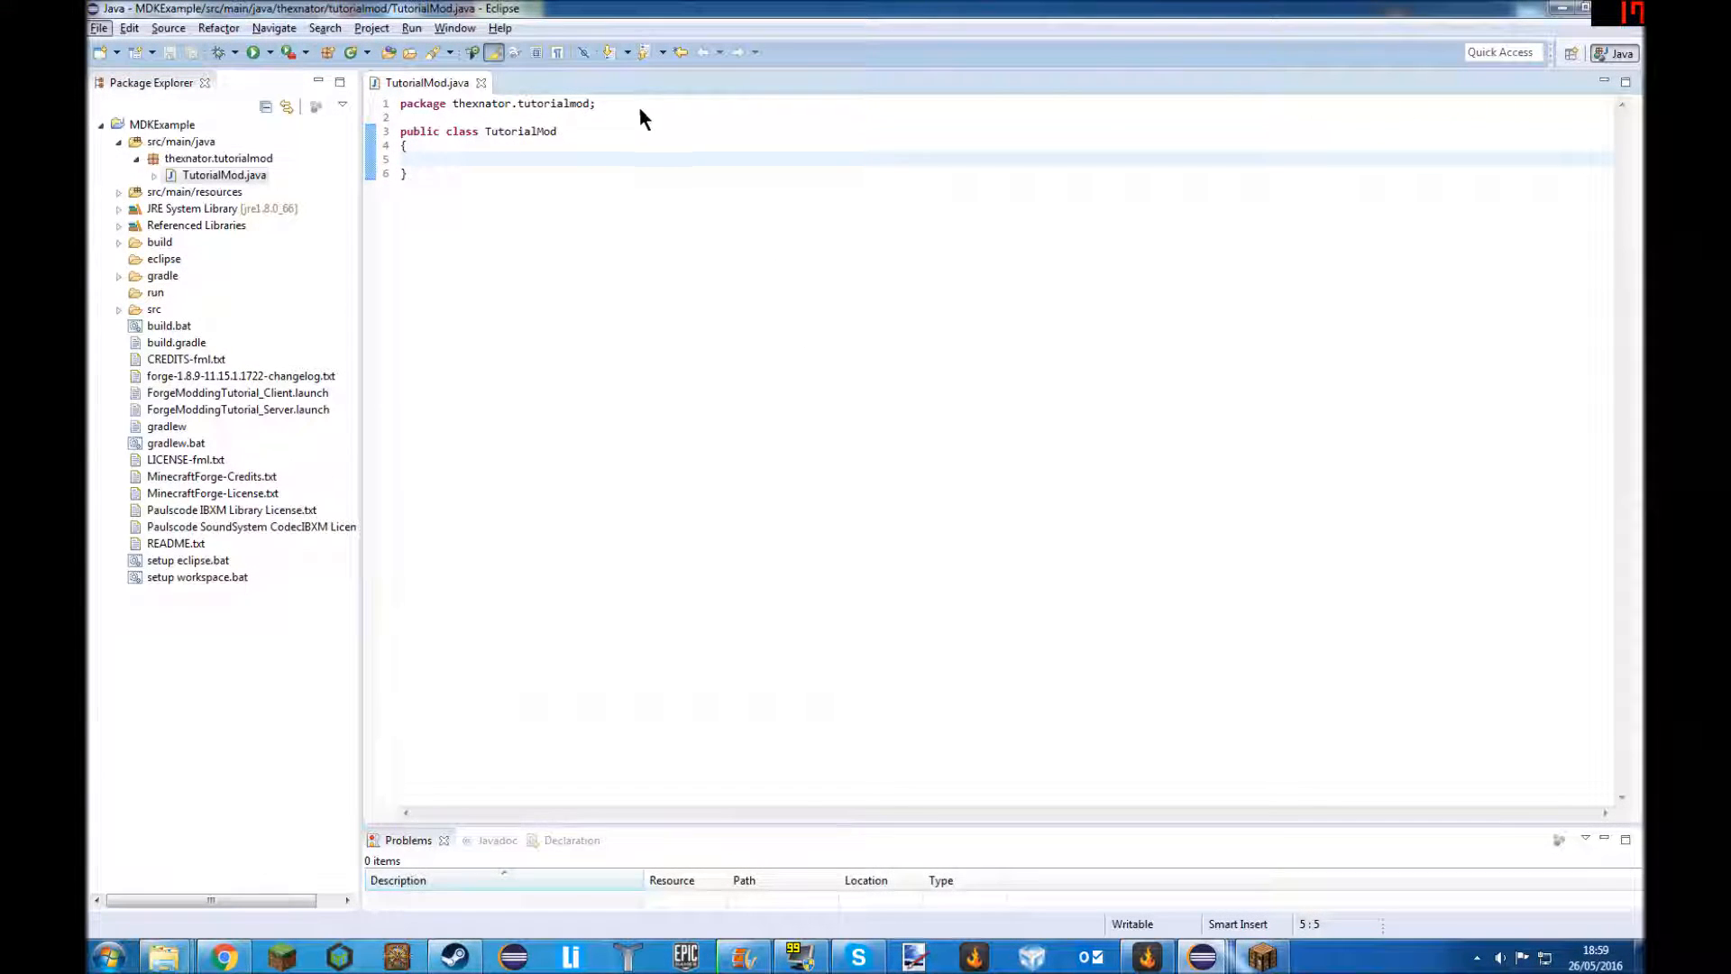
mouse_move(709, 163)
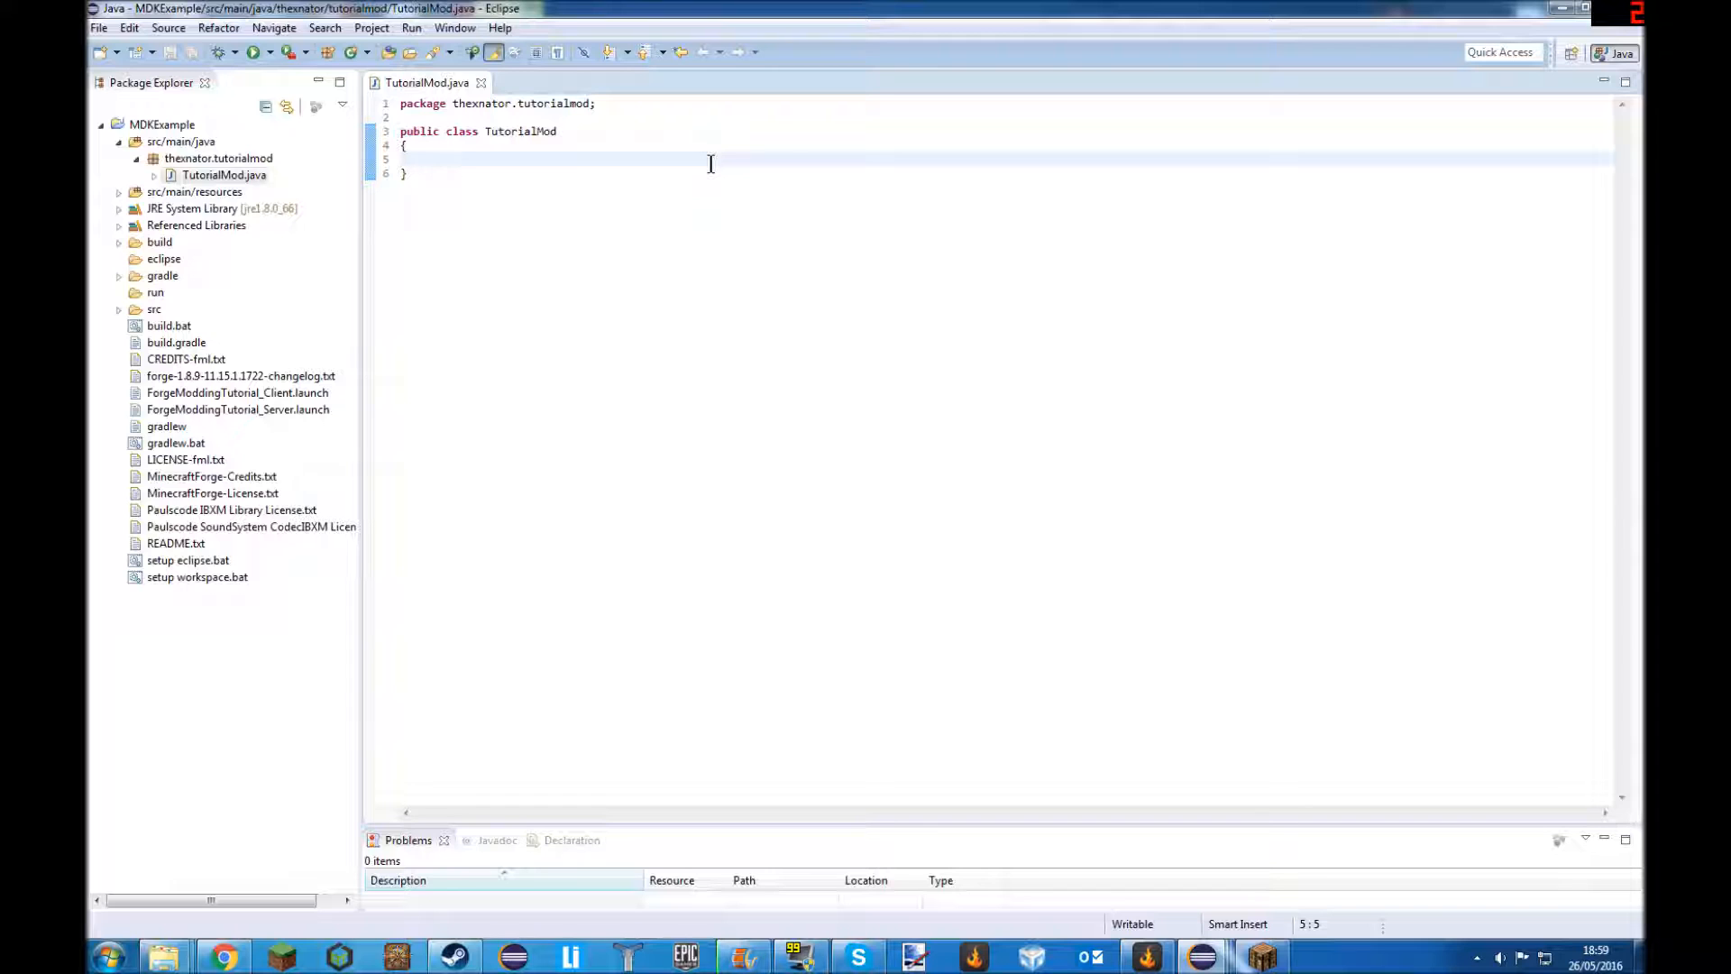
mouse_move(511, 121)
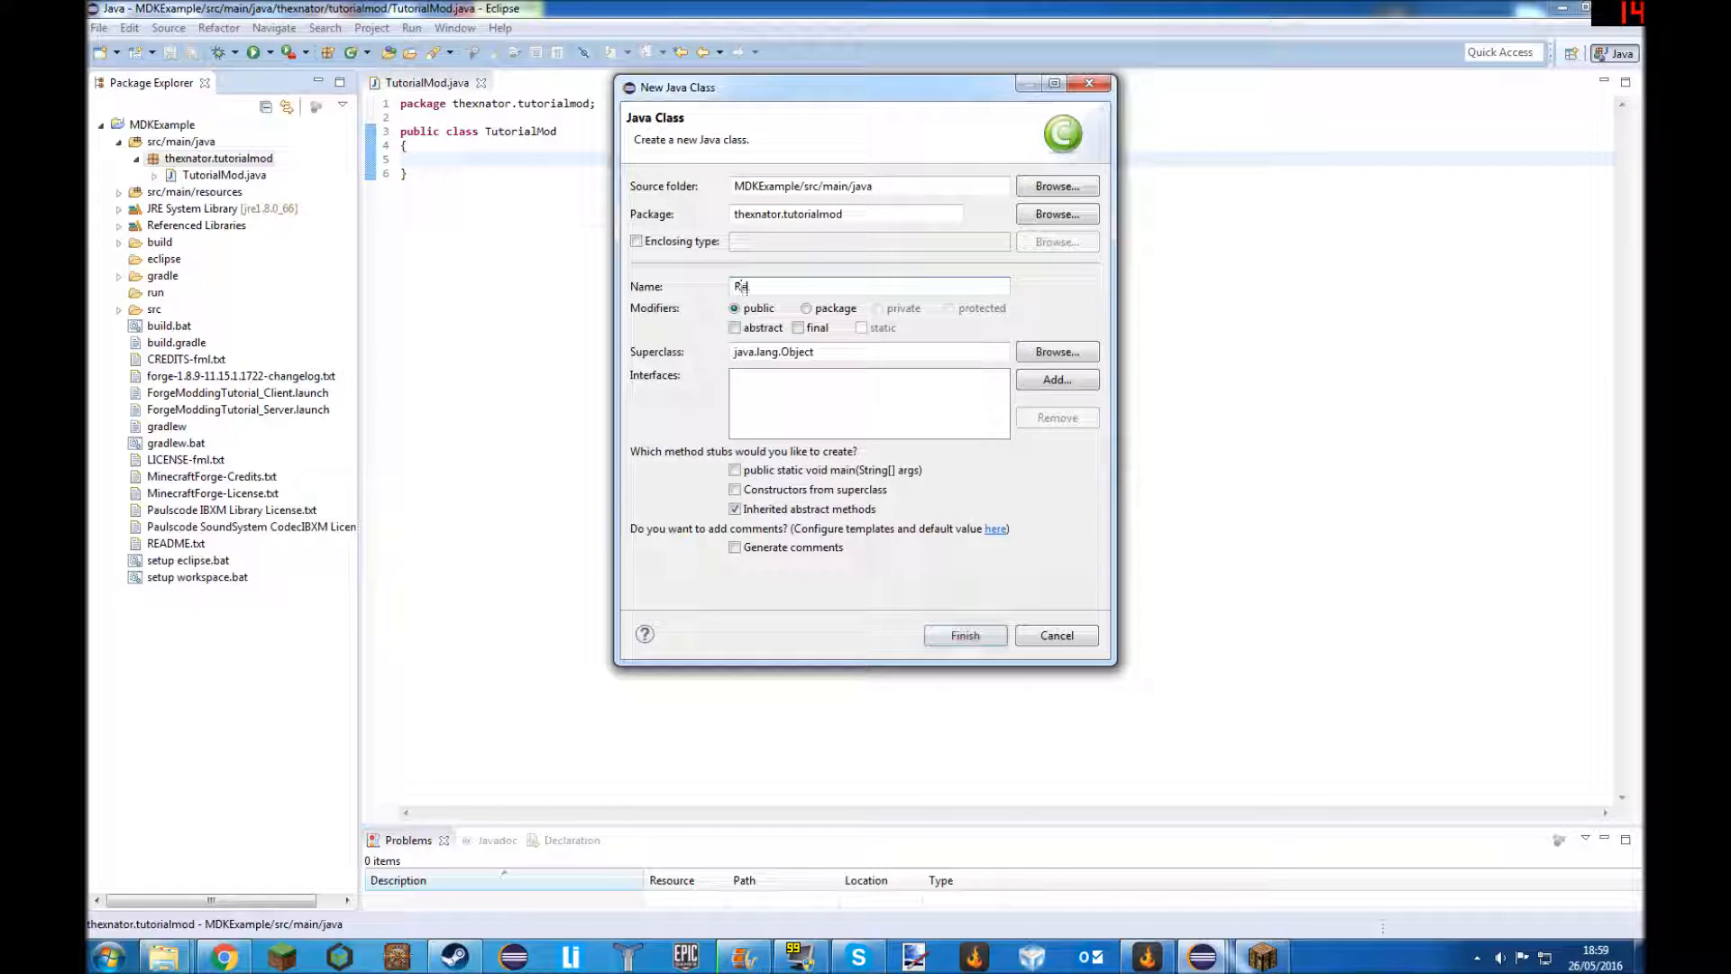
- Create the Reference class and fill in its mod ID, name, version and proxy constants
text(ference)
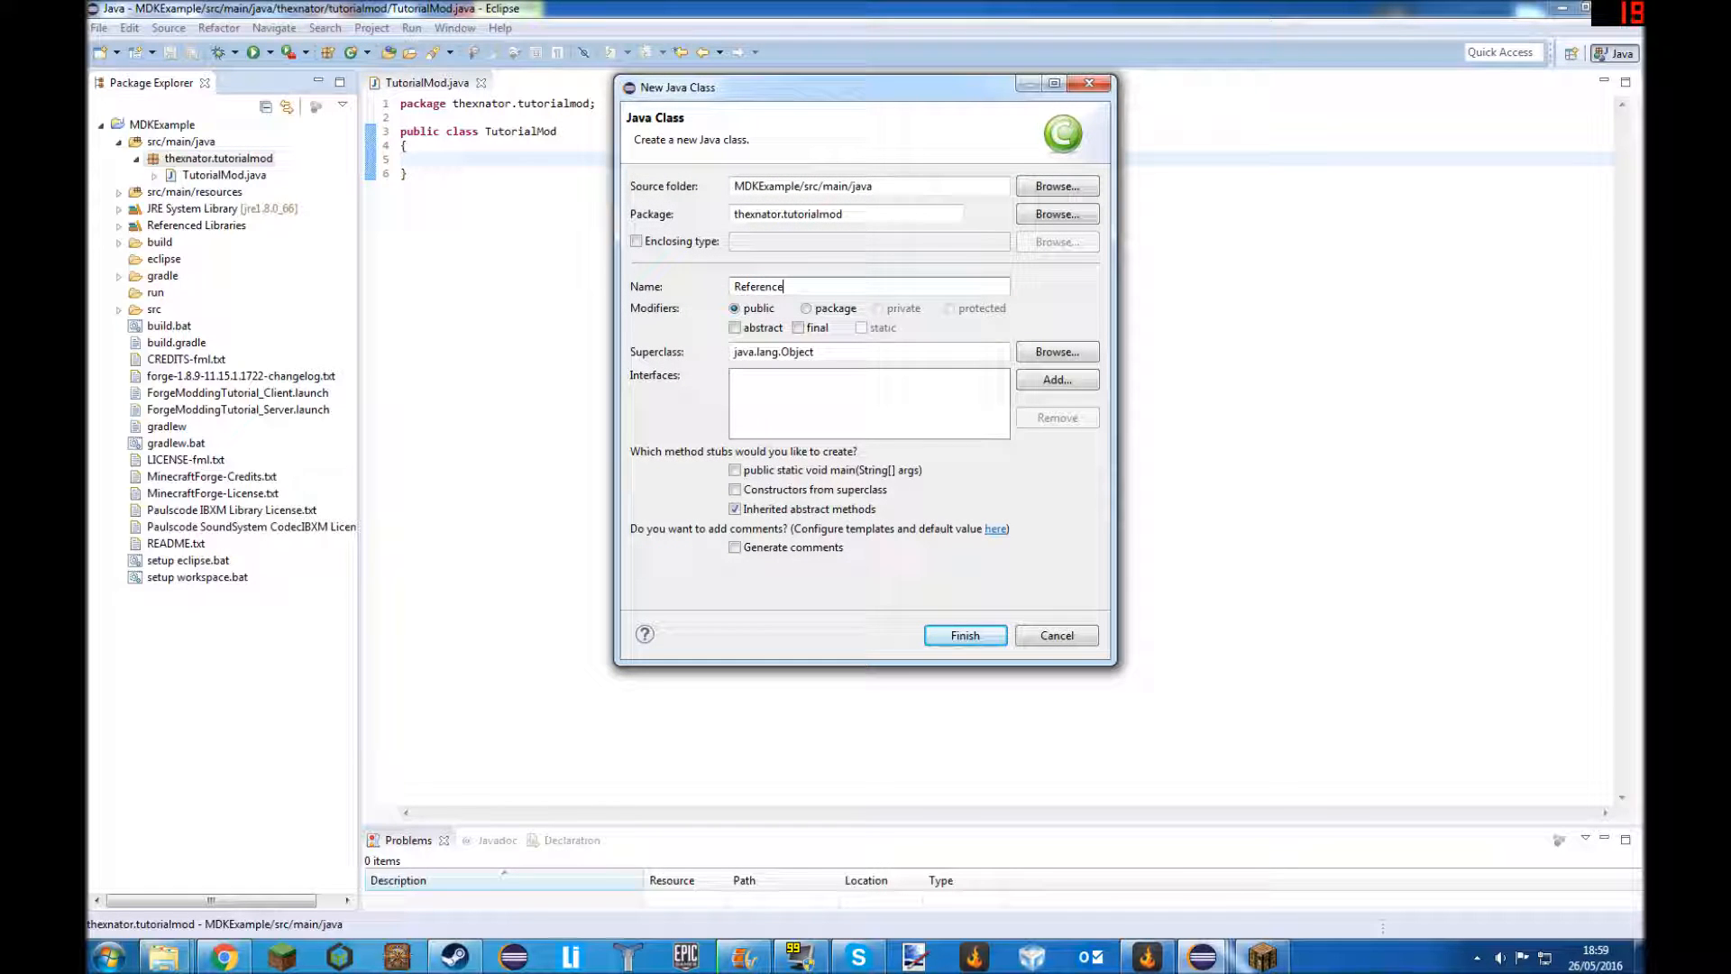
click(962, 635)
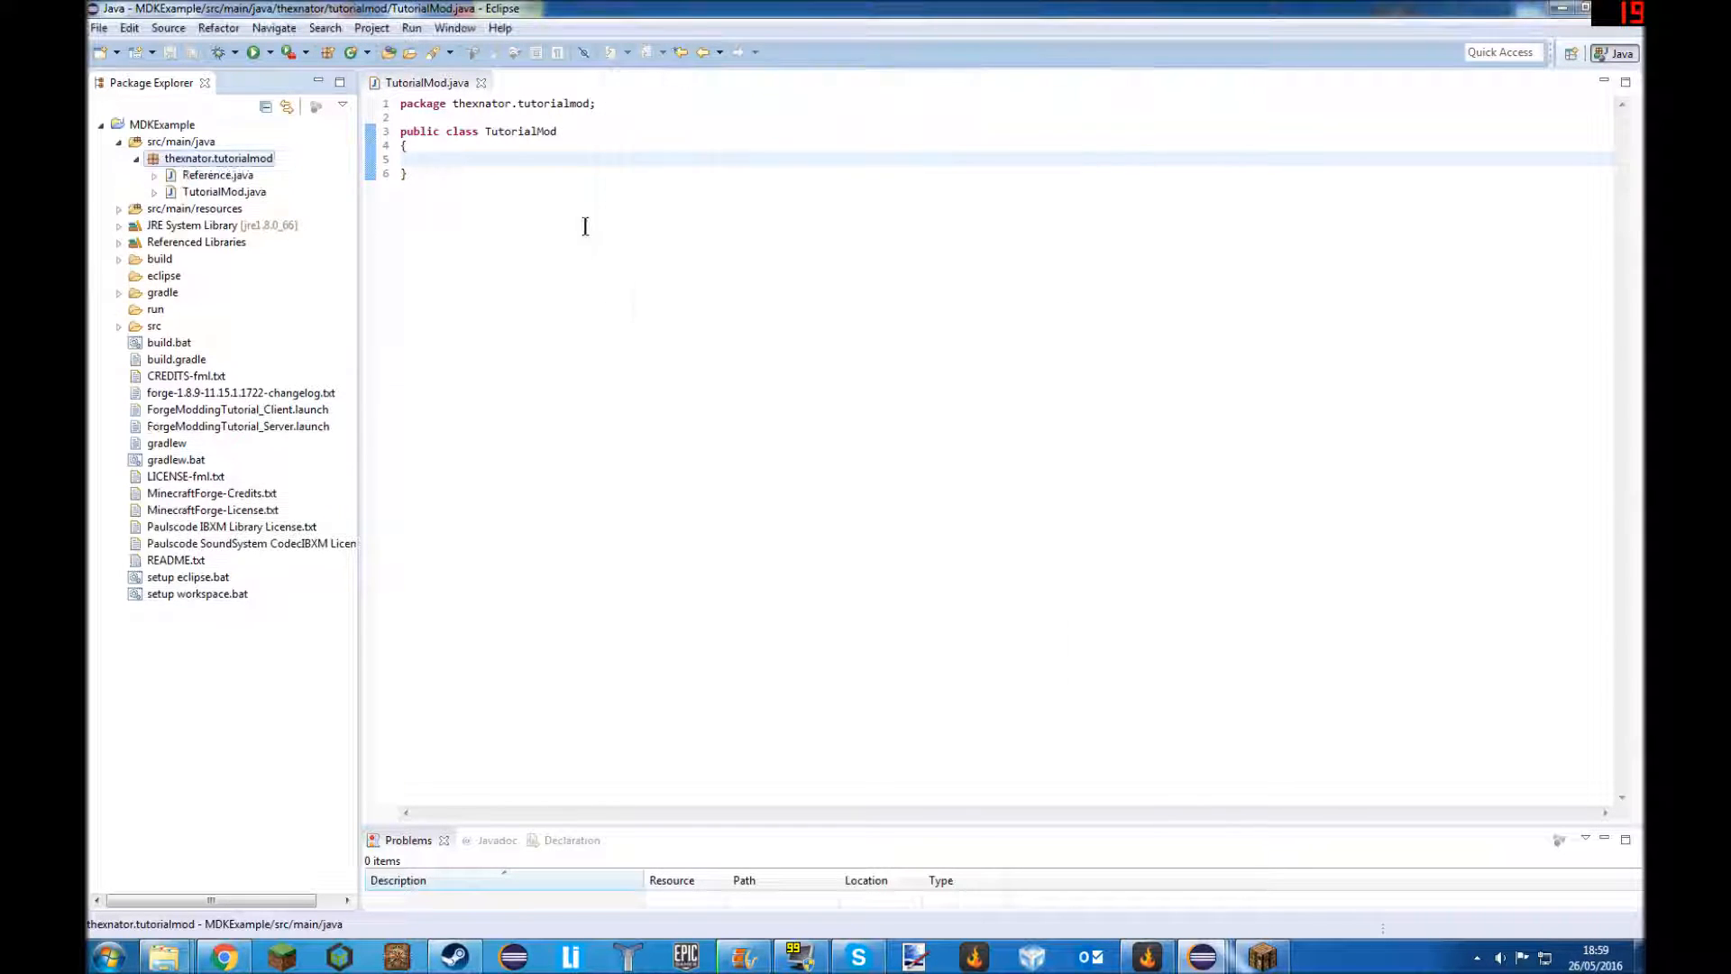
double_click(217, 174)
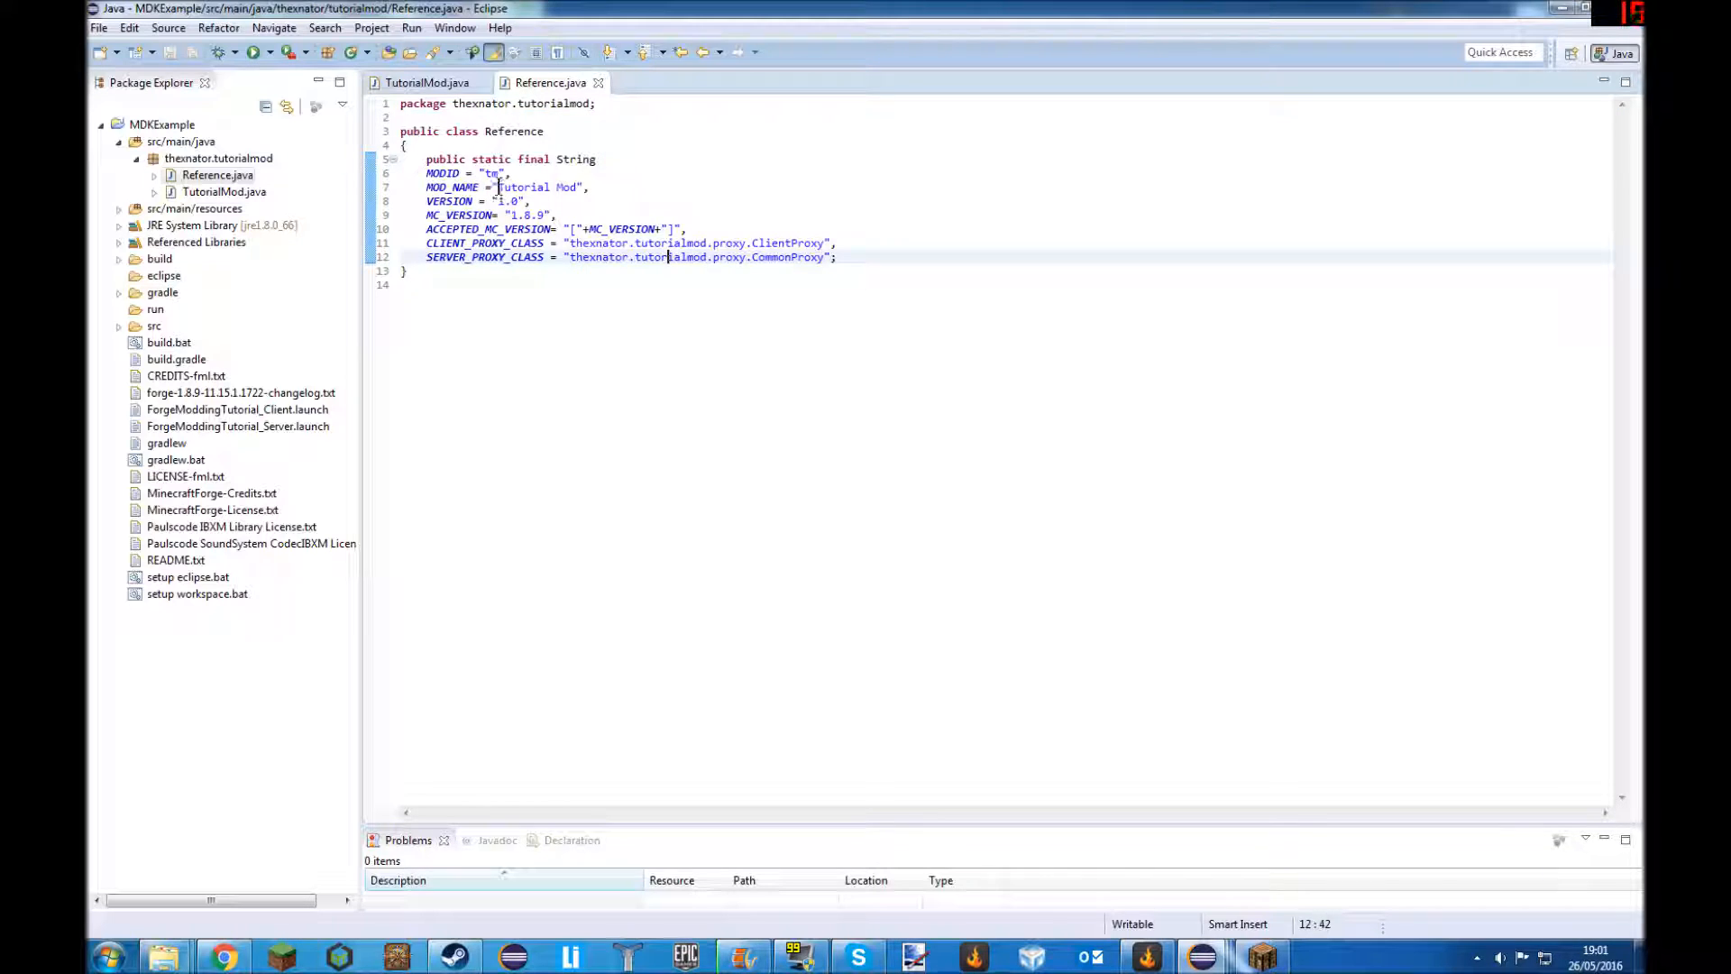
double_click(442, 173)
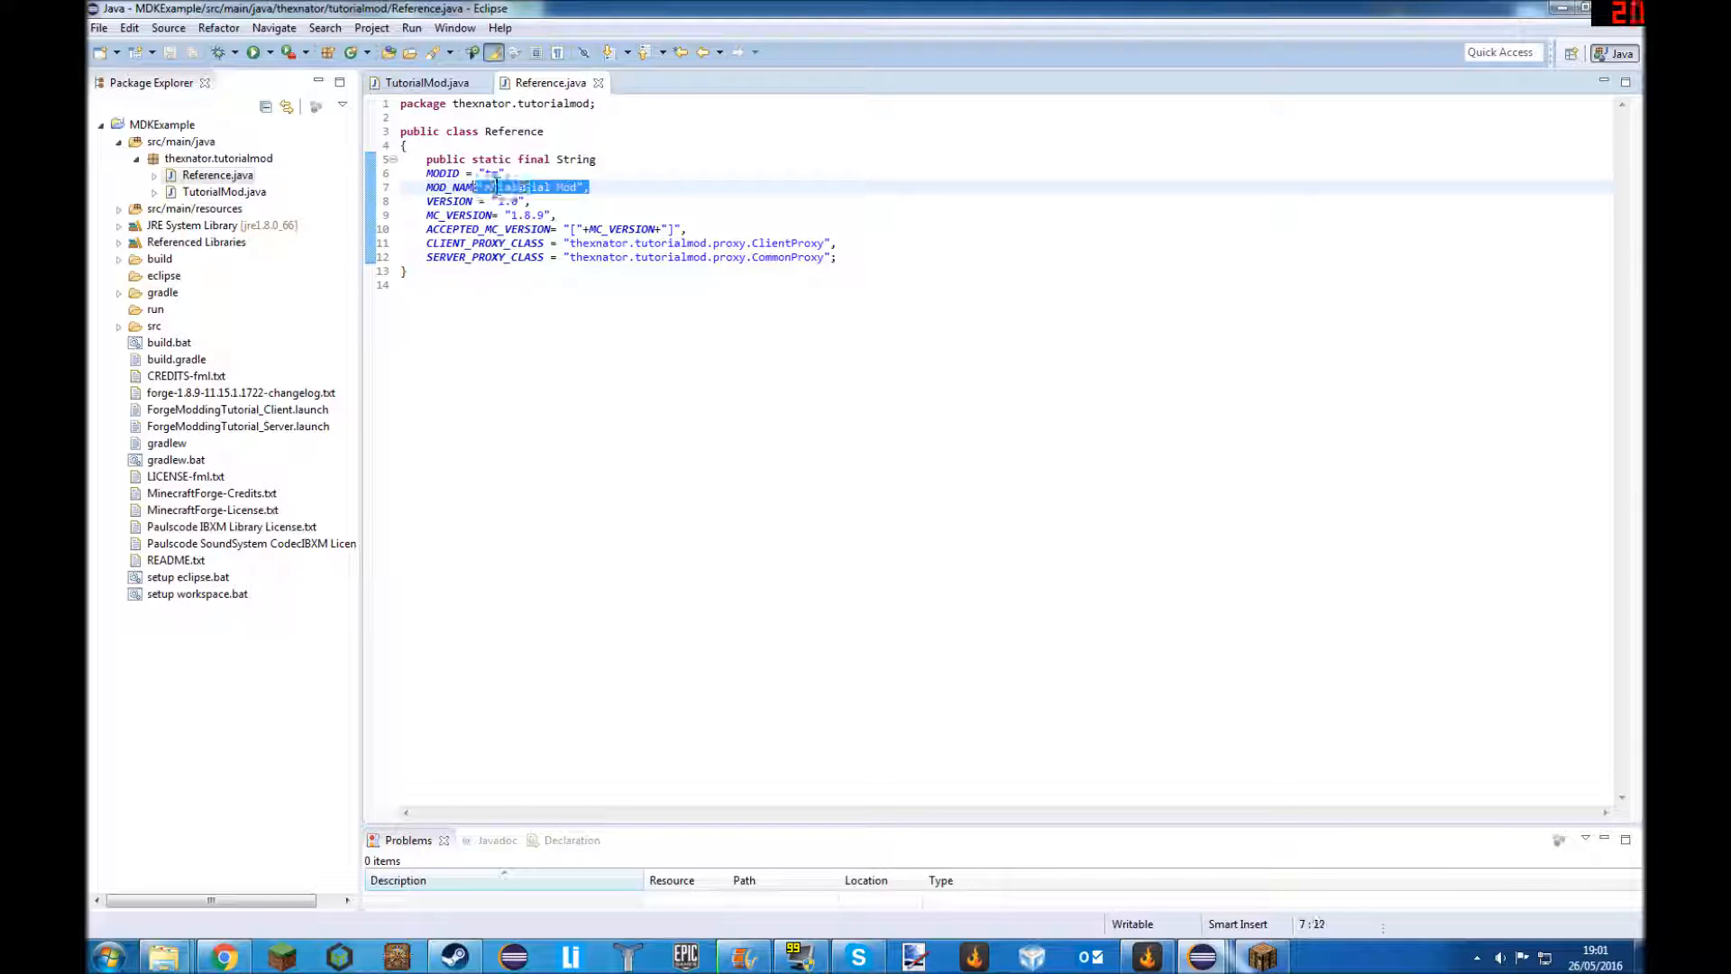
click(679, 228)
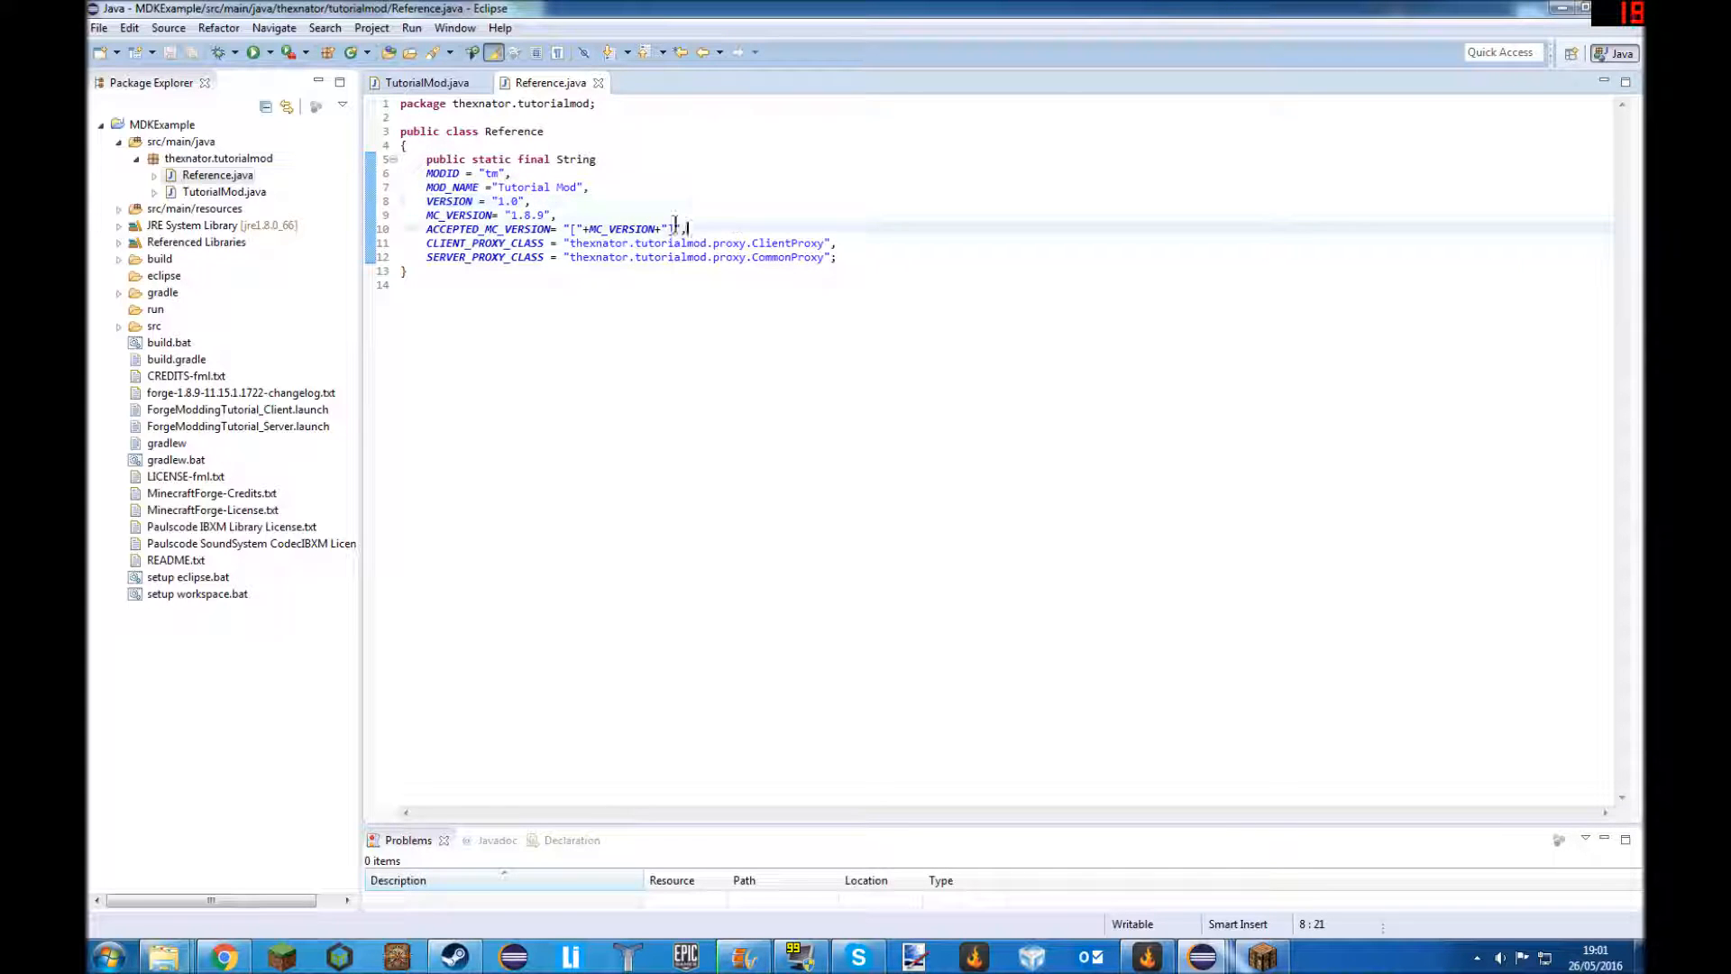
double_click(624, 229)
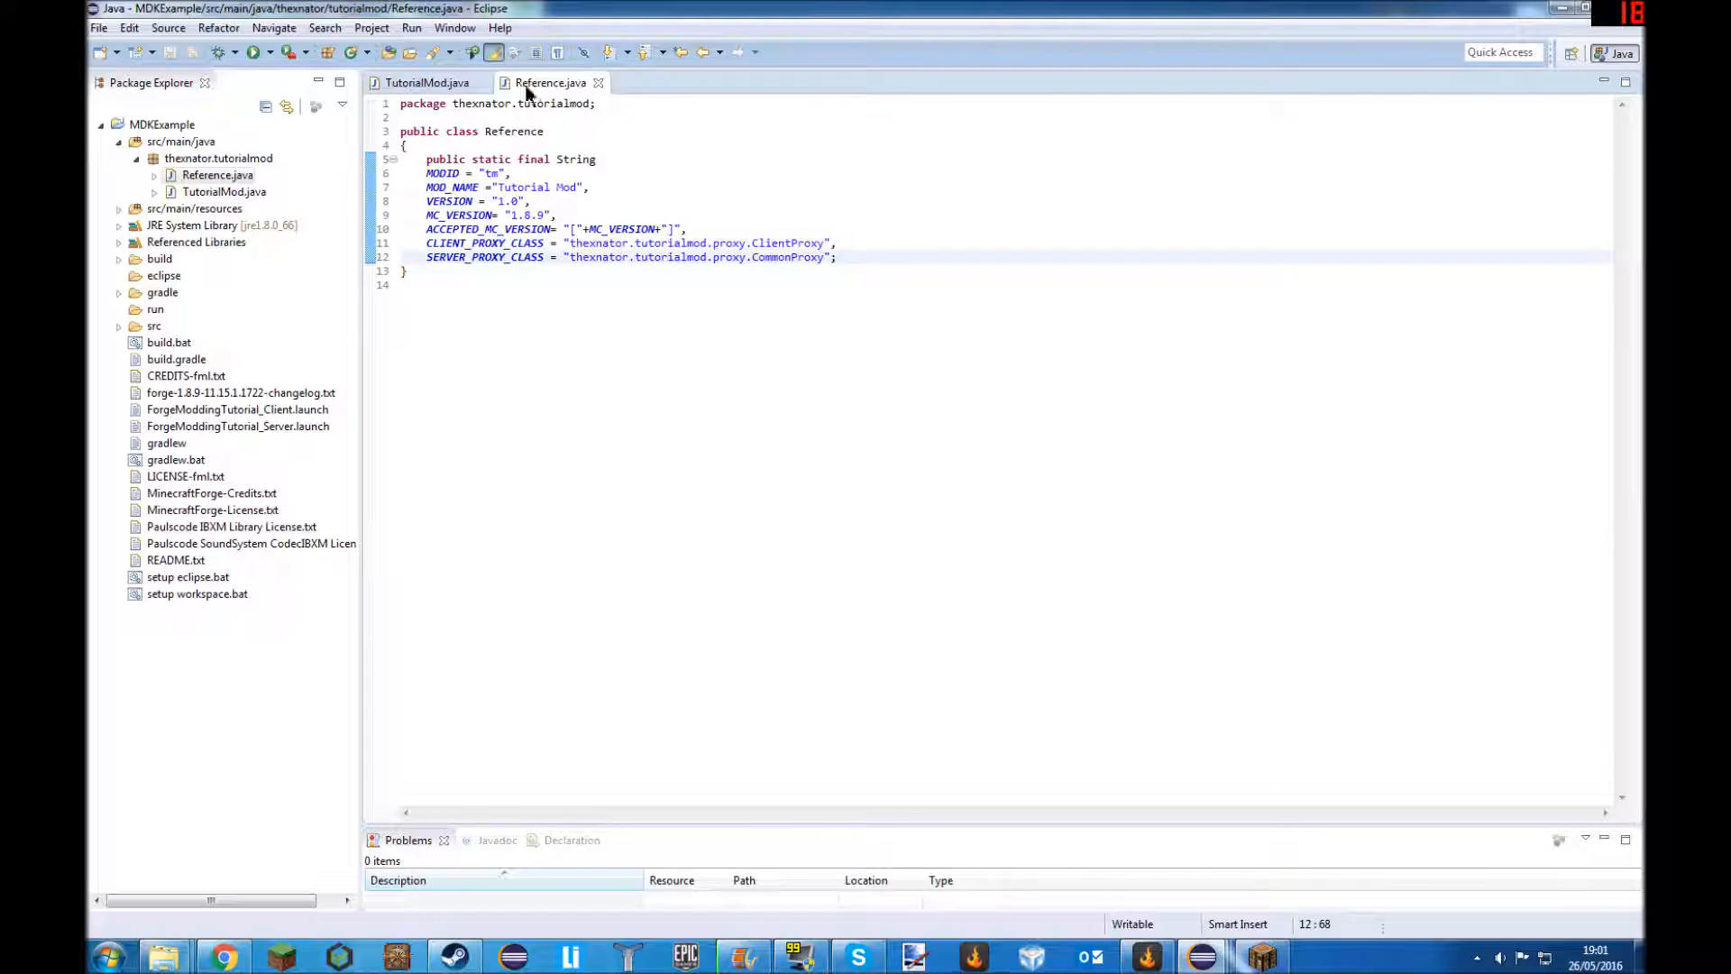
click(426, 82)
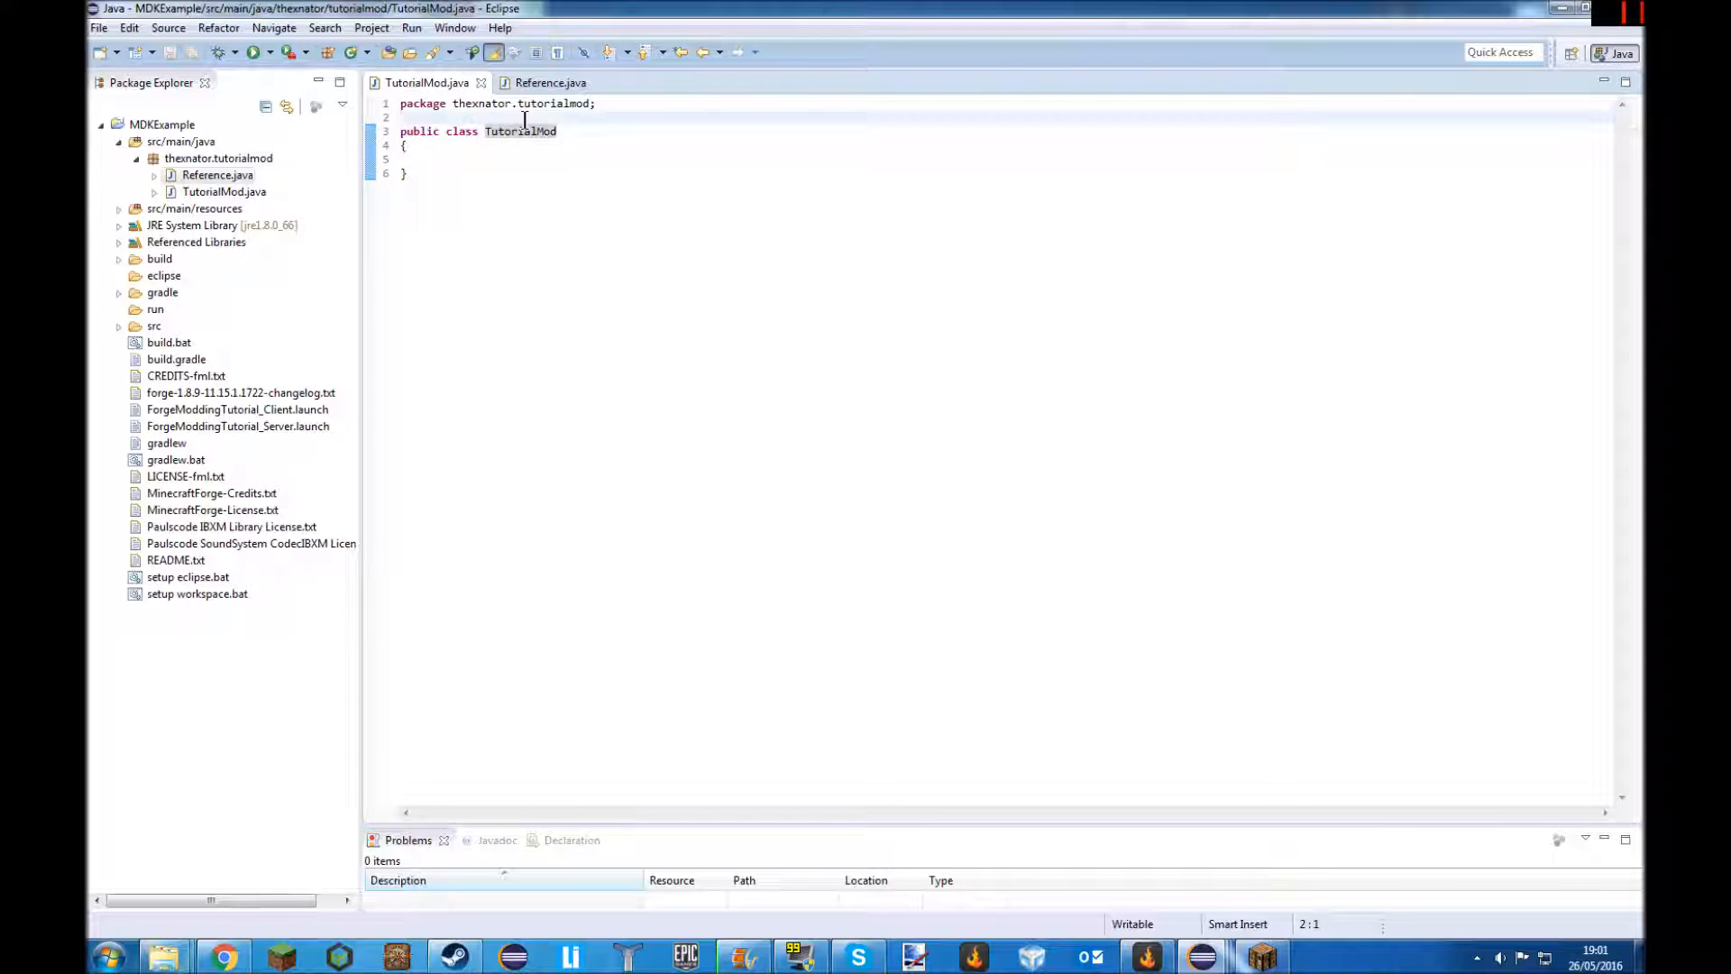
text(@Mod)
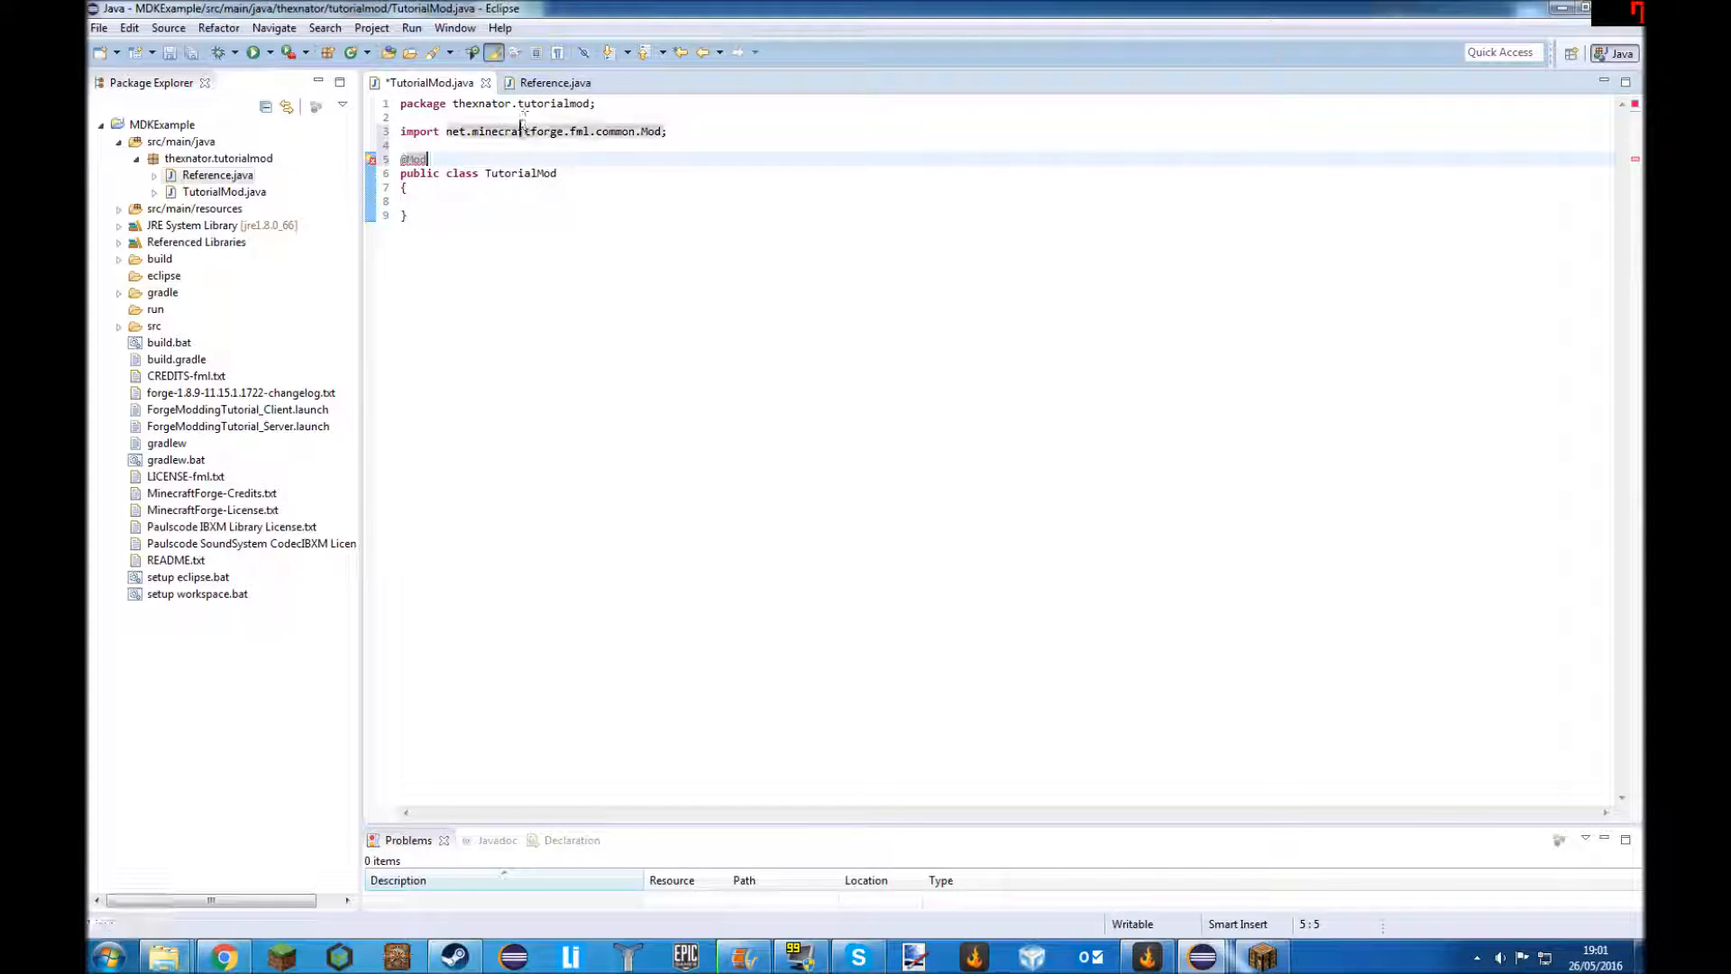
text((modid = ")
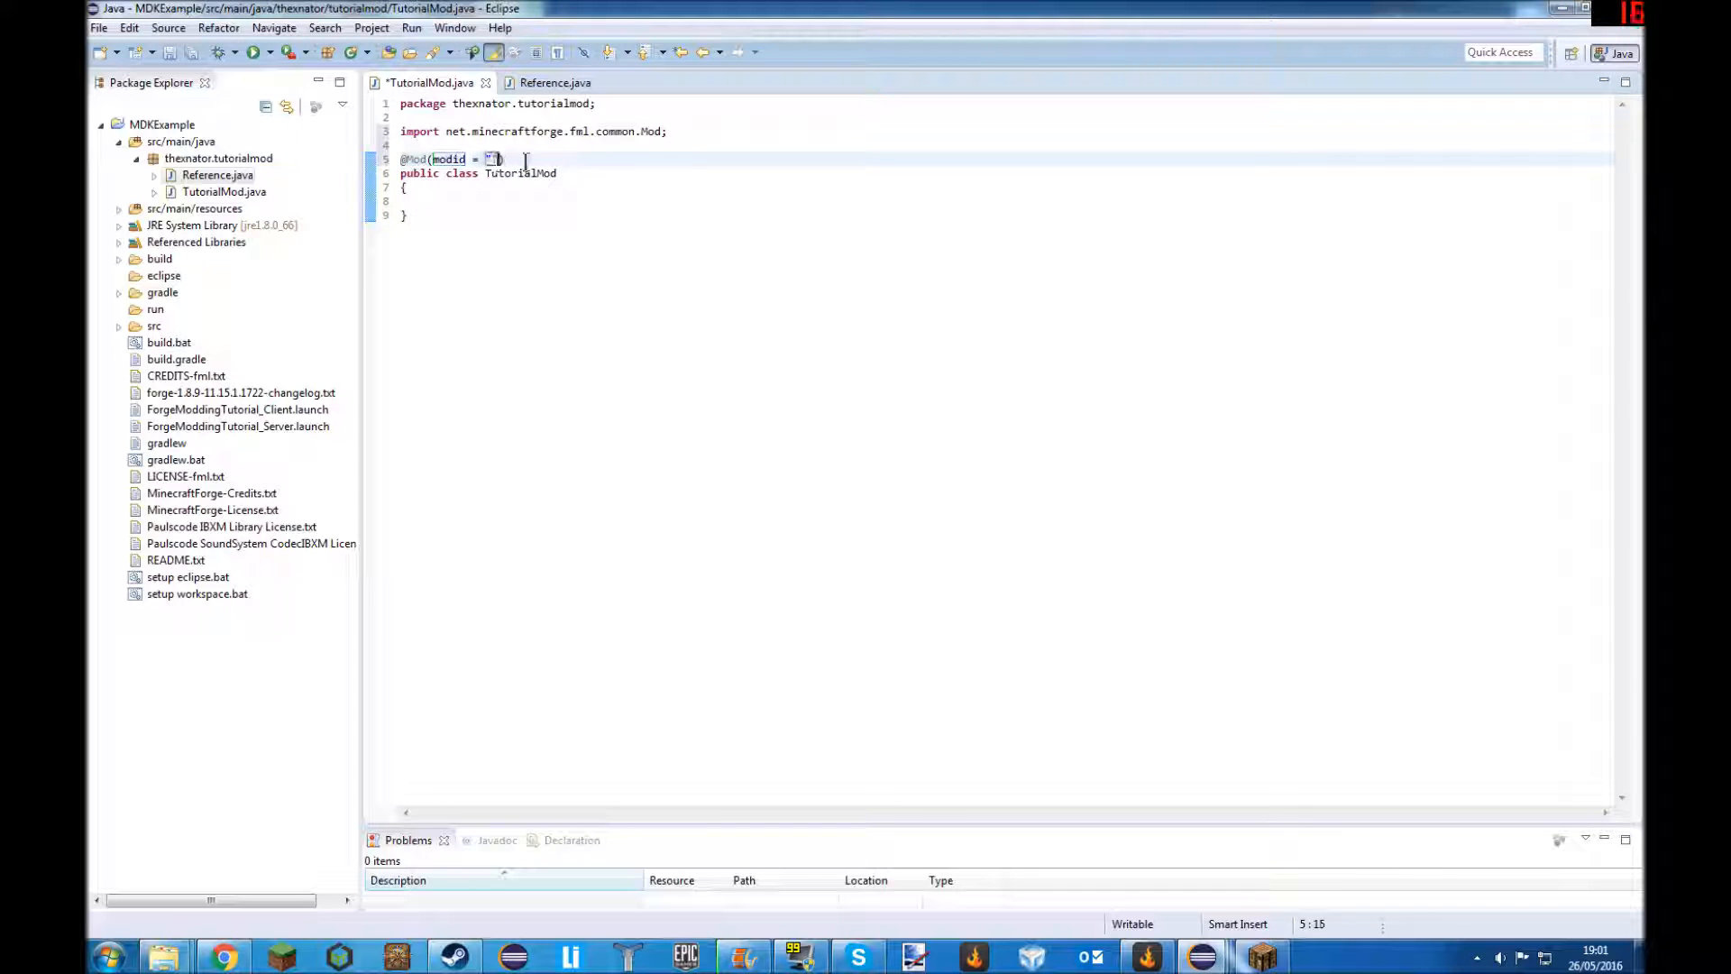
text(Refer)
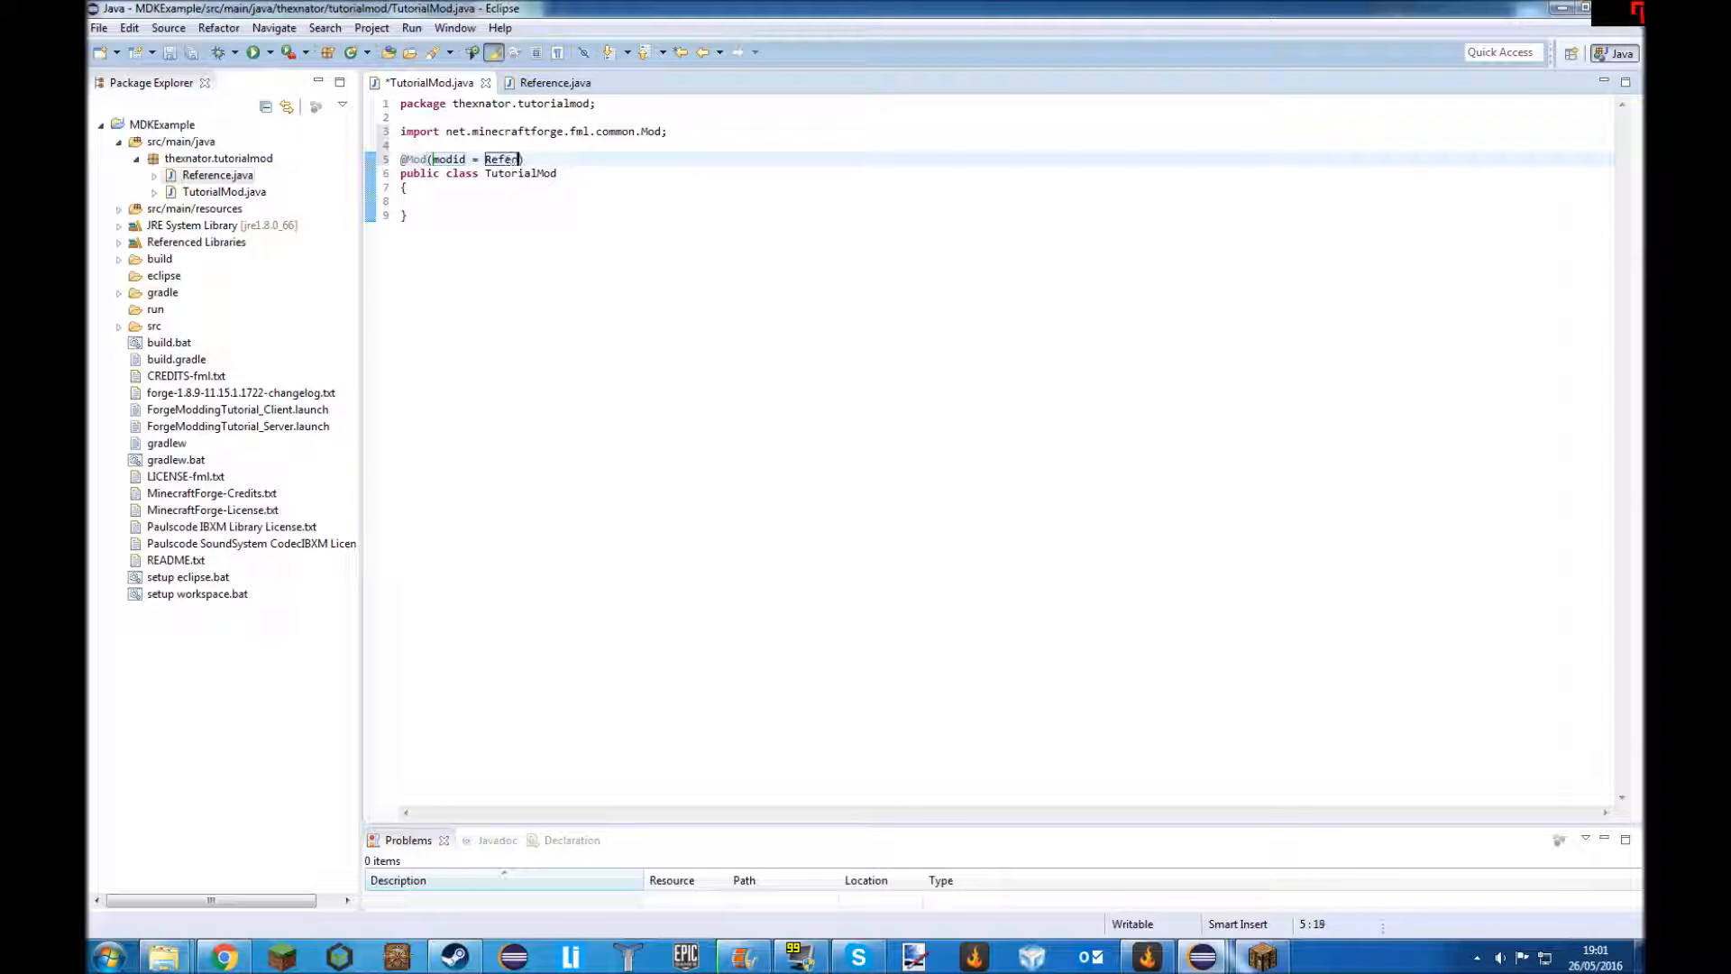
text(ence)
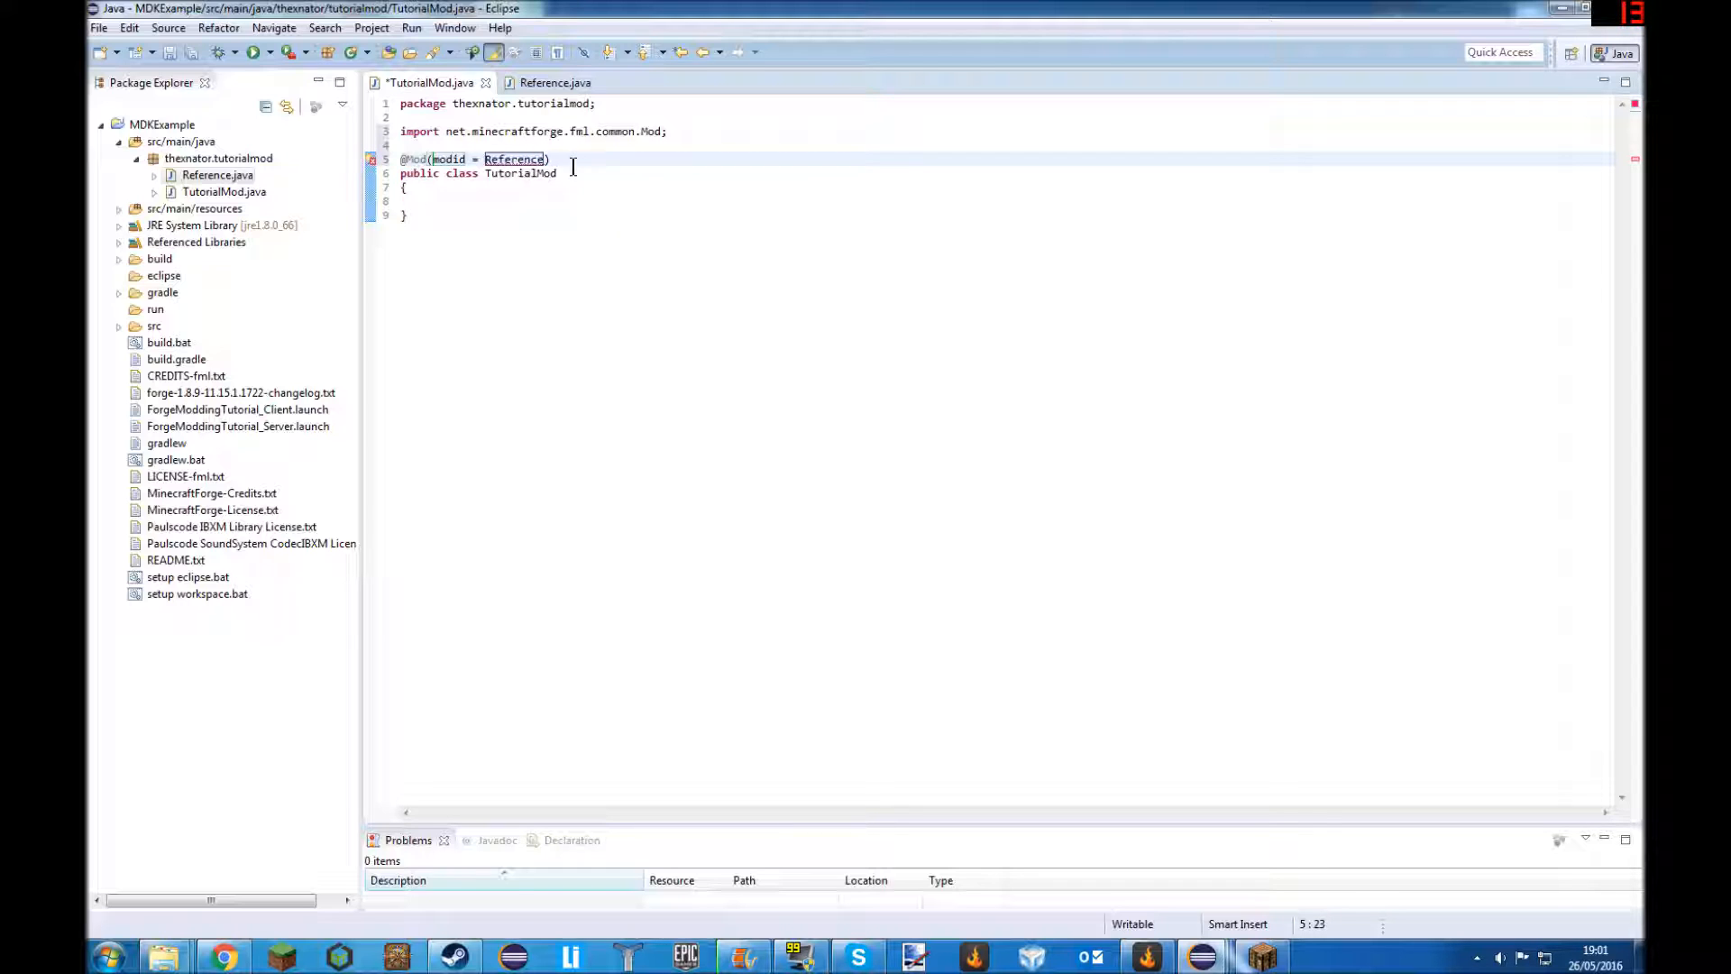
mouse_move(513, 159)
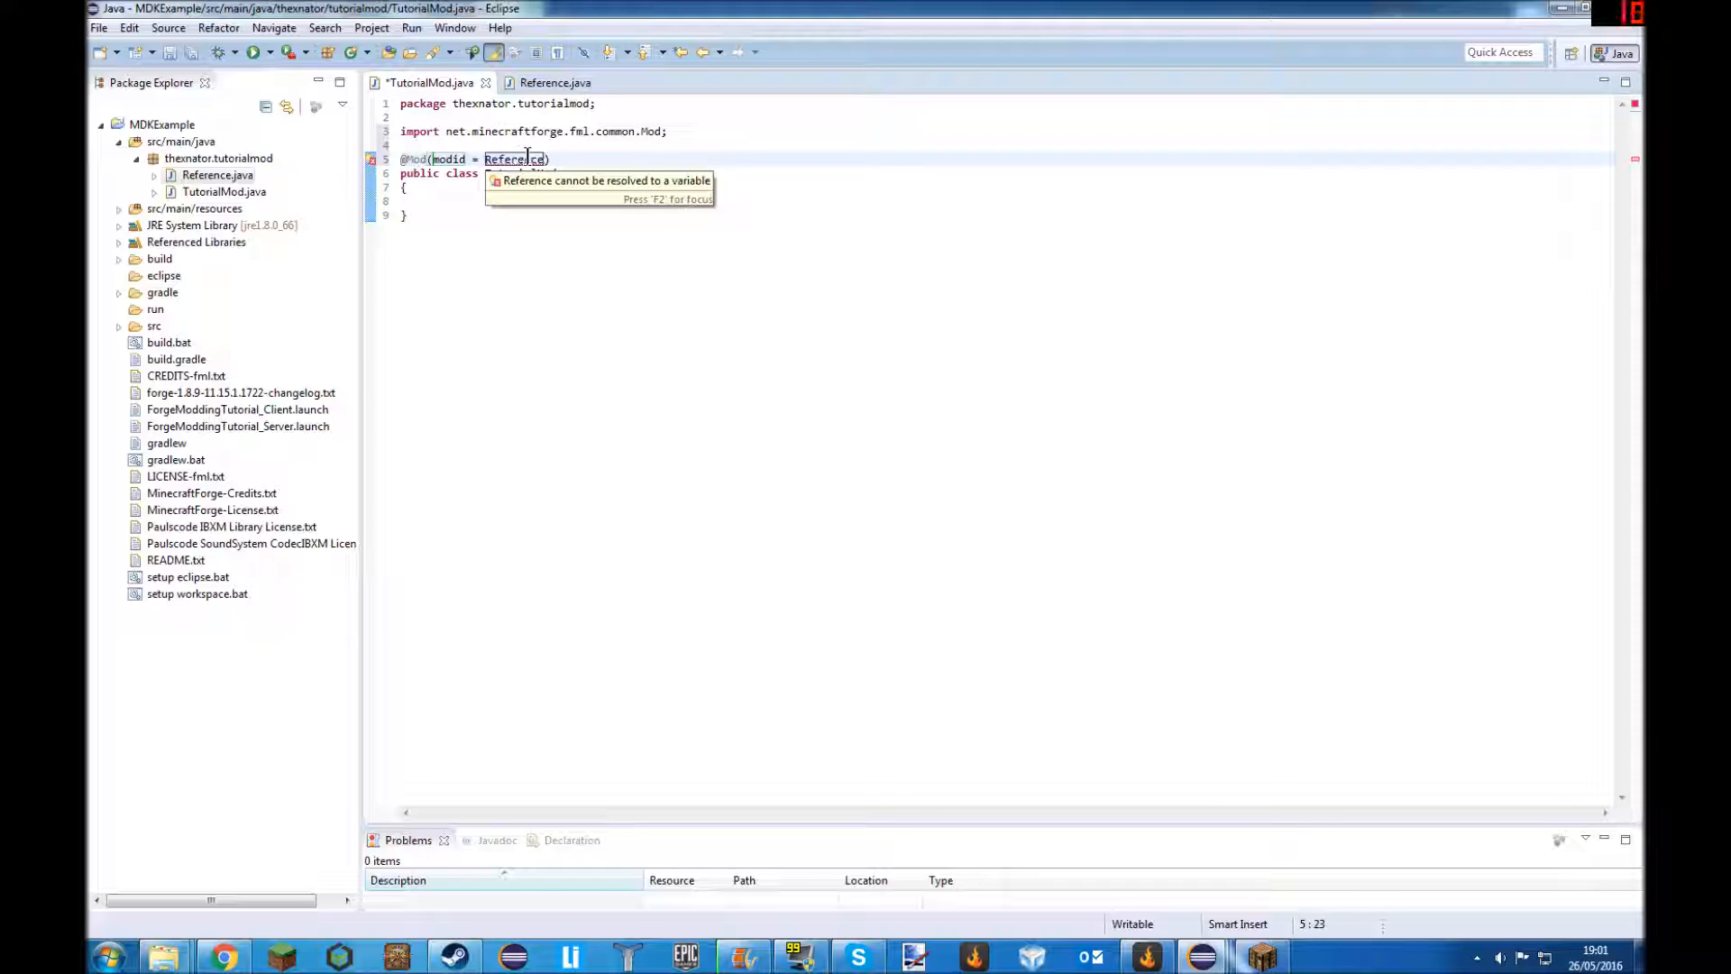
text(.)
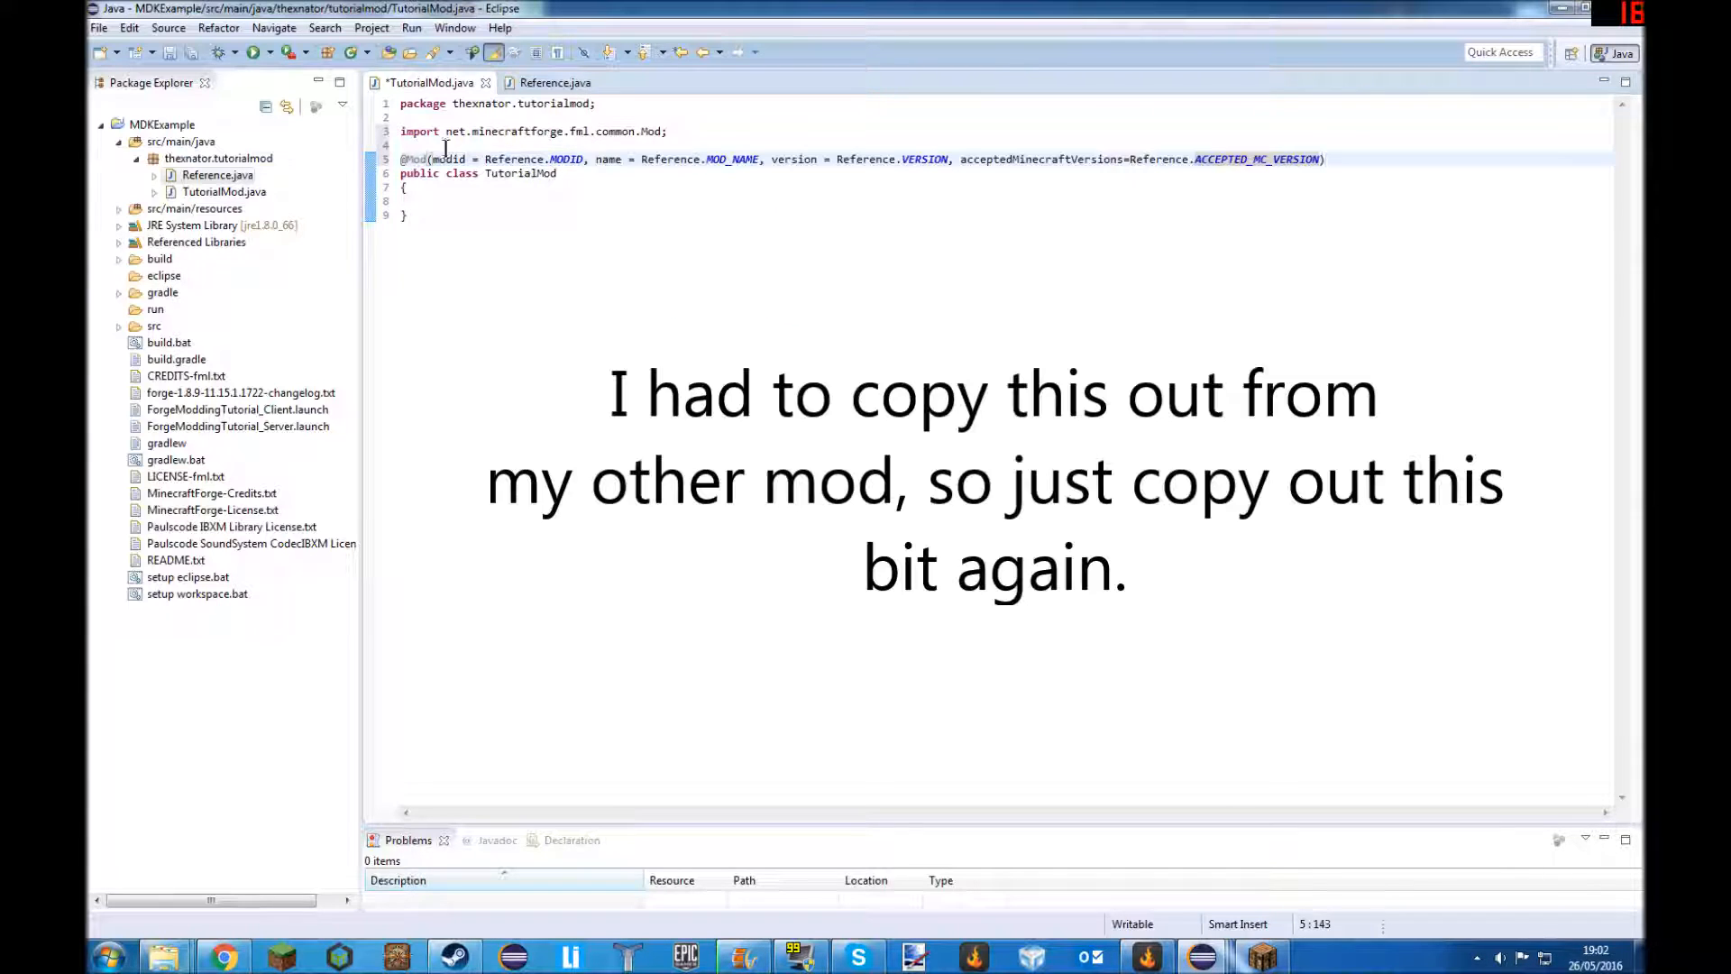
key(ctrl+s)
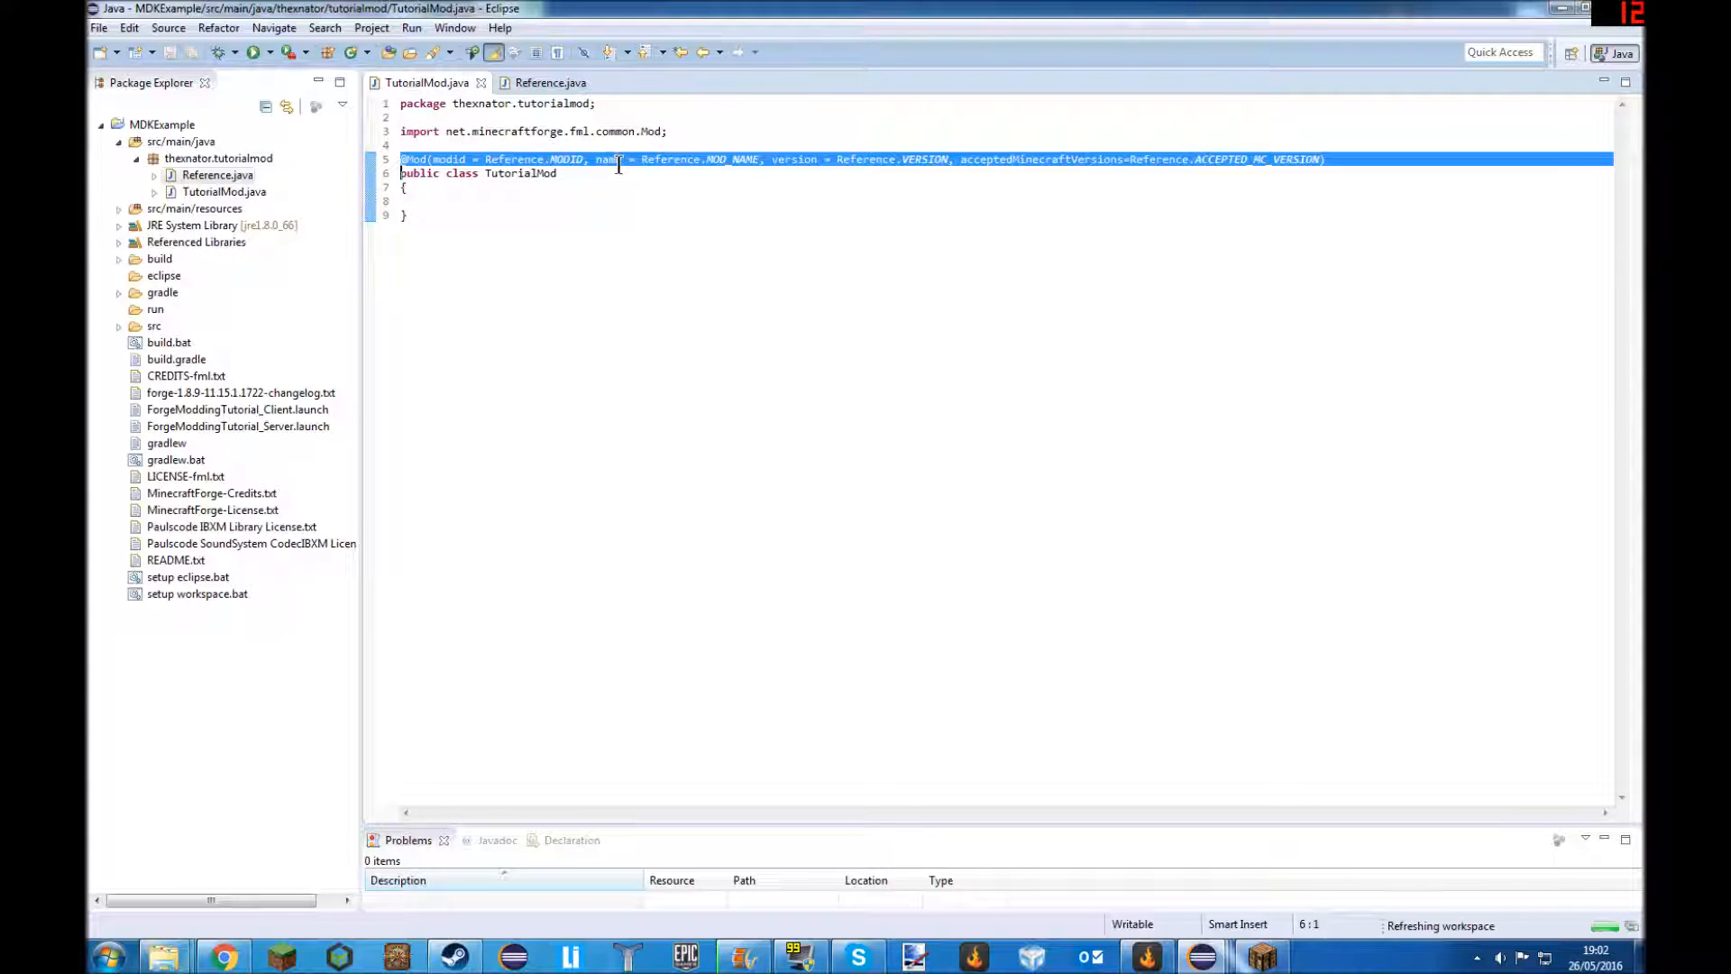
click(871, 159)
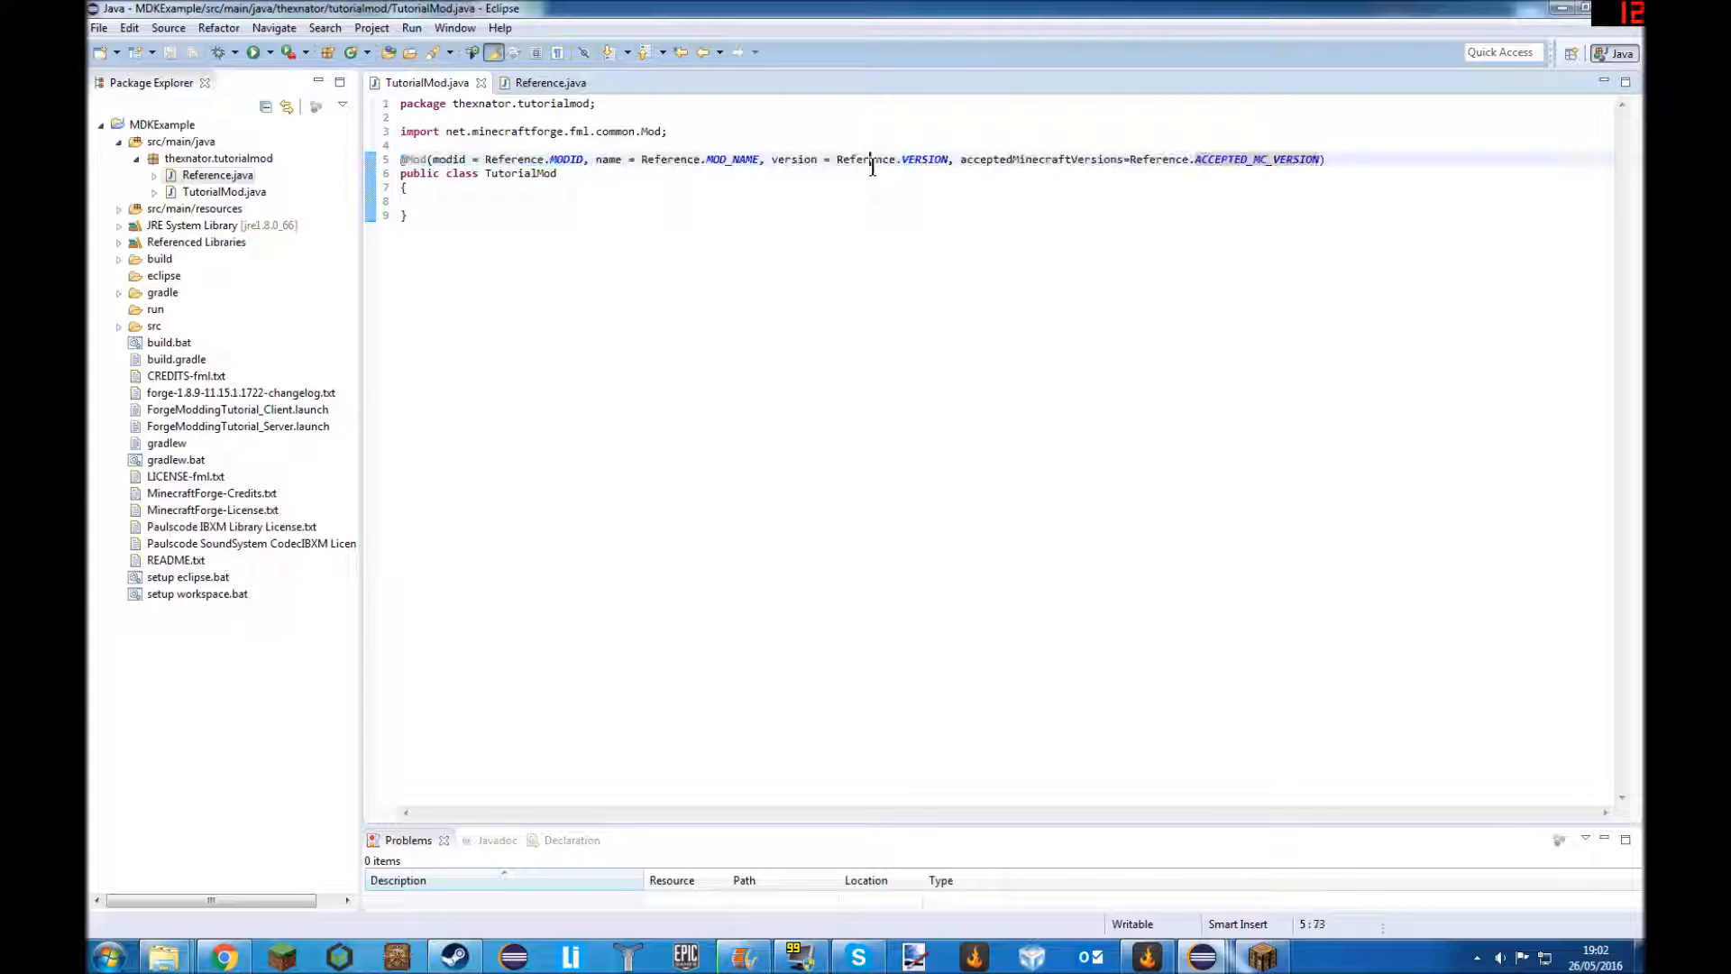
click(918, 159)
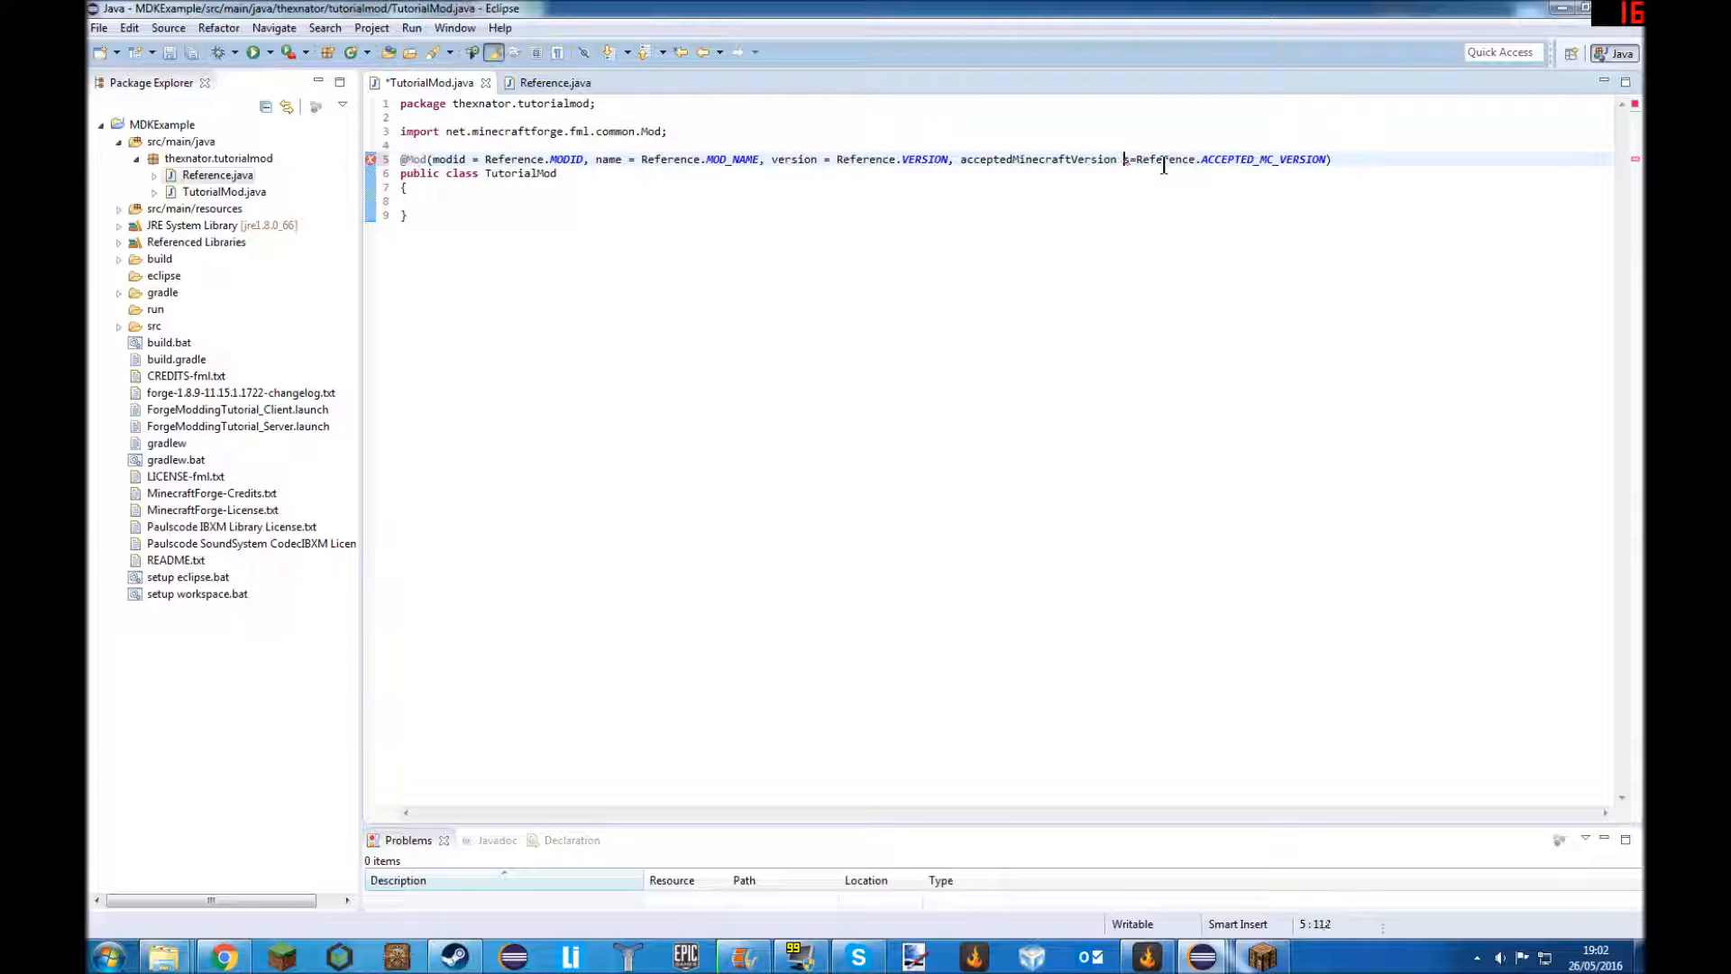
text(s)
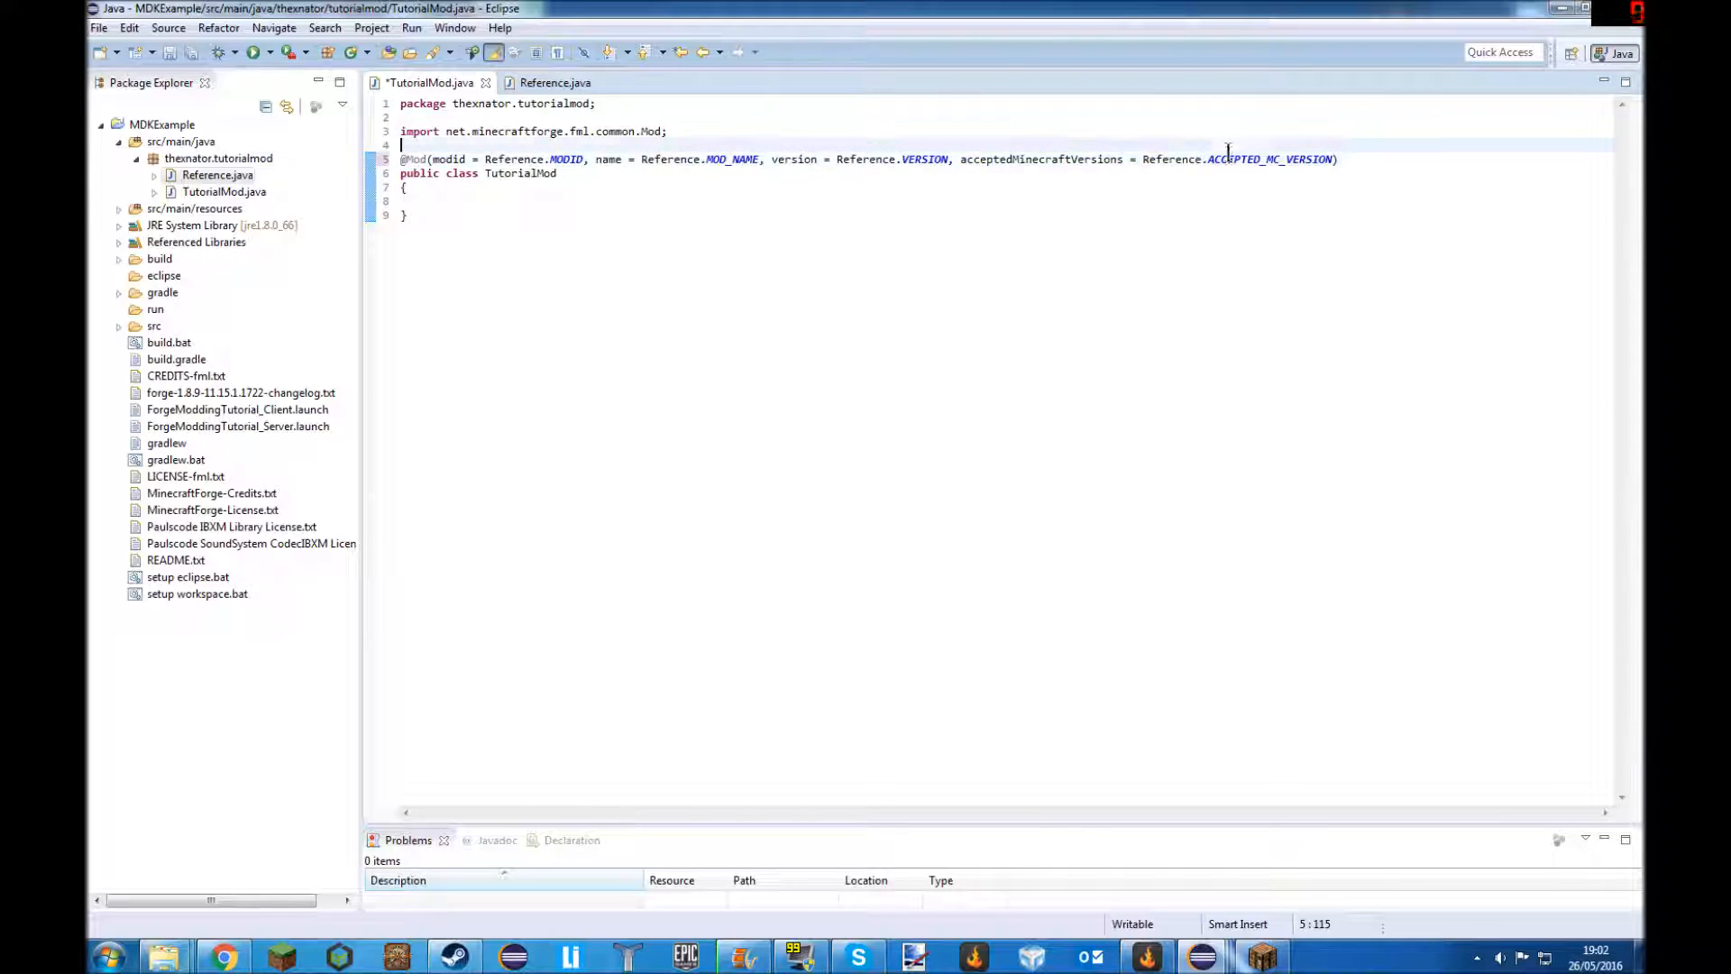
double_click(1269, 158)
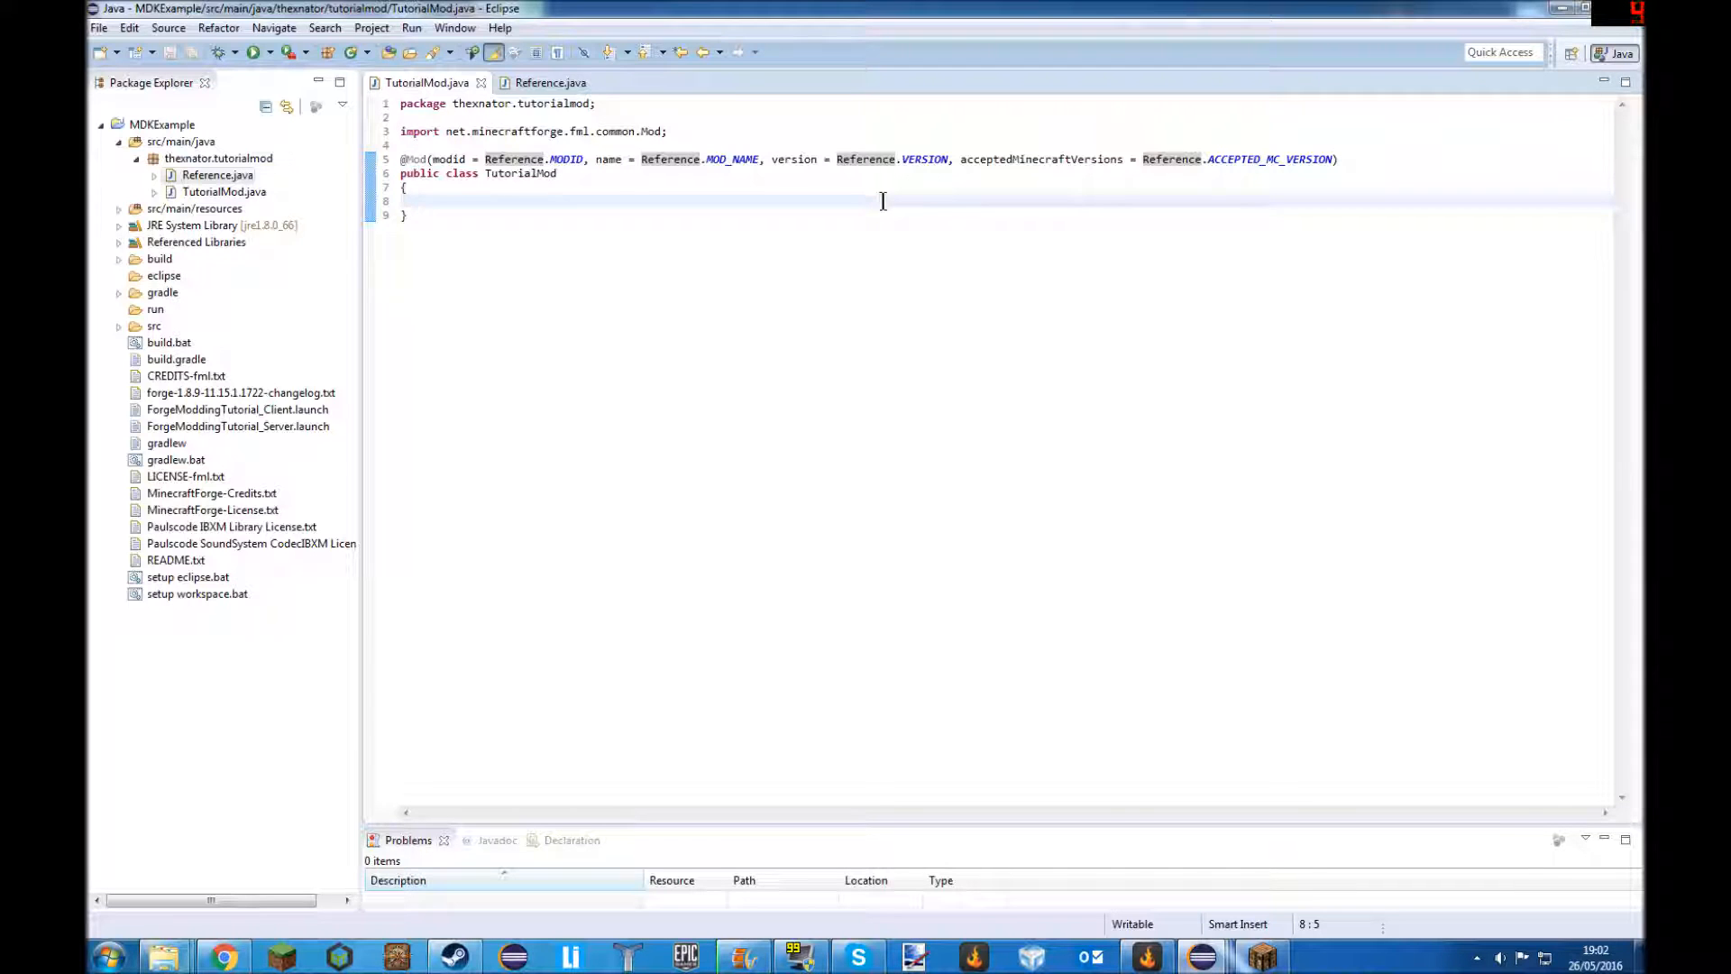
- Add preInit, init and postInit methods taking FMLPreInitialization, Initialization and PostInitialization events
text(public)
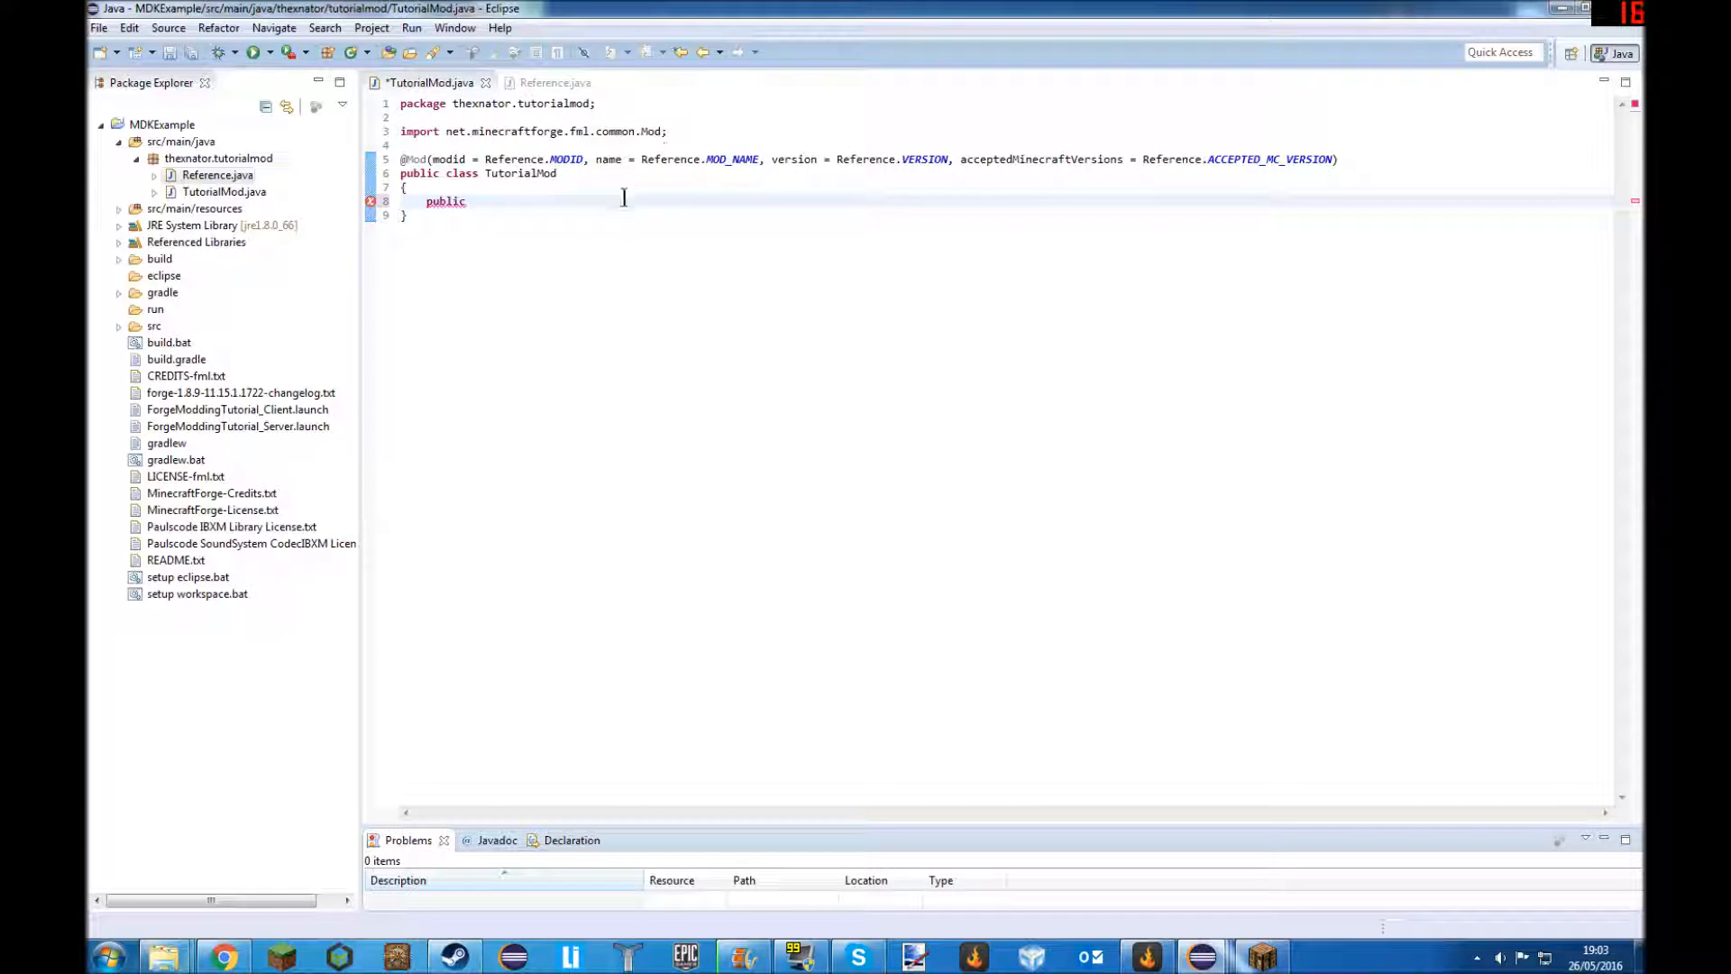
text(void int)
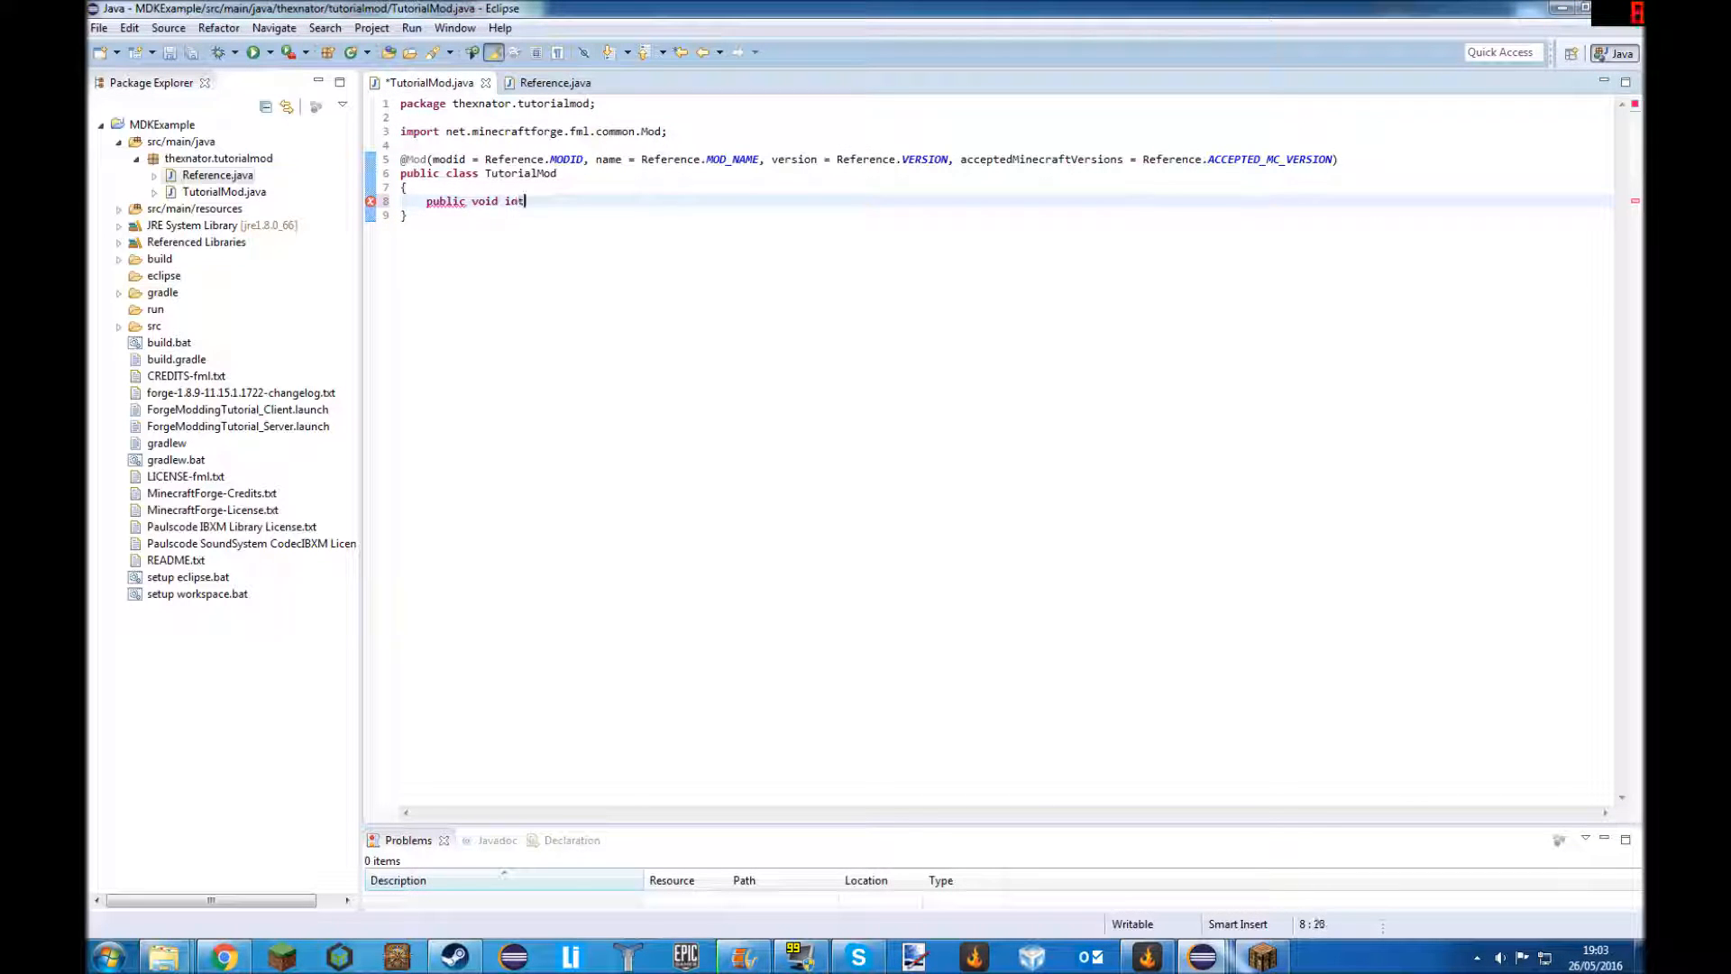
text(preInit)
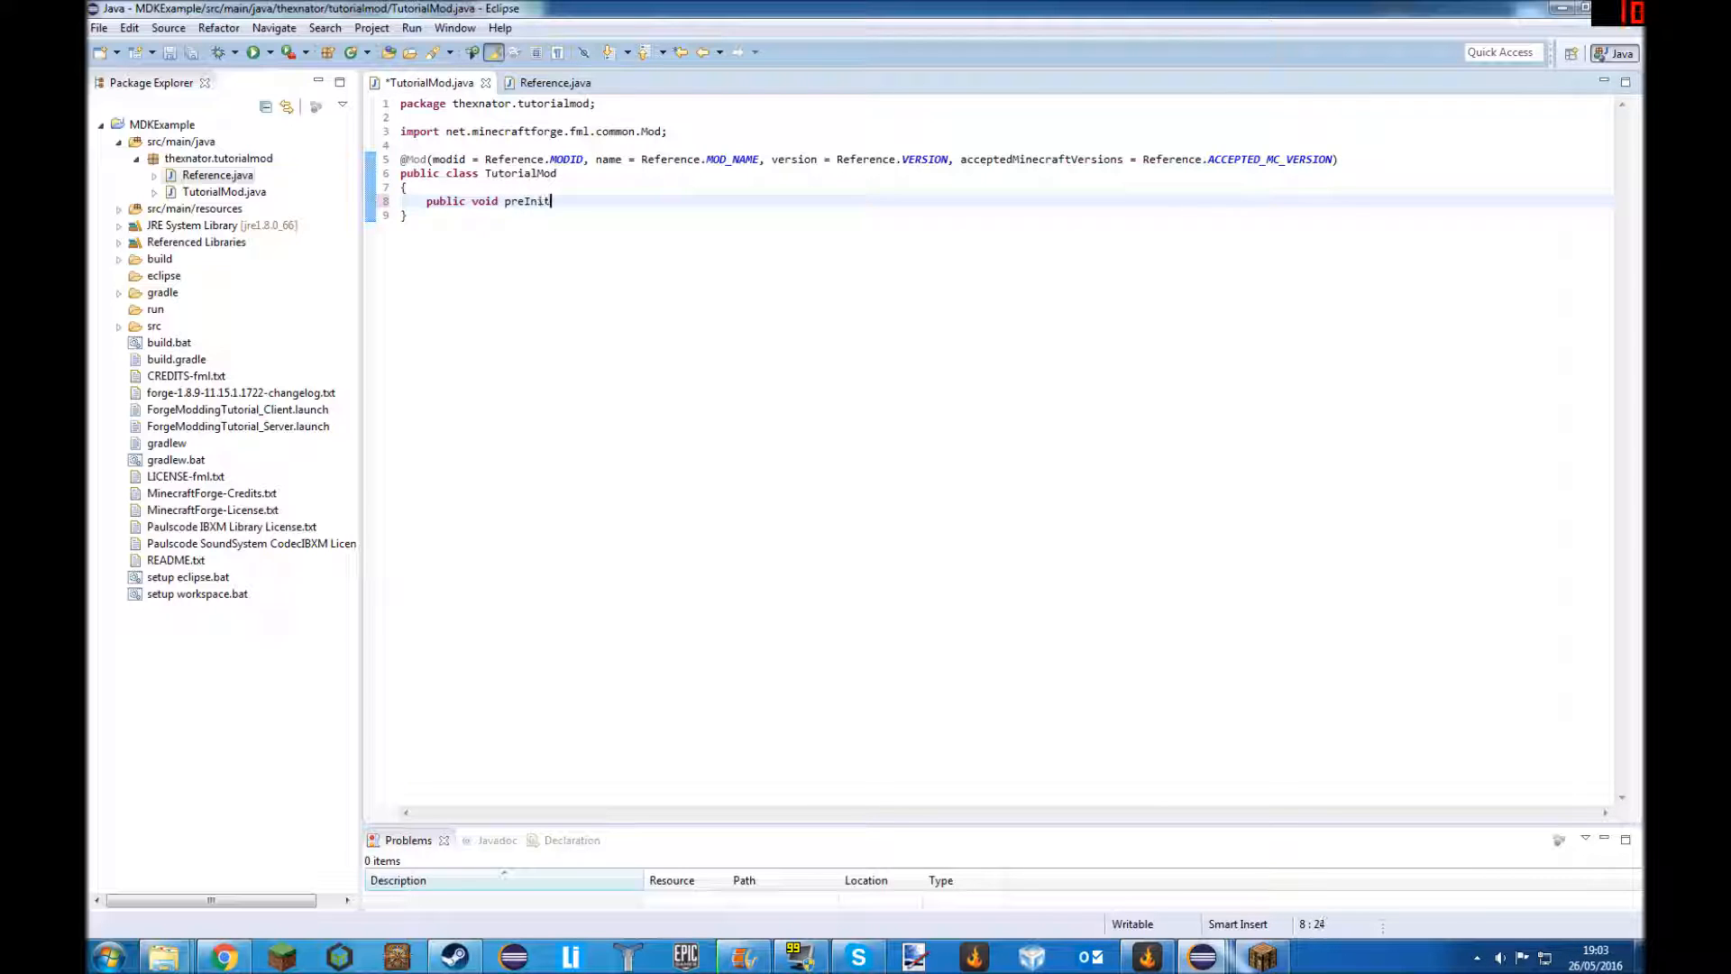
text((FML)
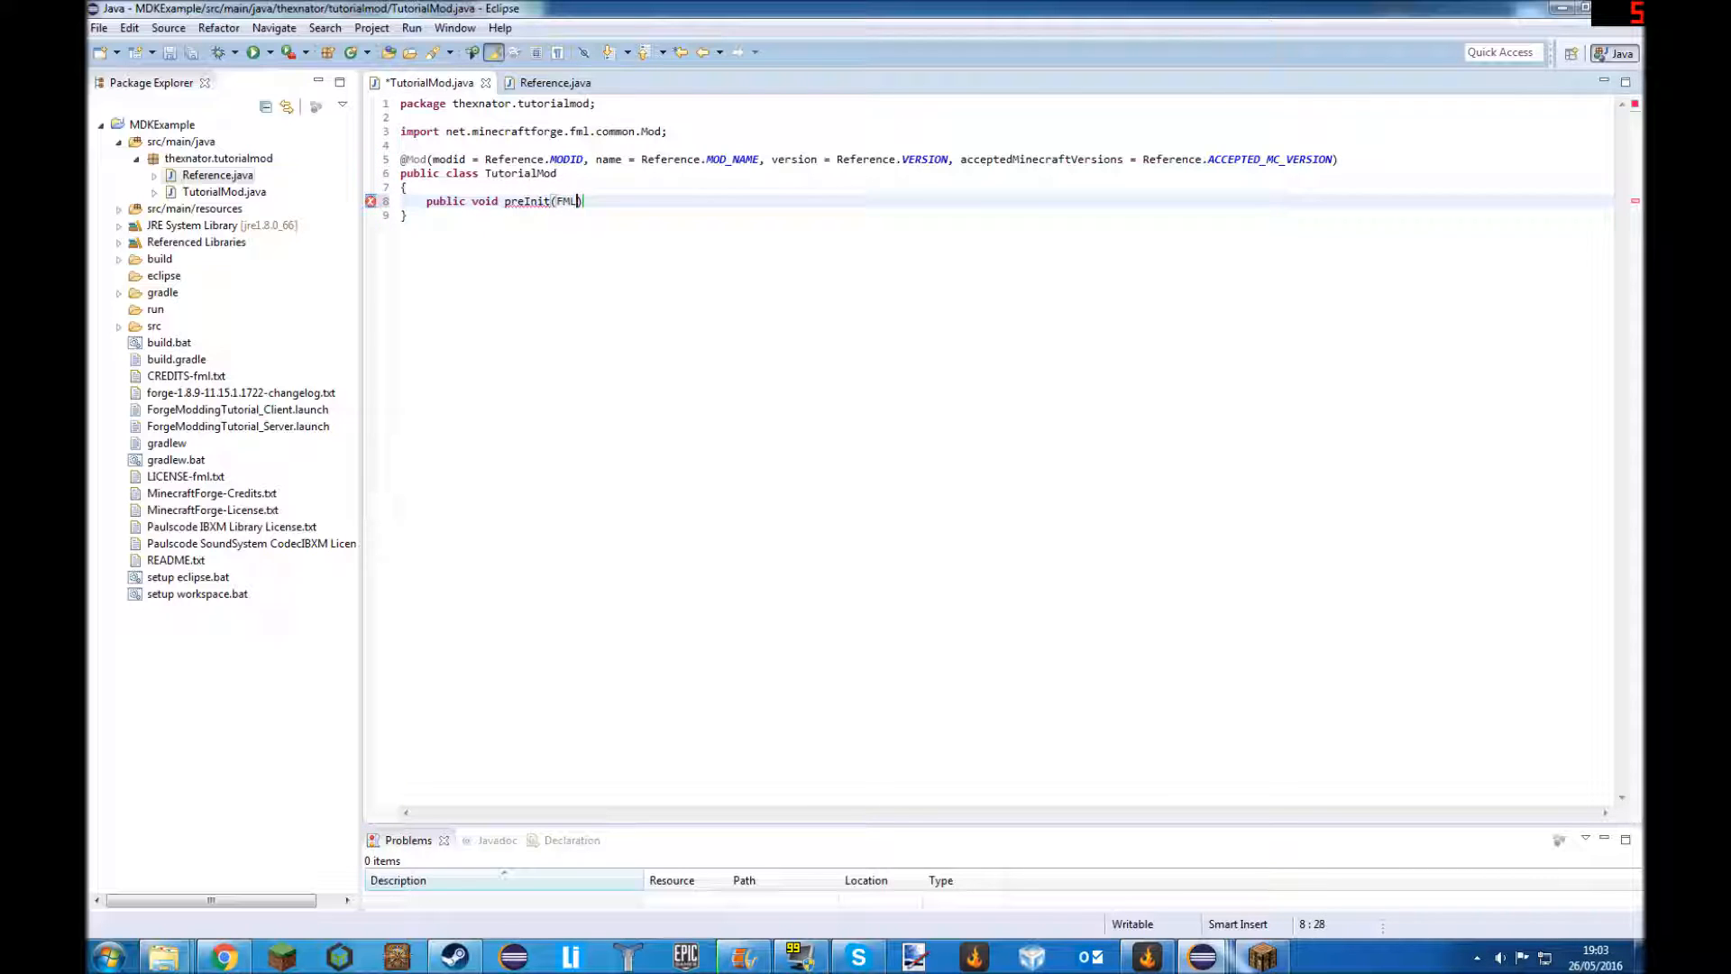
text(PreIniti)
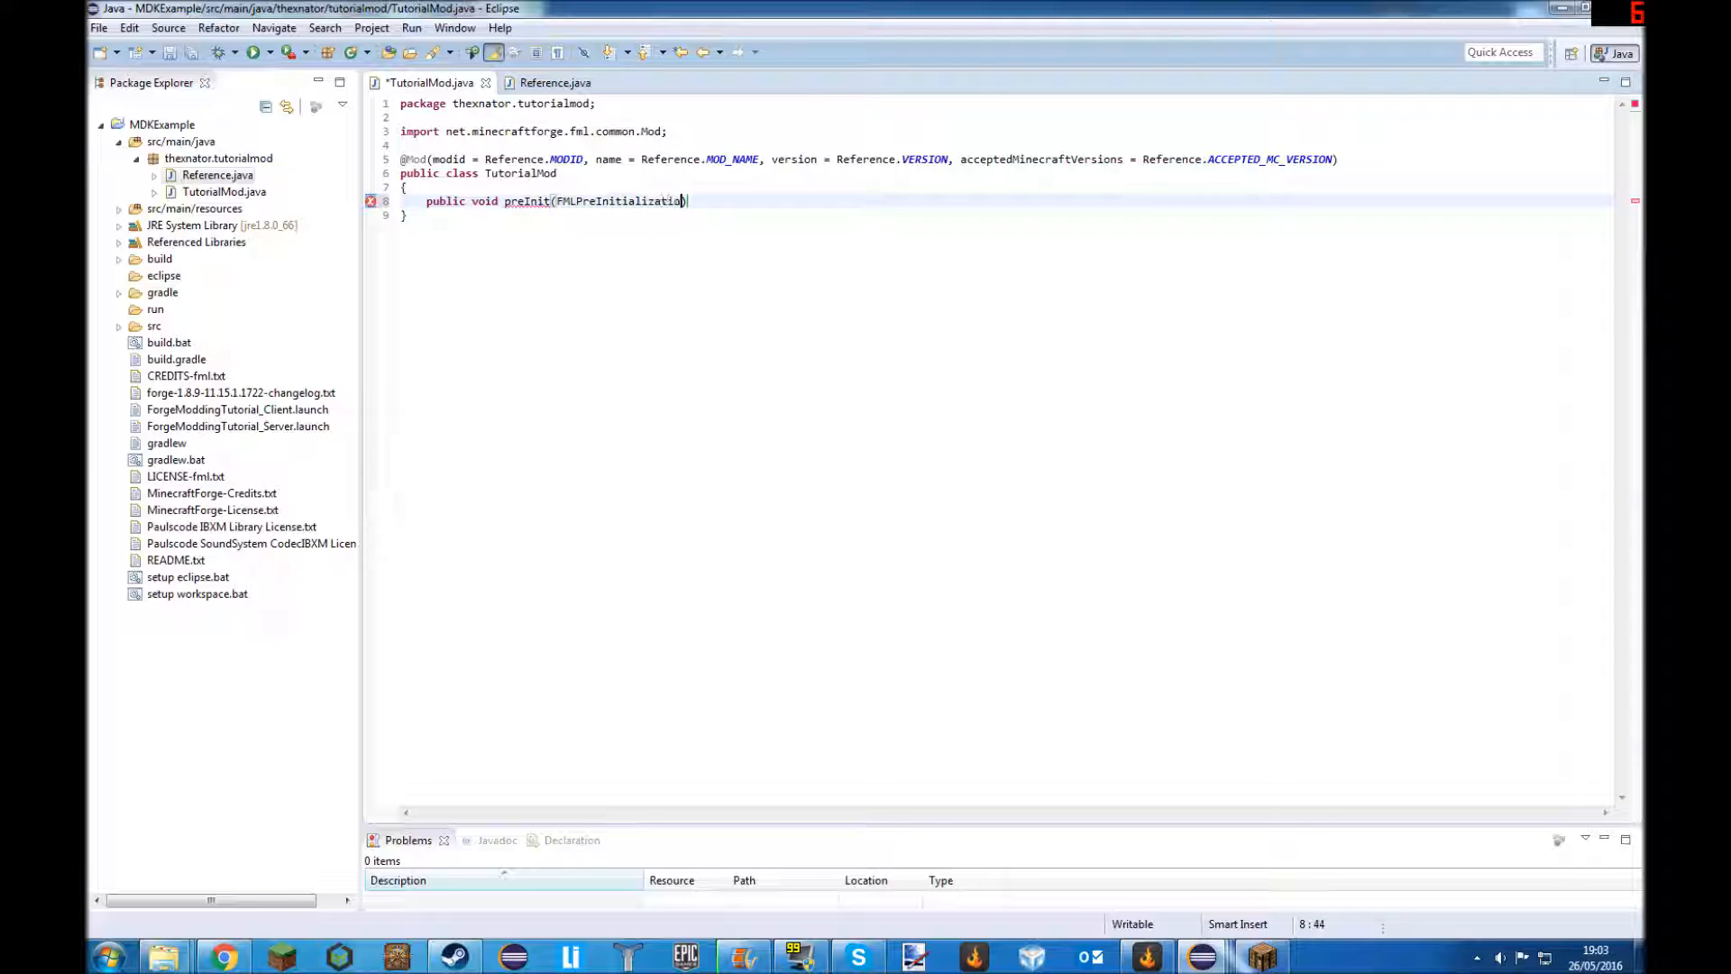
text(alizationEvent)
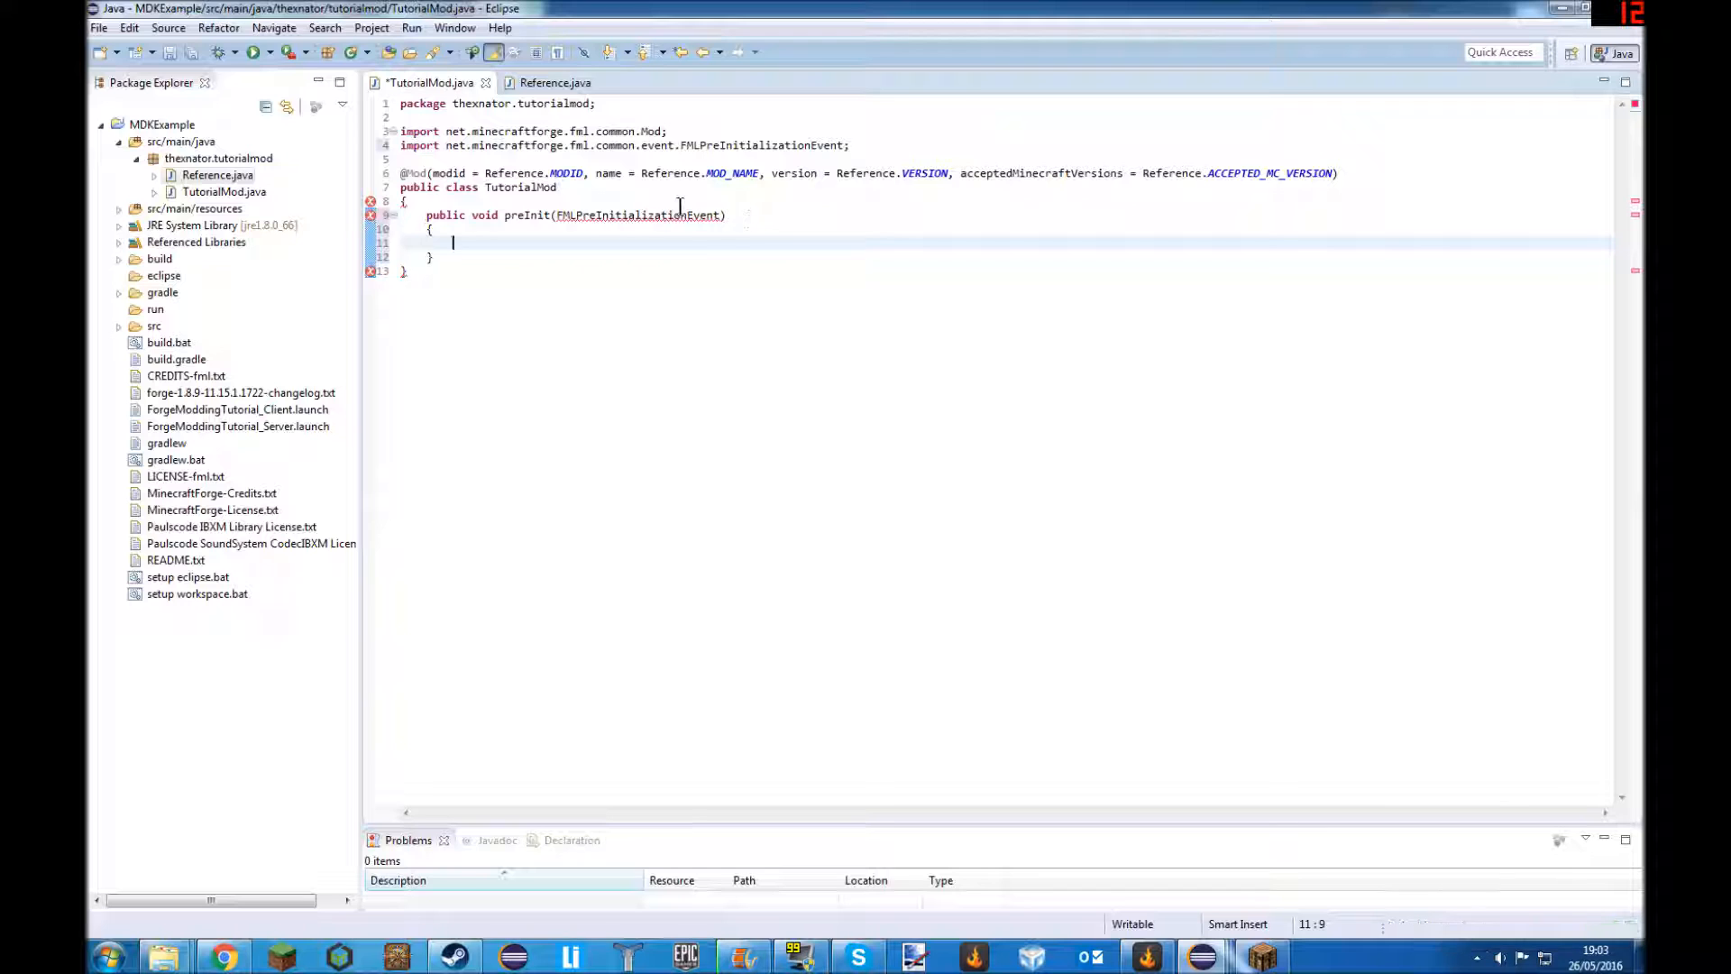
mouse_move(683, 214)
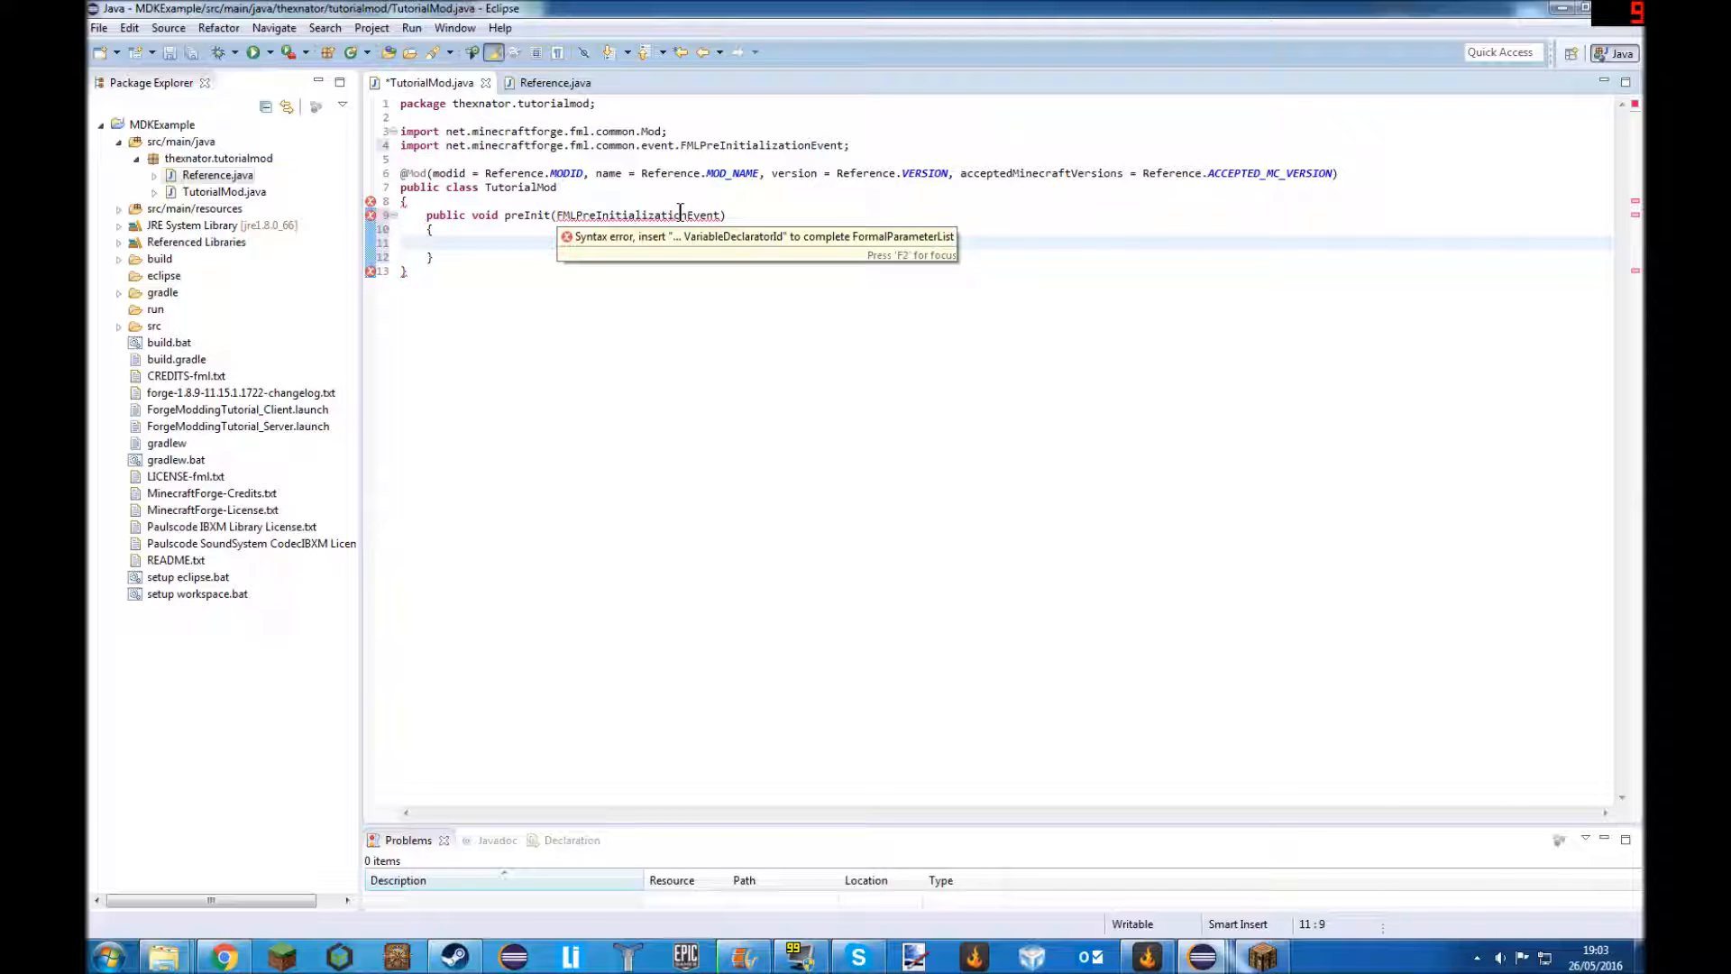
text(e)
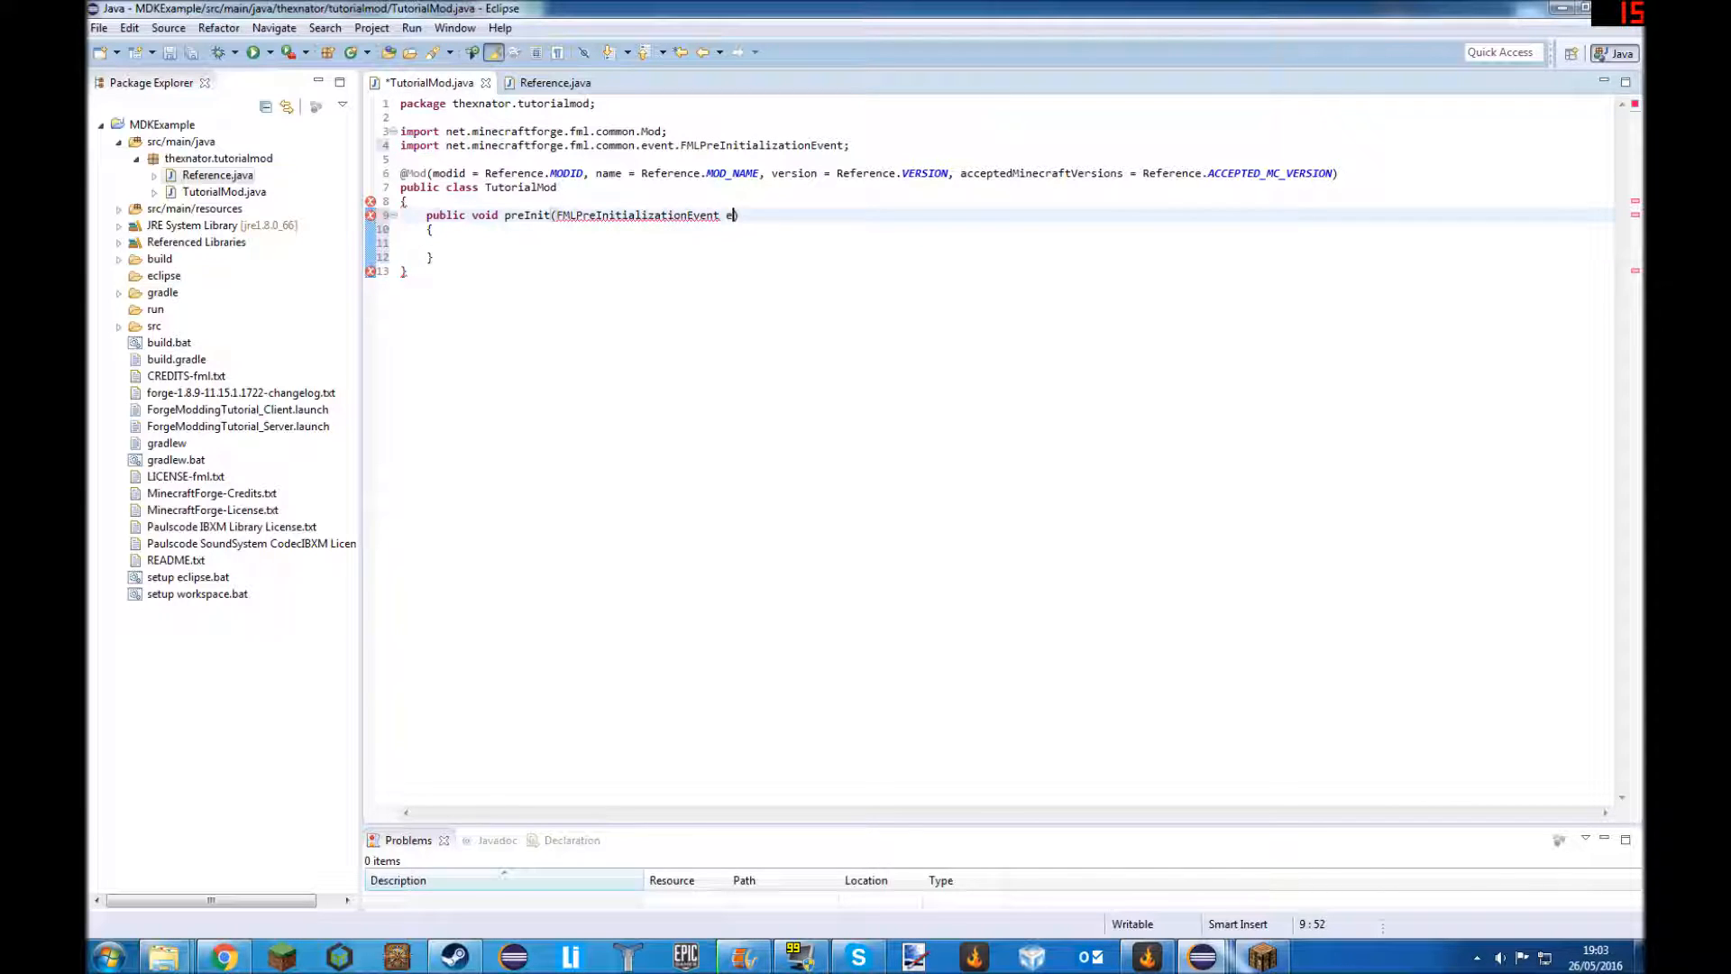
text(vent))
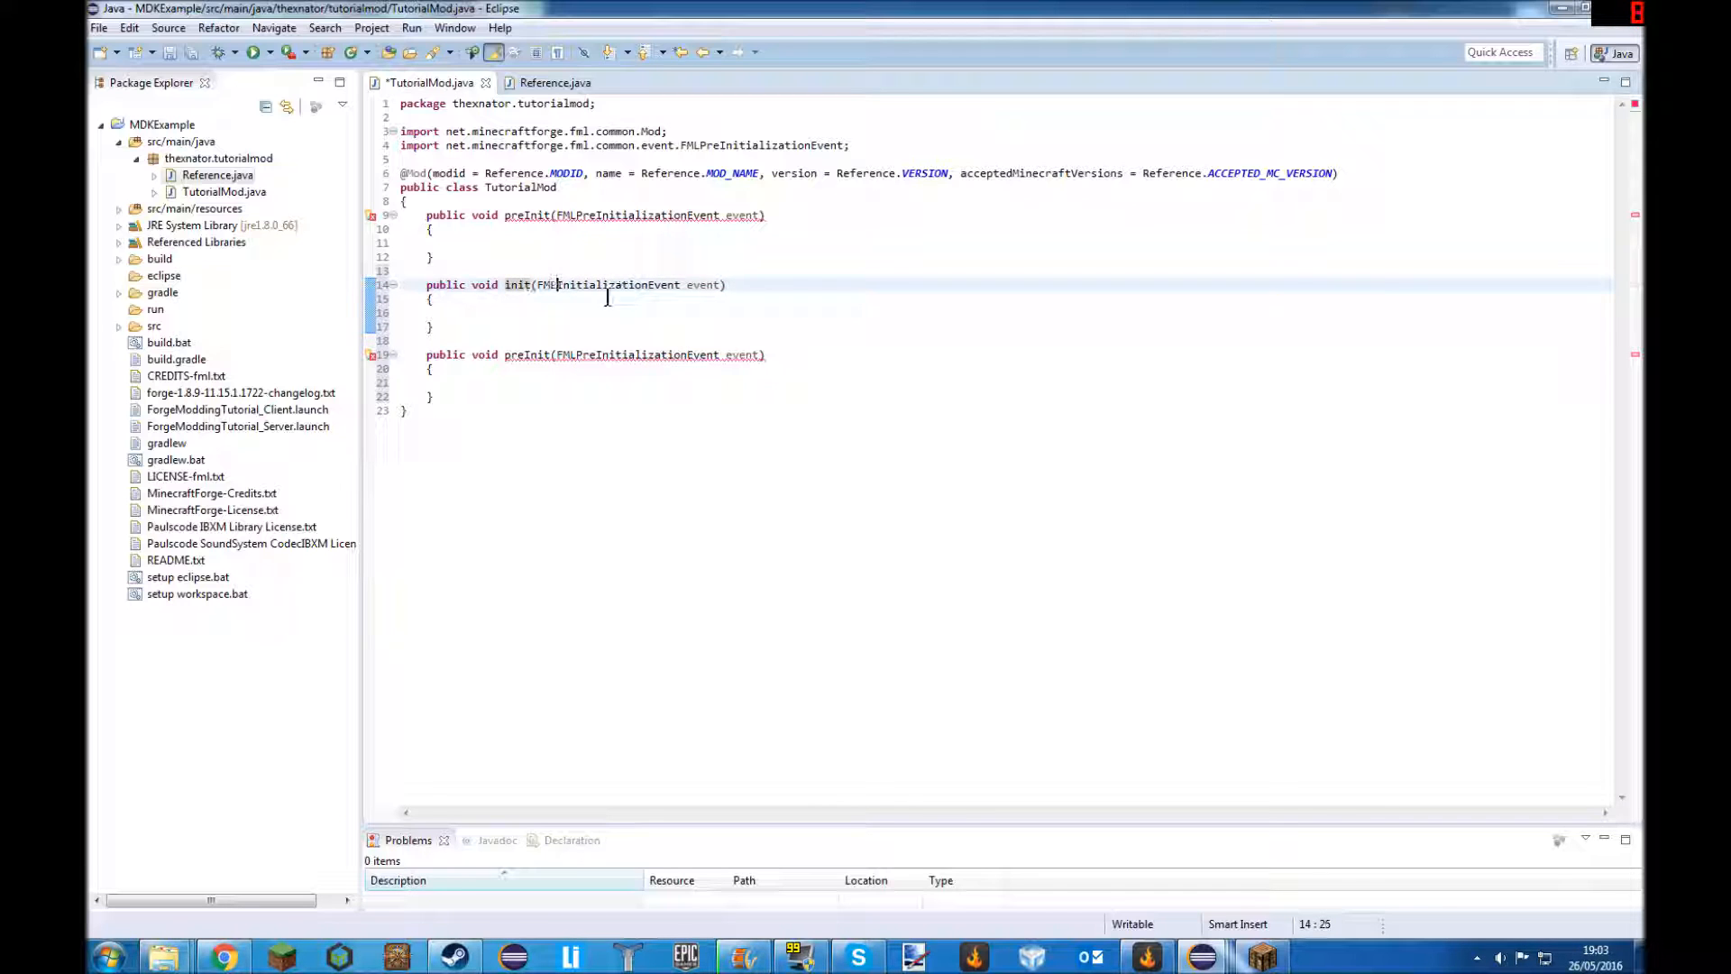
click(605, 355)
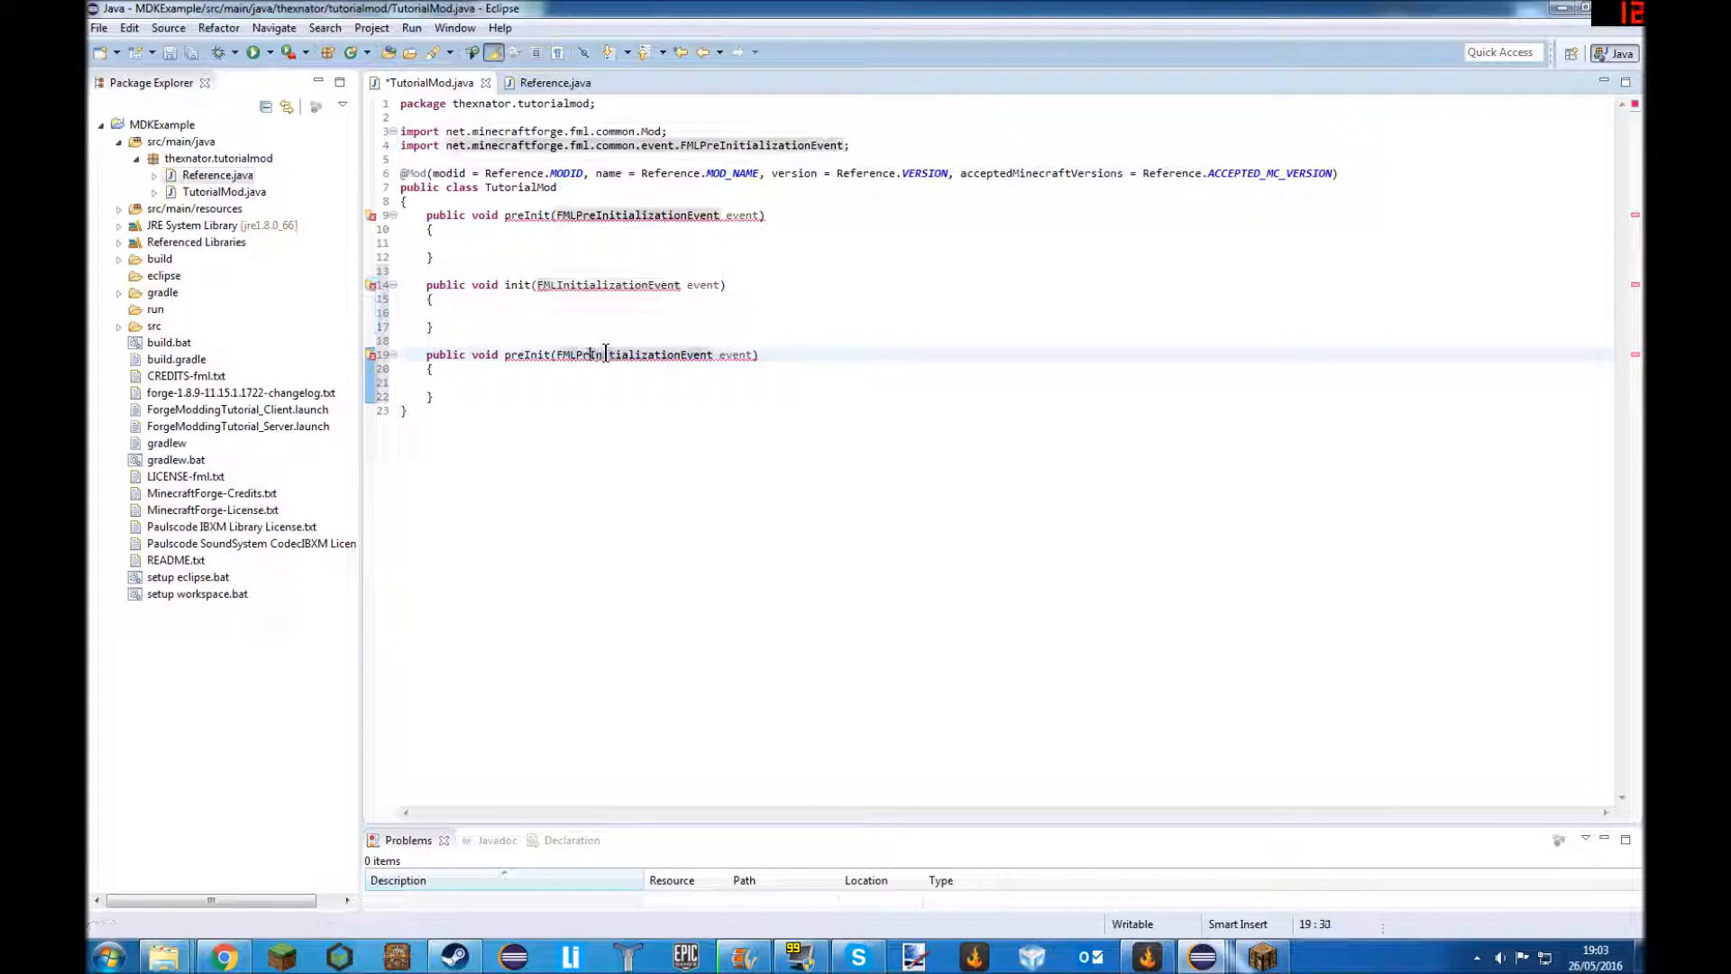
text(Post)
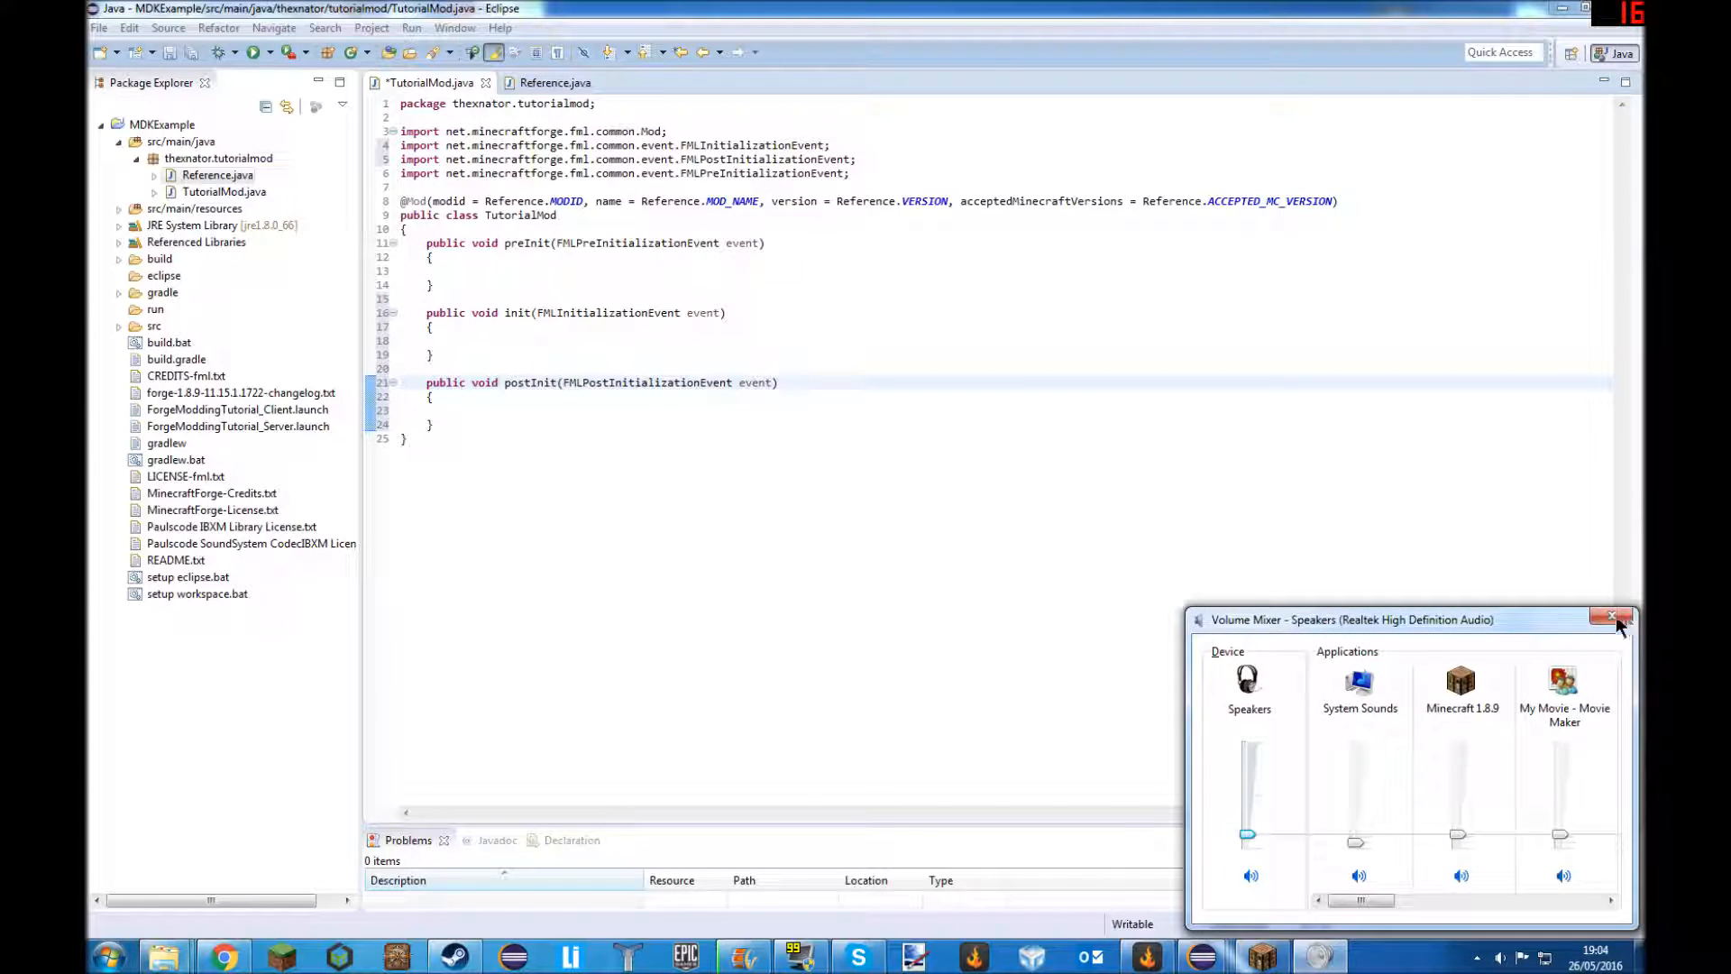
click(1611, 615)
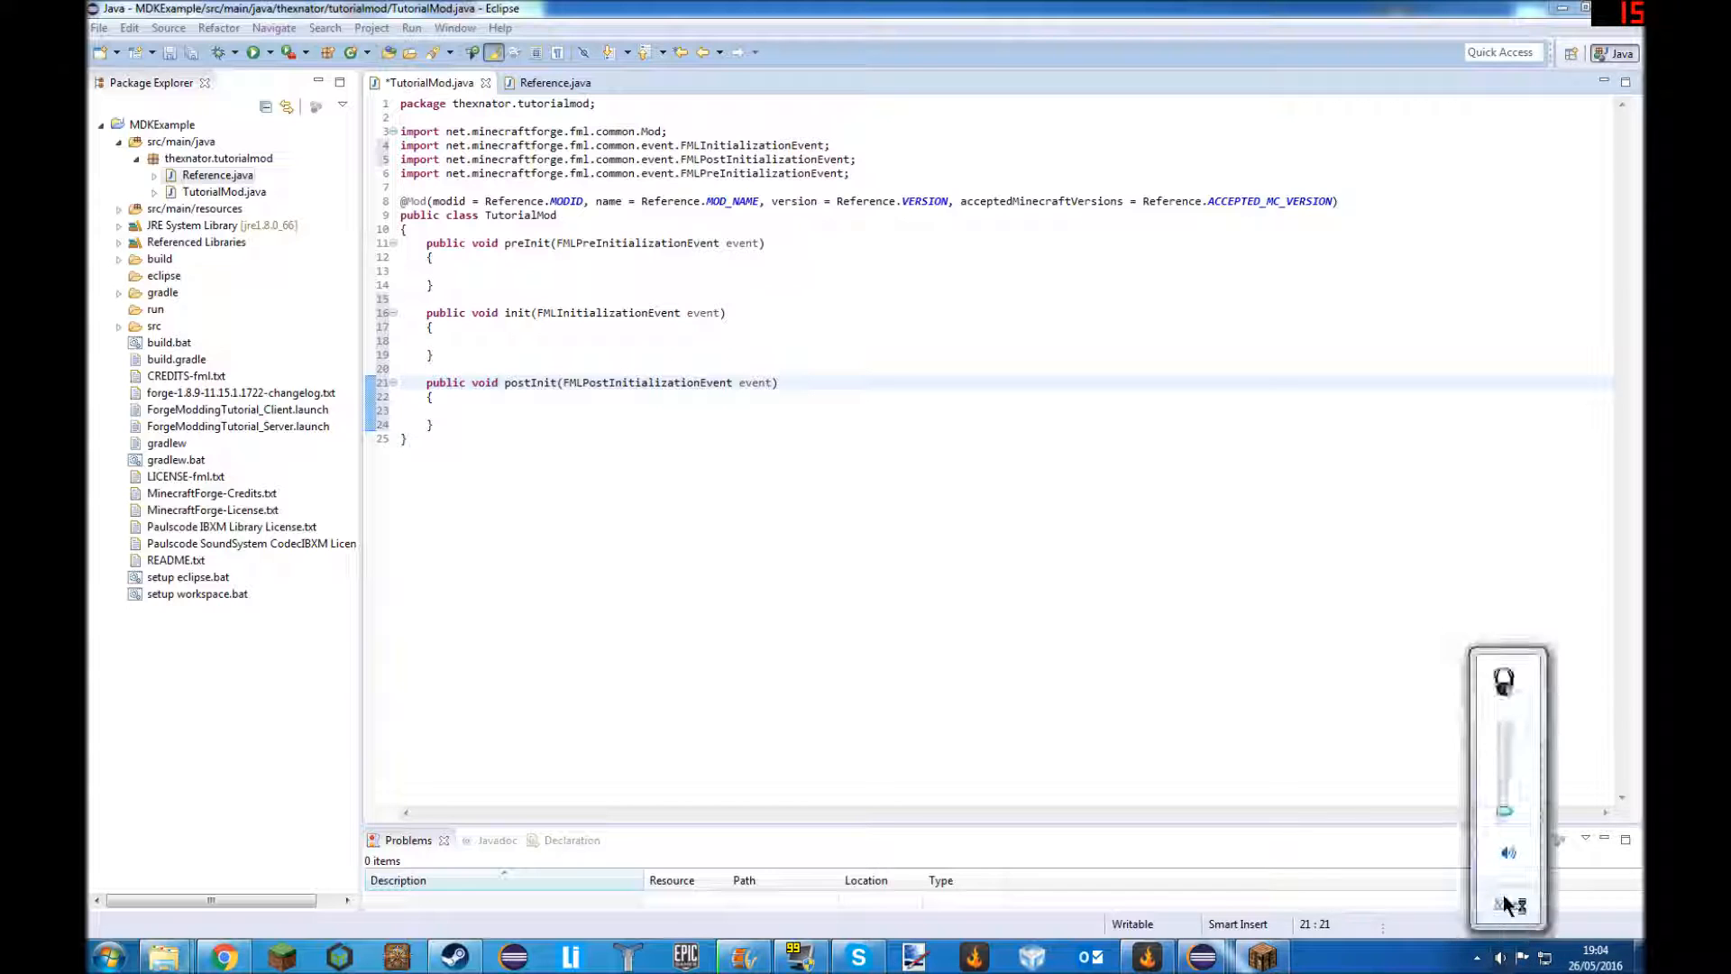
click(1514, 905)
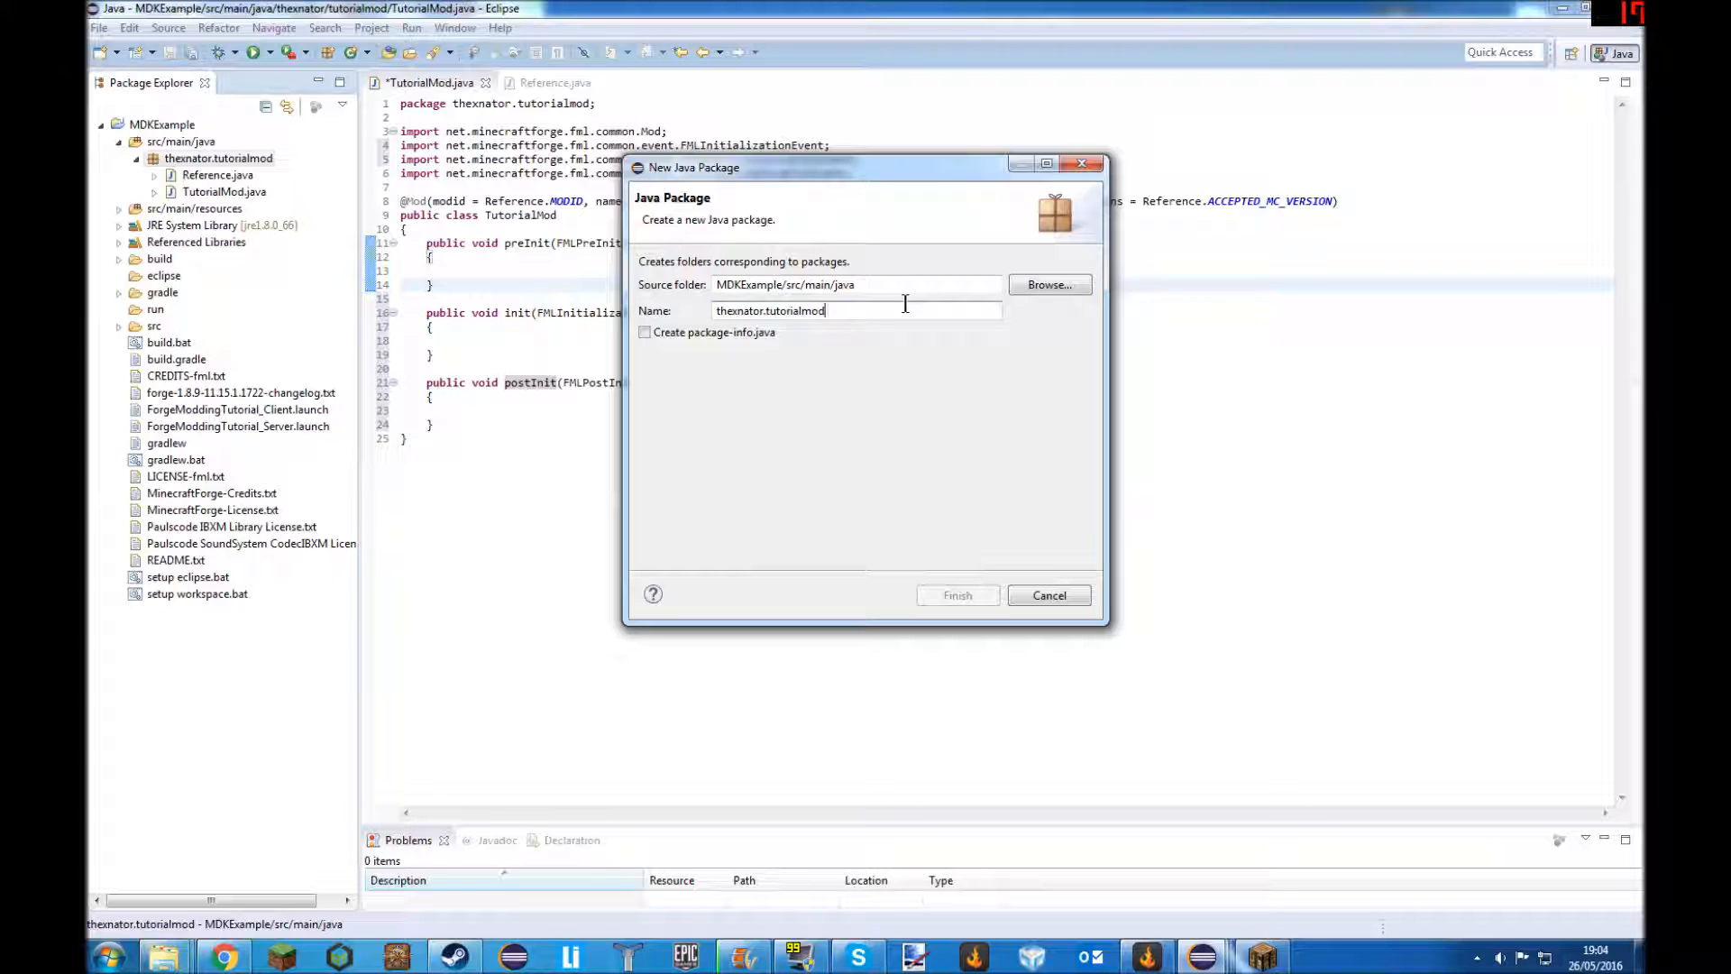
- Create the package thexnator.tutorialmod.proxy
text(,.proxy)
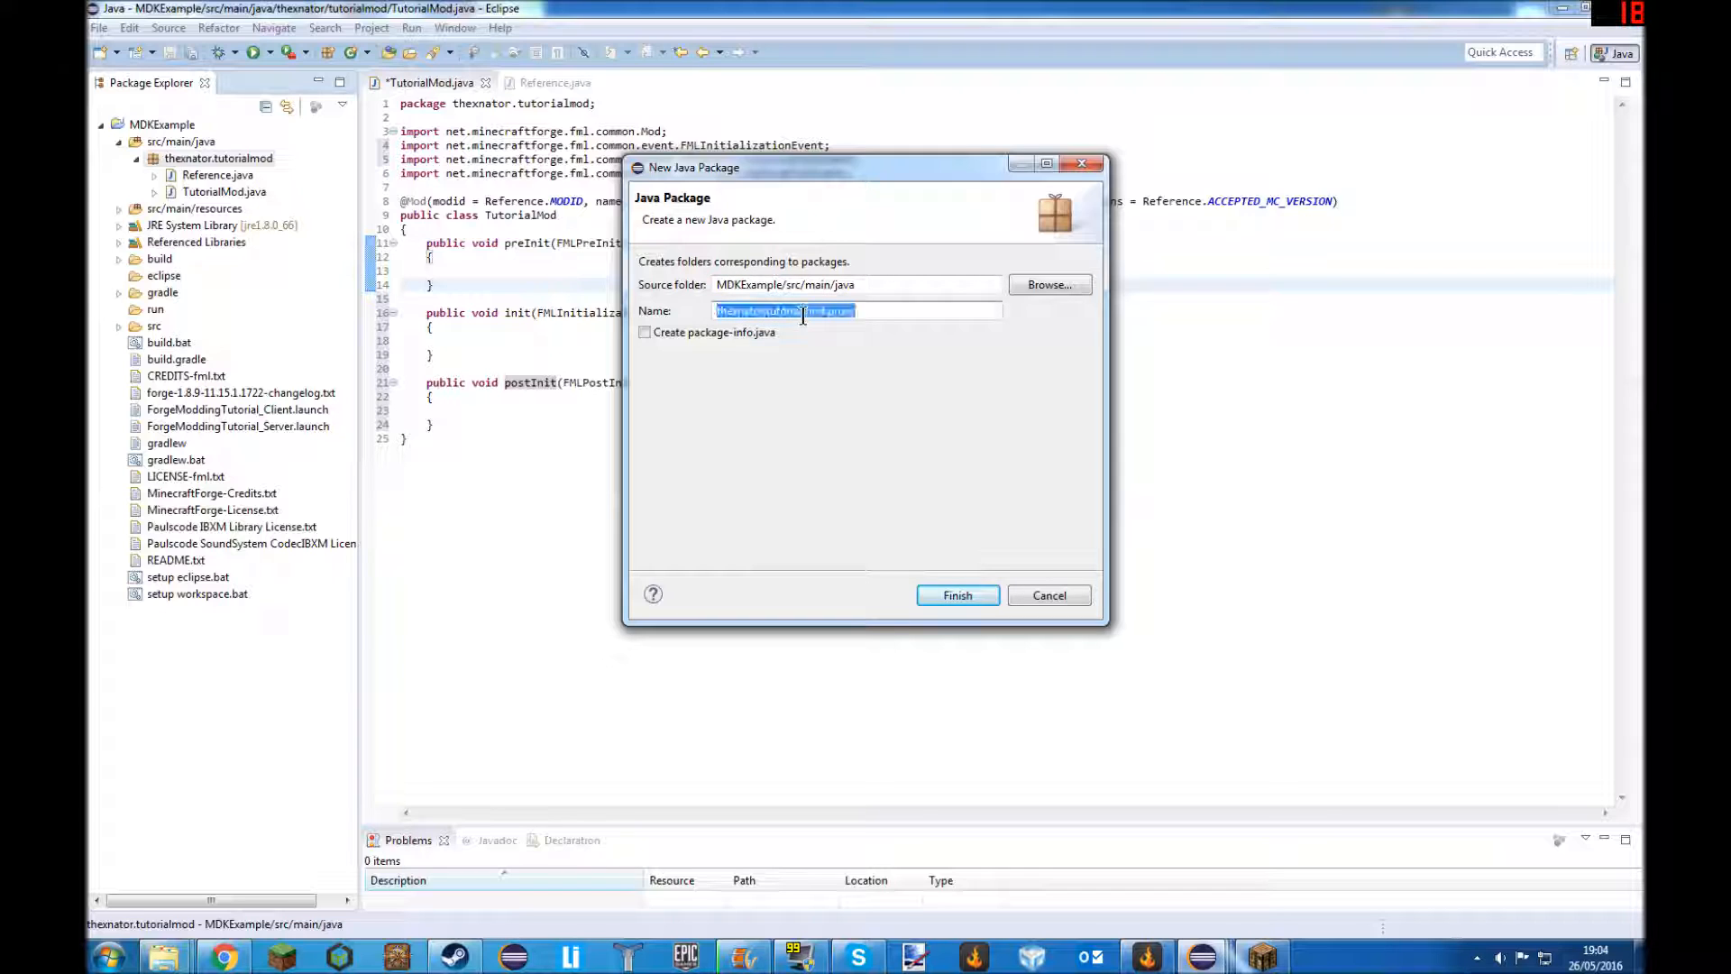
text(thexnator.tutorialmod.proxy)
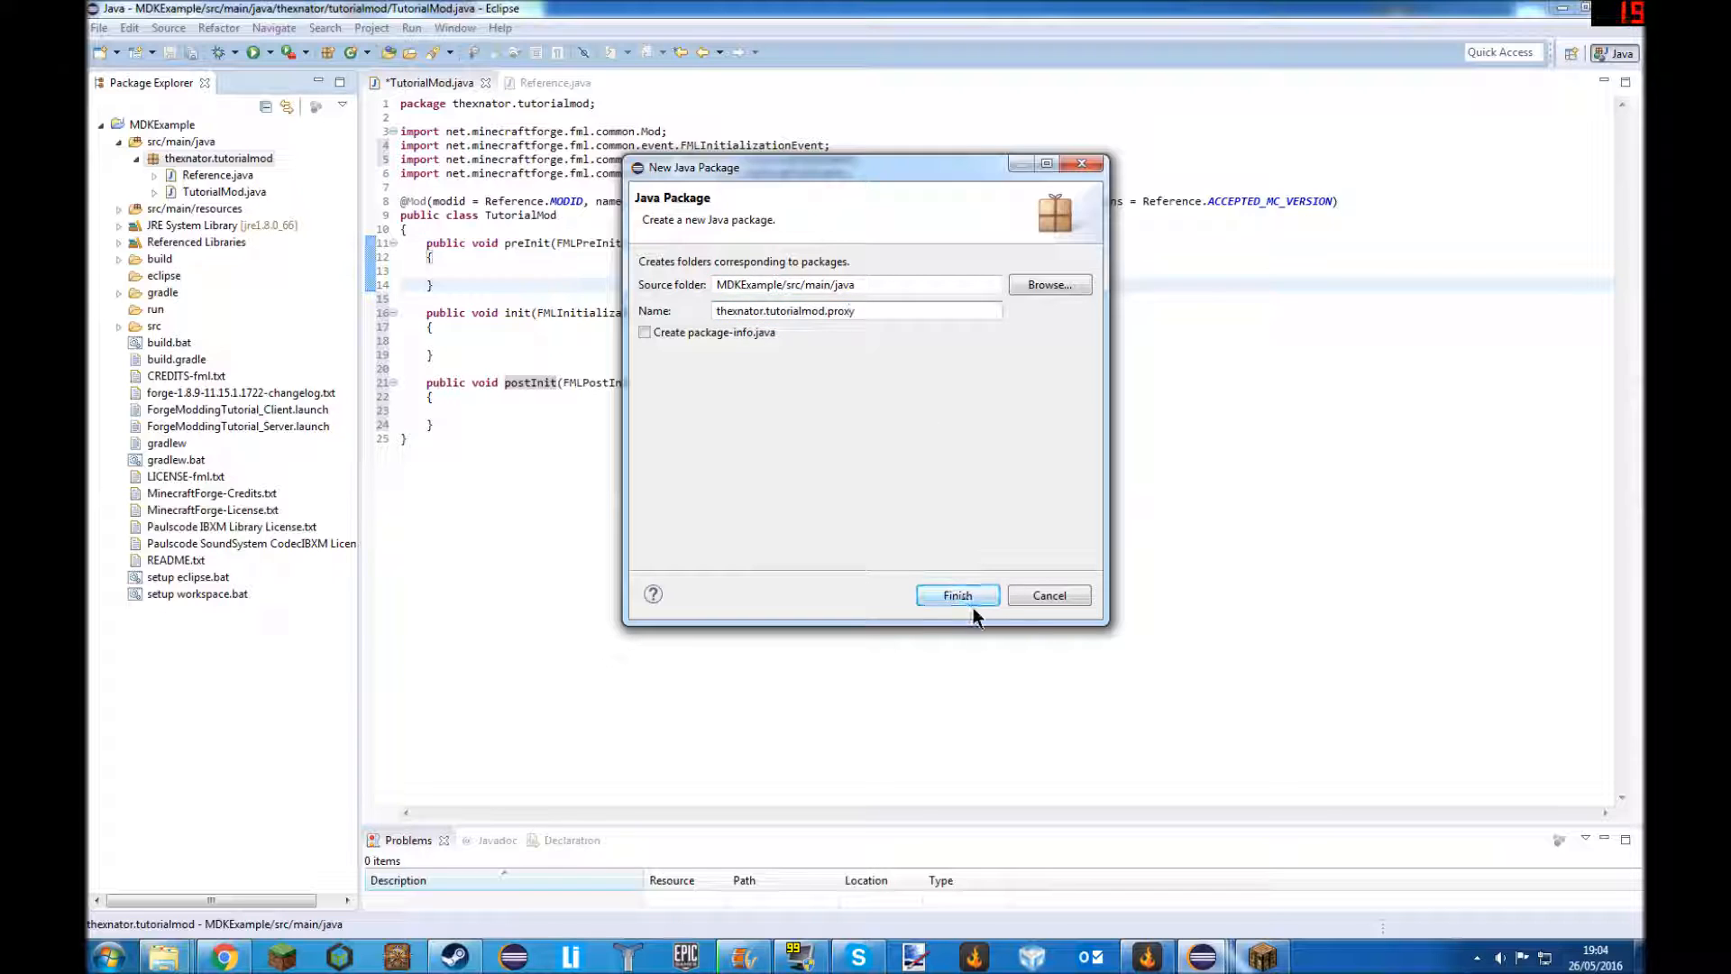
click(955, 595)
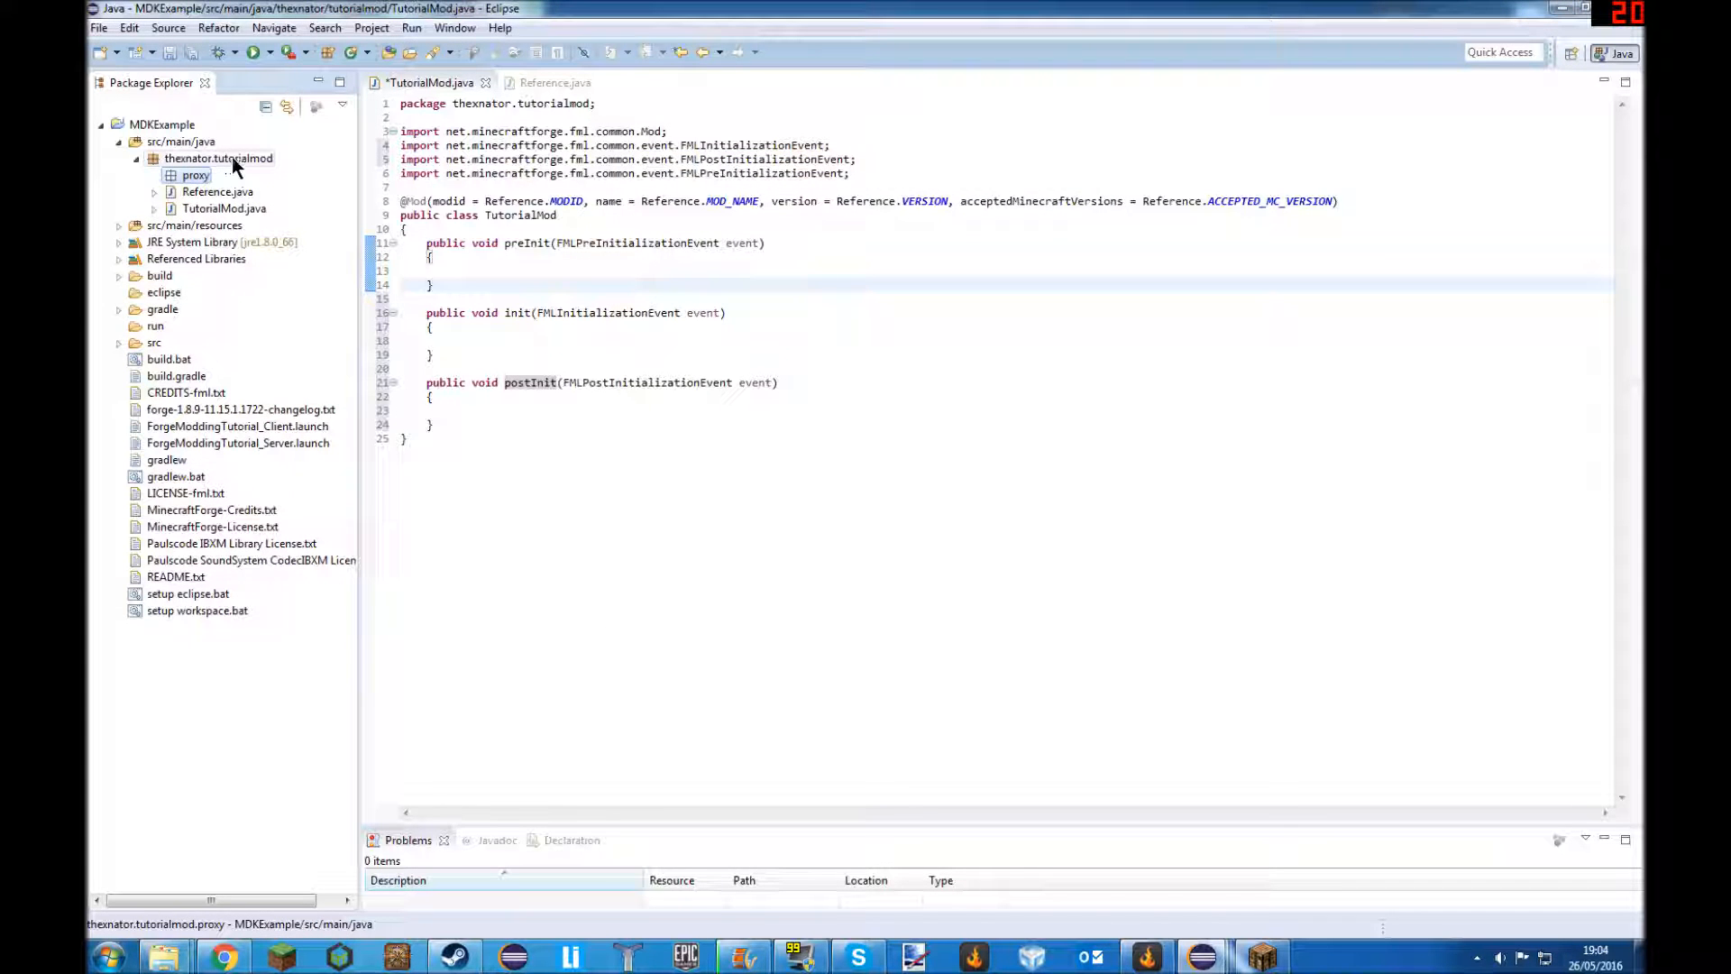
click(180, 142)
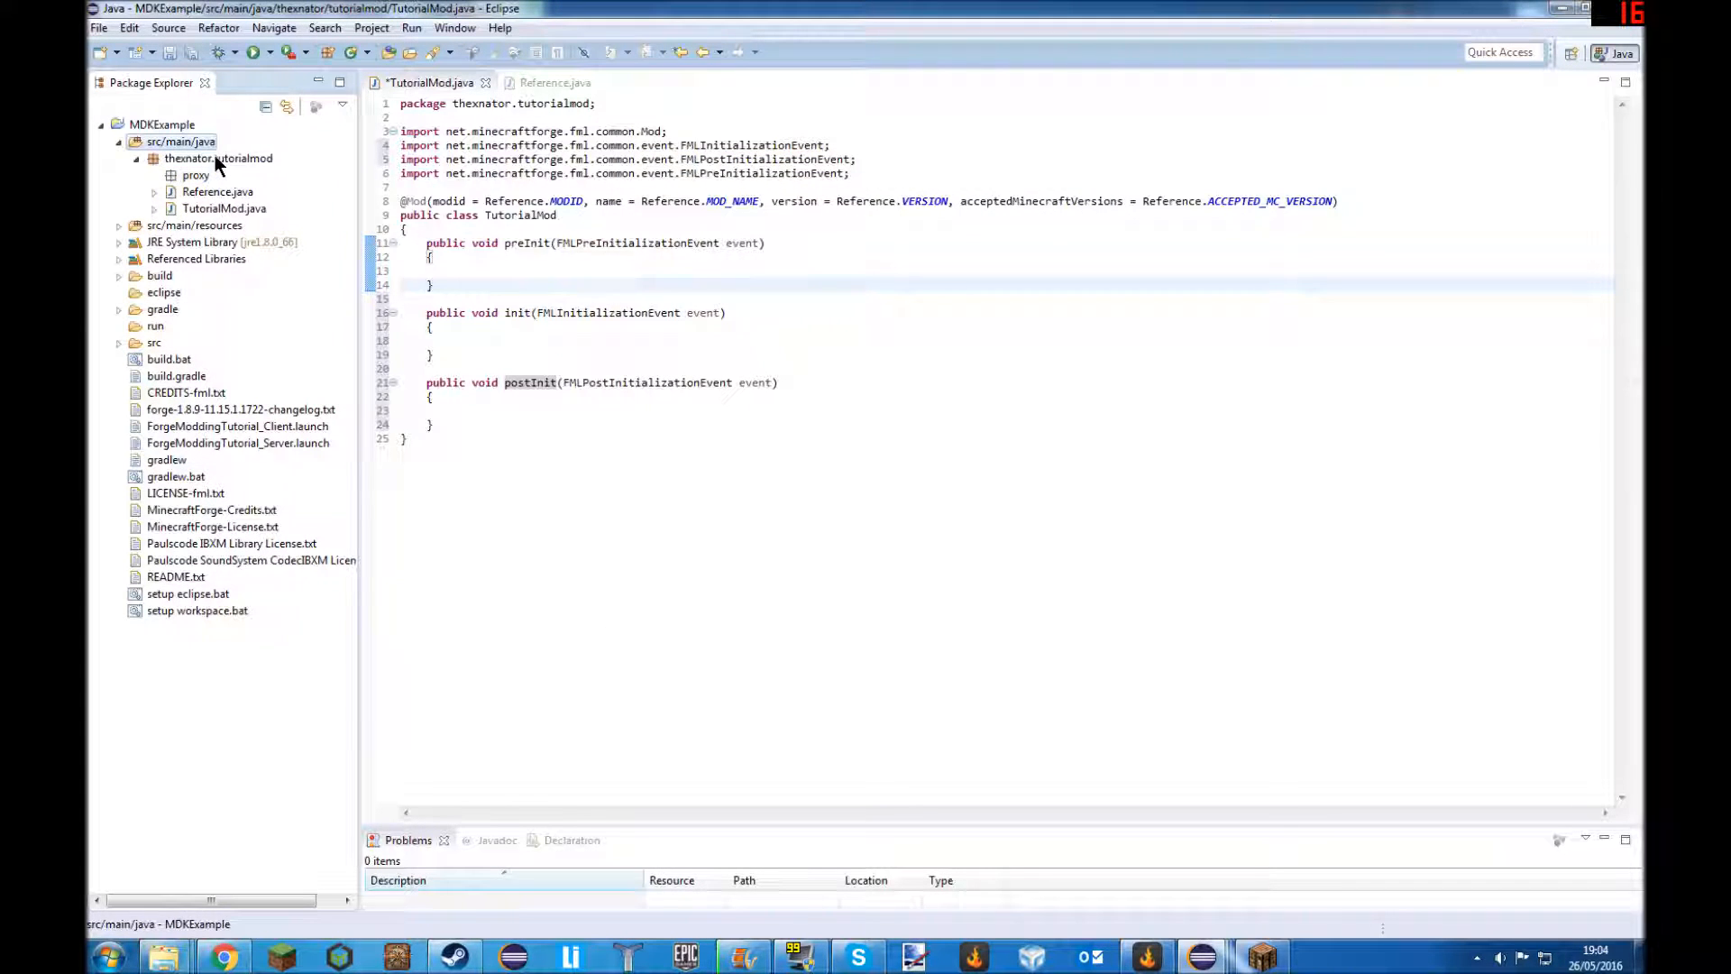
- Create the ClientProxy class in the proxy package
right_click(218, 158)
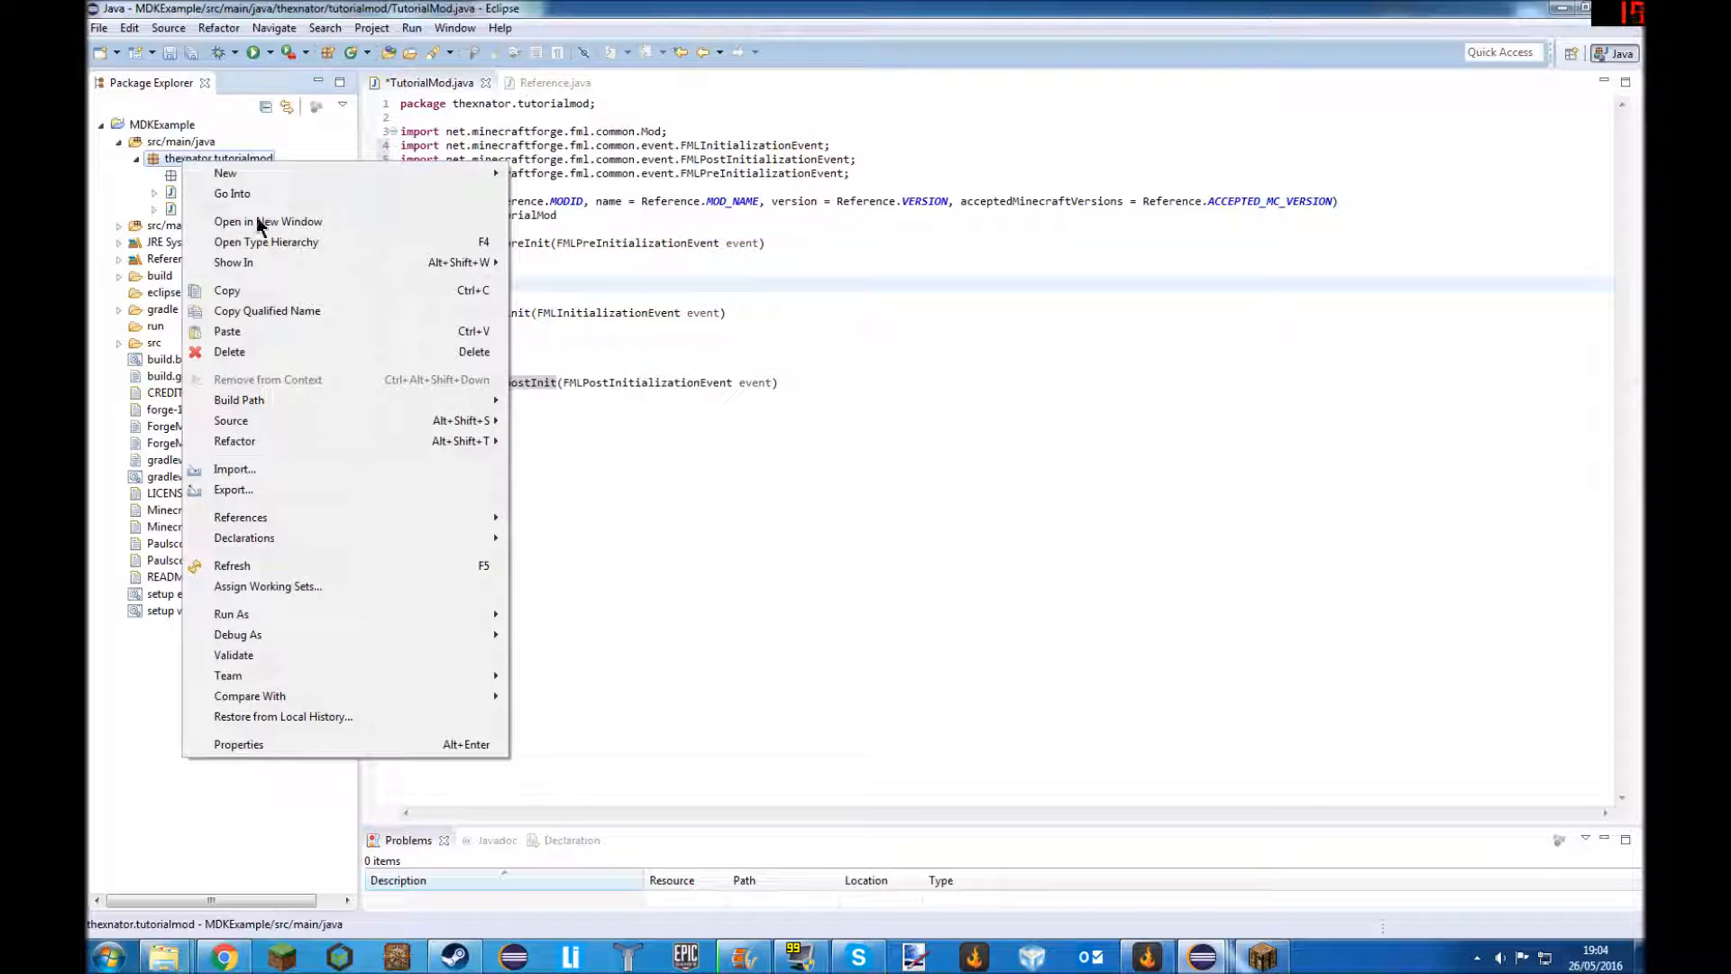
mouse_move(337, 614)
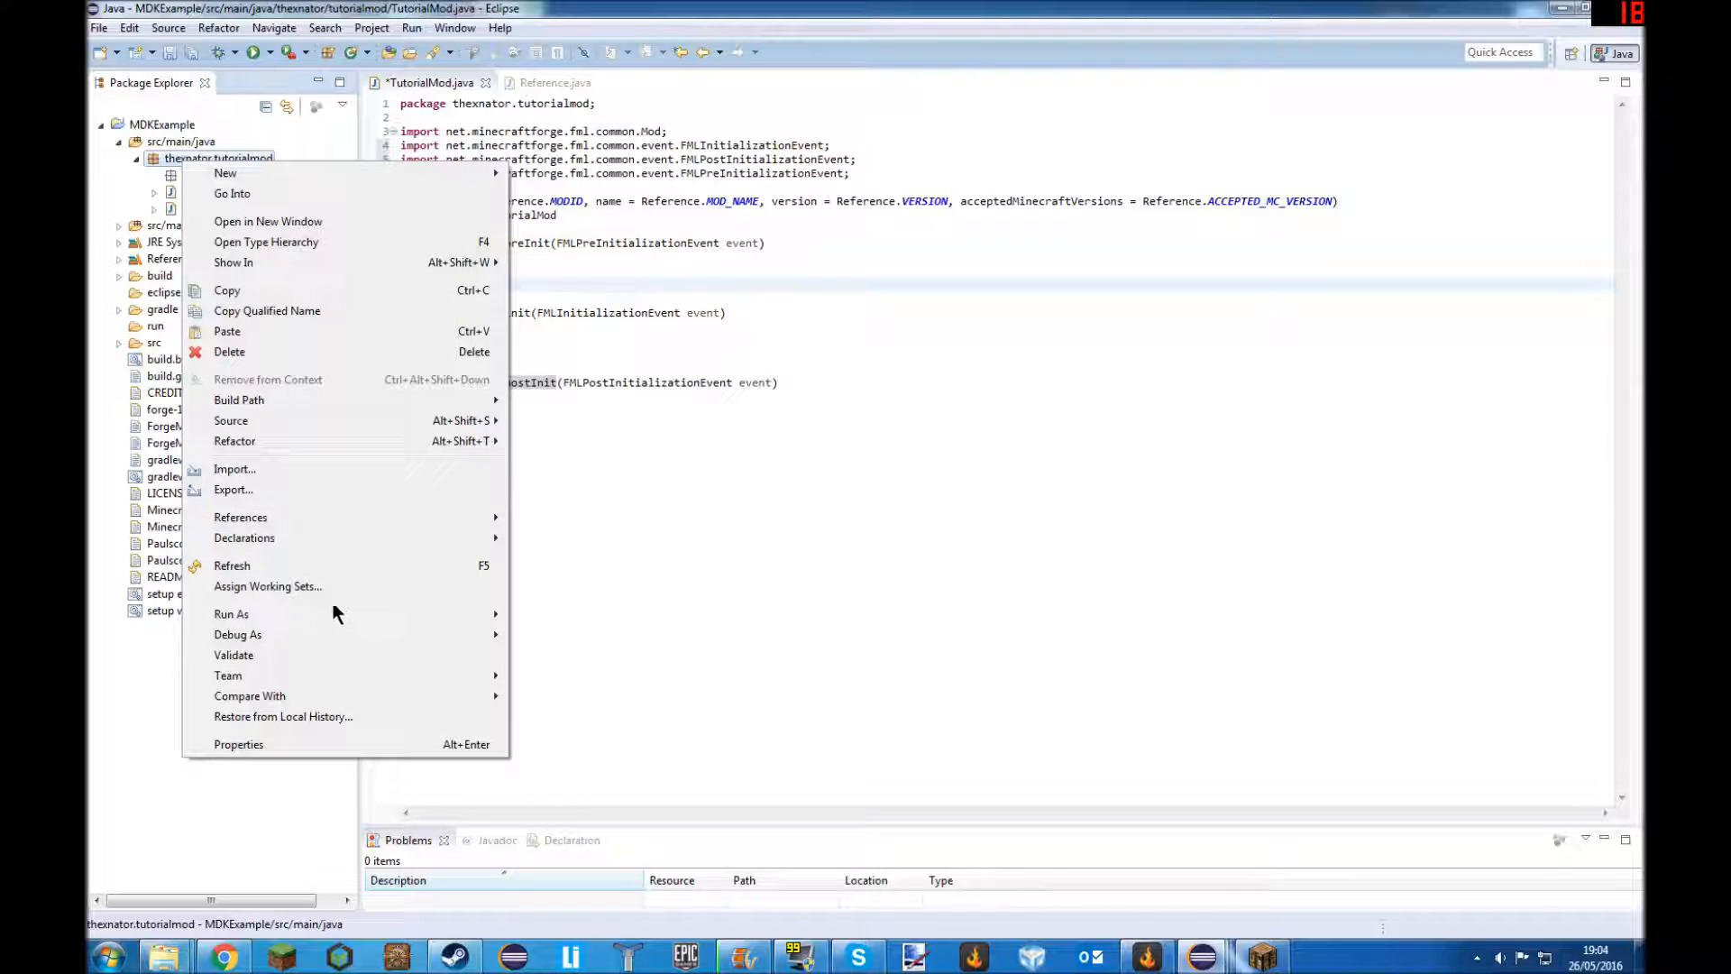
click(231, 421)
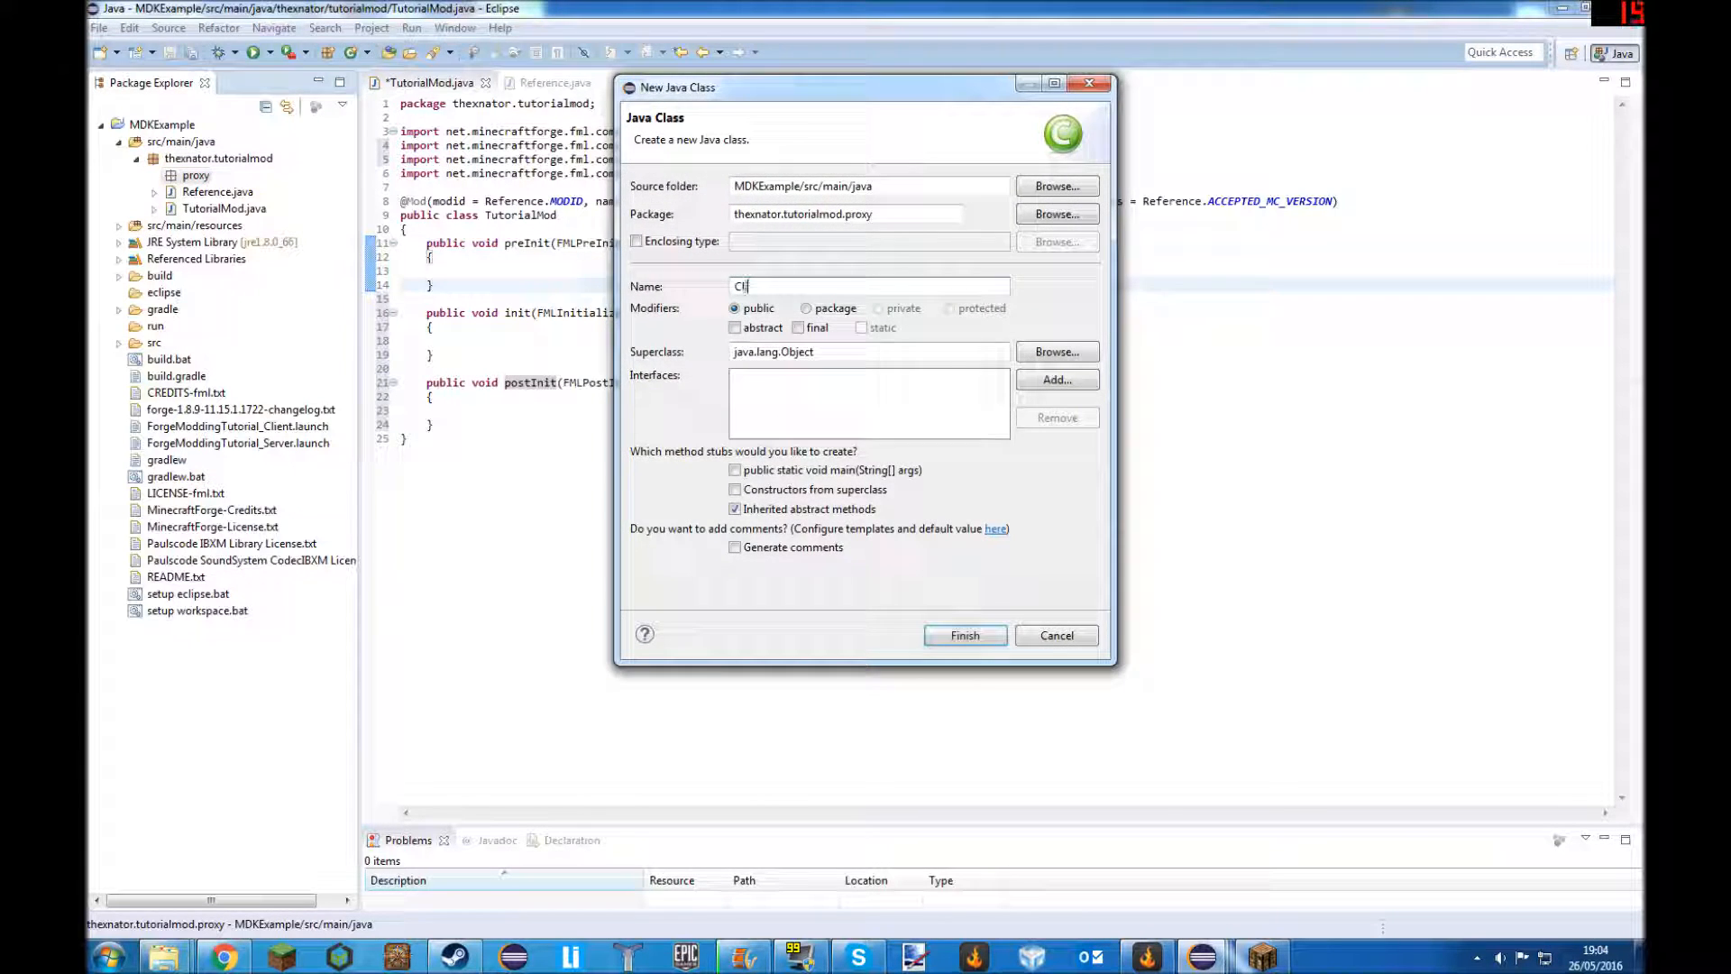
text(ientPro)
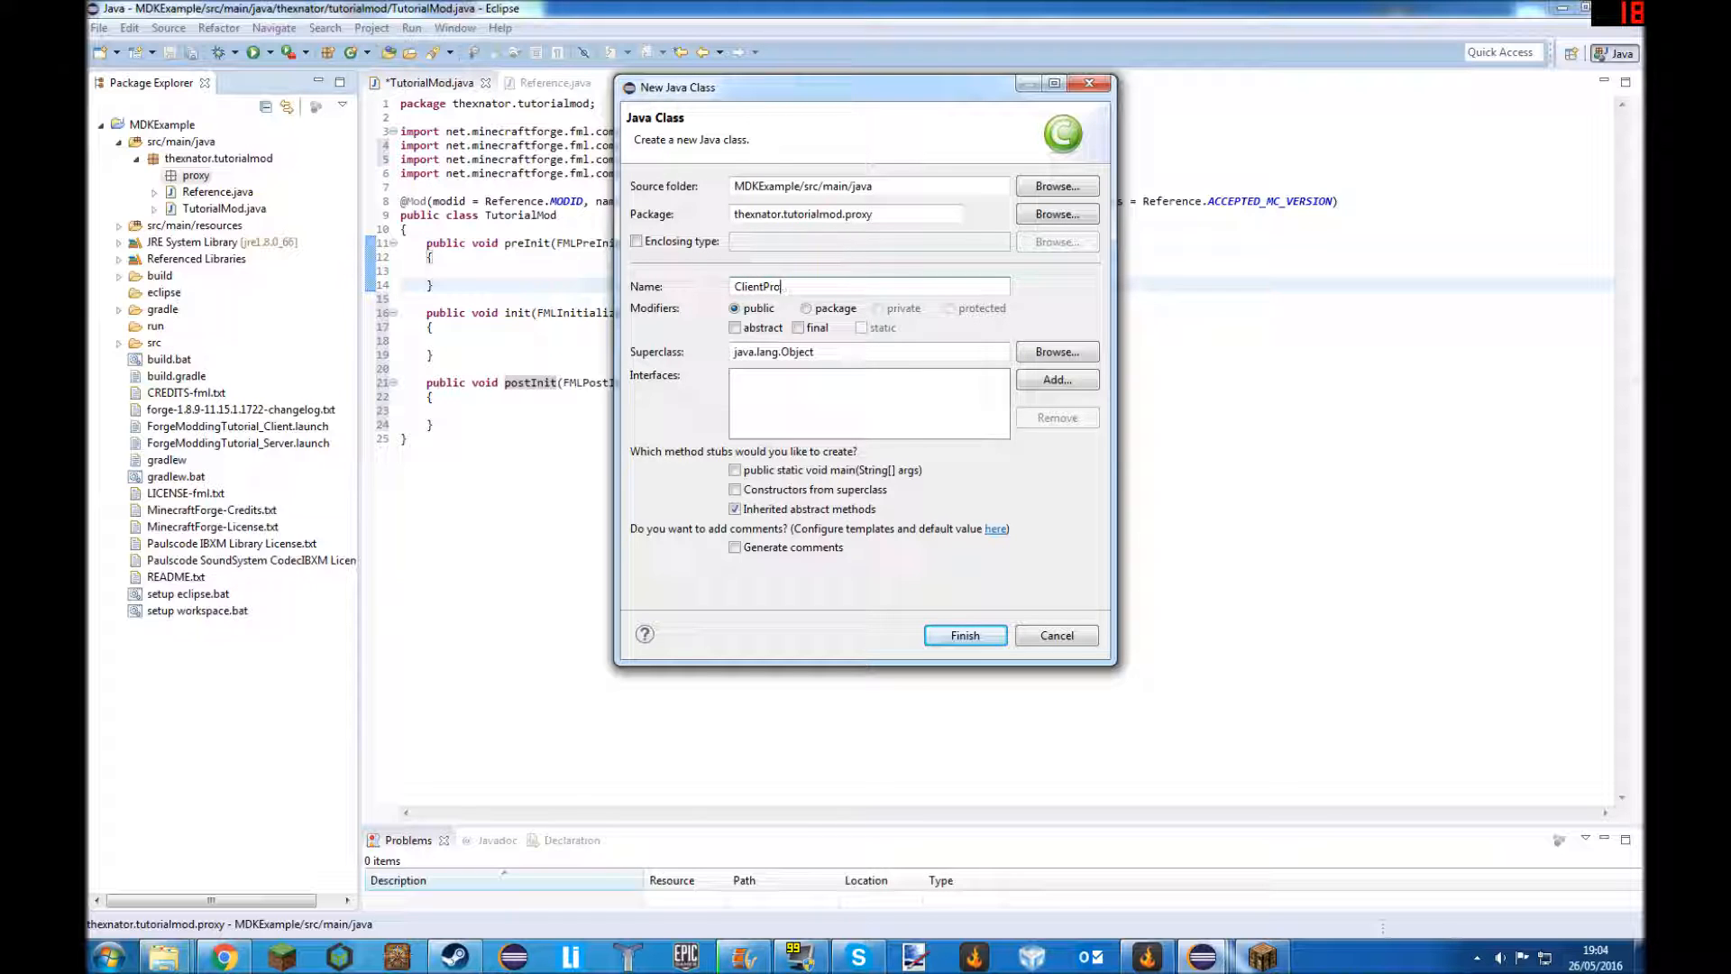
text(xy)
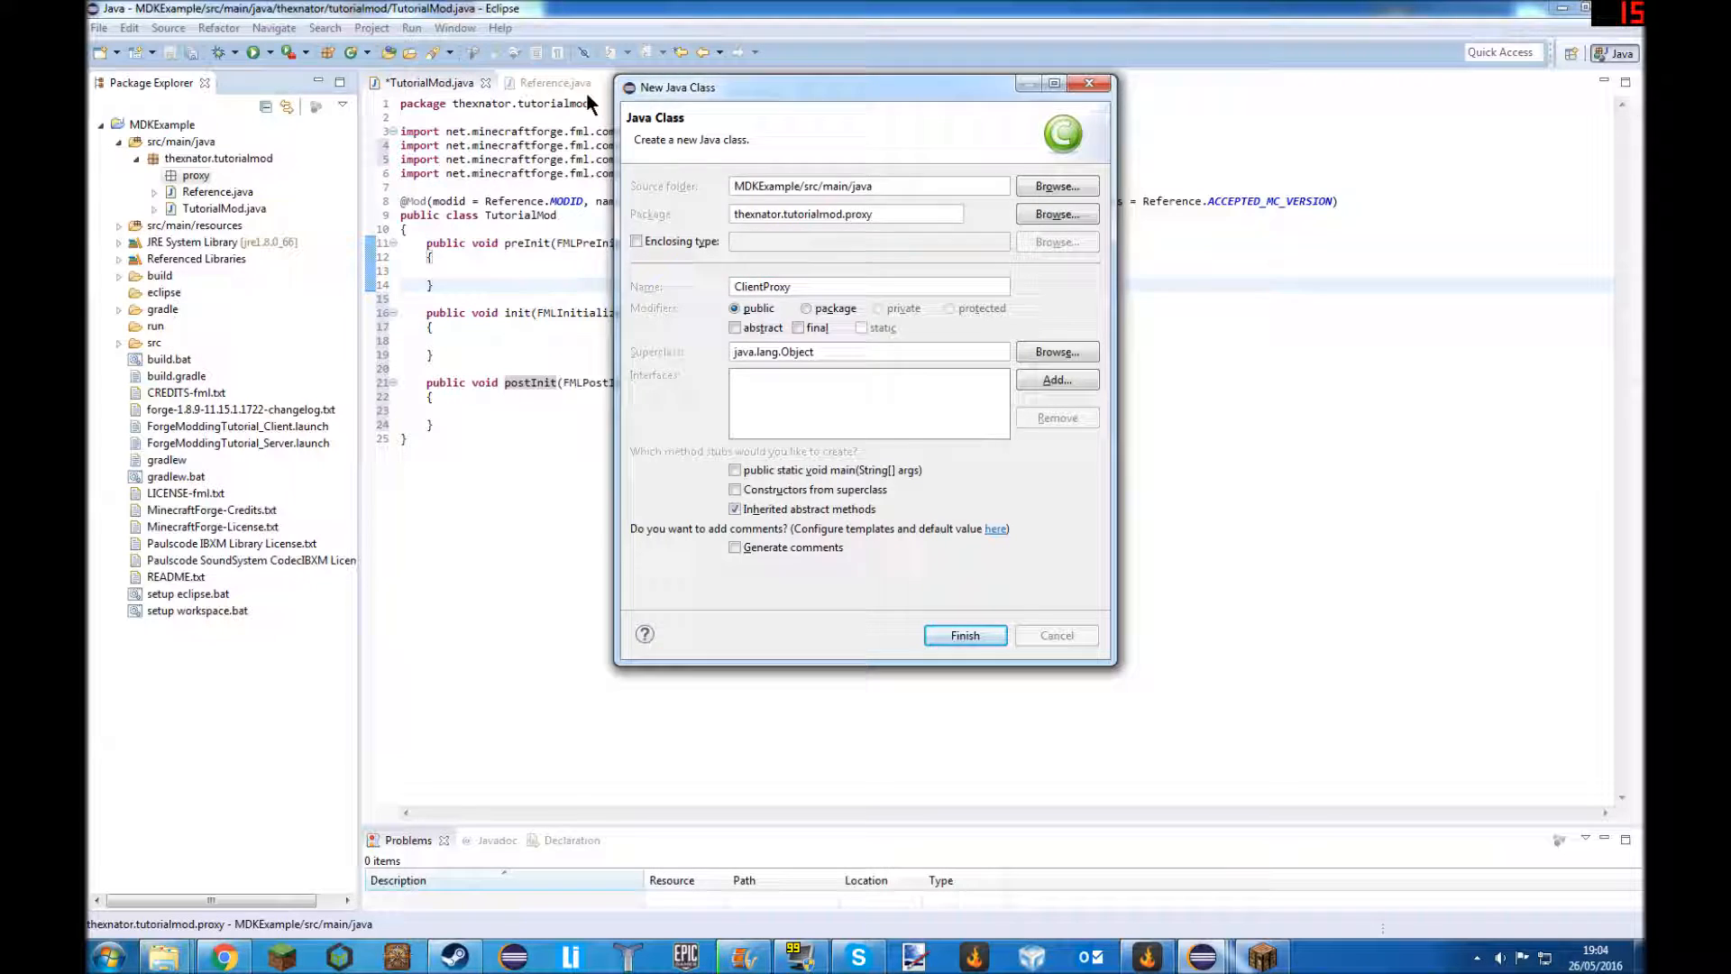
click(962, 634)
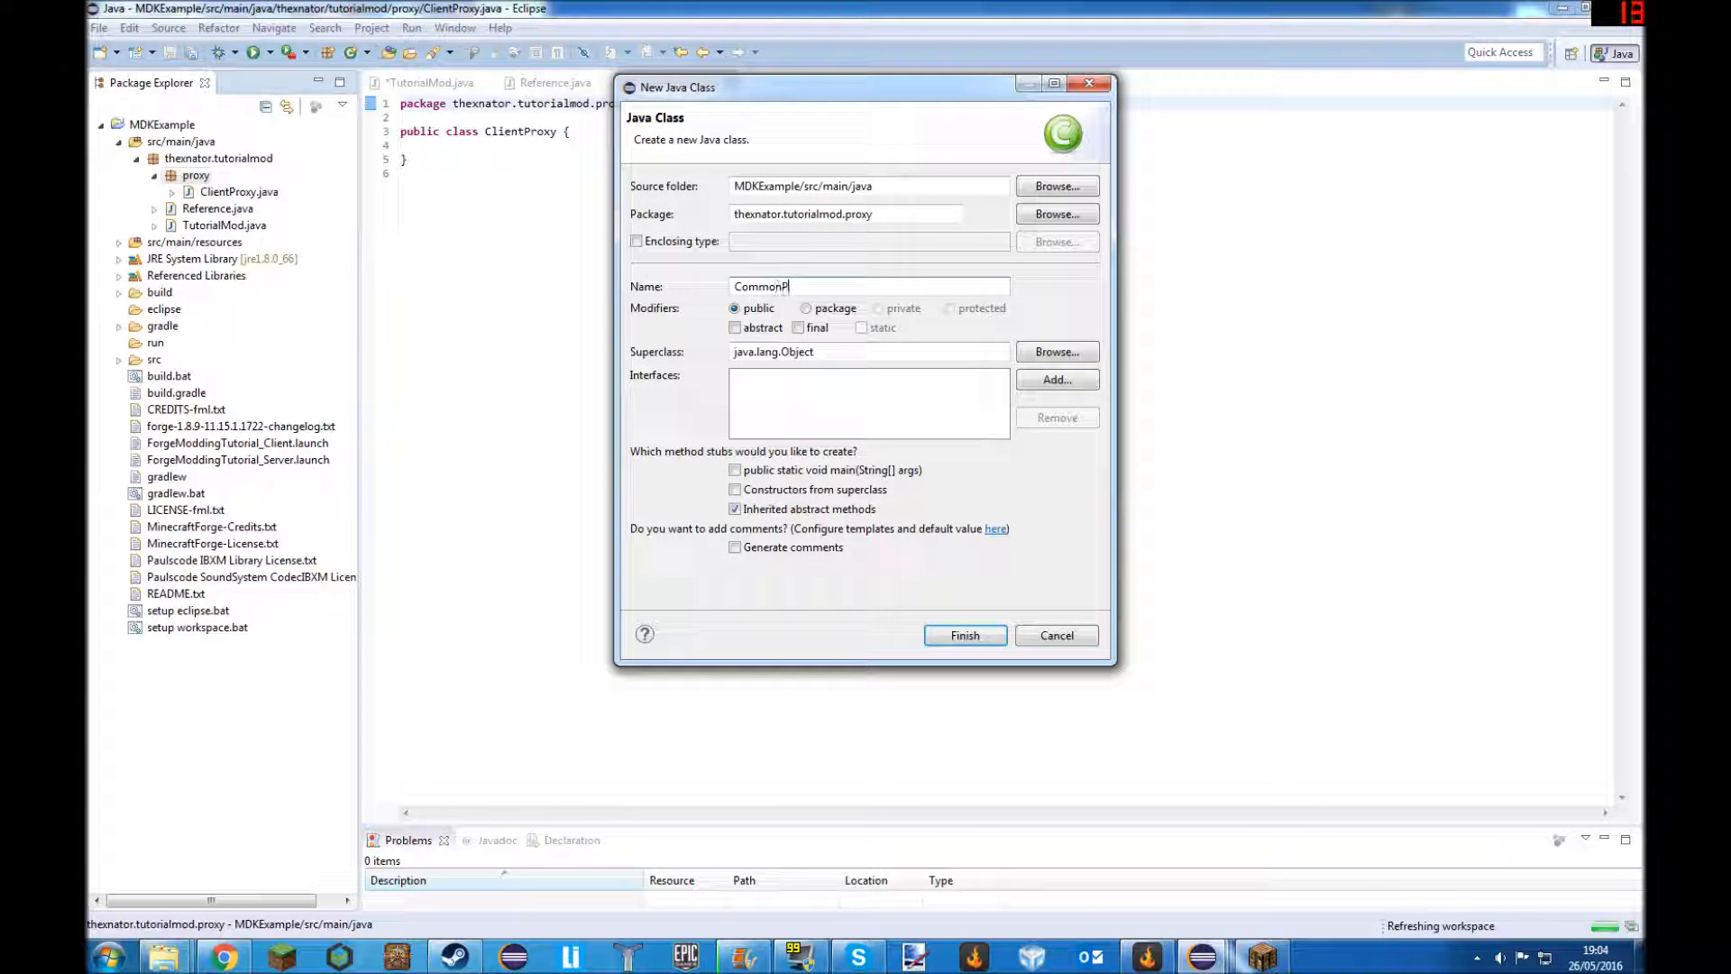
- Create the CommonProxy and ProxyInterface classes in the same package
click(962, 635)
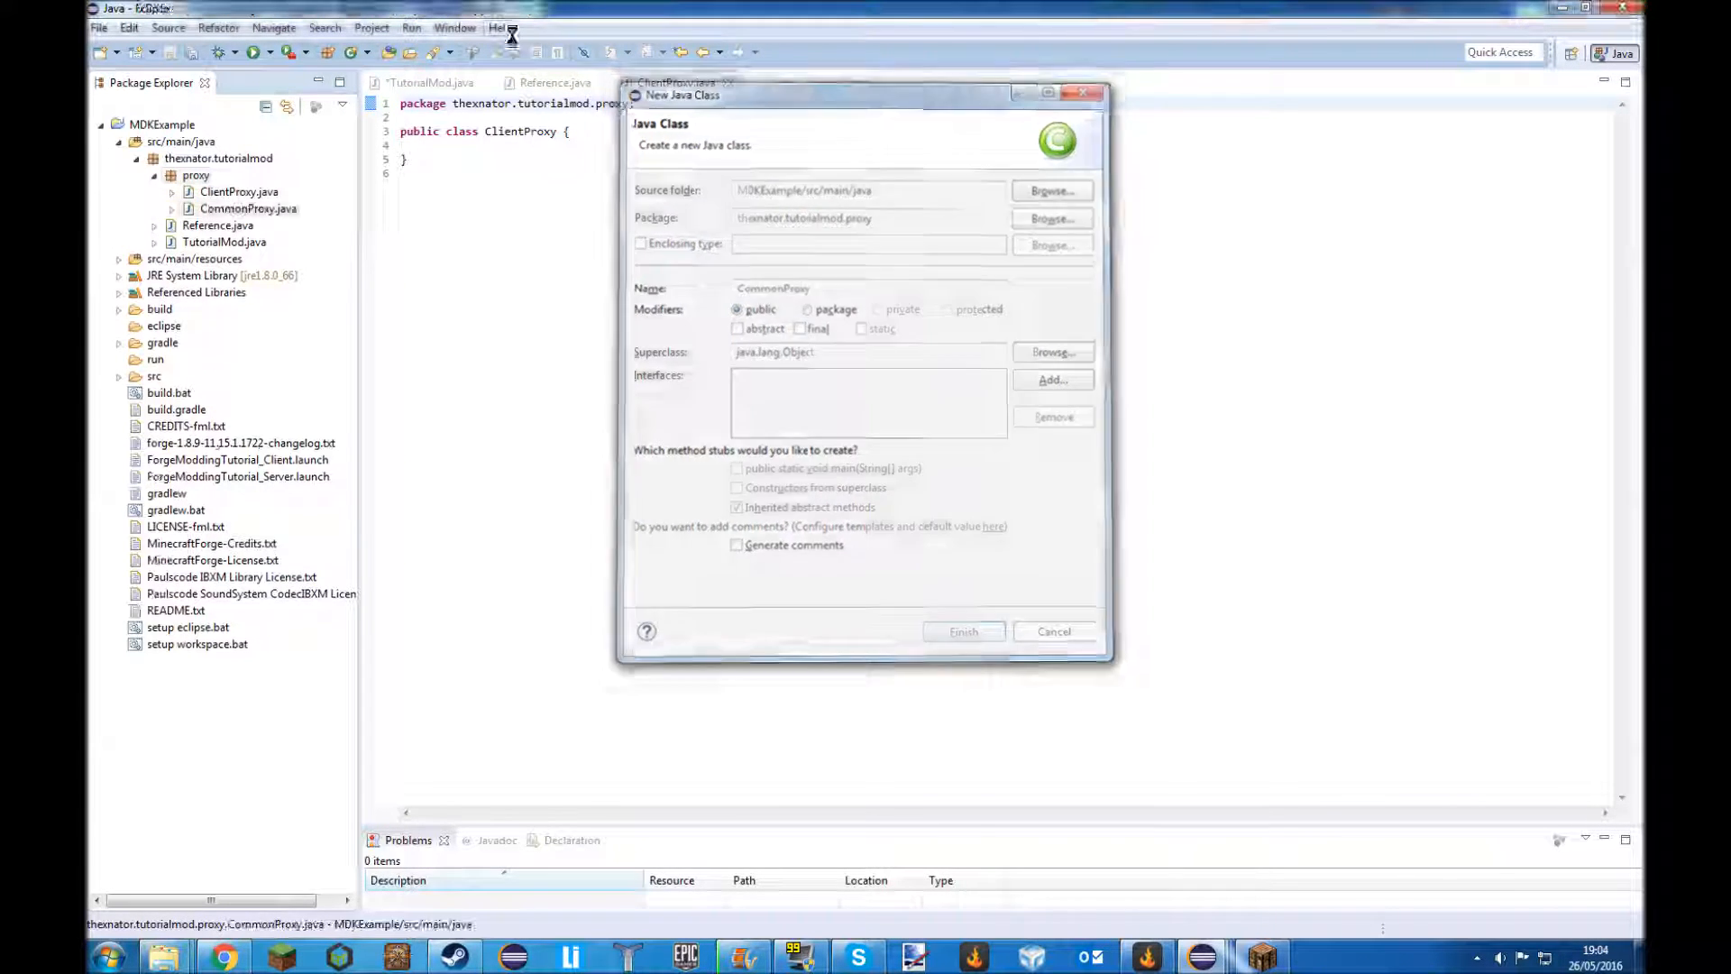
click(962, 631)
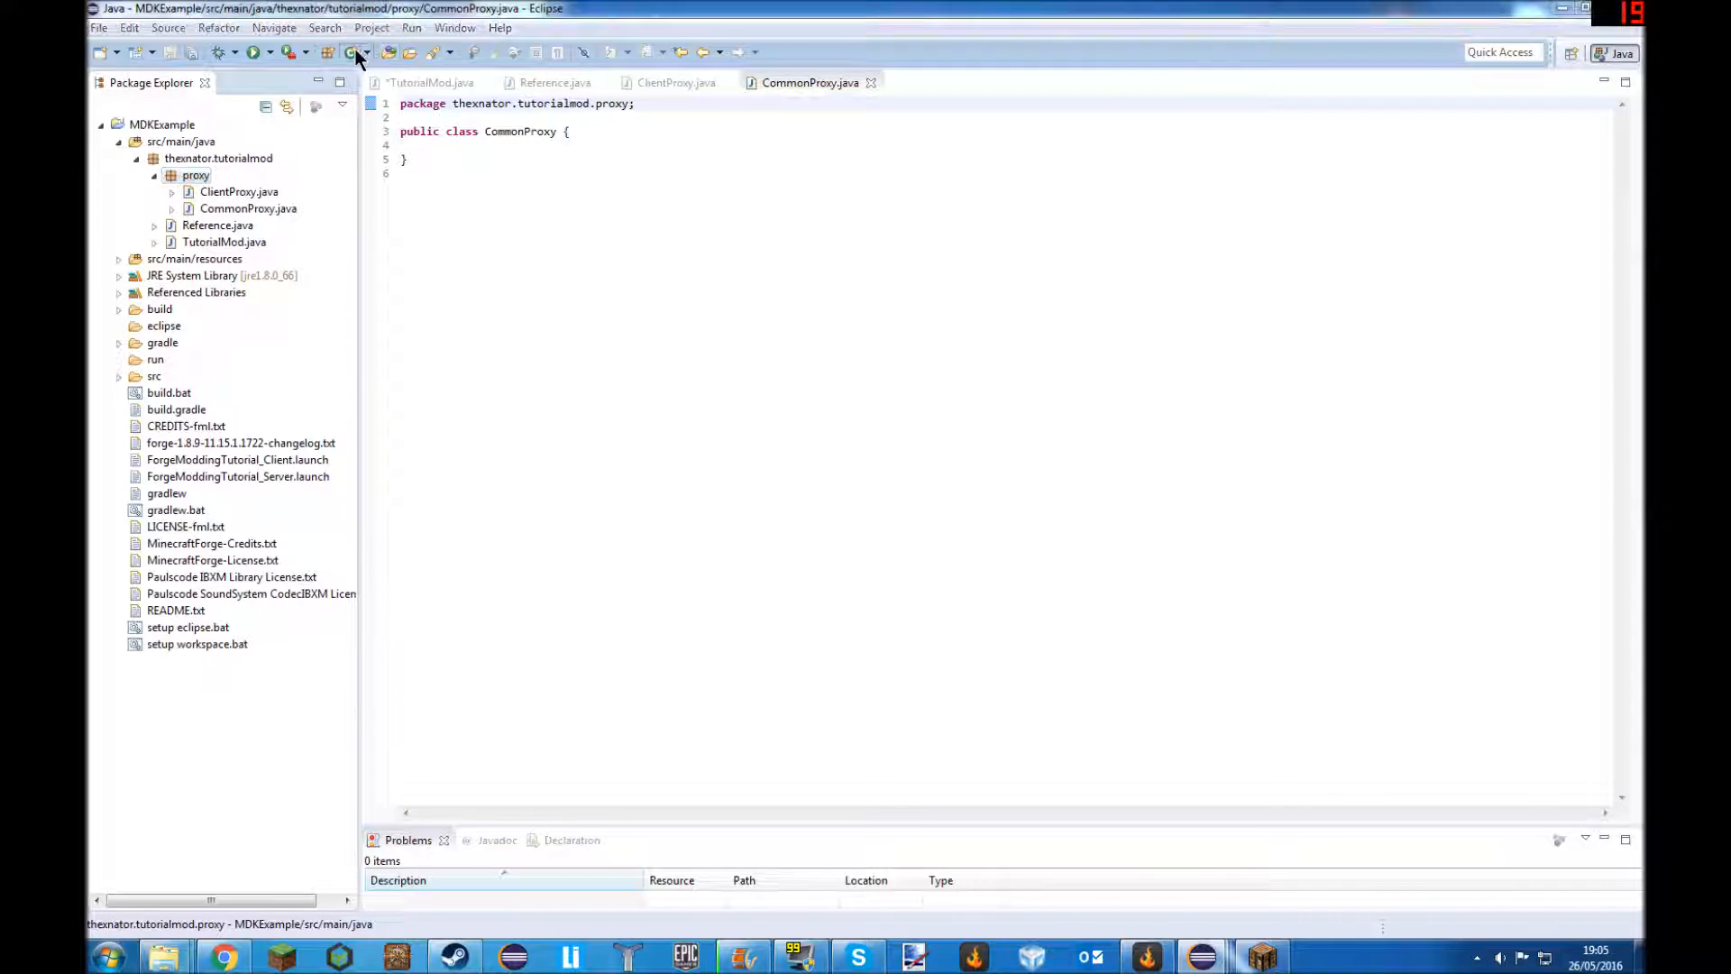
click(353, 53)
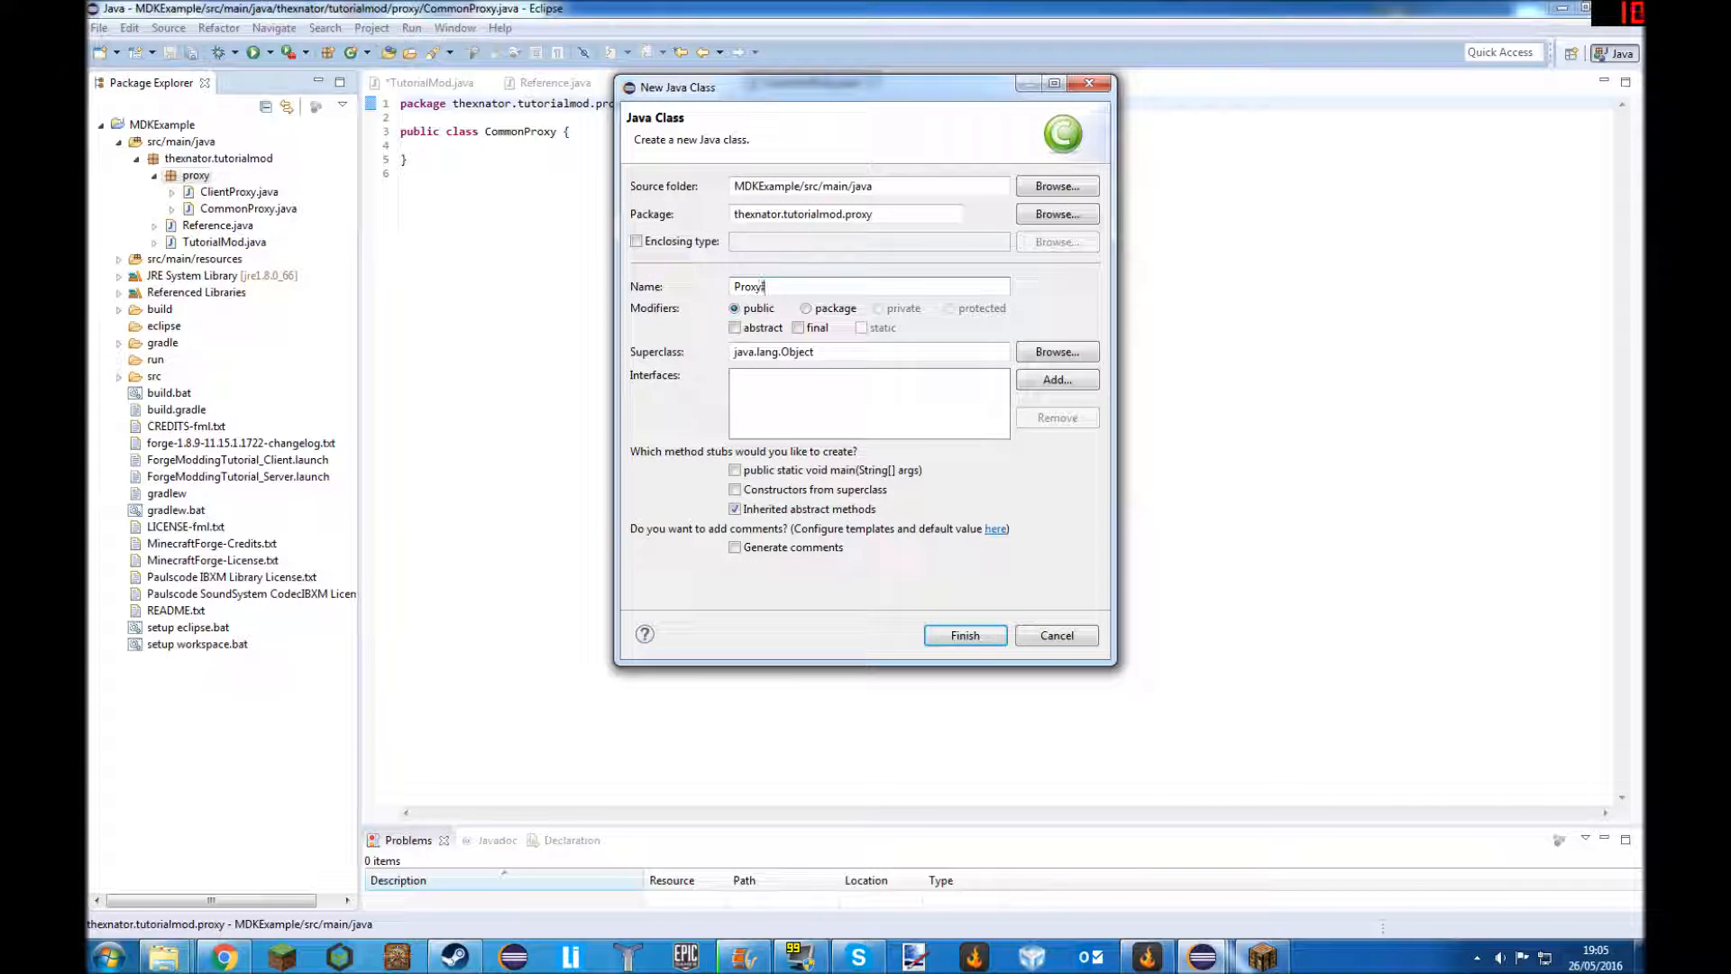
text(Interface)
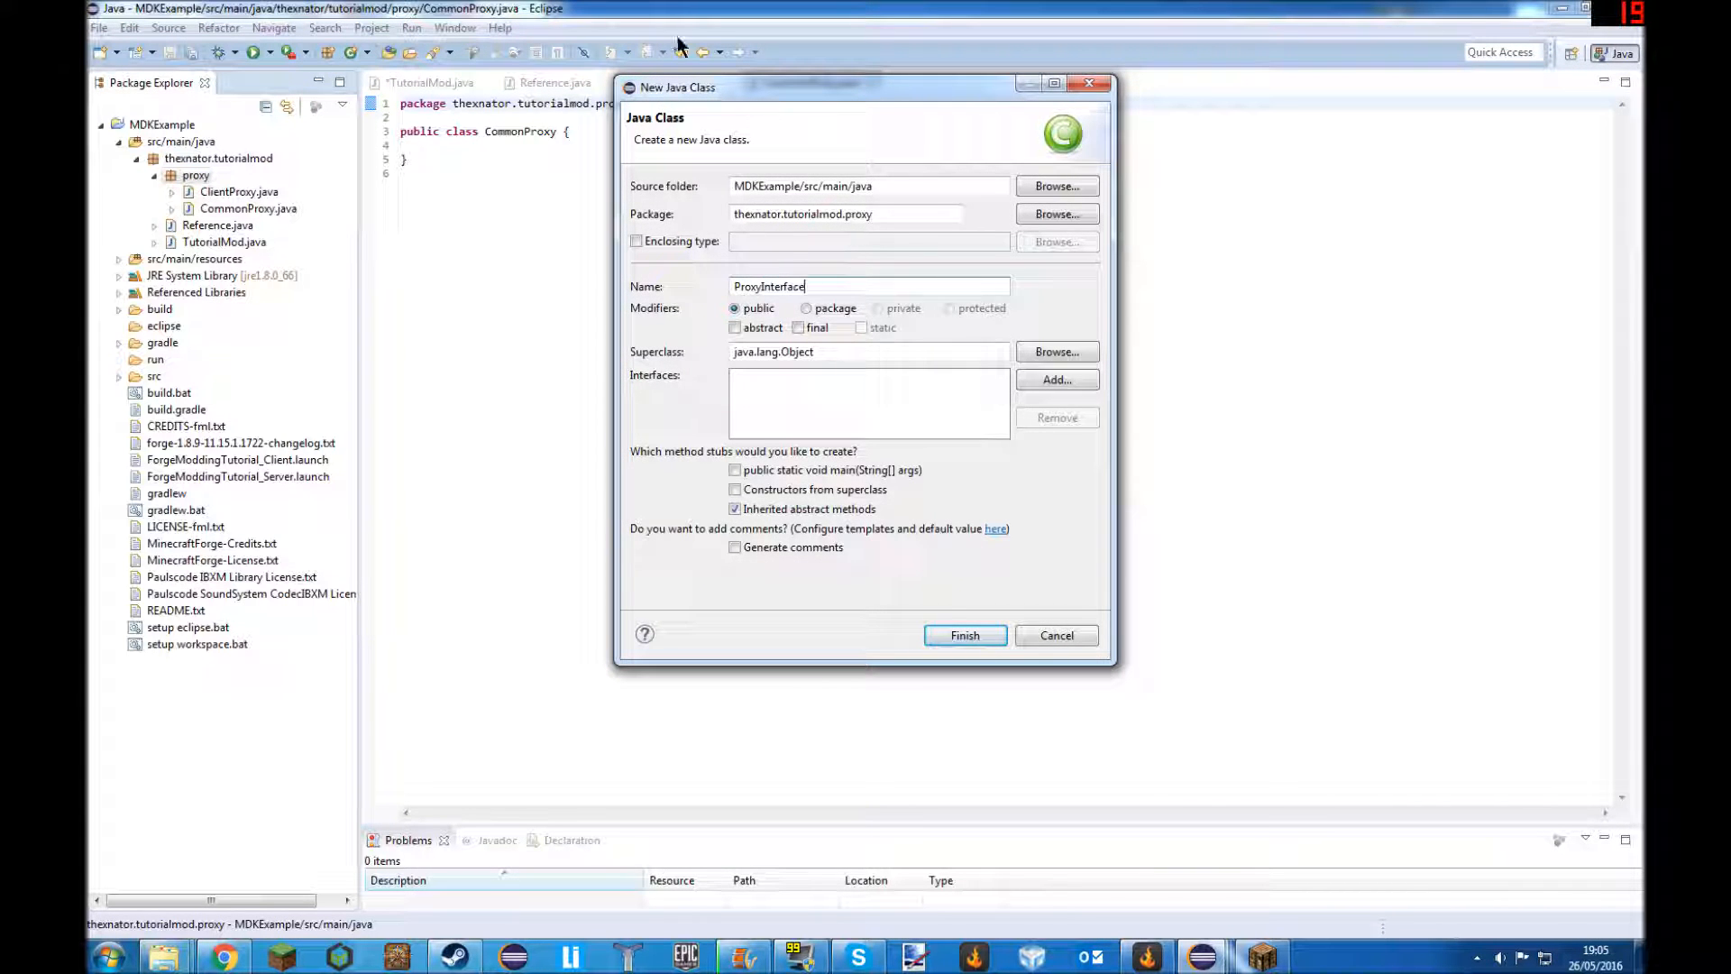
click(963, 634)
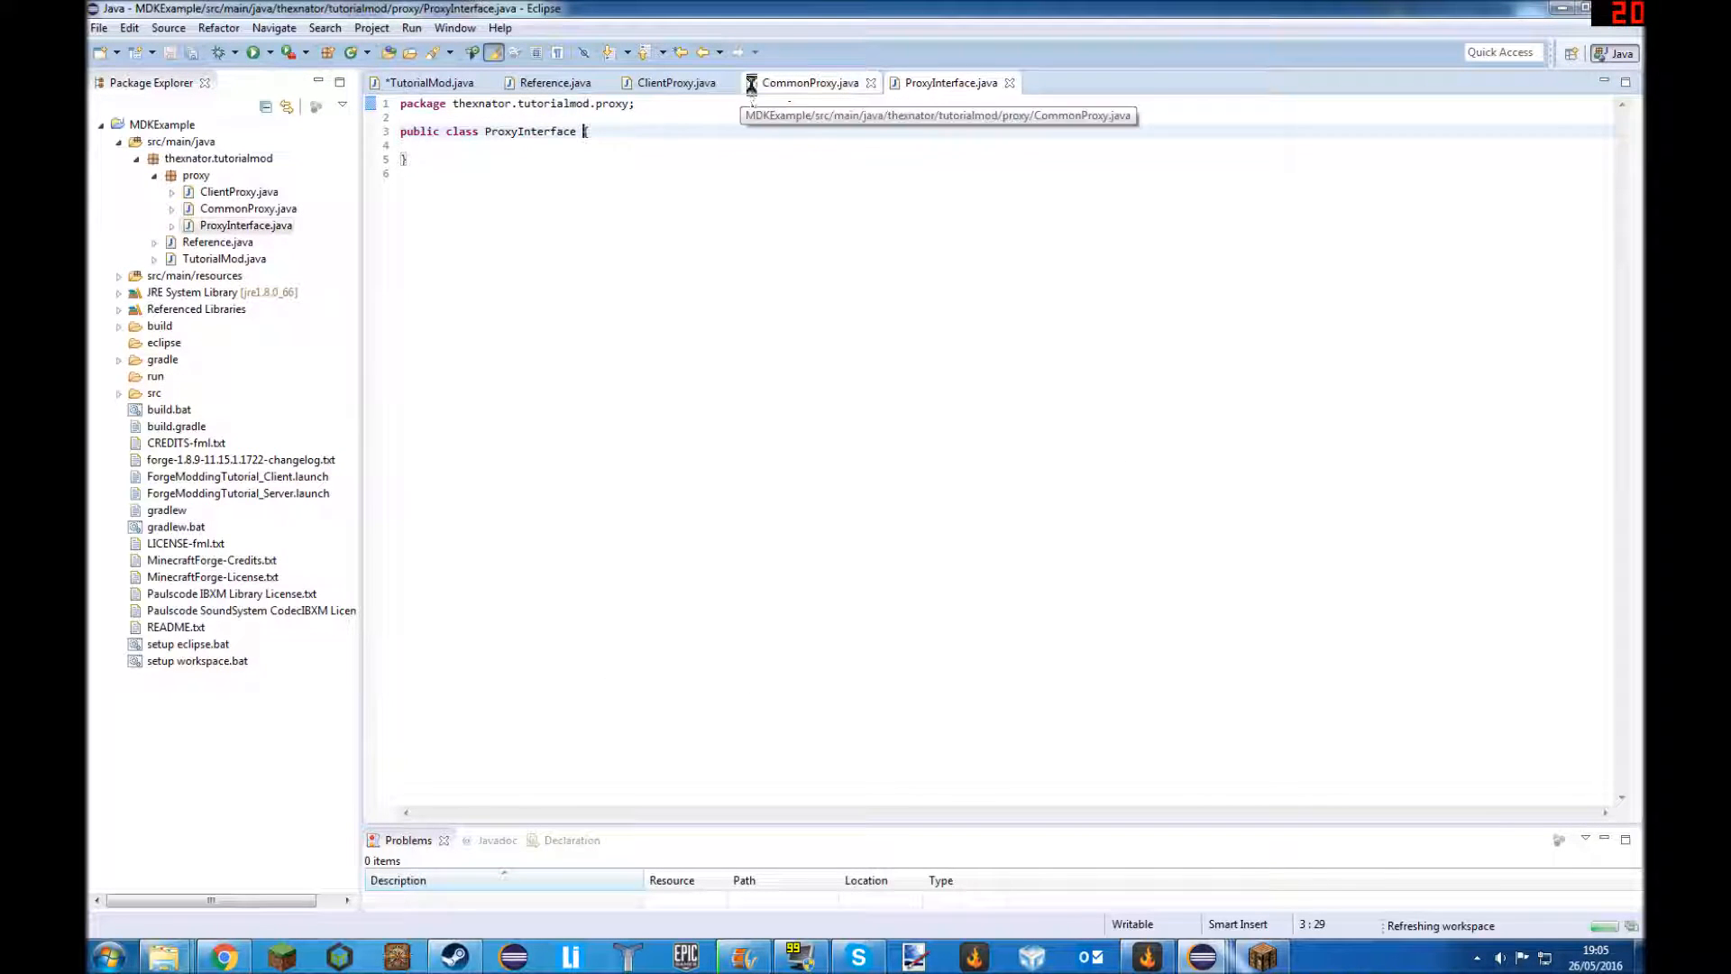
- Make CommonProxy's declaration implement ProxyInterface
click(810, 82)
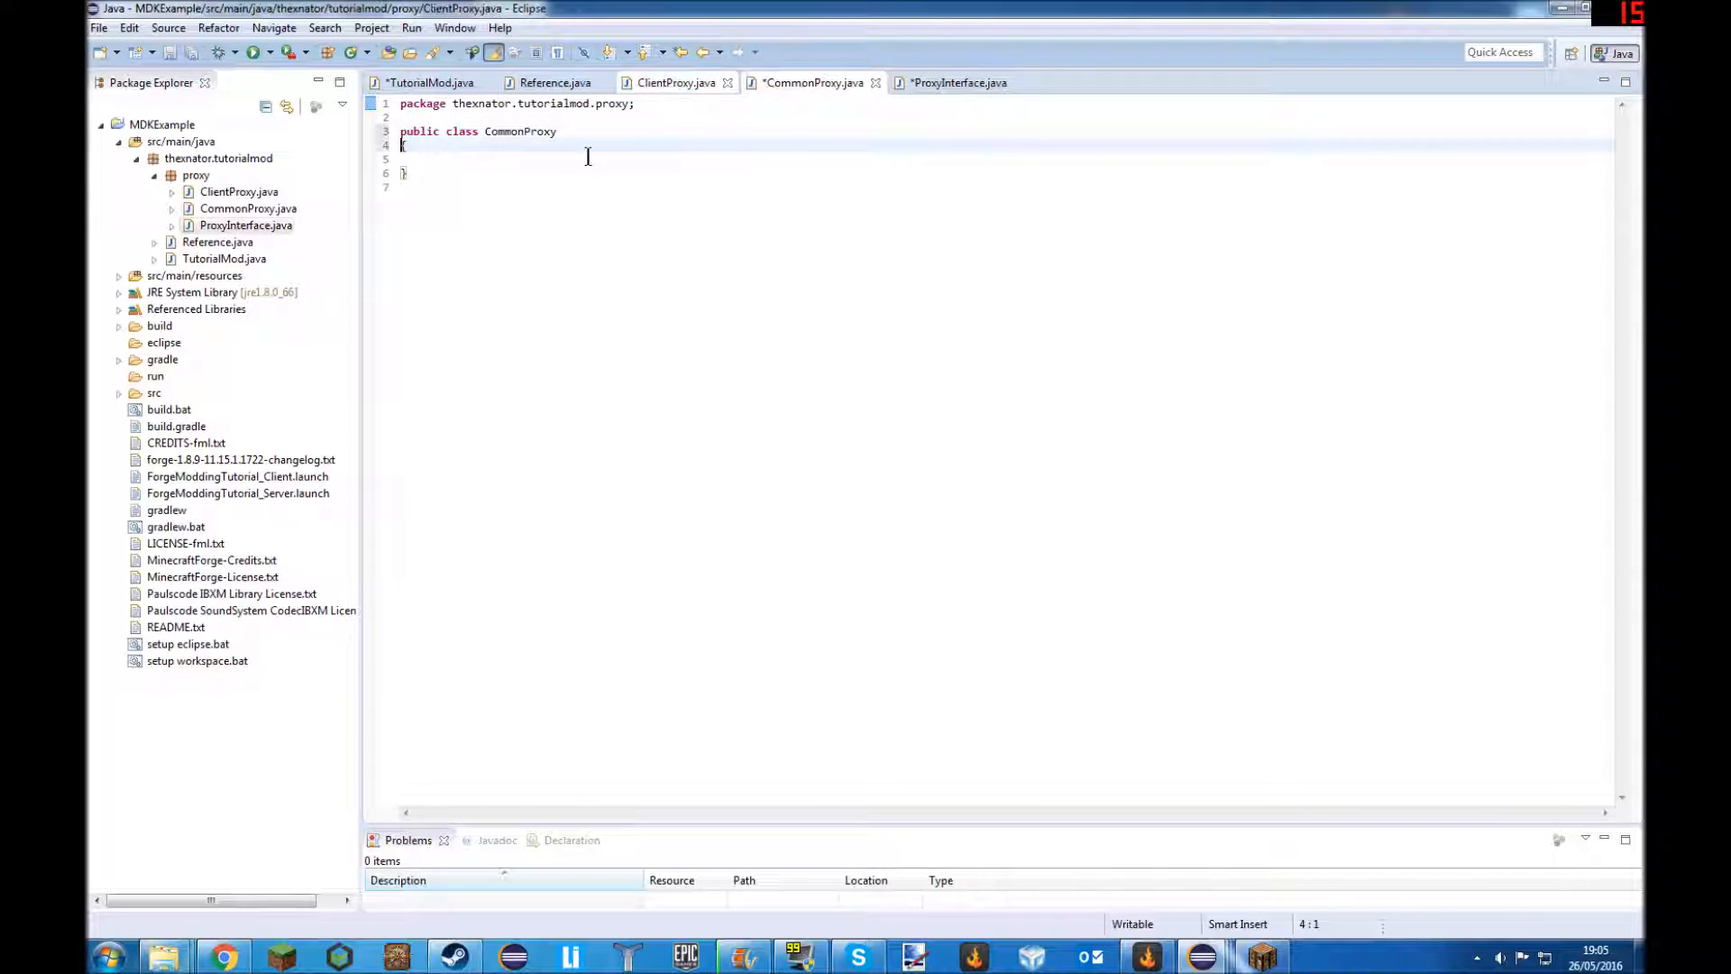
click(675, 82)
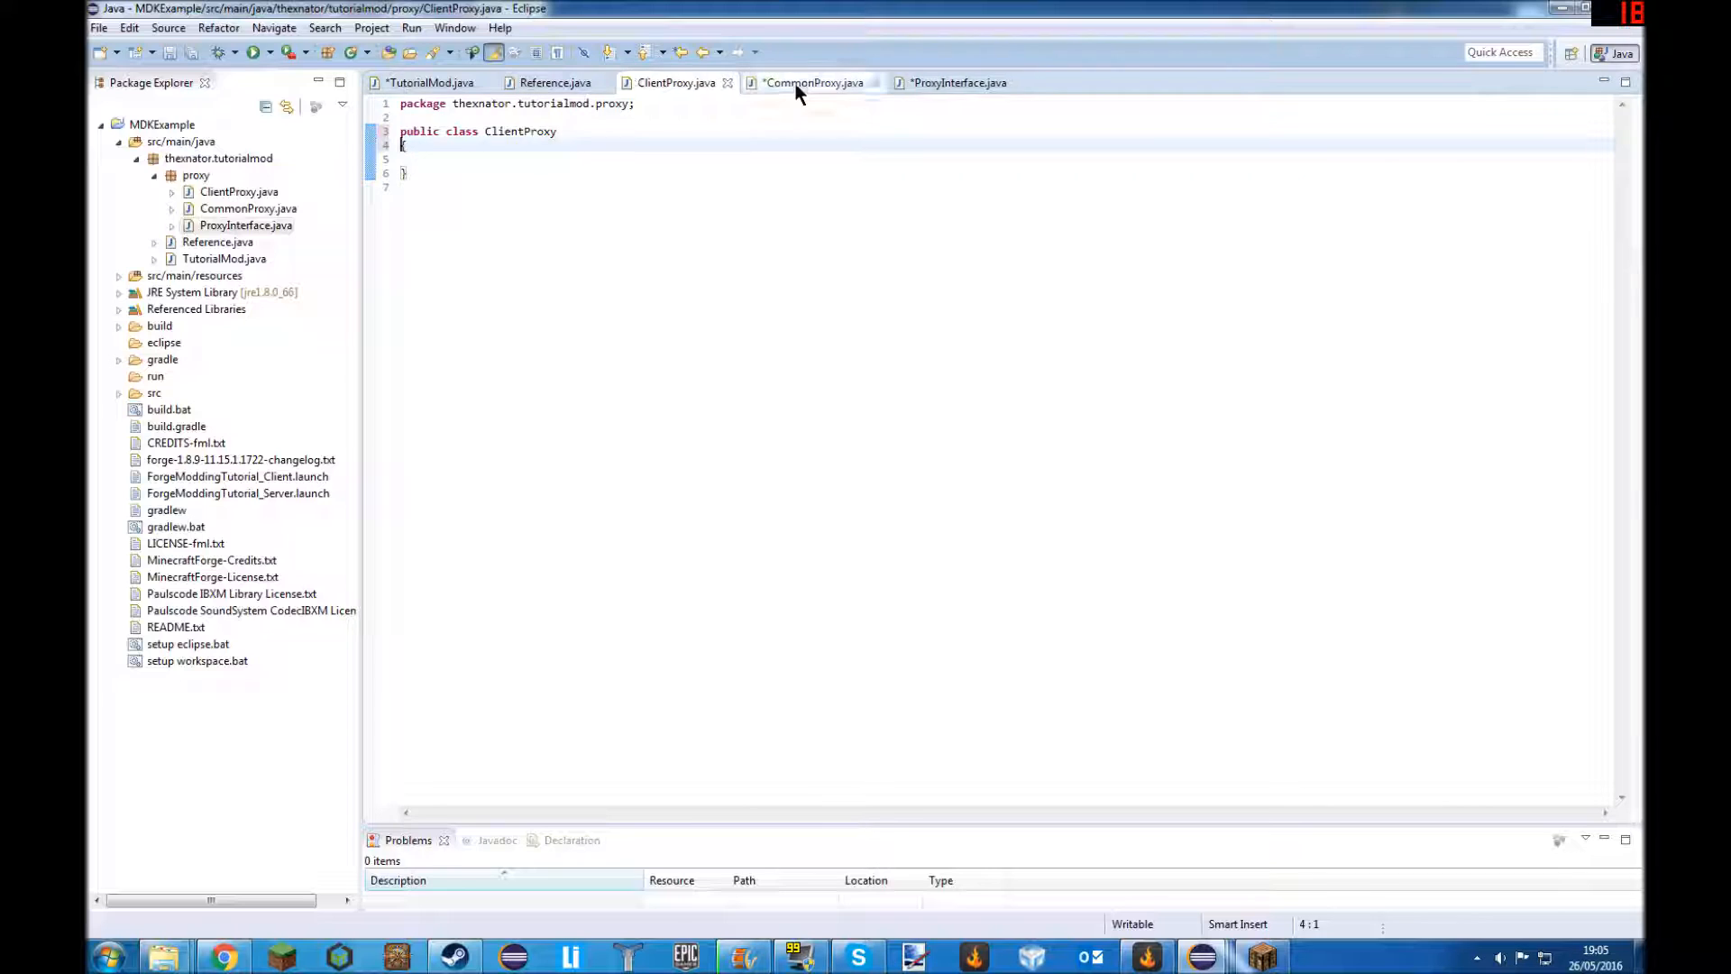
click(952, 83)
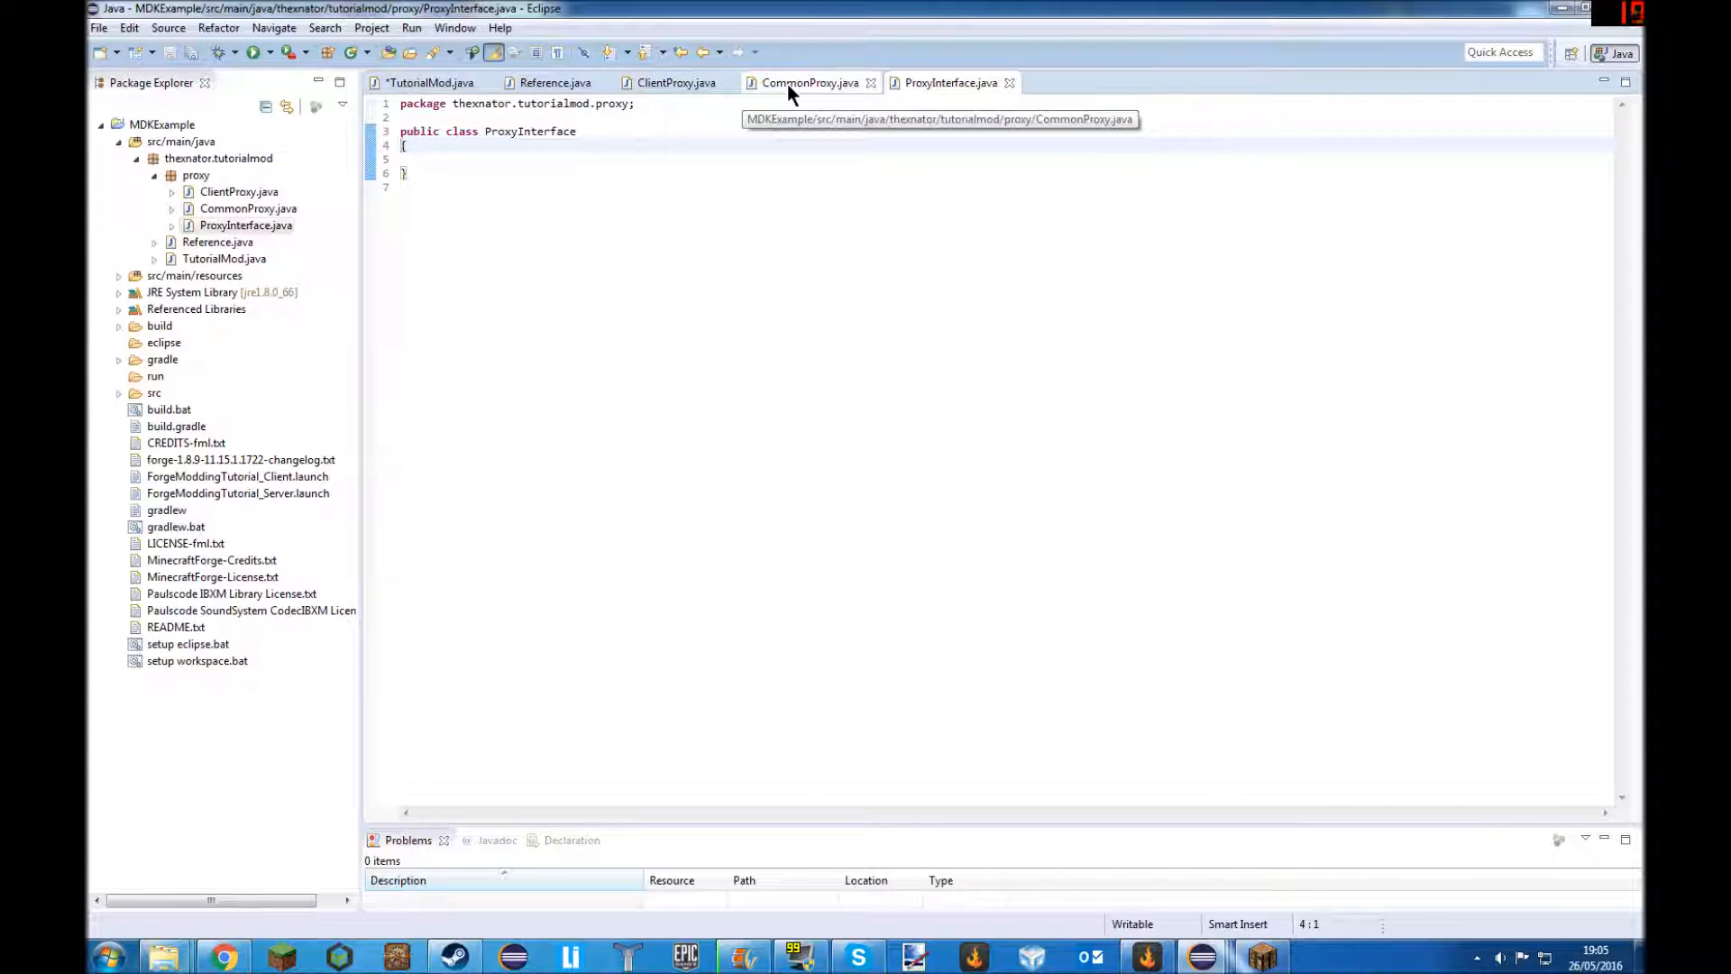
click(810, 82)
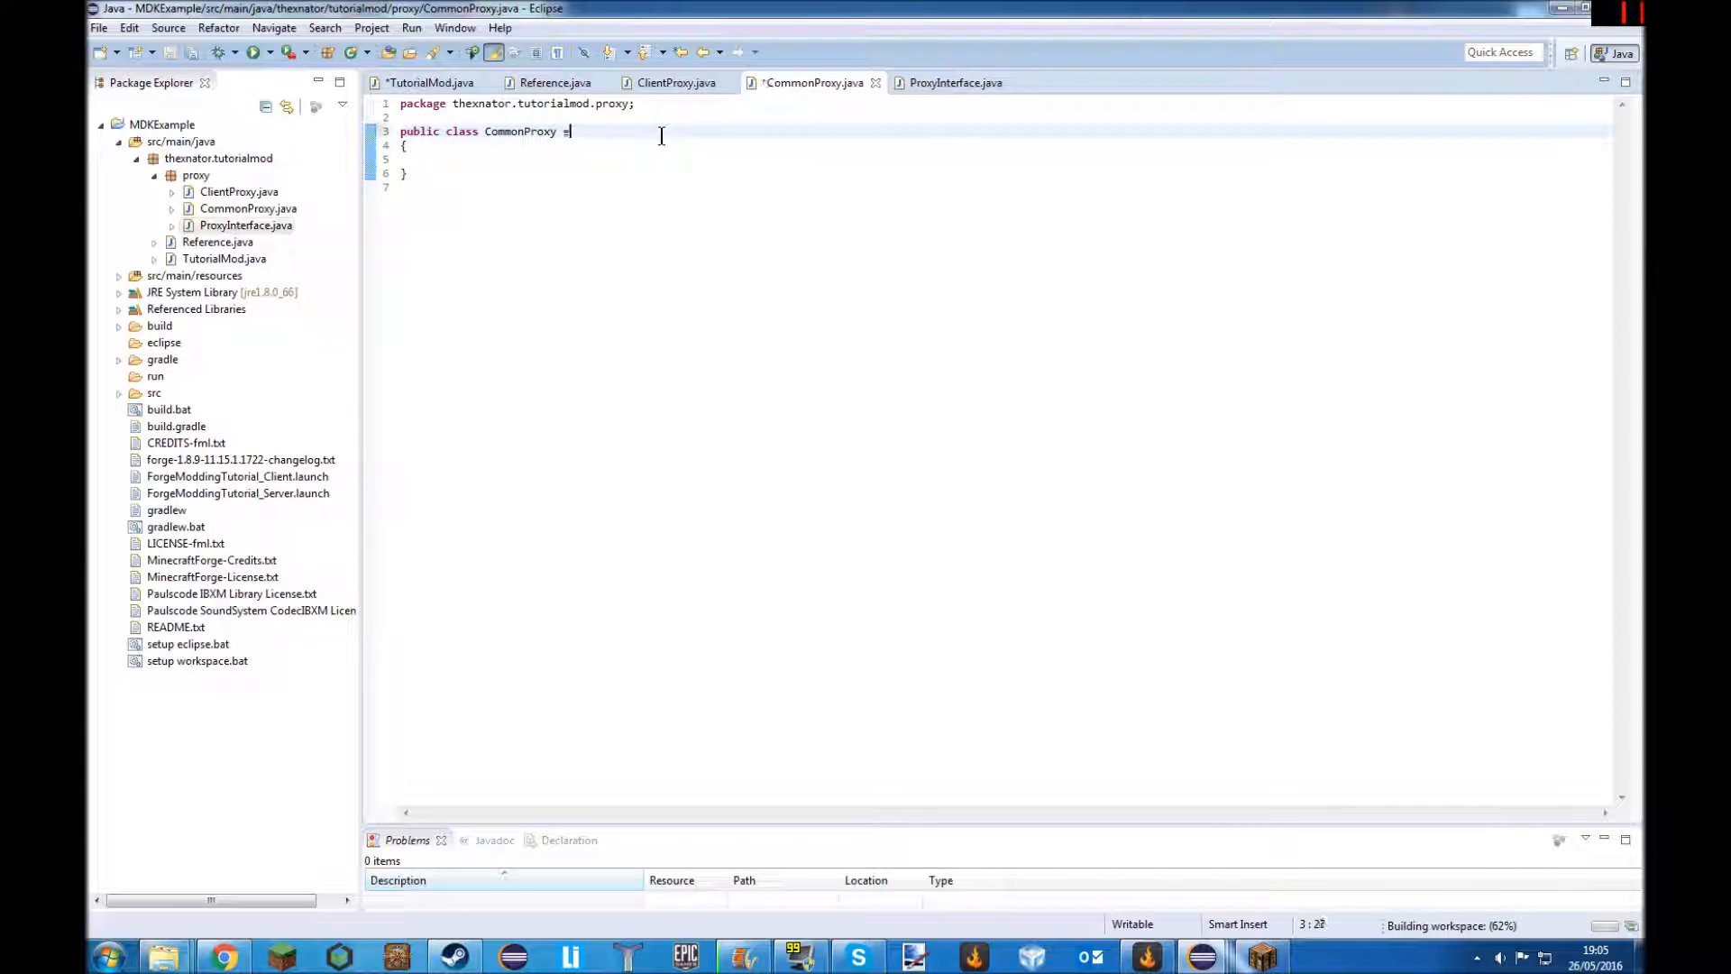
text(implements)
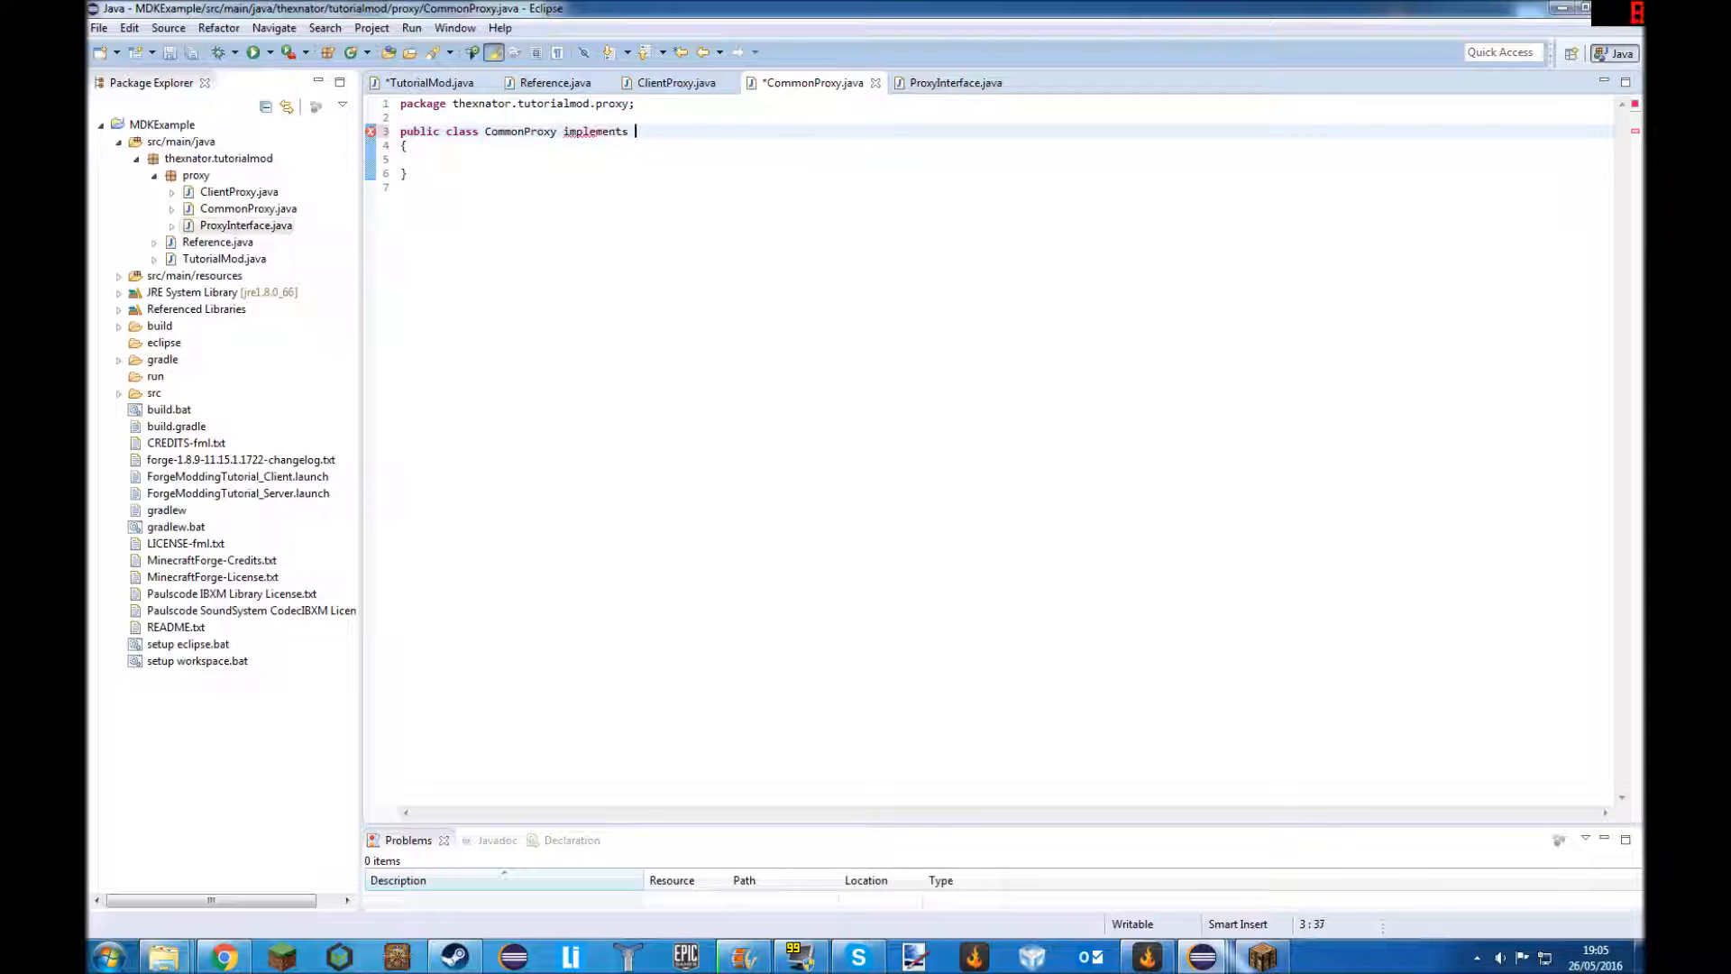
text(ProxcyInte)
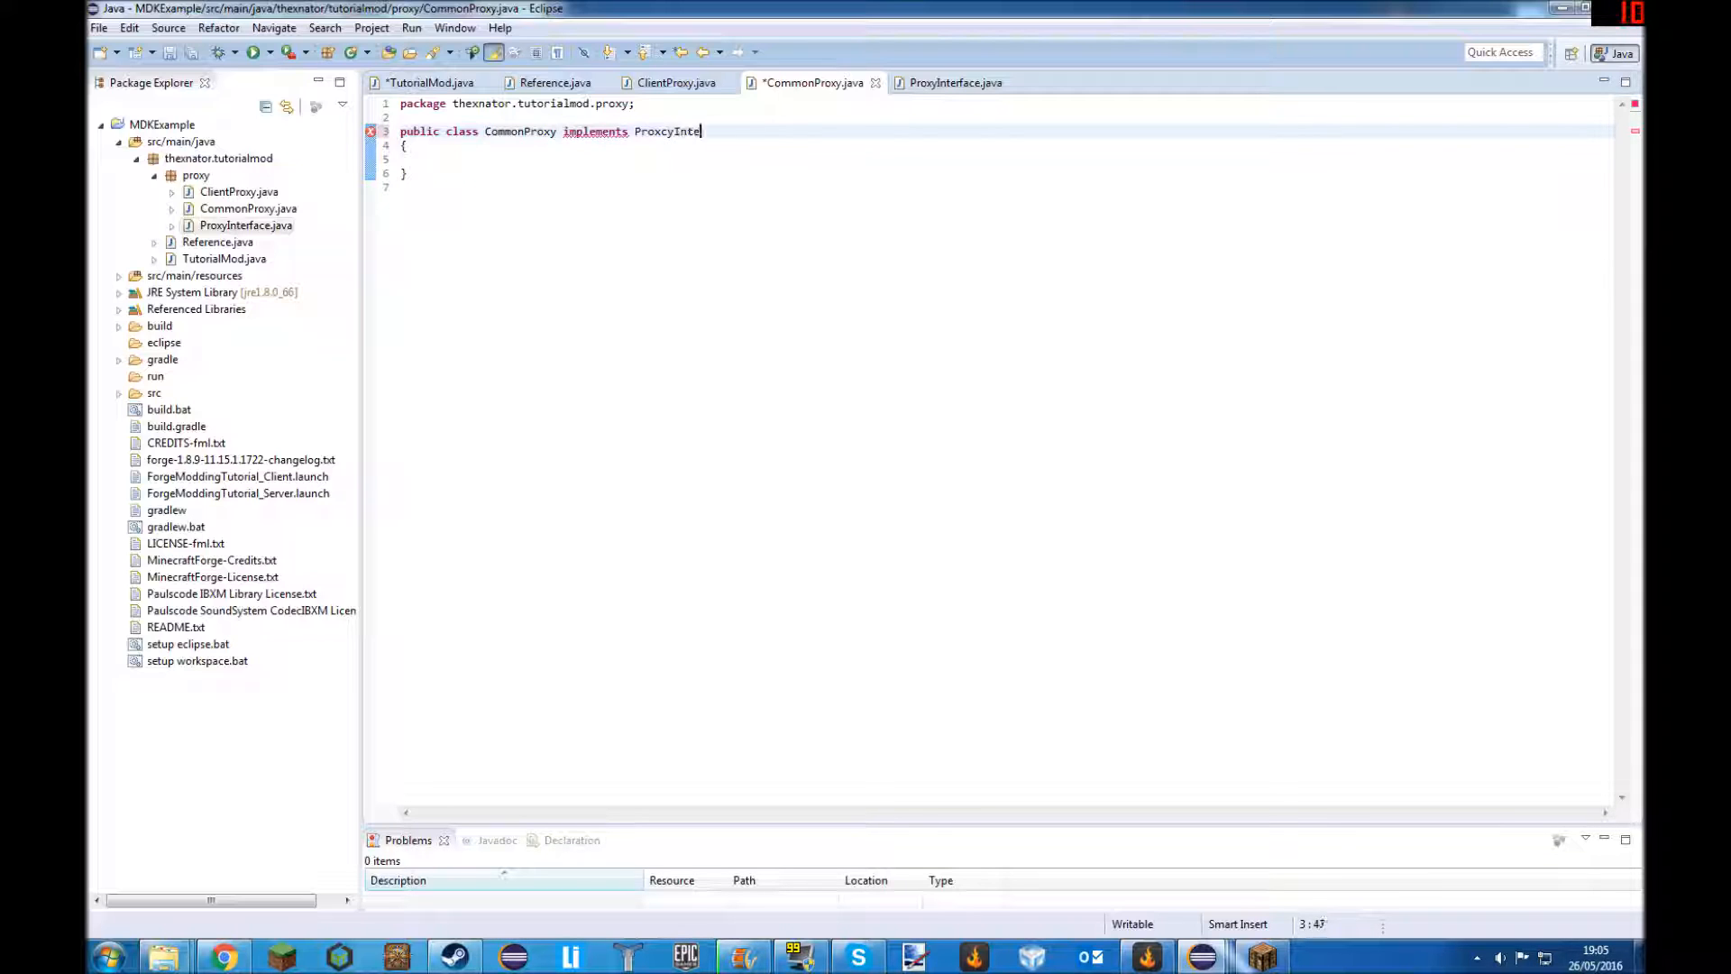
text(rface)
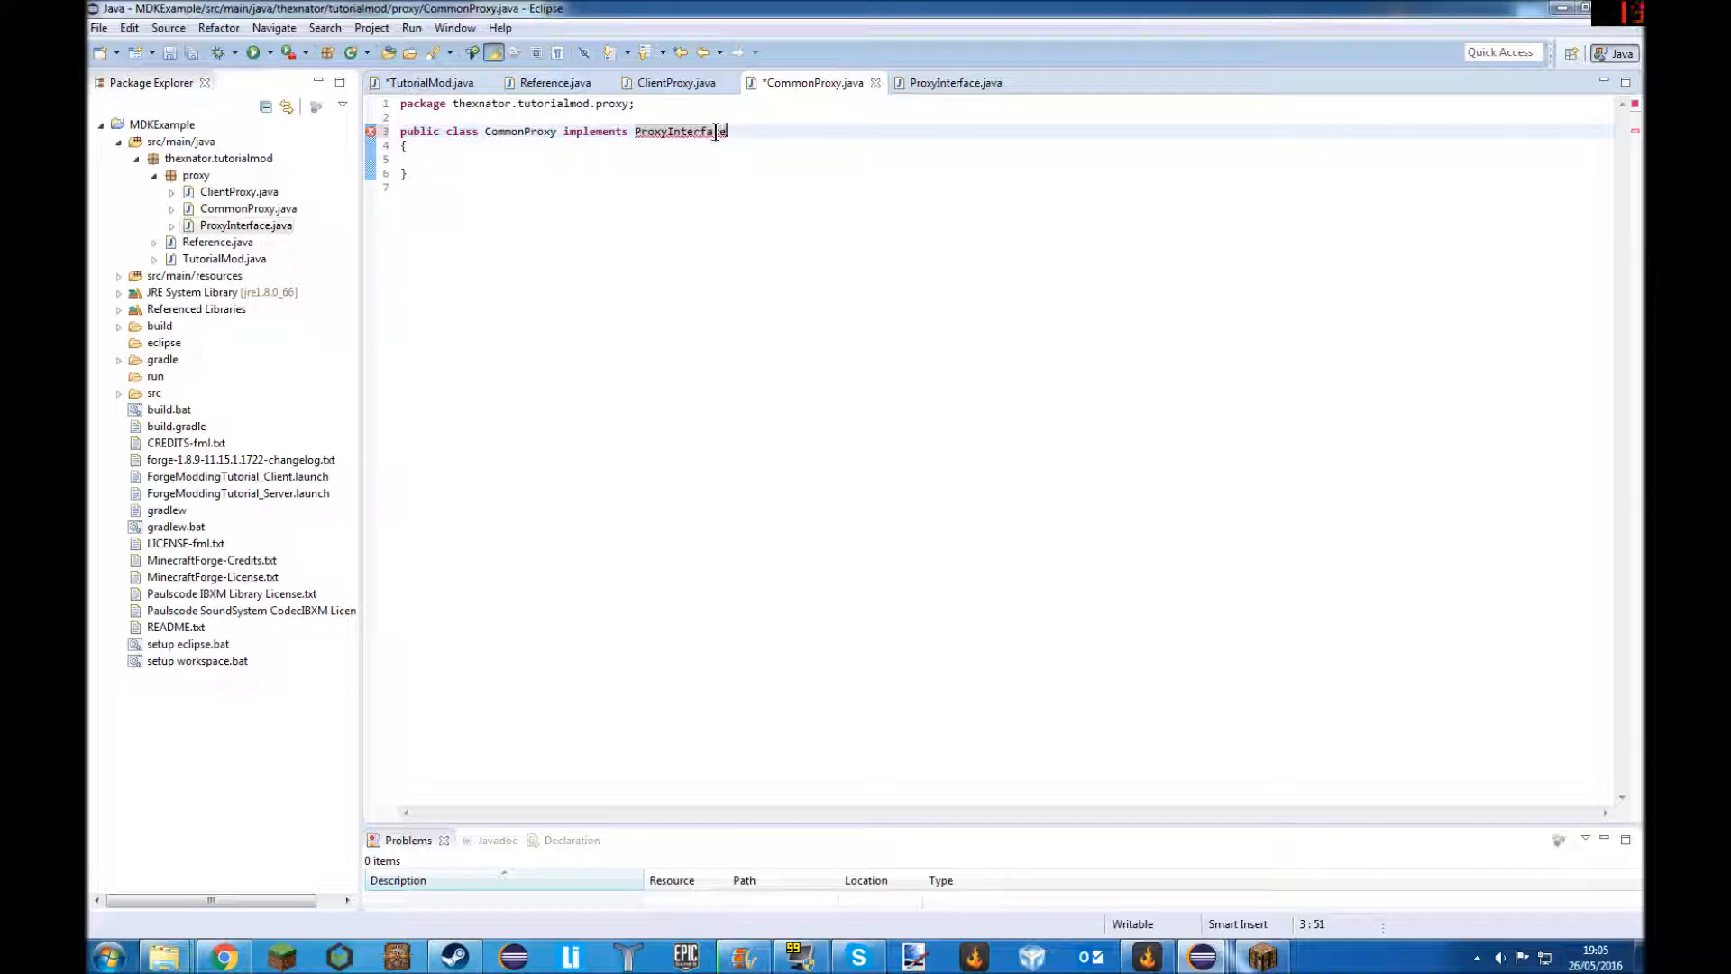
mouse_move(676, 132)
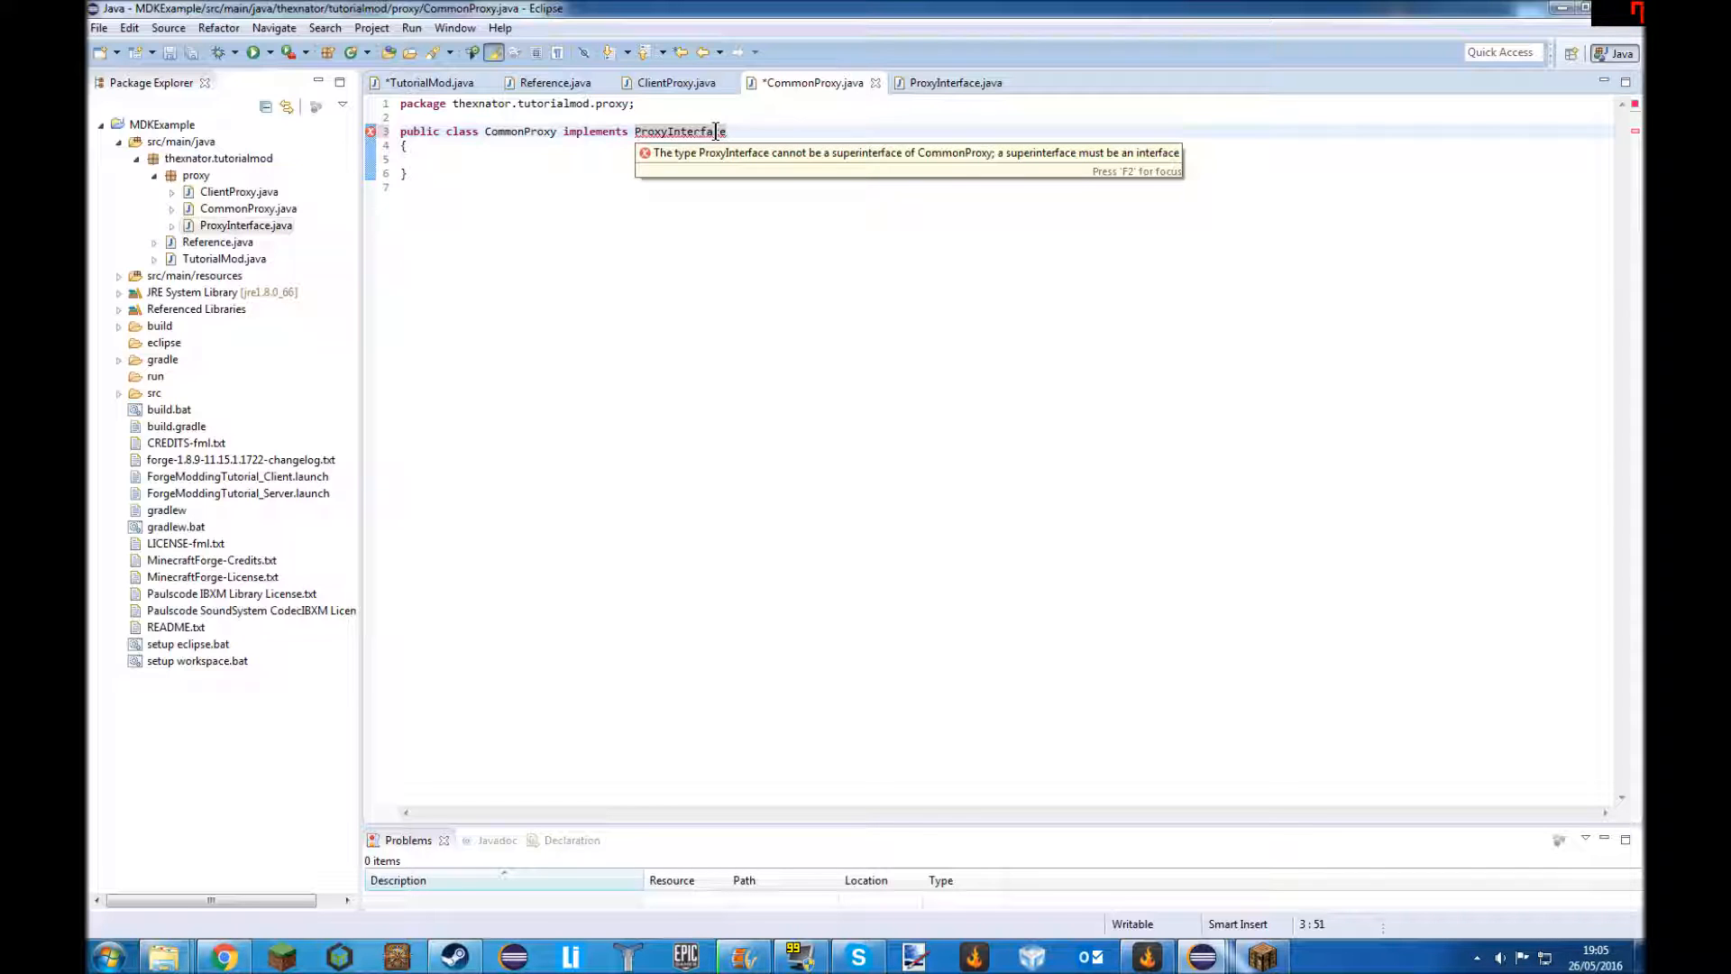
mouse_move(955, 82)
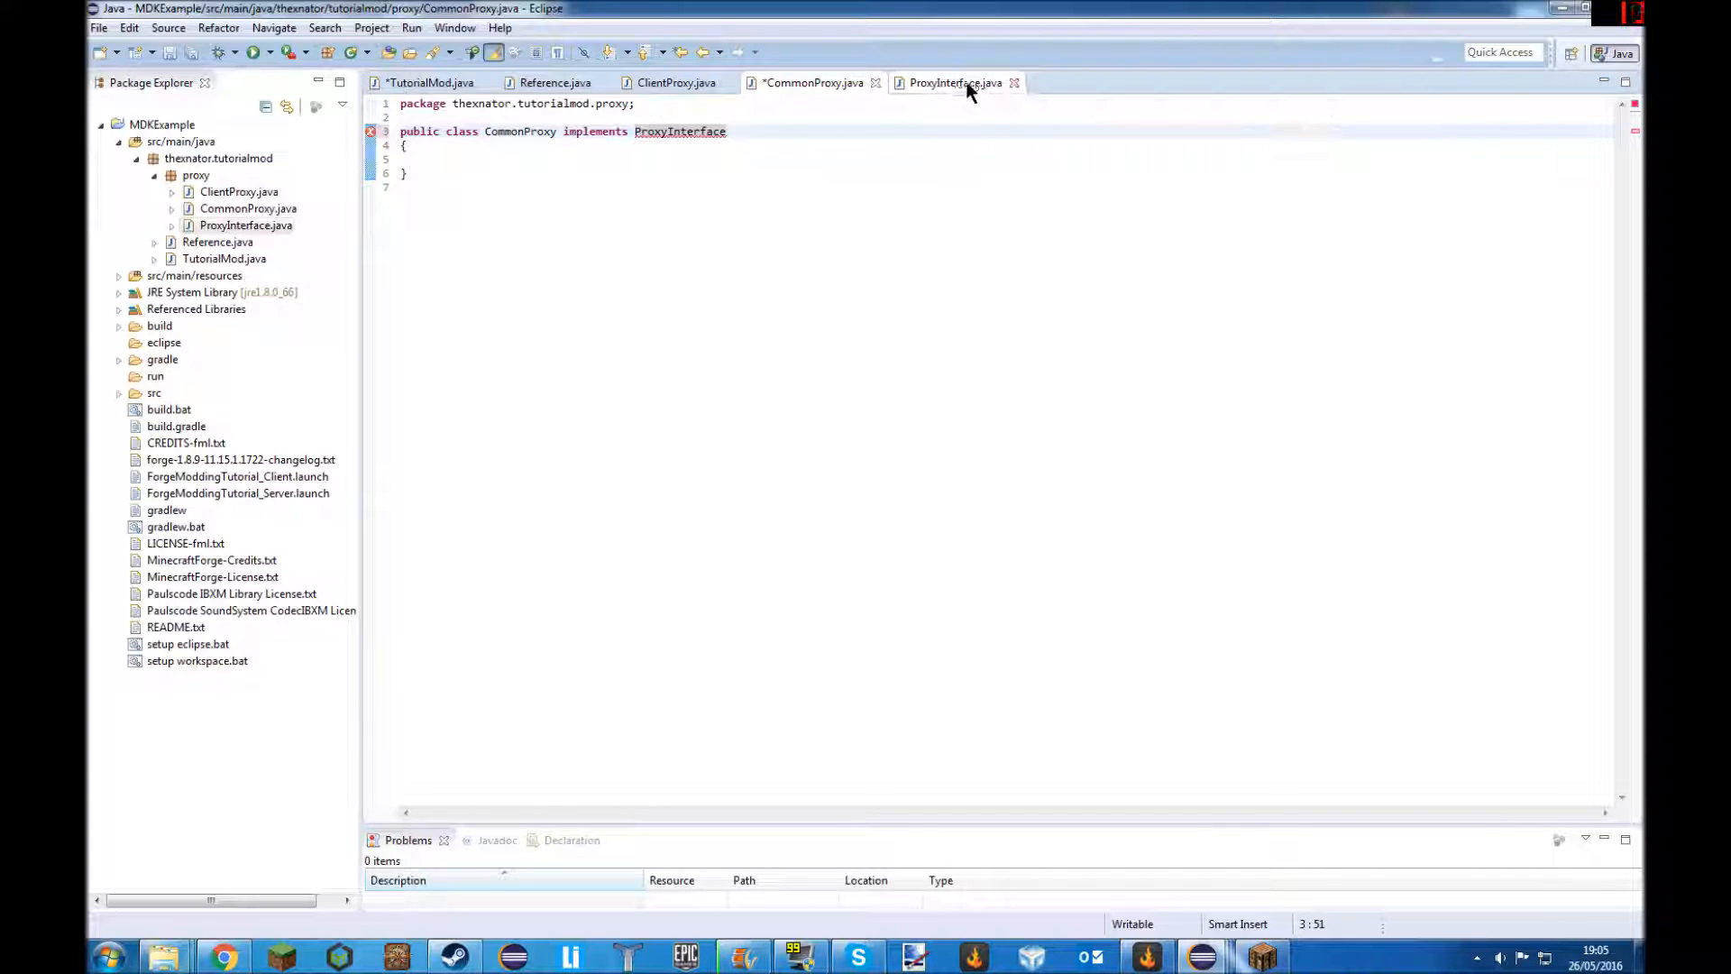
- Rewrite ProxyInterface's declaration so it becomes an interface
click(954, 82)
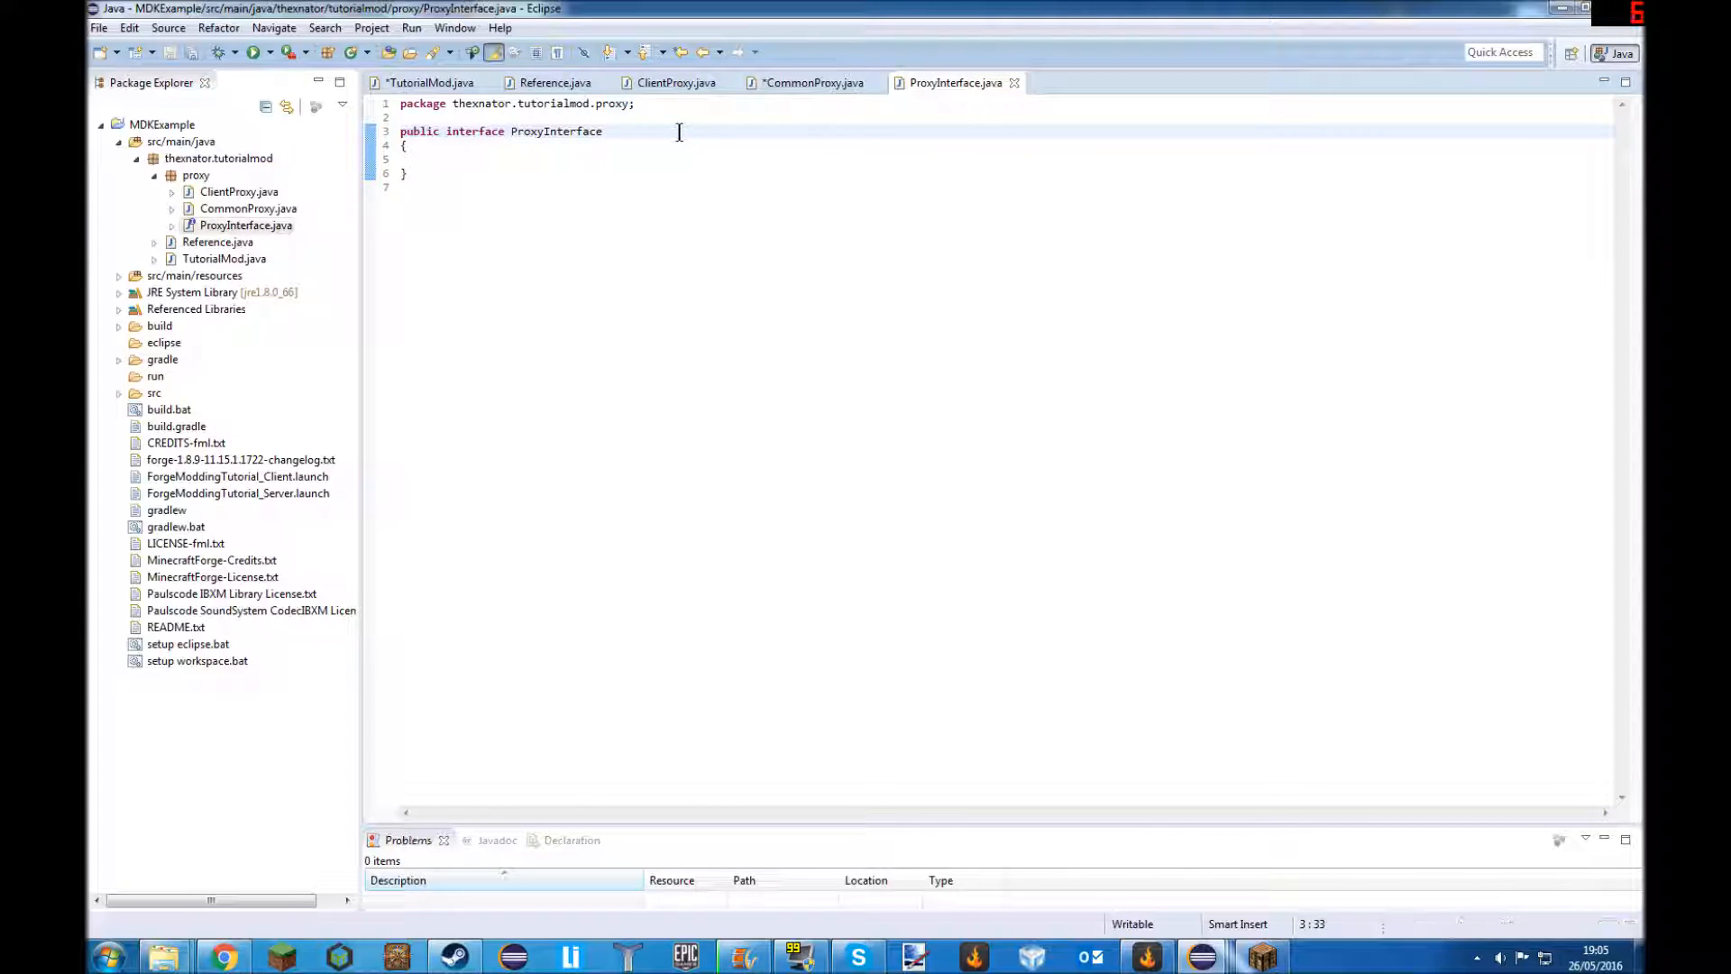
double_click(557, 129)
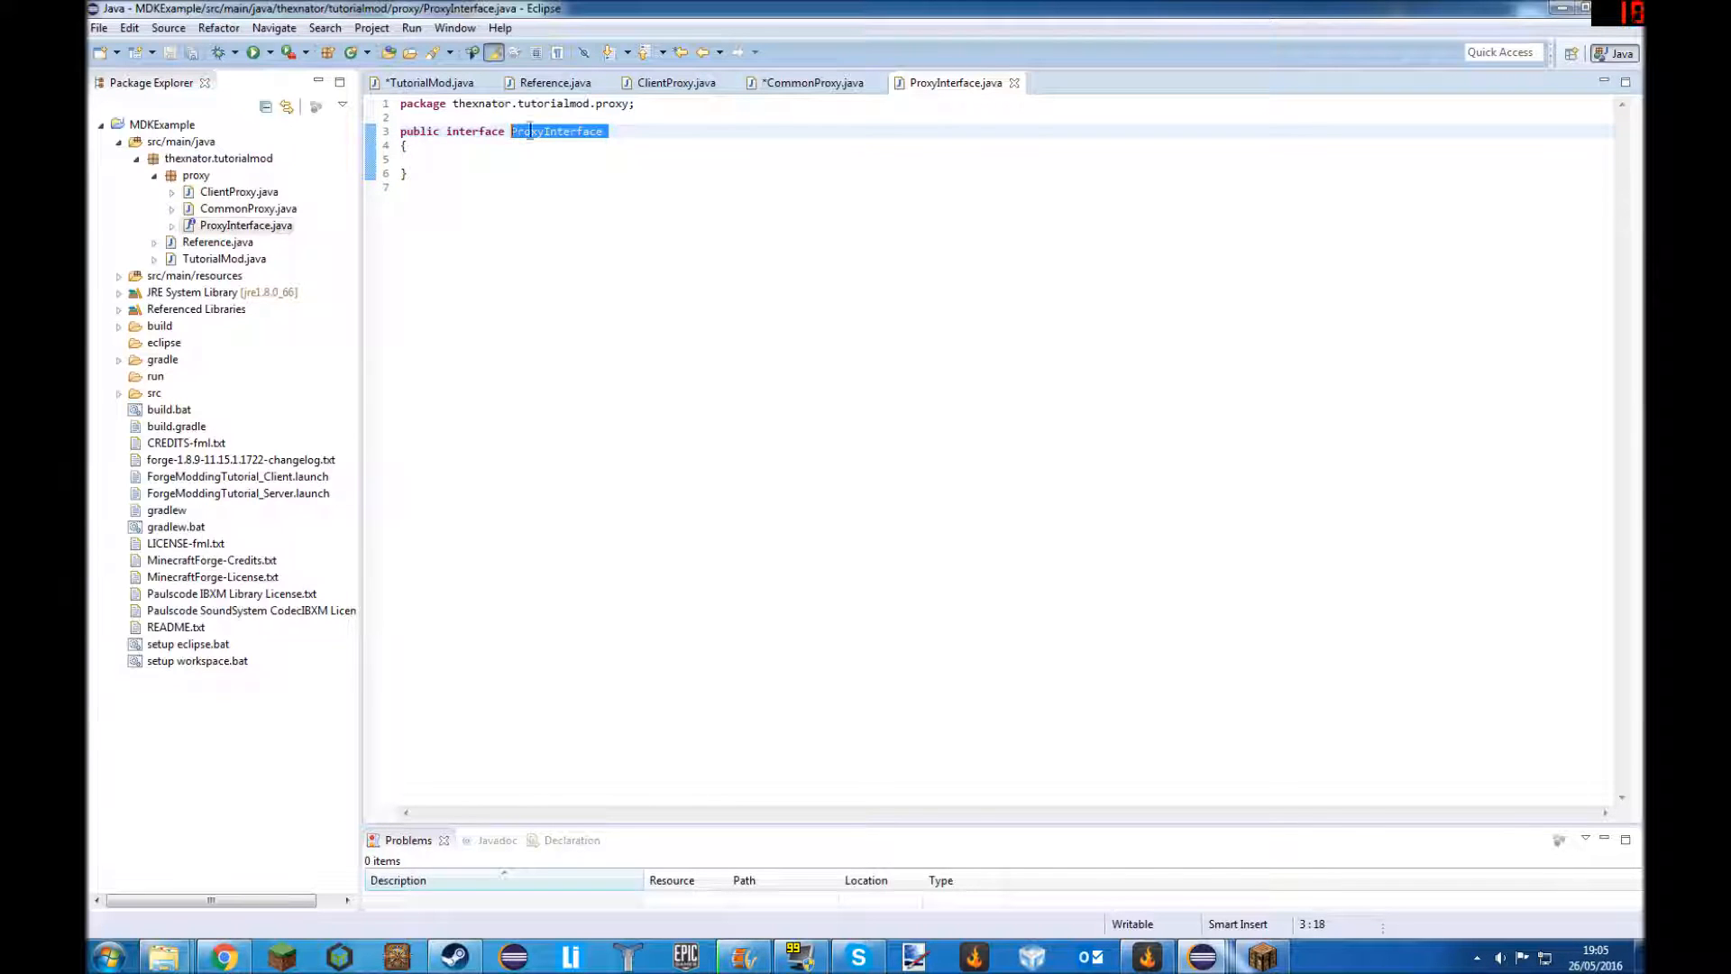
text(iProxy)
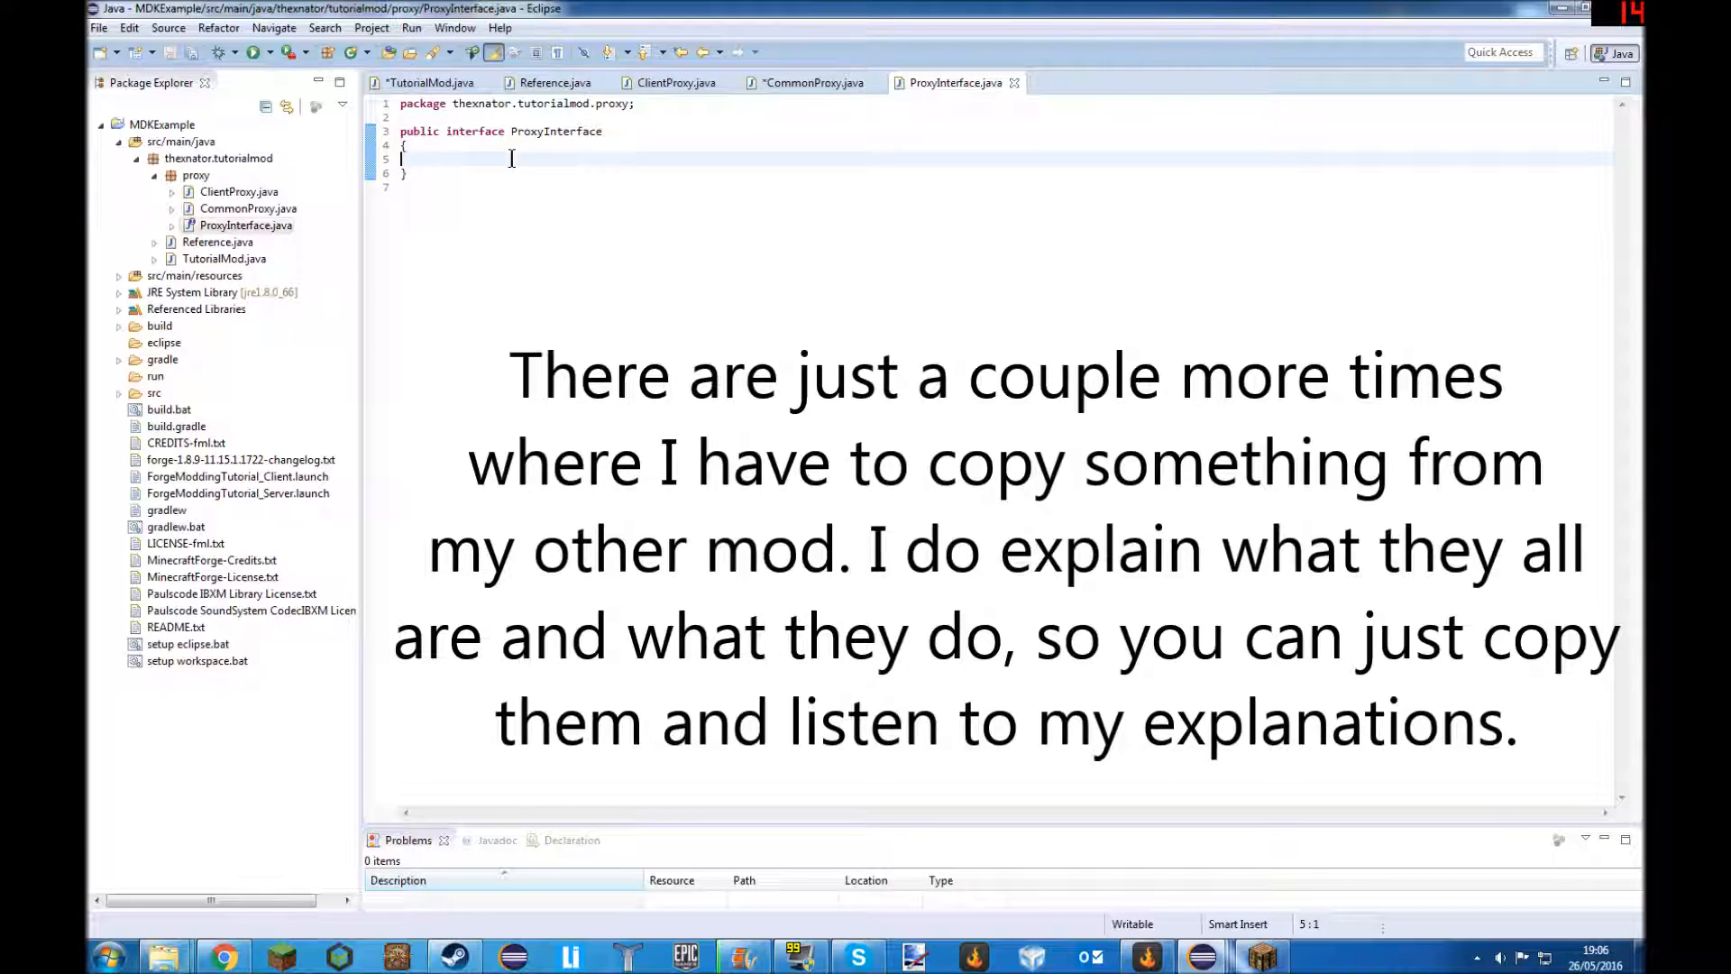
- Declare preInit(), isSinglePlayer, isDedicatedServer and init in ProxyInterface, then close it
text(public void preInit();)
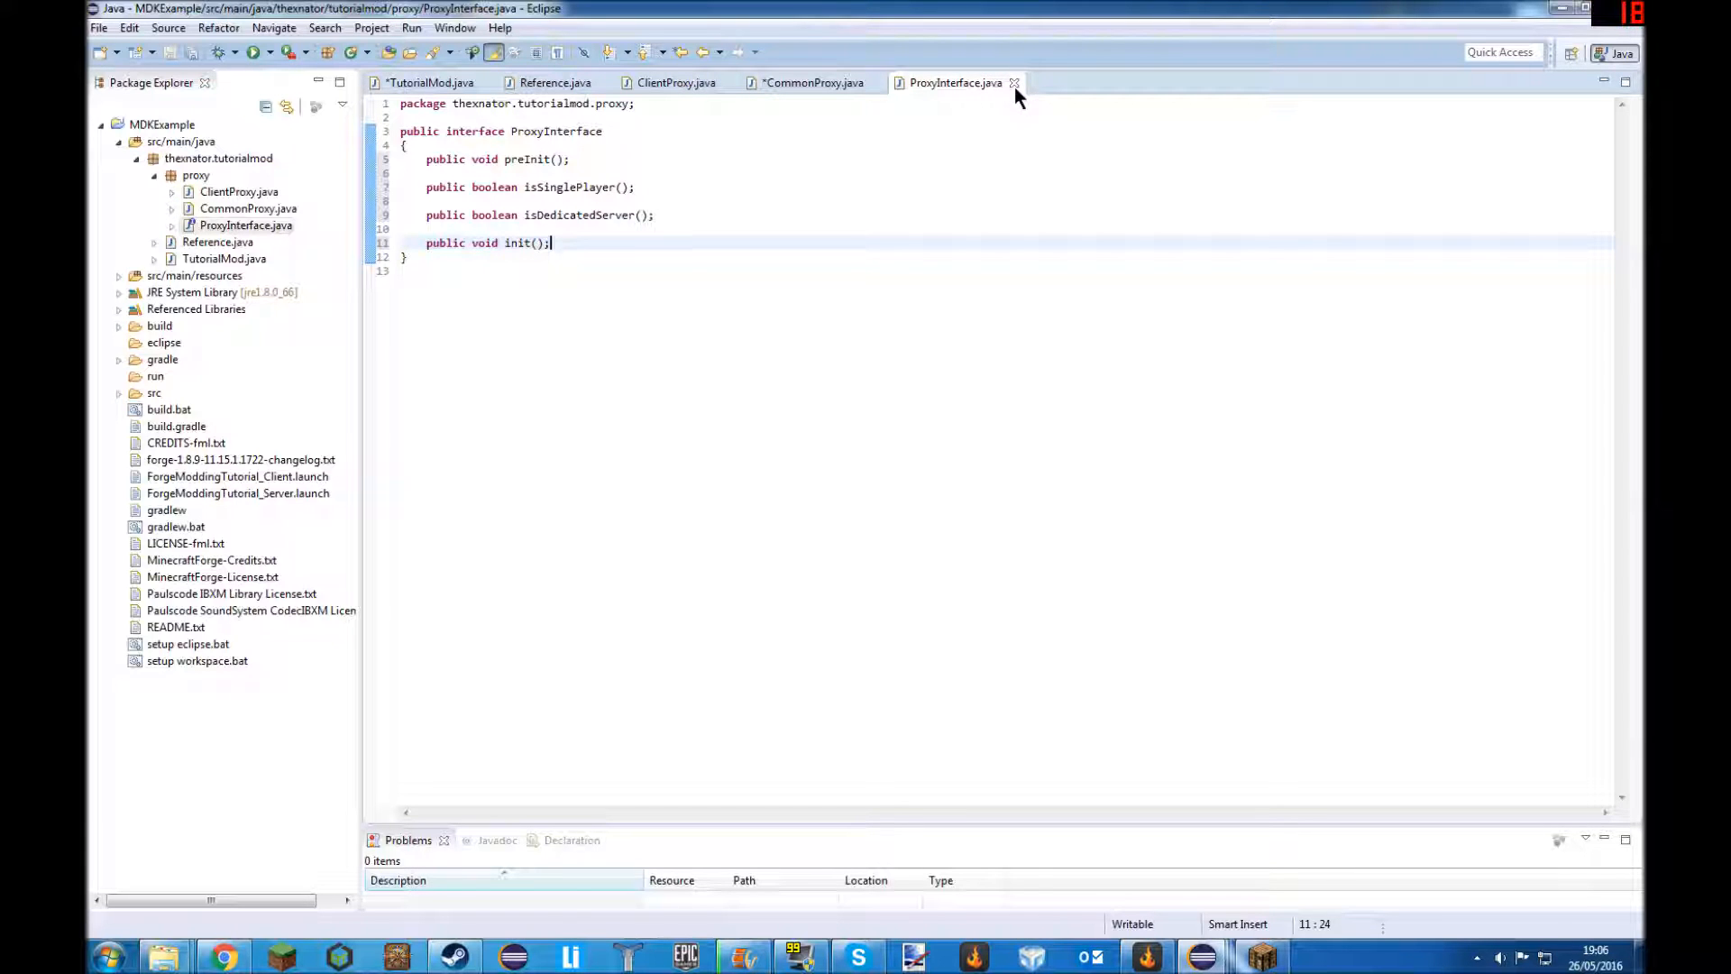
click(812, 82)
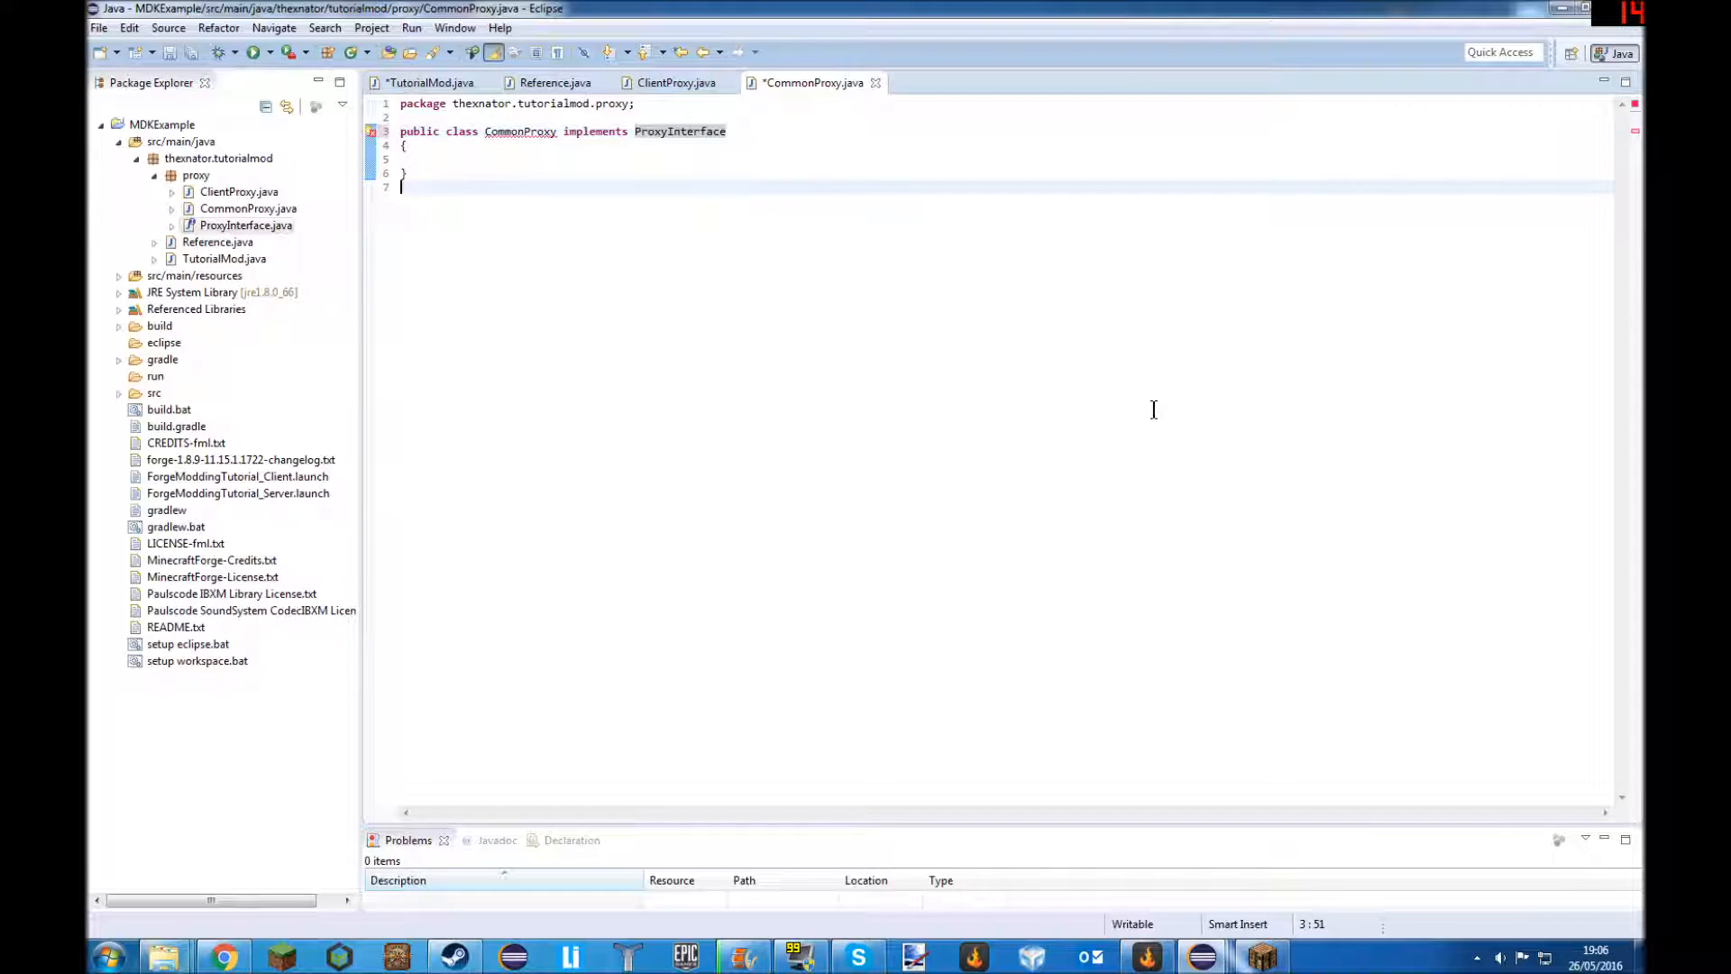
- Make ClientProxy extend CommonProxy, then return to CommonProxy's declaration
click(676, 82)
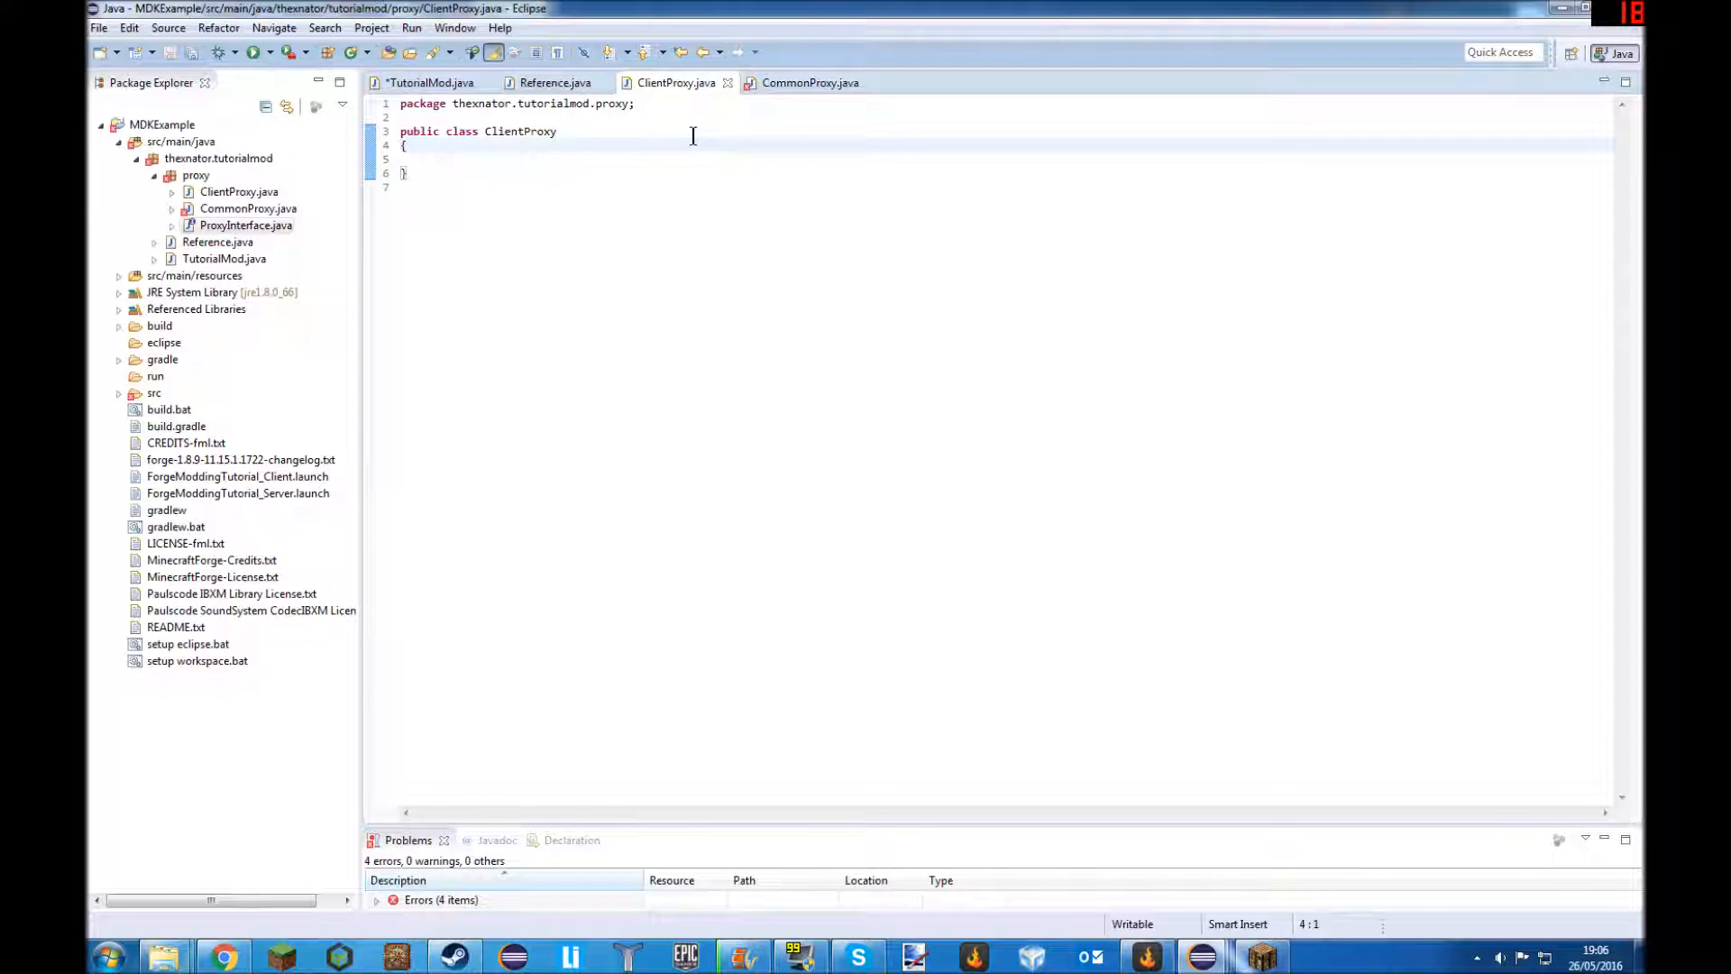
text(extends CommonPr)
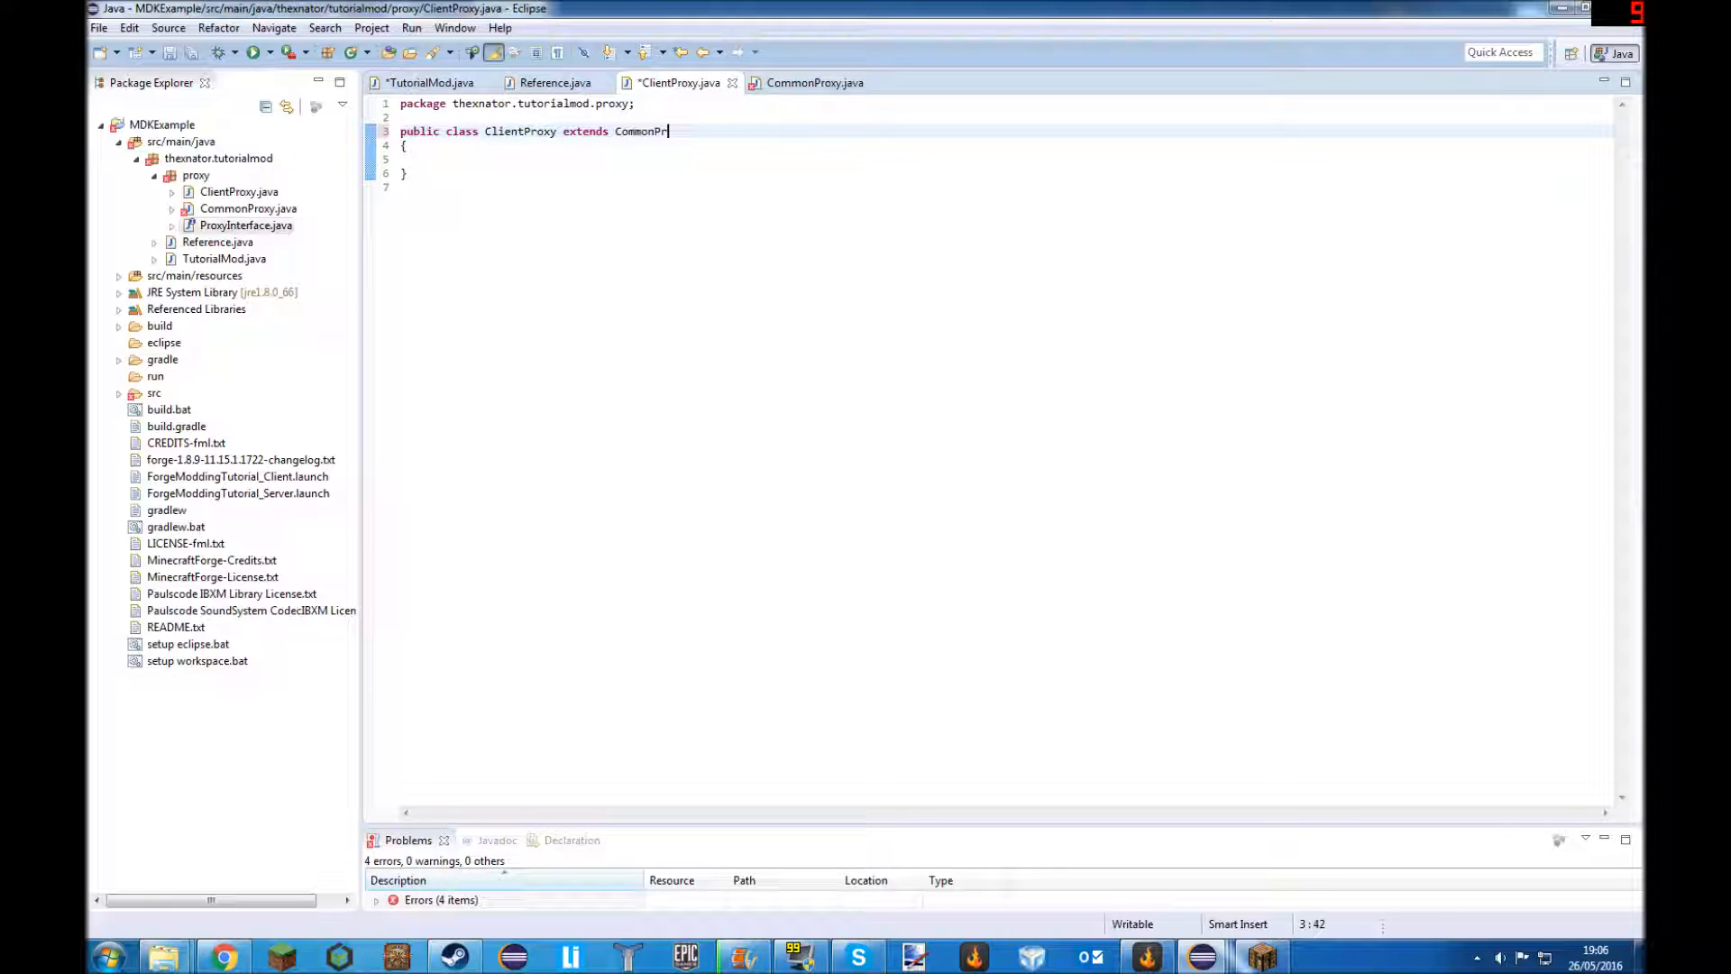
text(oxy)
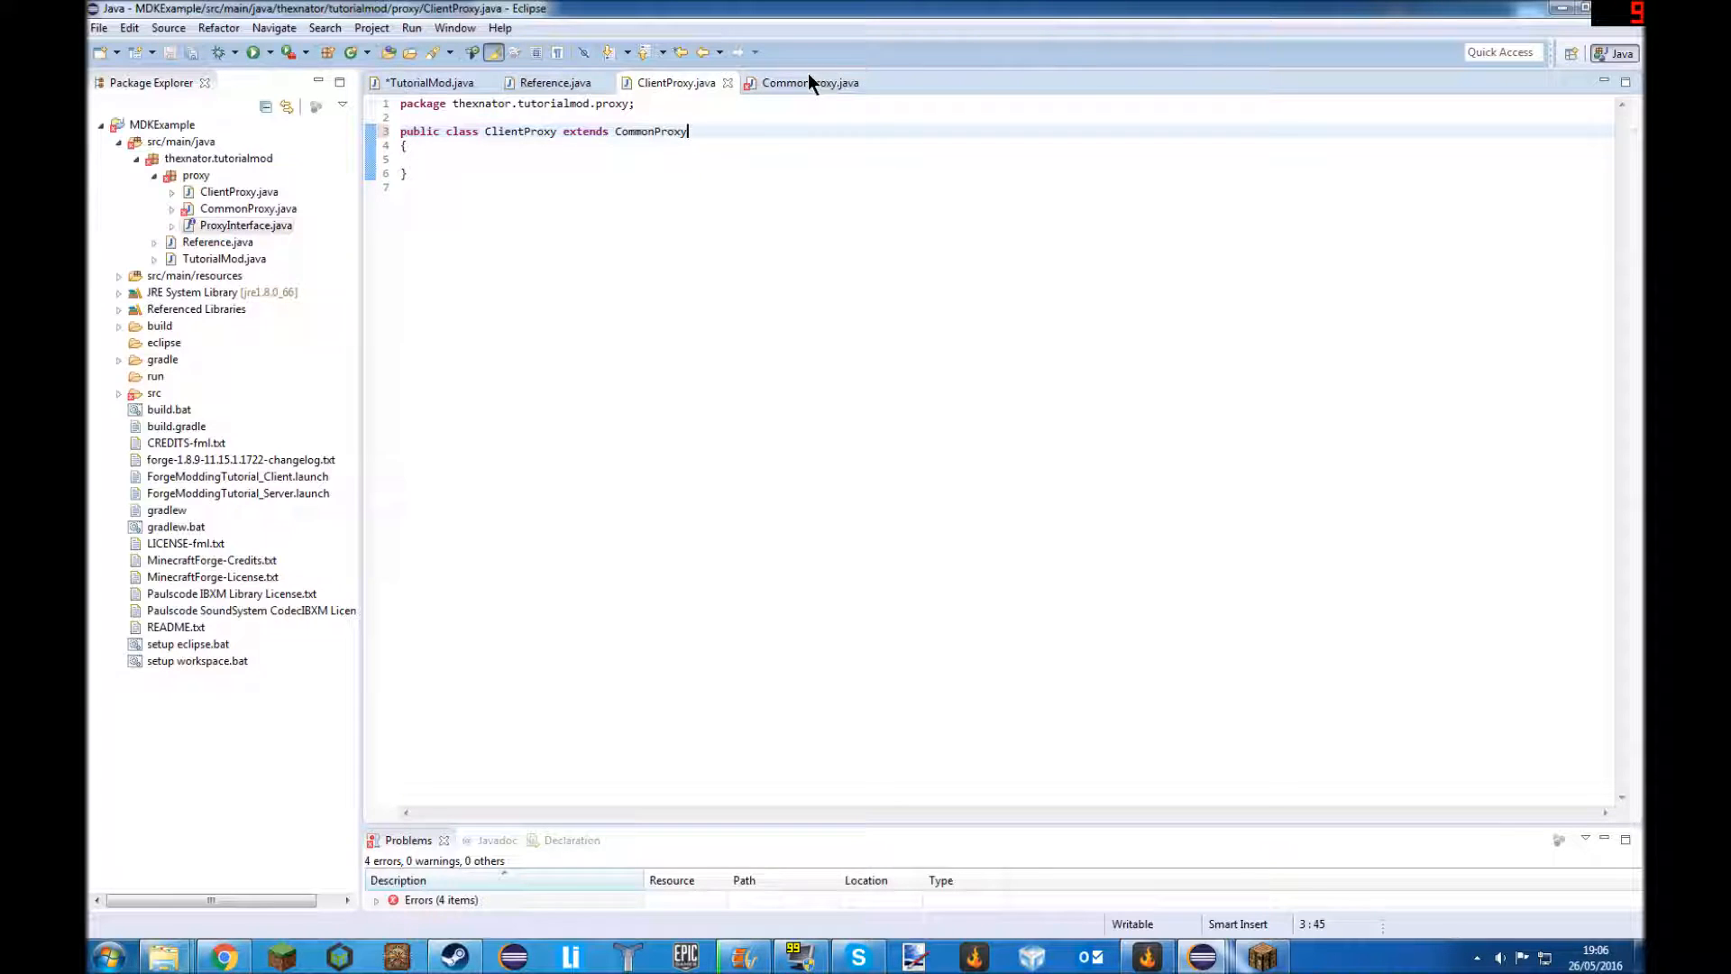
click(809, 82)
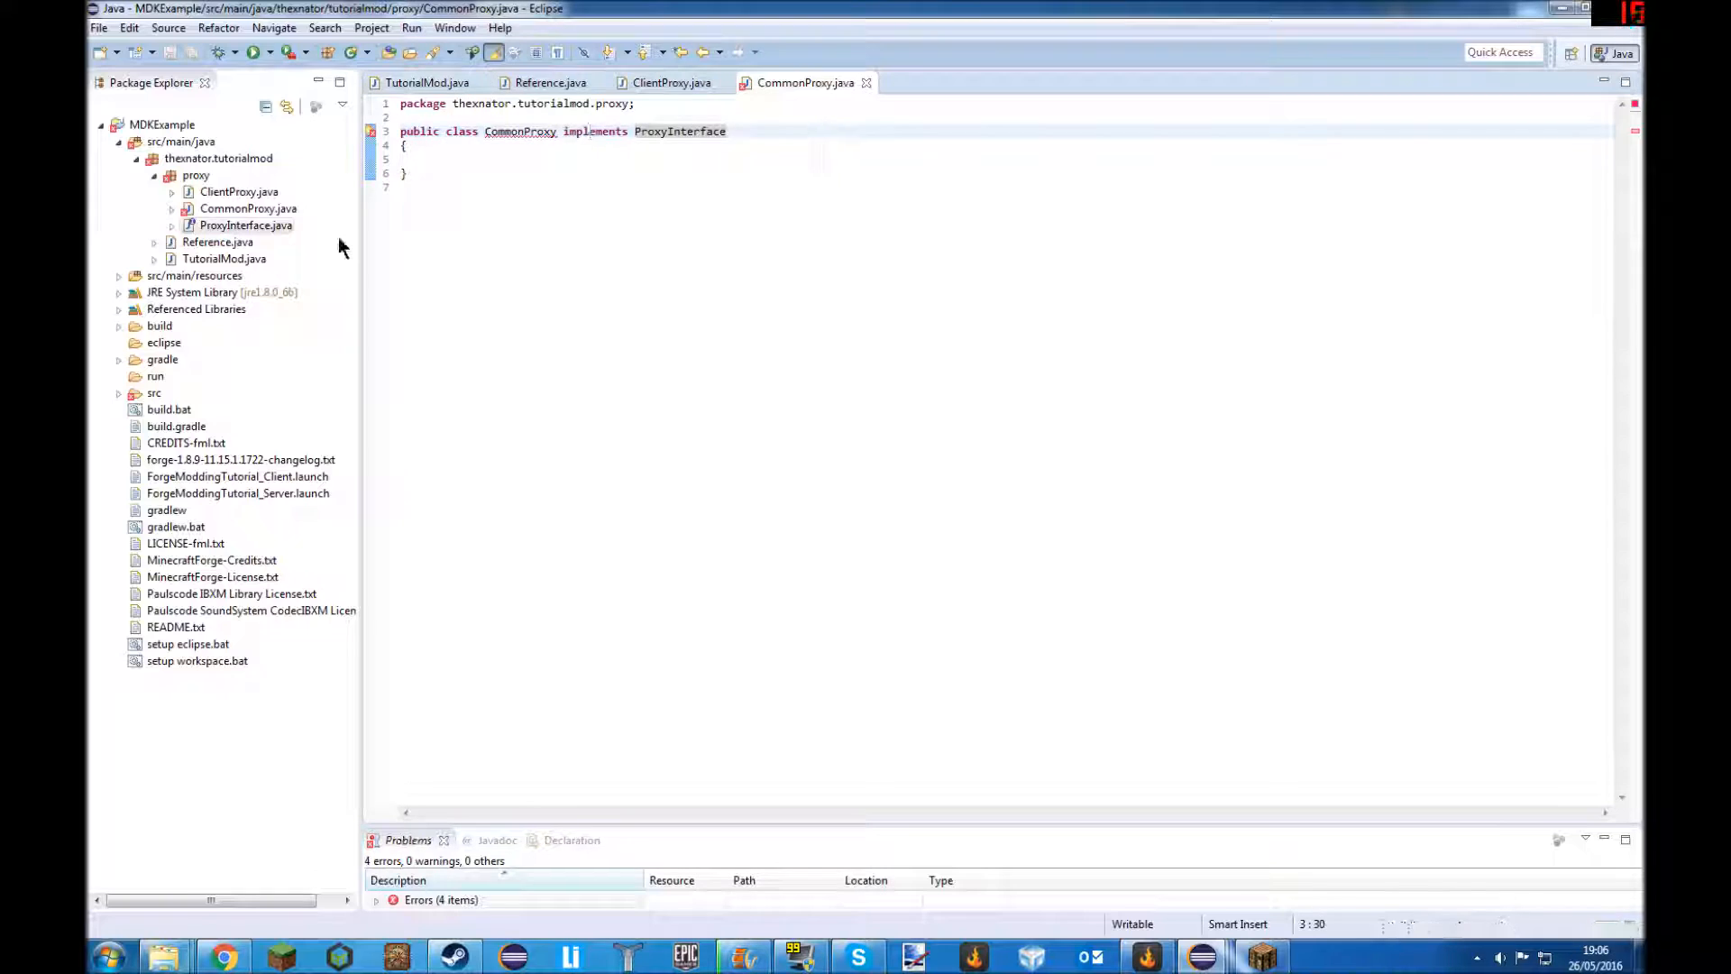
mouse_move(369, 242)
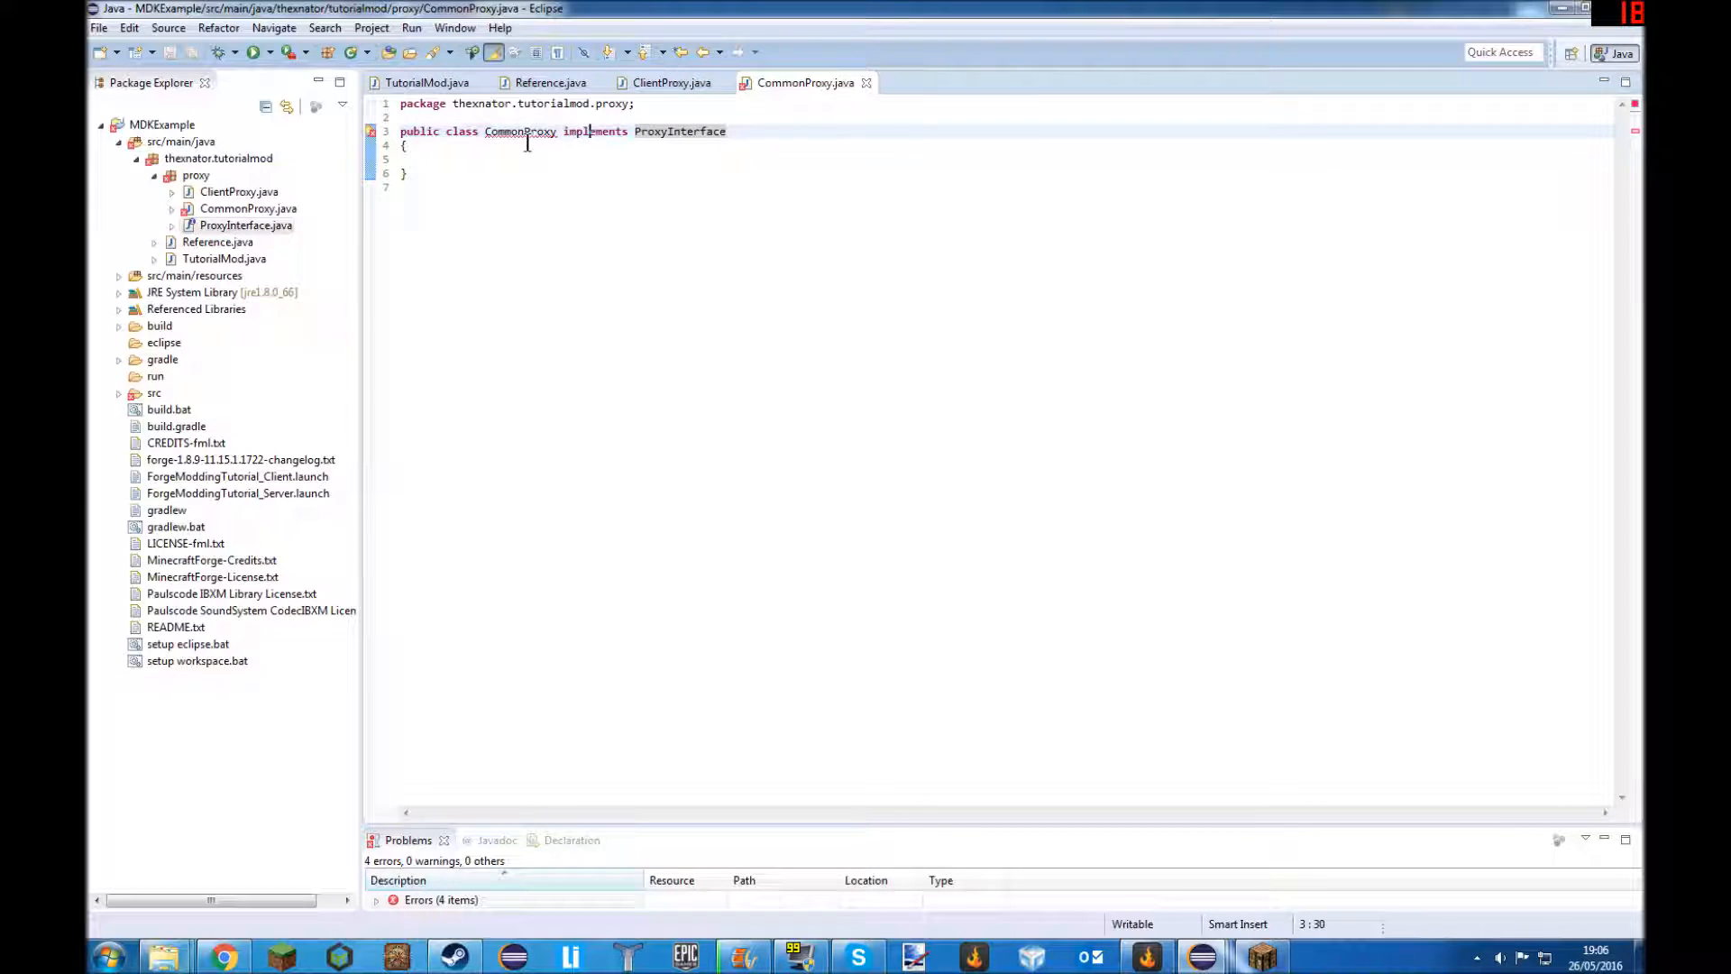
click(673, 112)
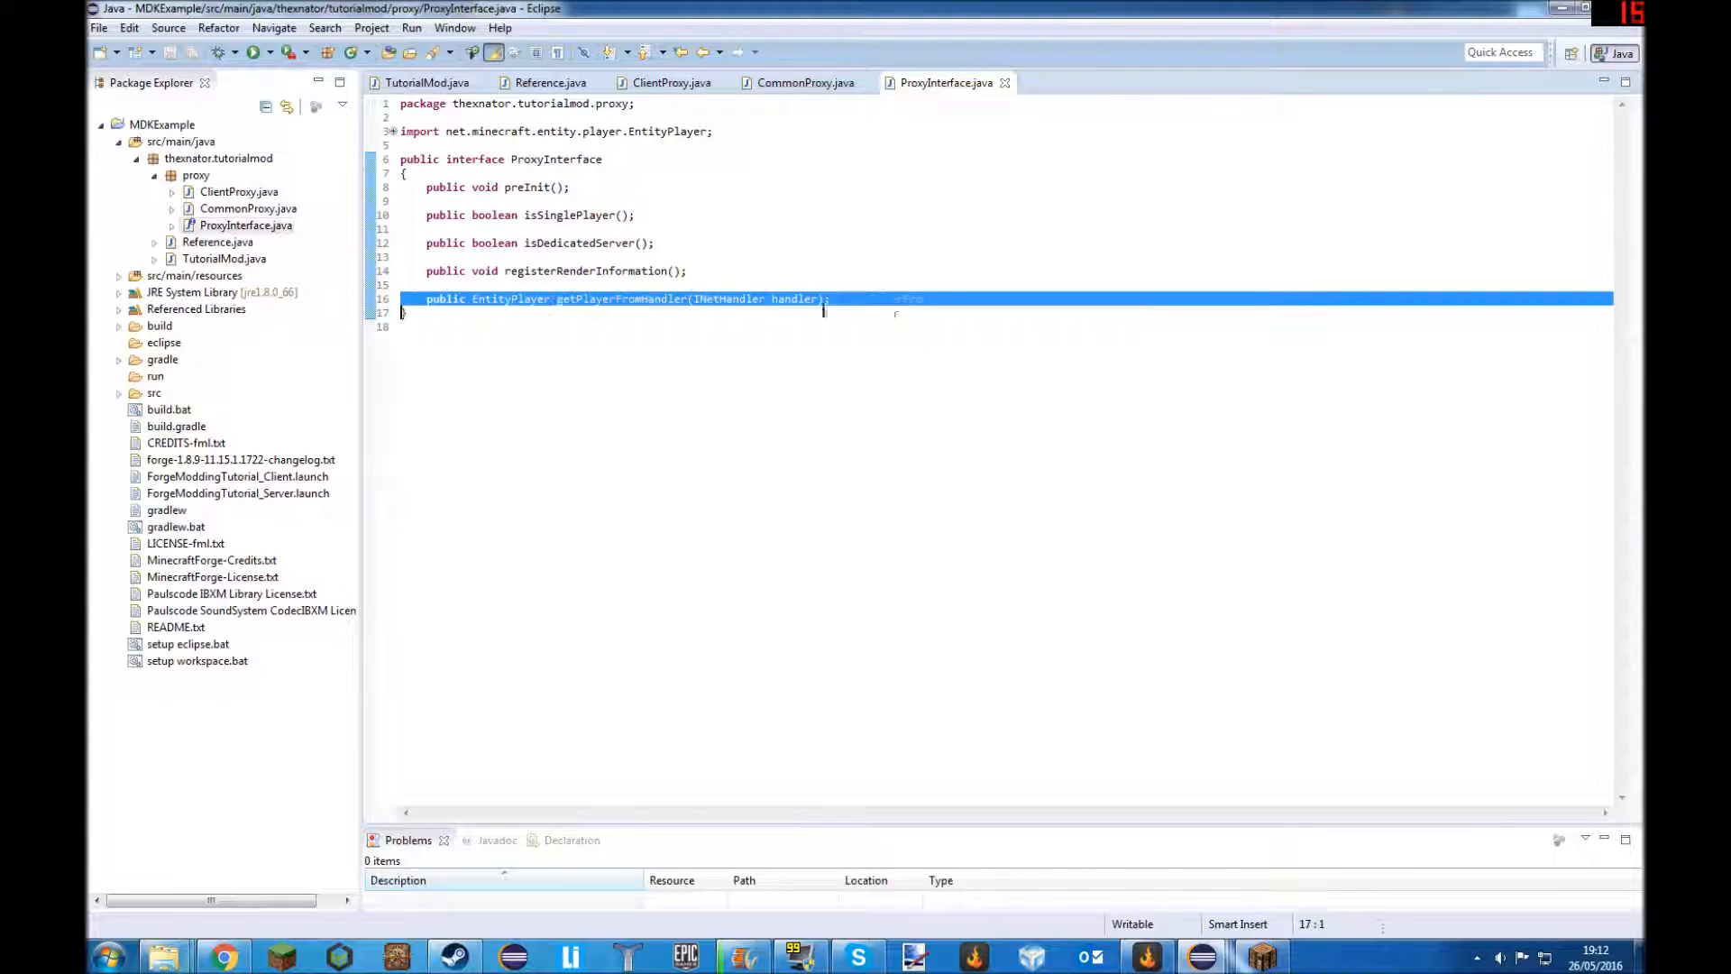
- Deselect the getPlayerFromHandler line and bring up CommonProxy's implemented methods
click(785, 298)
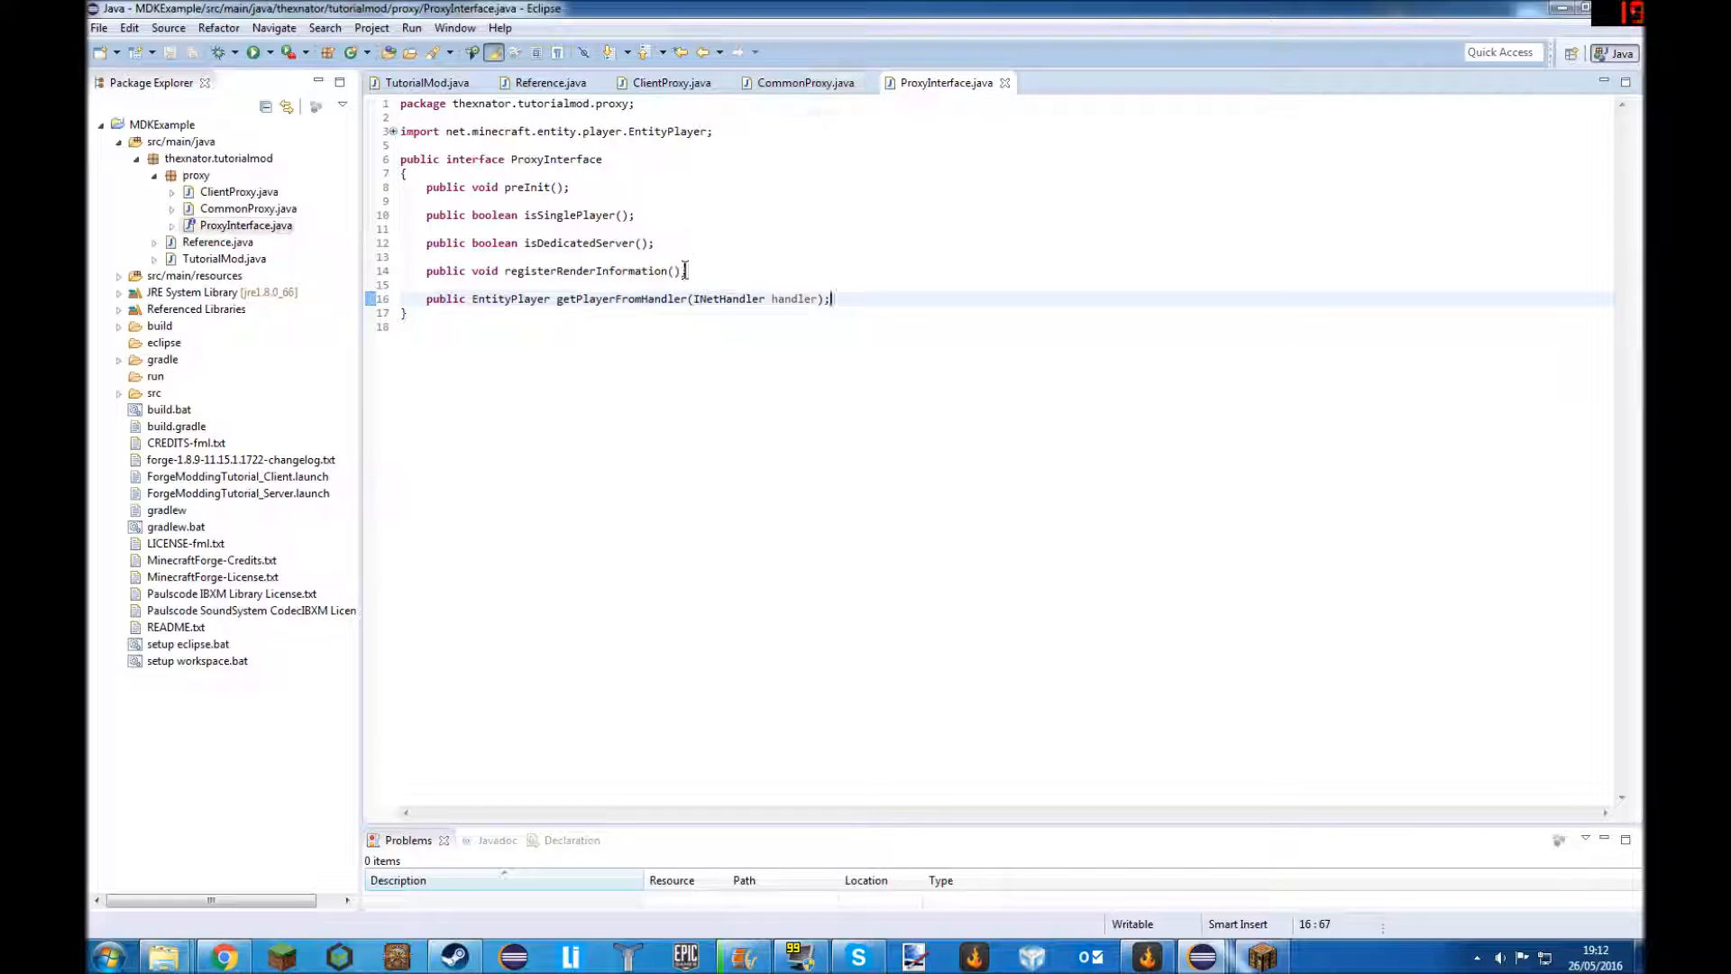
click(776, 298)
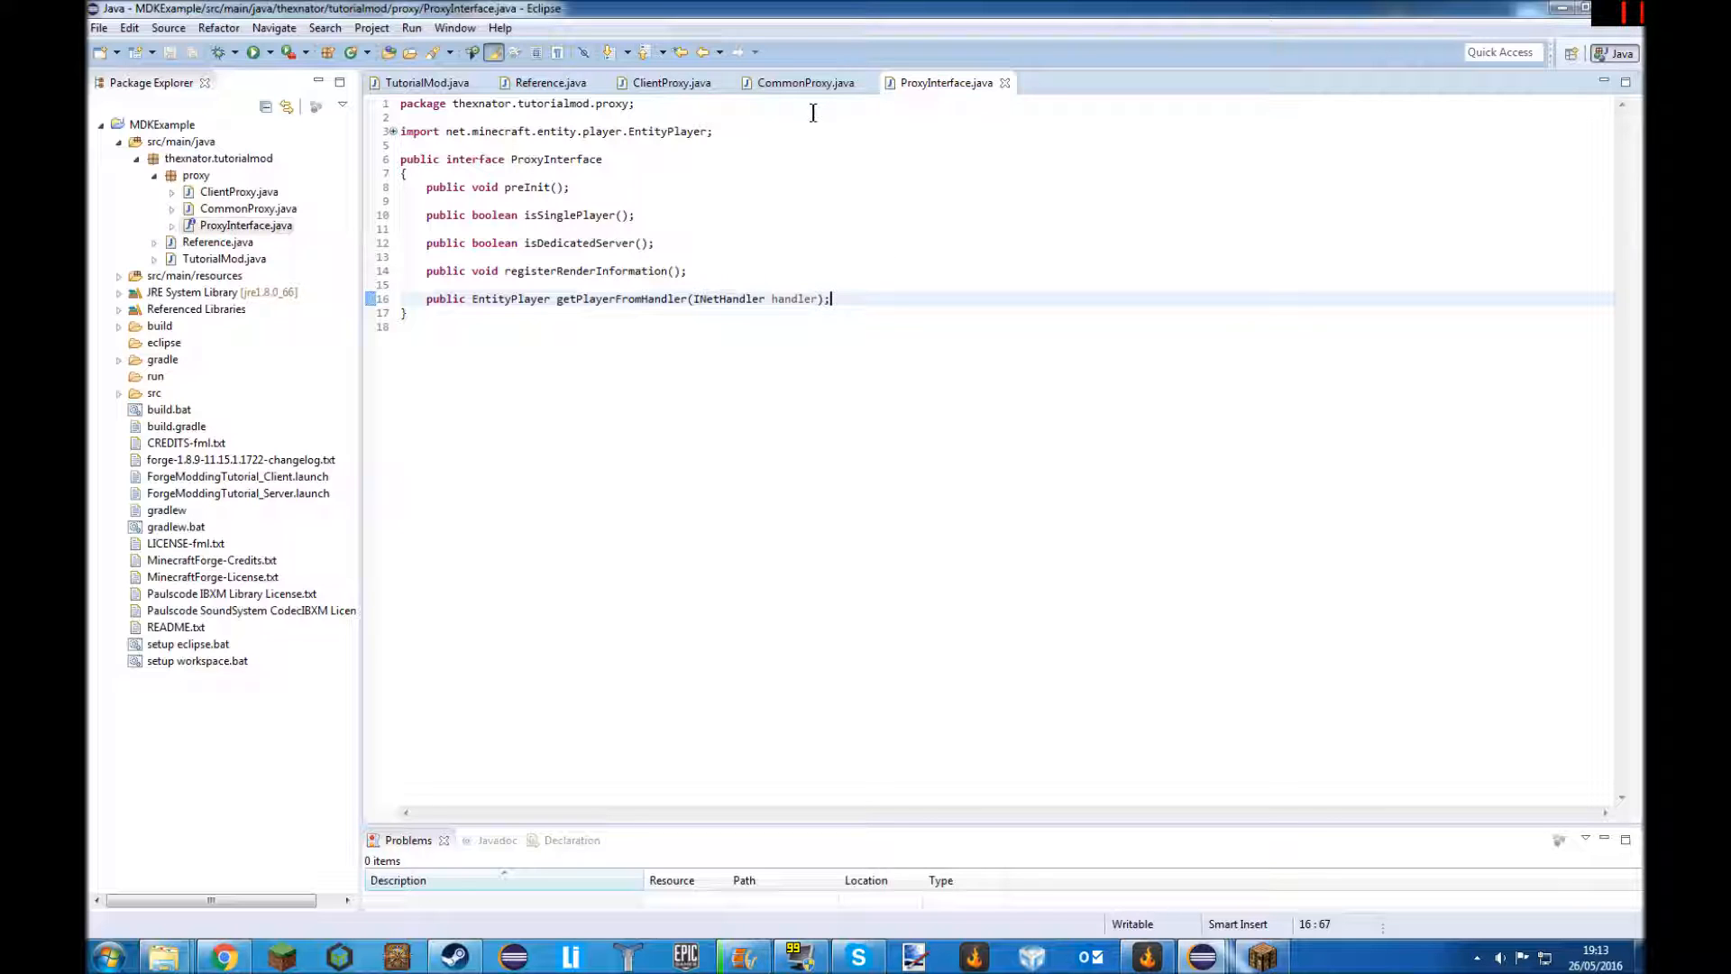
click(805, 82)
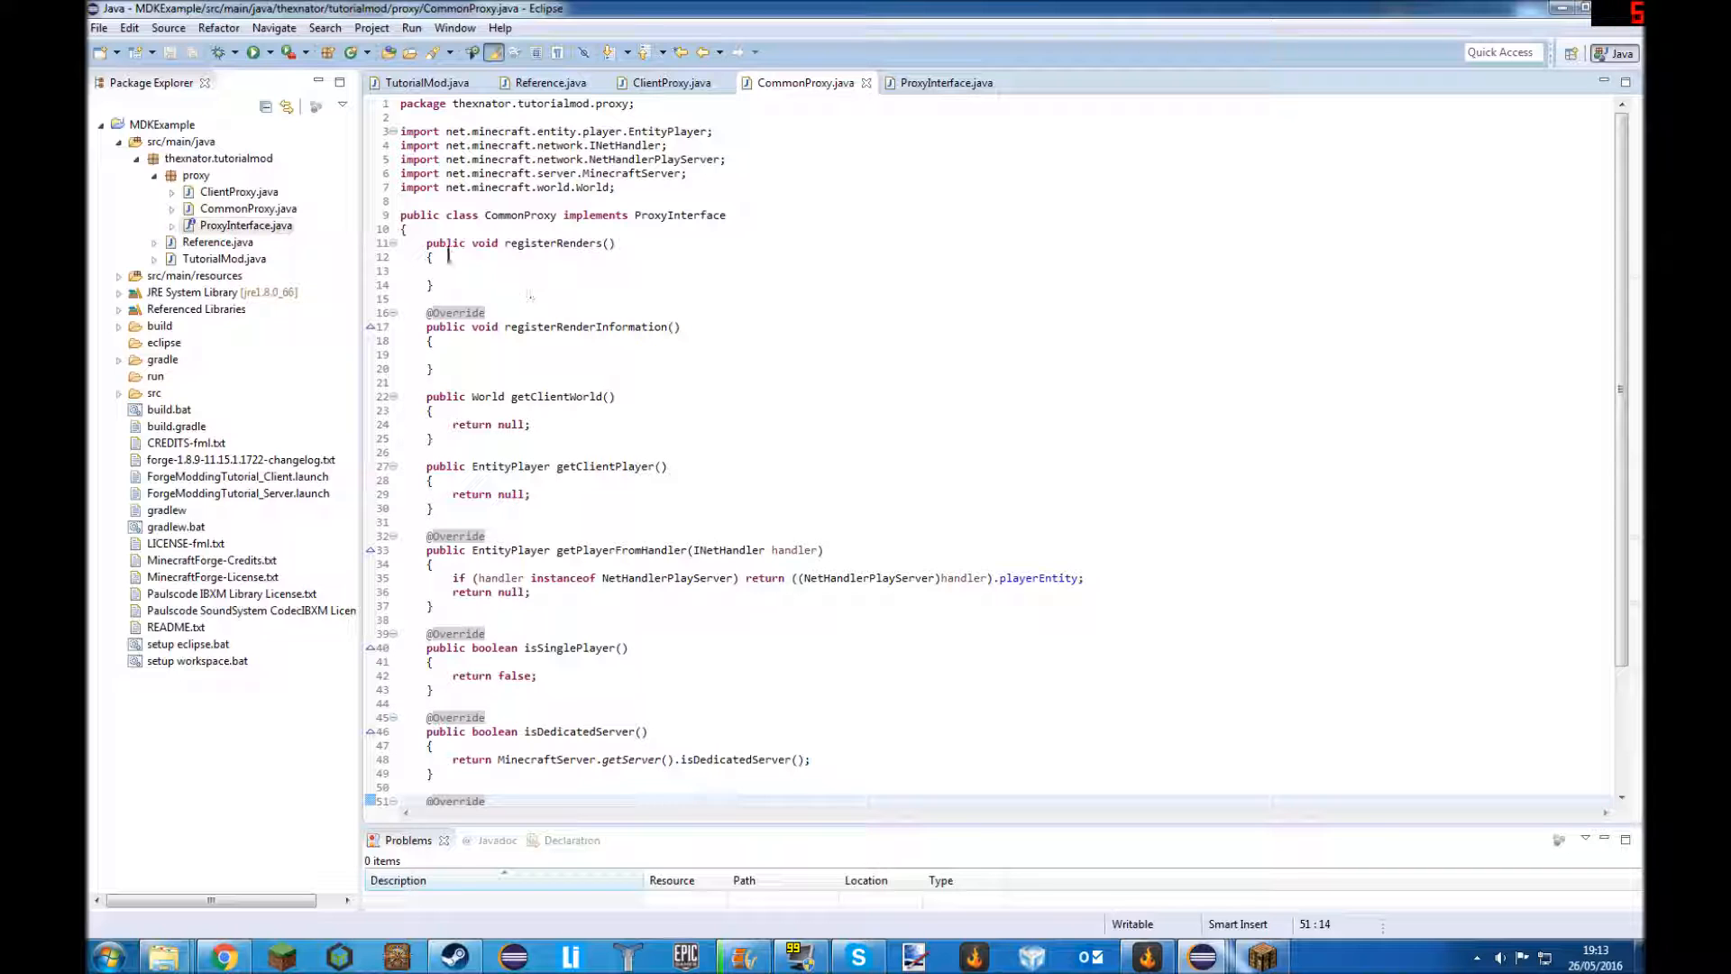
click(946, 82)
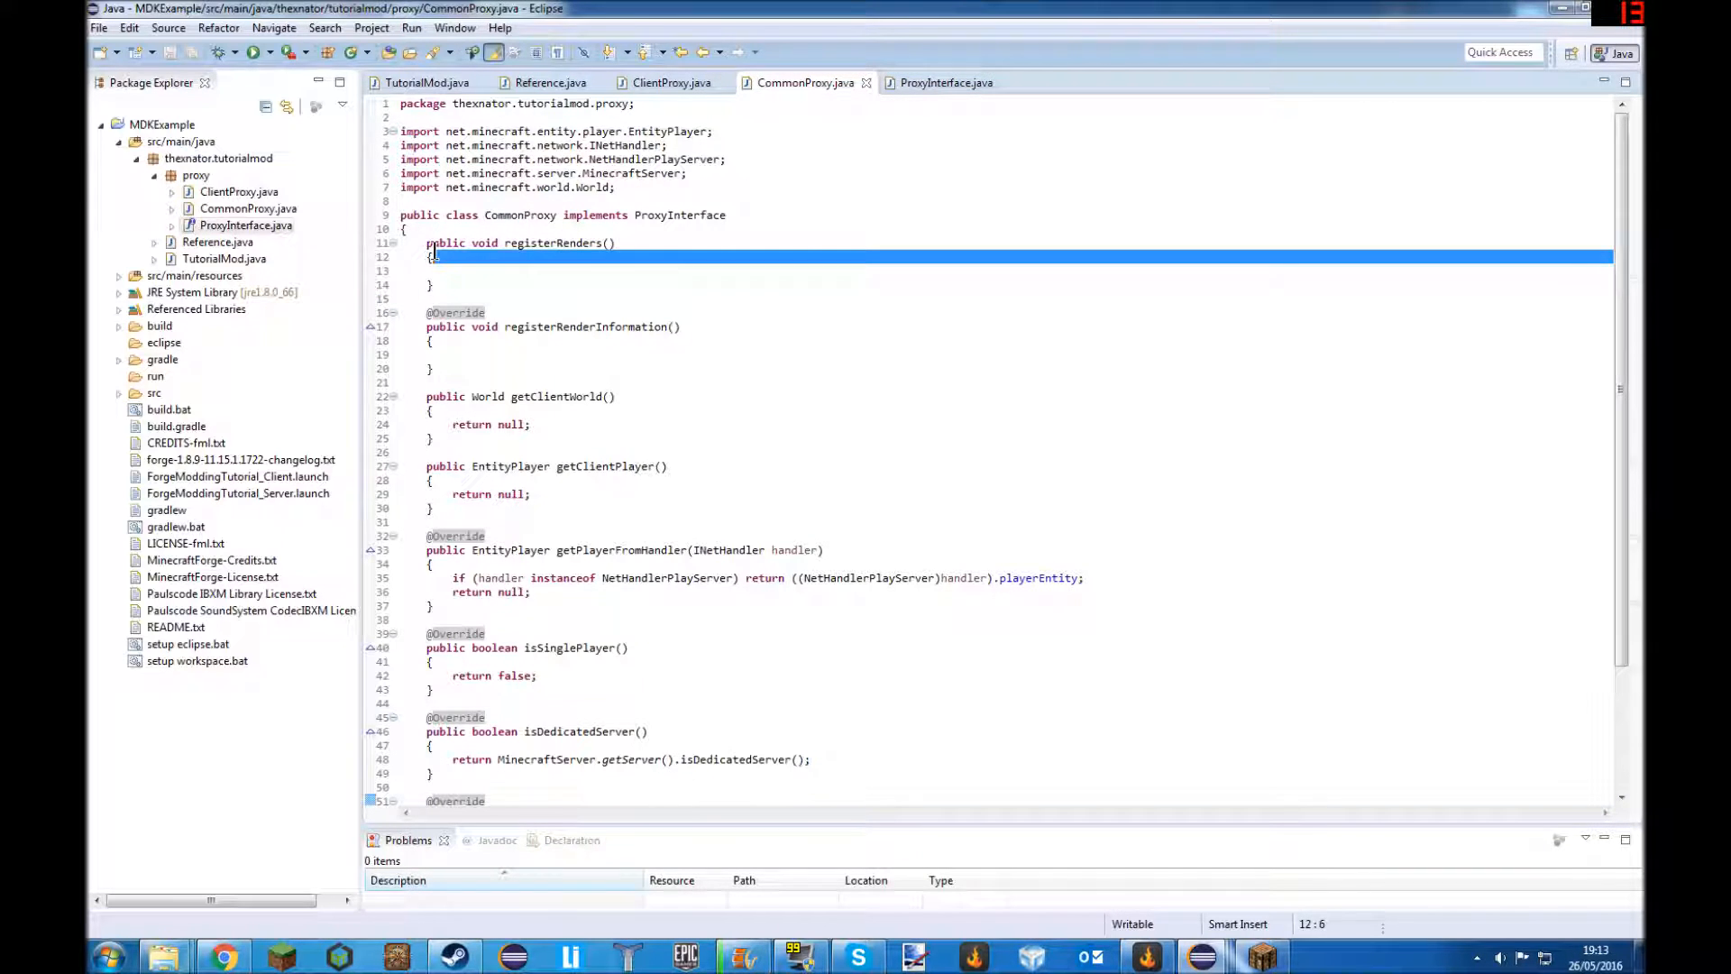
click(463, 354)
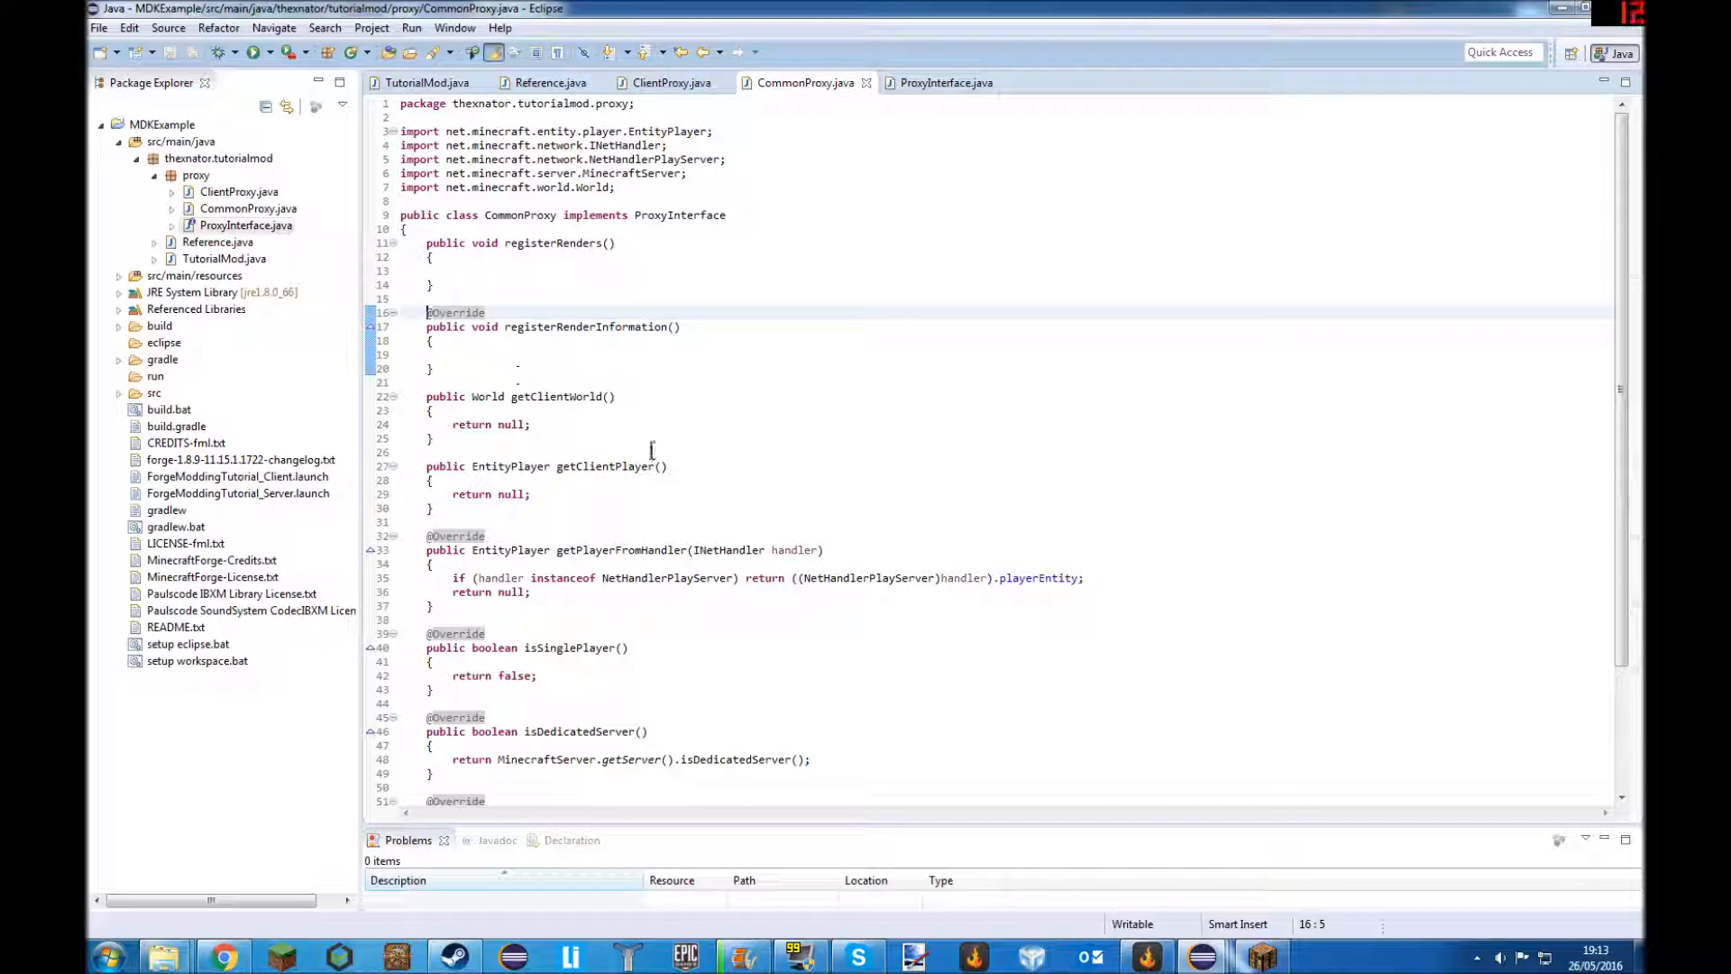
click(531, 493)
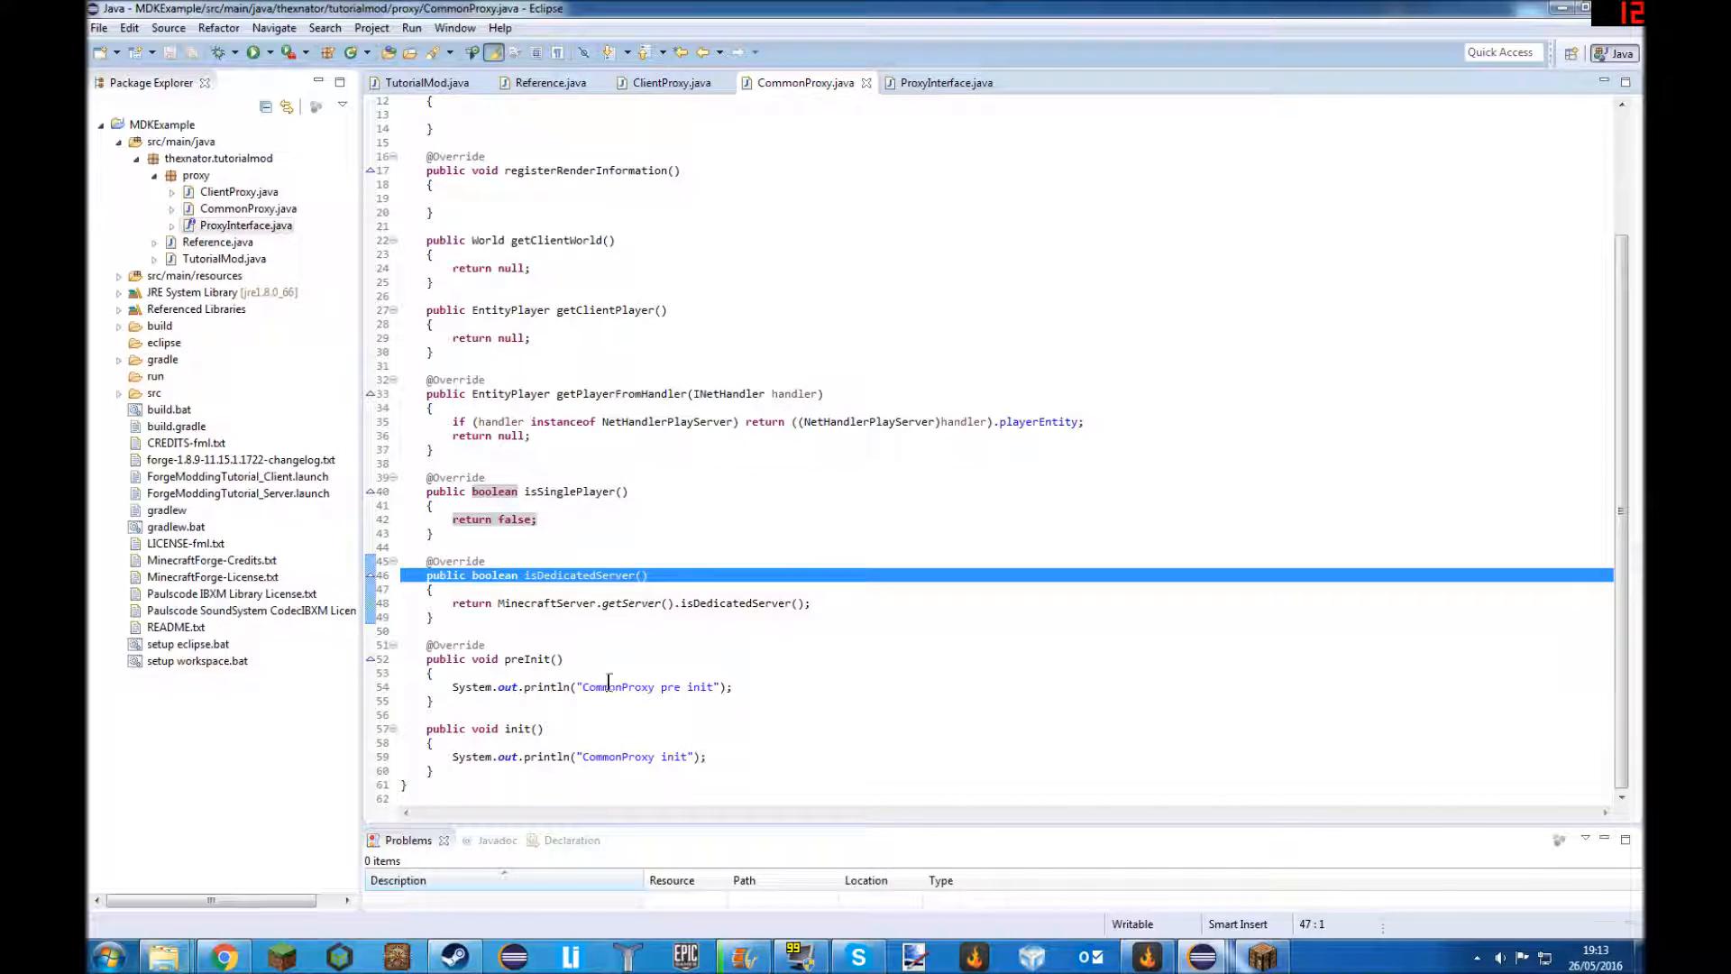
click(574, 756)
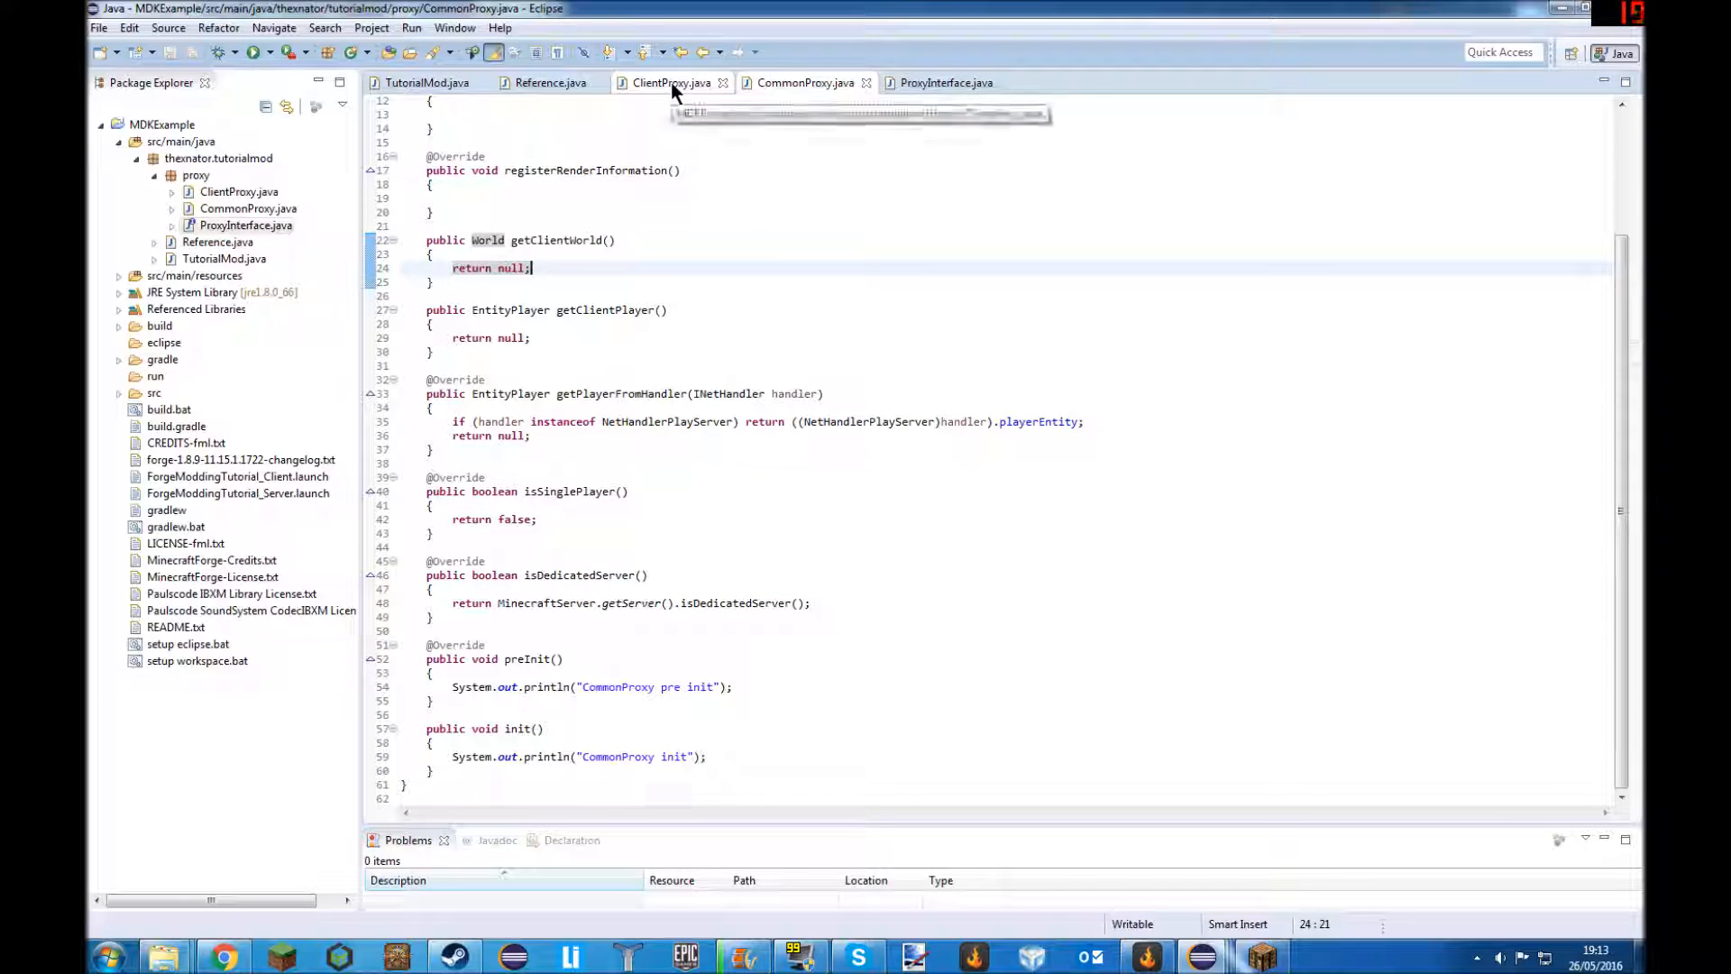
- Inspect ClientProxy's registerRenders override and its isSingleplayer call
click(668, 83)
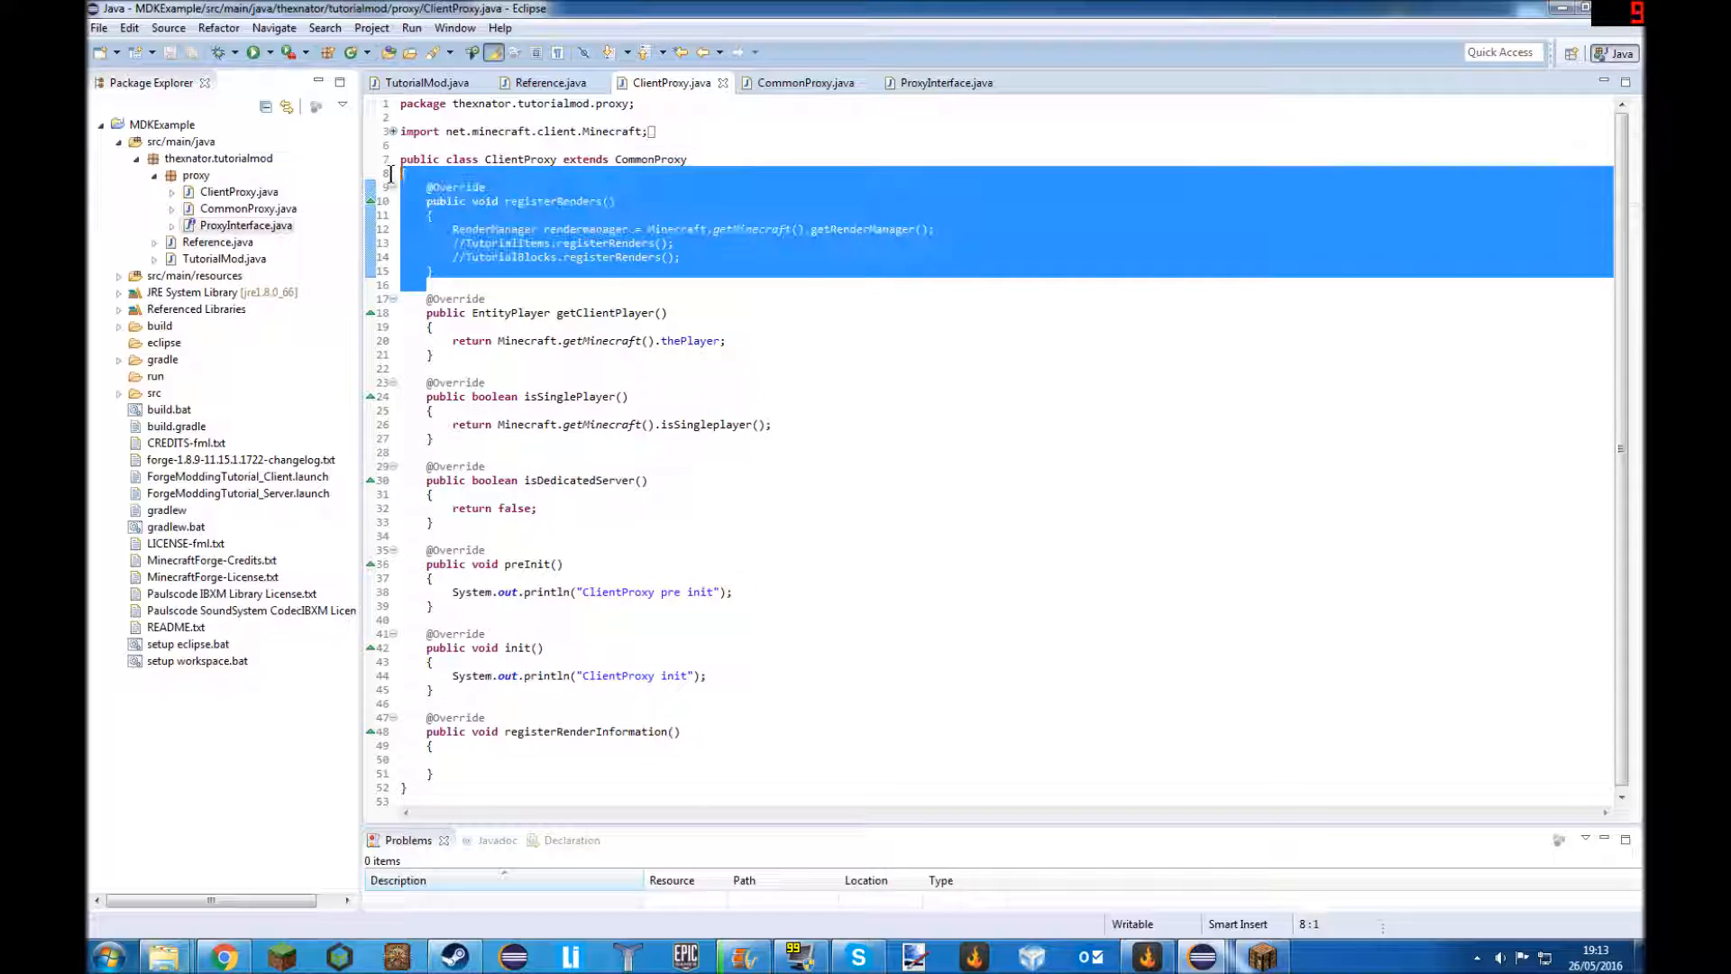
click(546, 270)
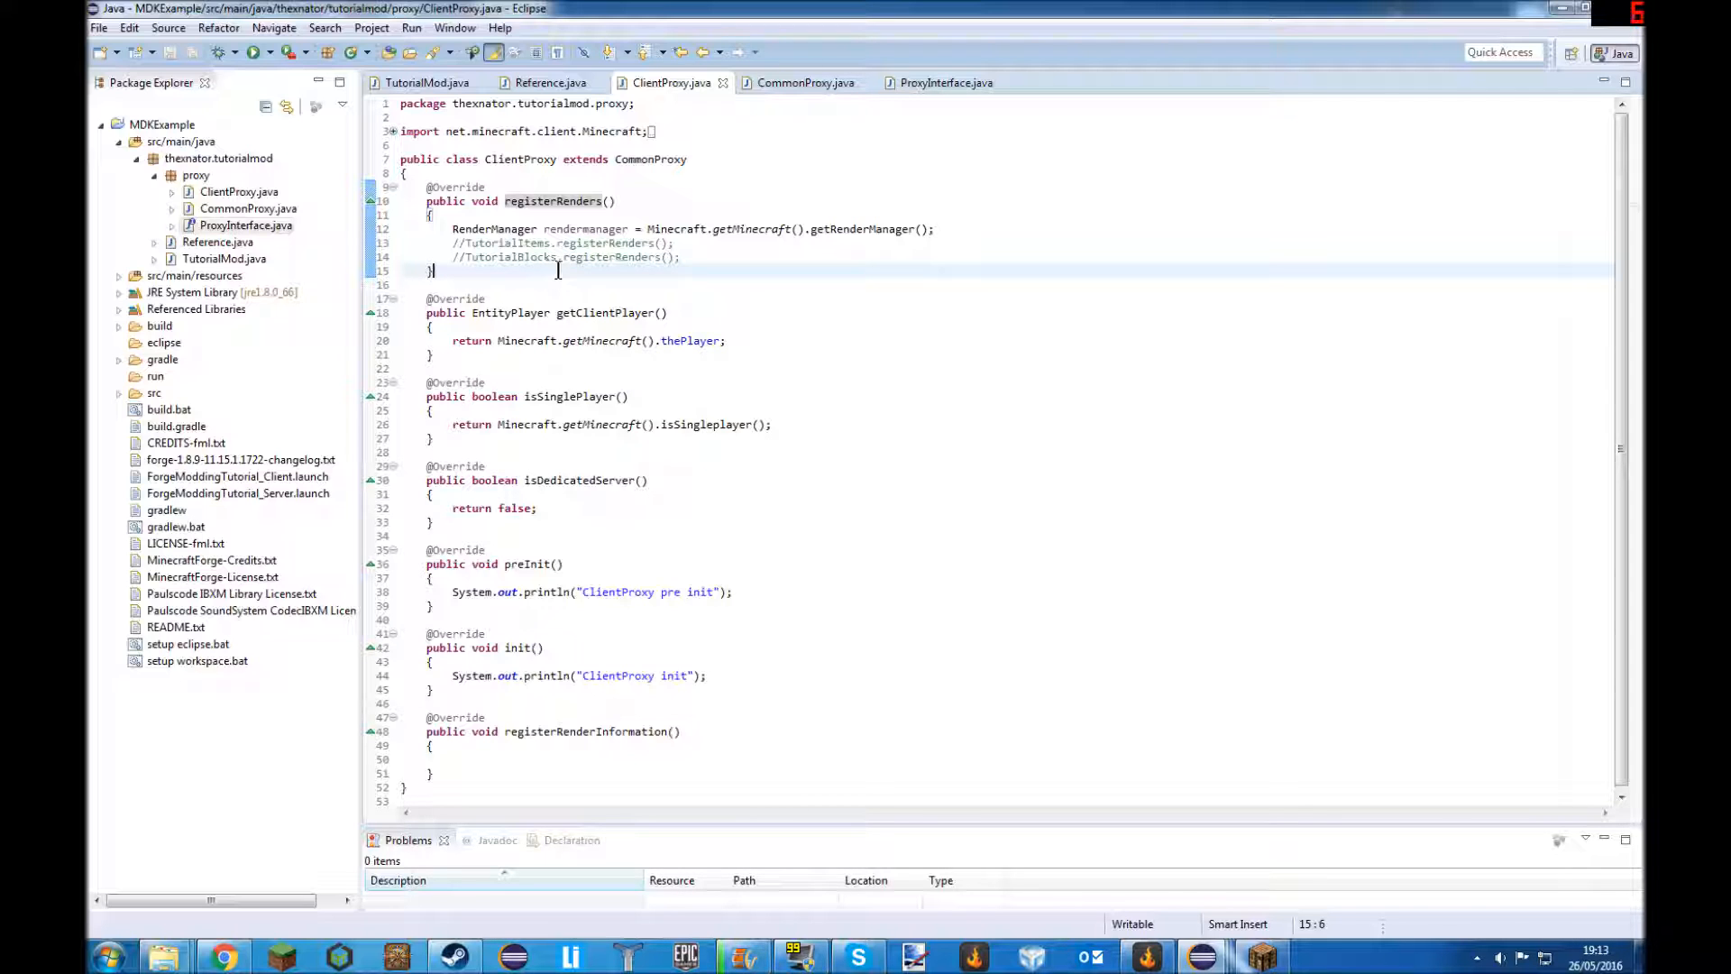
double_click(618, 243)
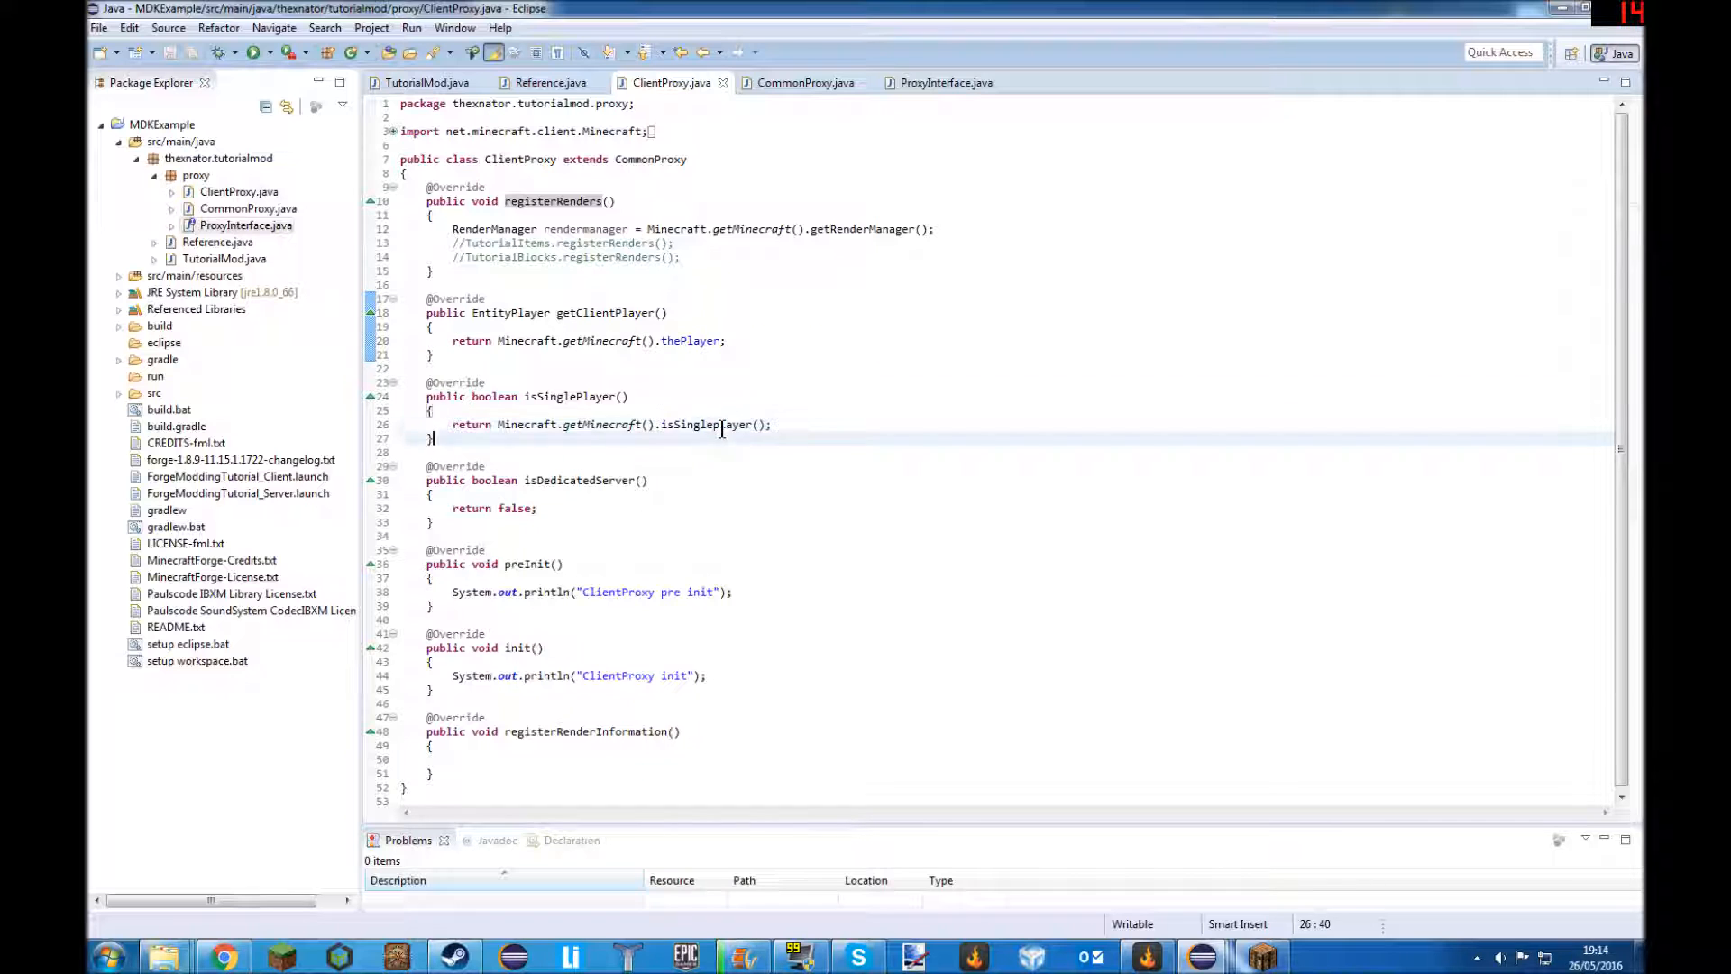
double_click(493, 396)
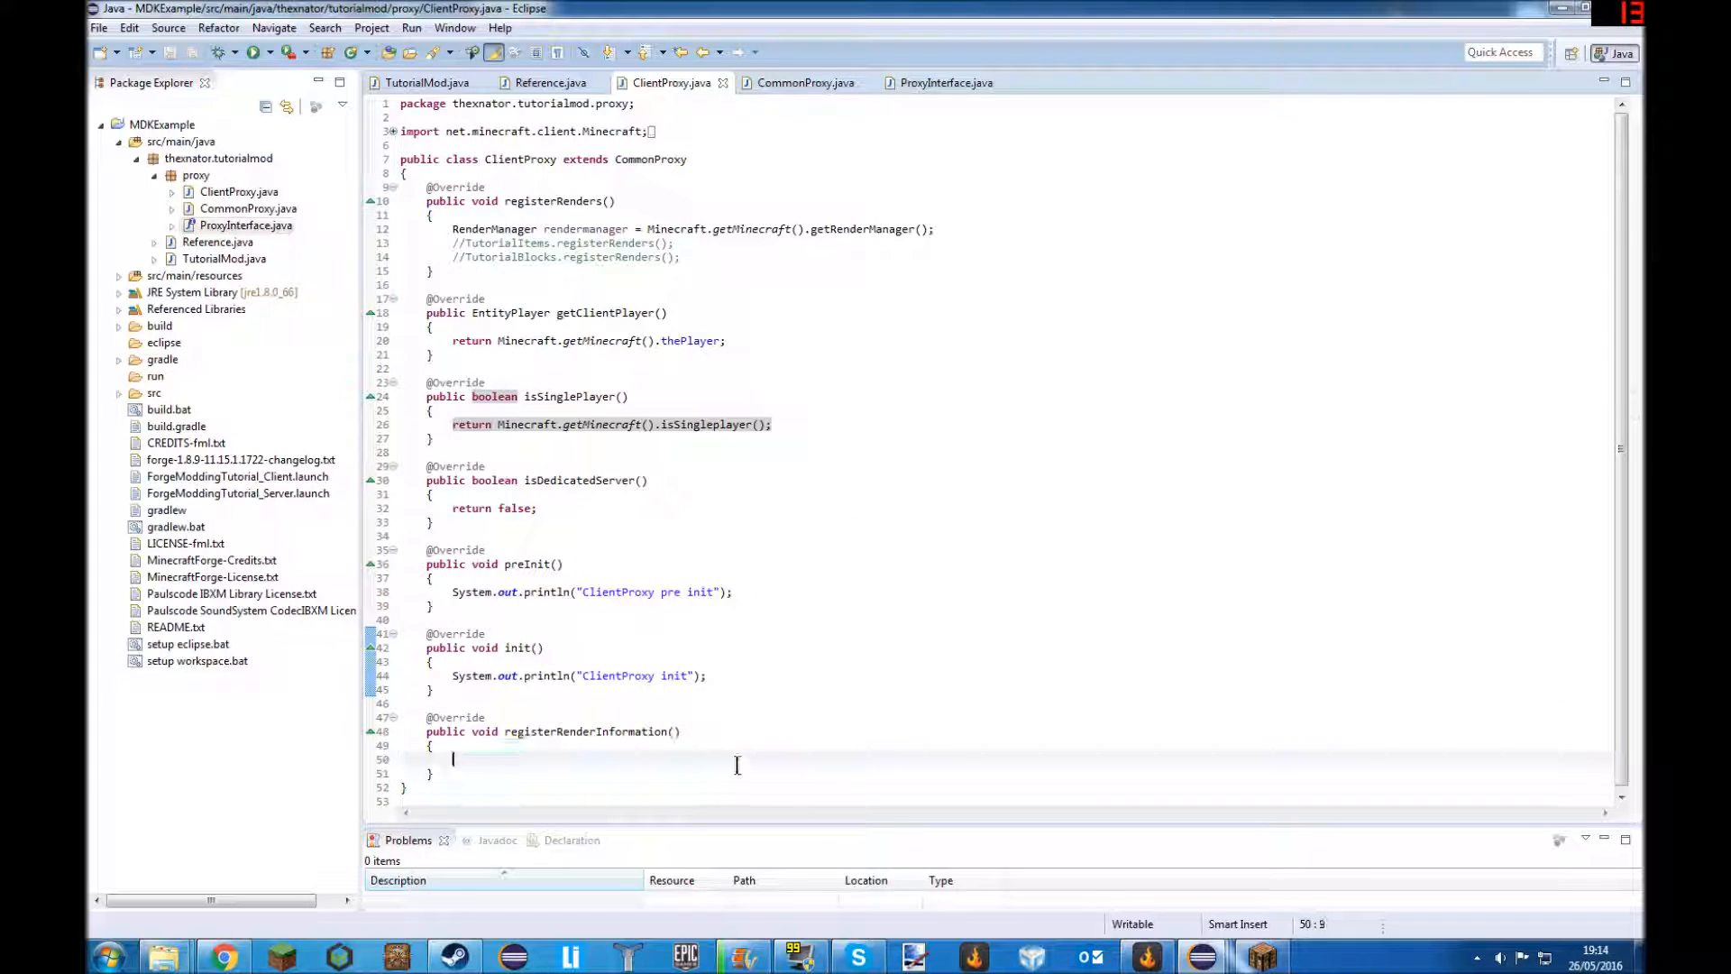
- Close the ClientProxy, CommonProxy and ProxyInterface files
click(805, 82)
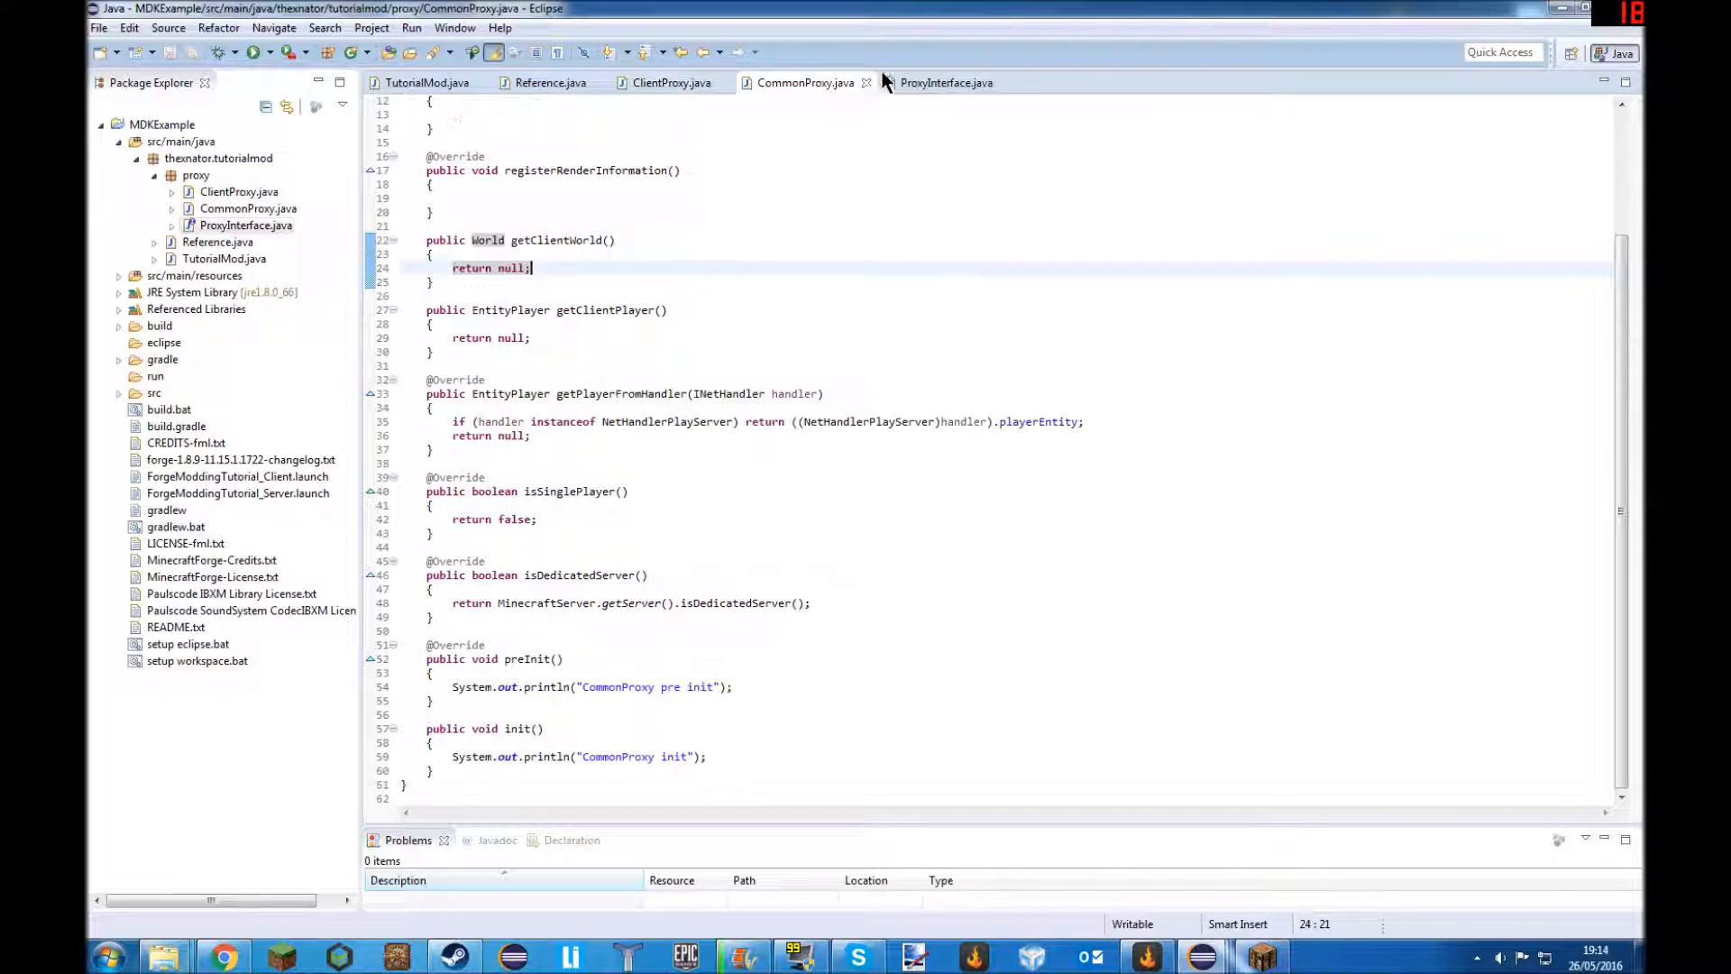
scroll(up, 3)
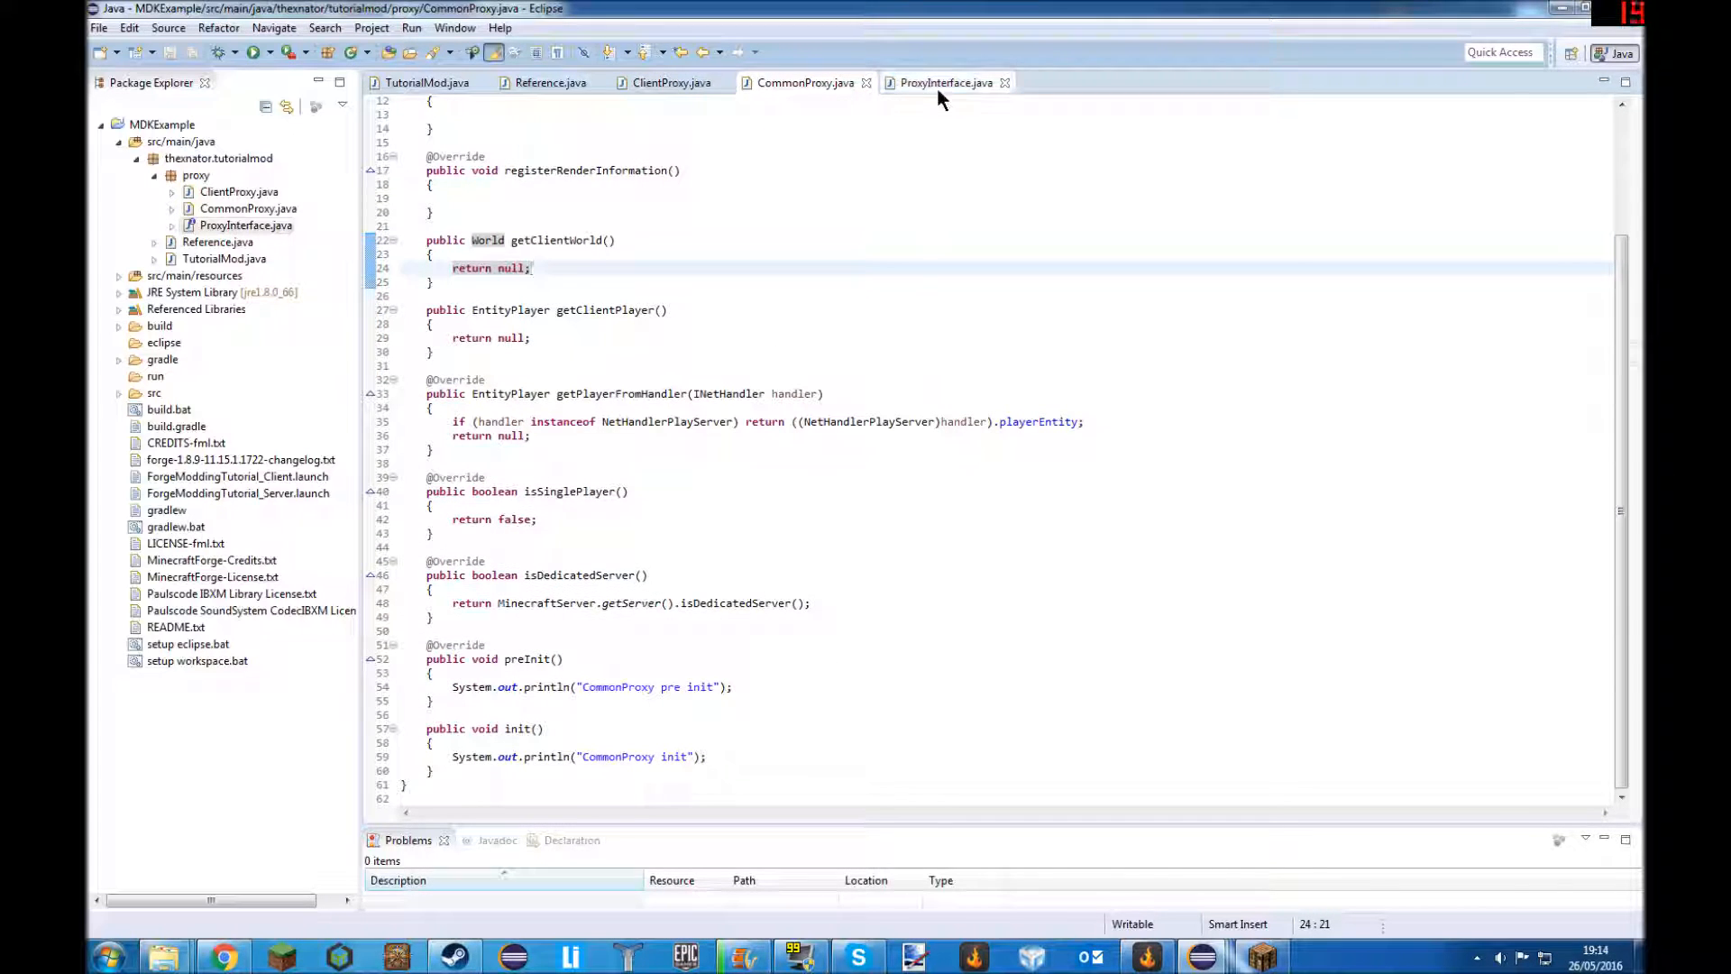
click(670, 82)
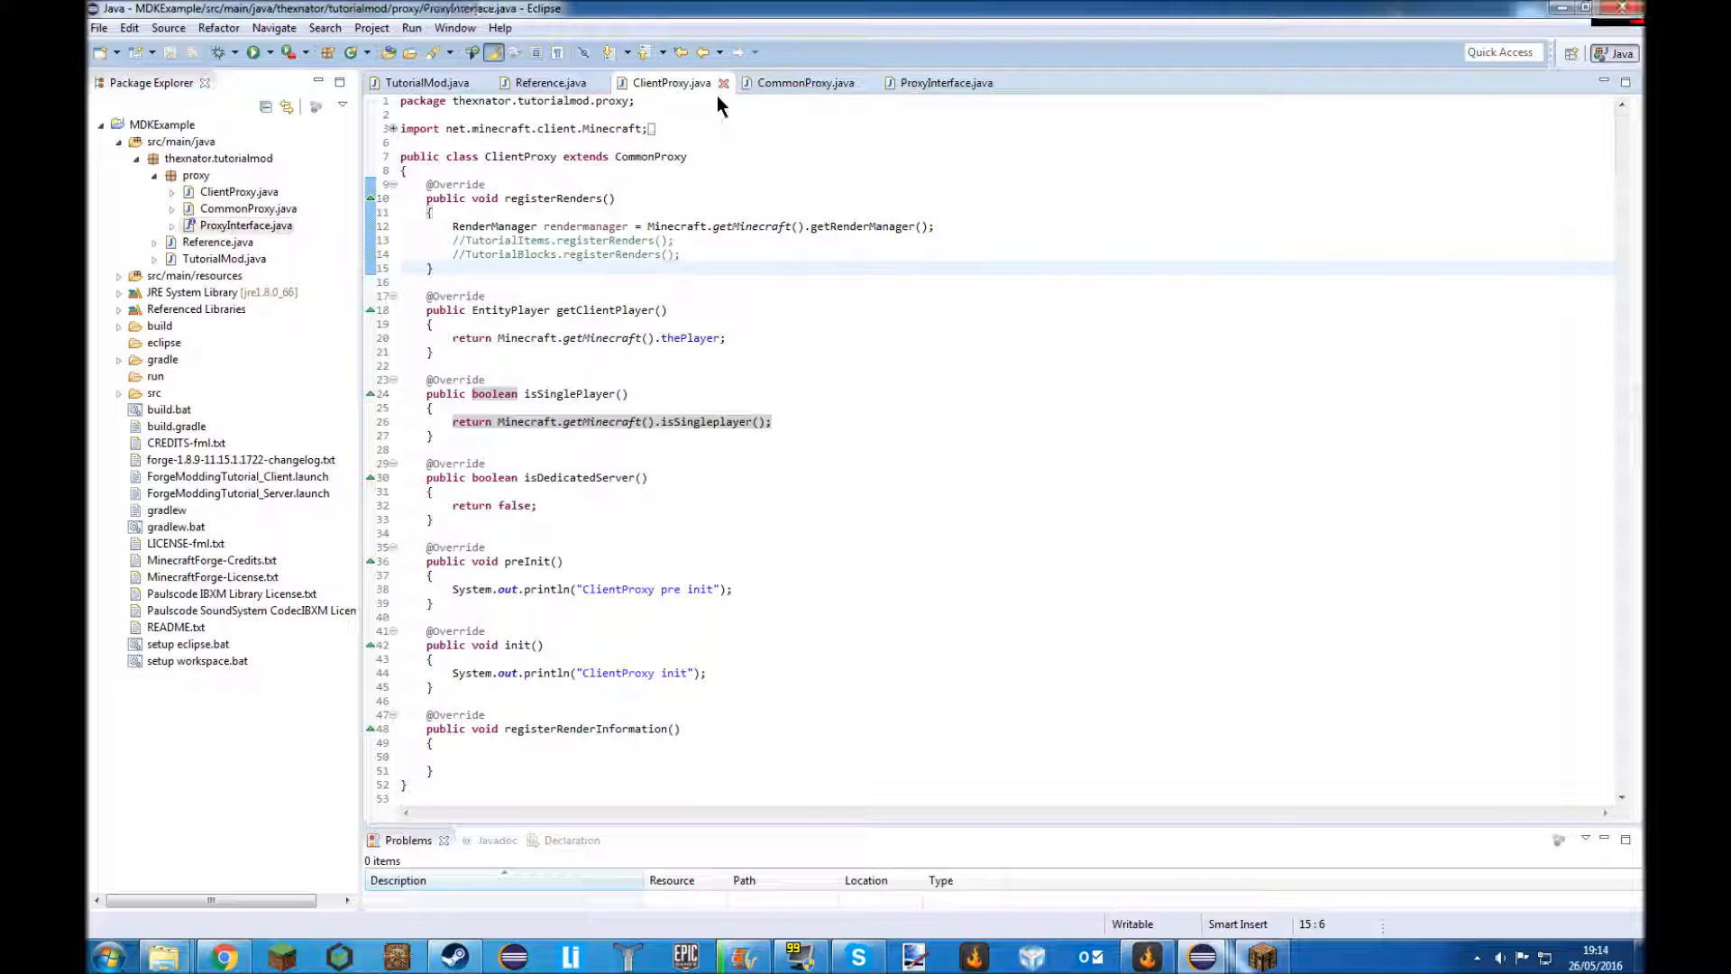
click(723, 82)
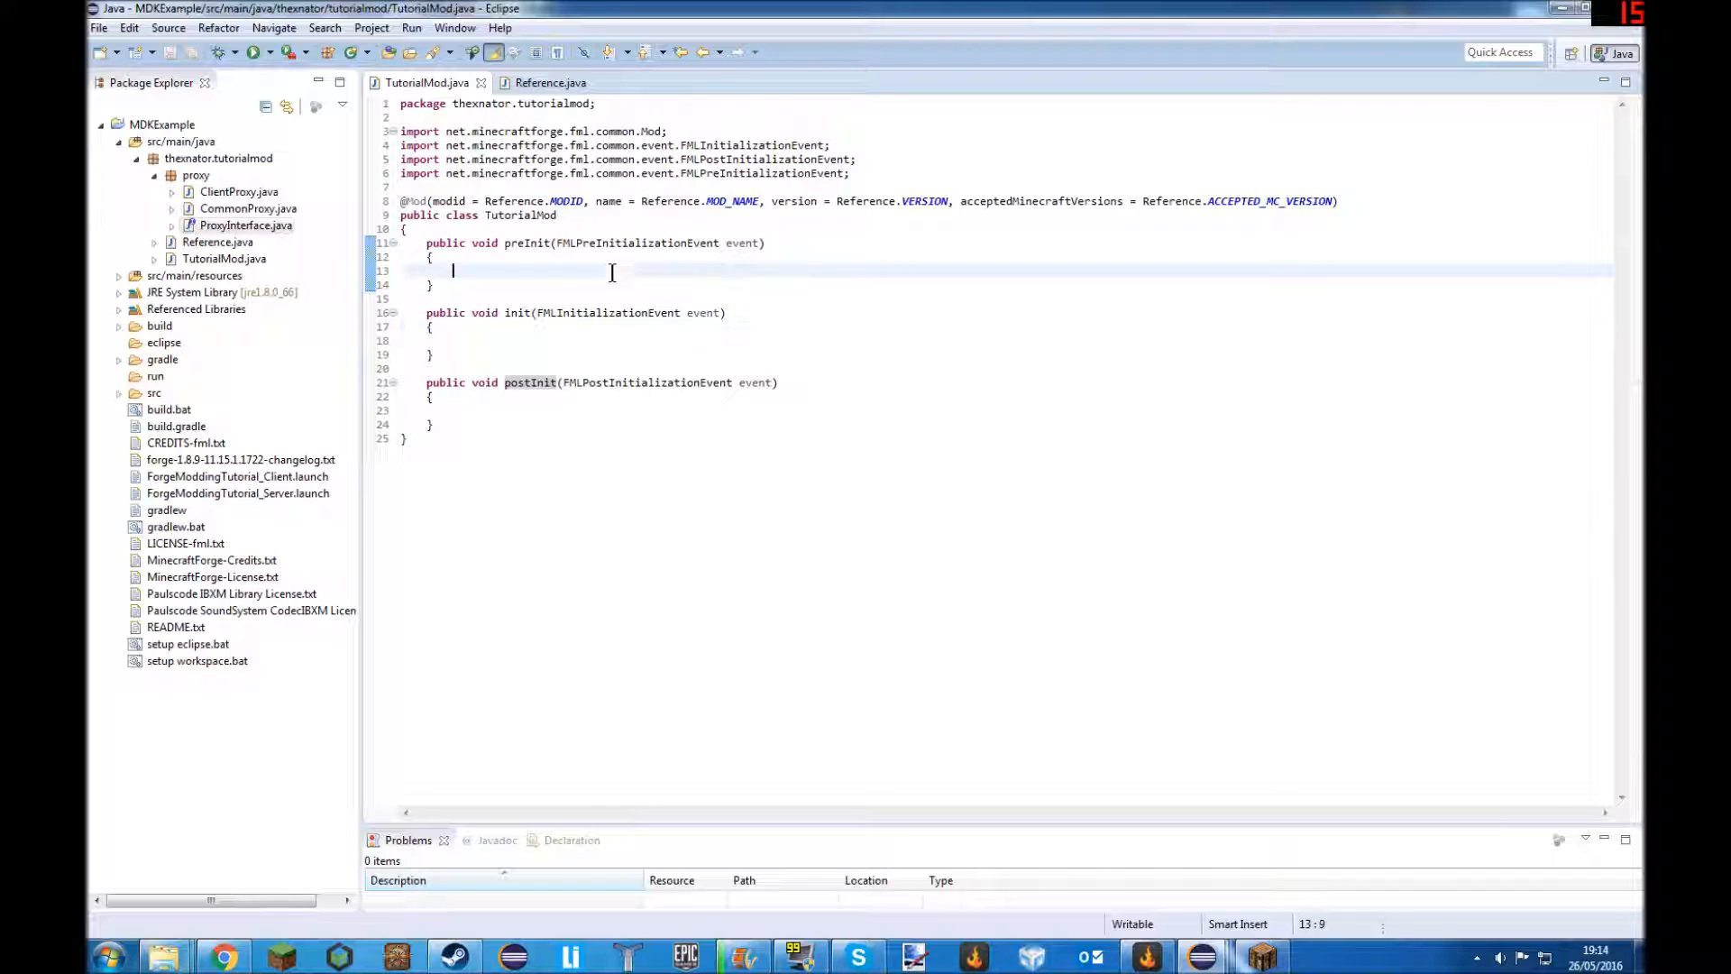
mouse_move(834, 426)
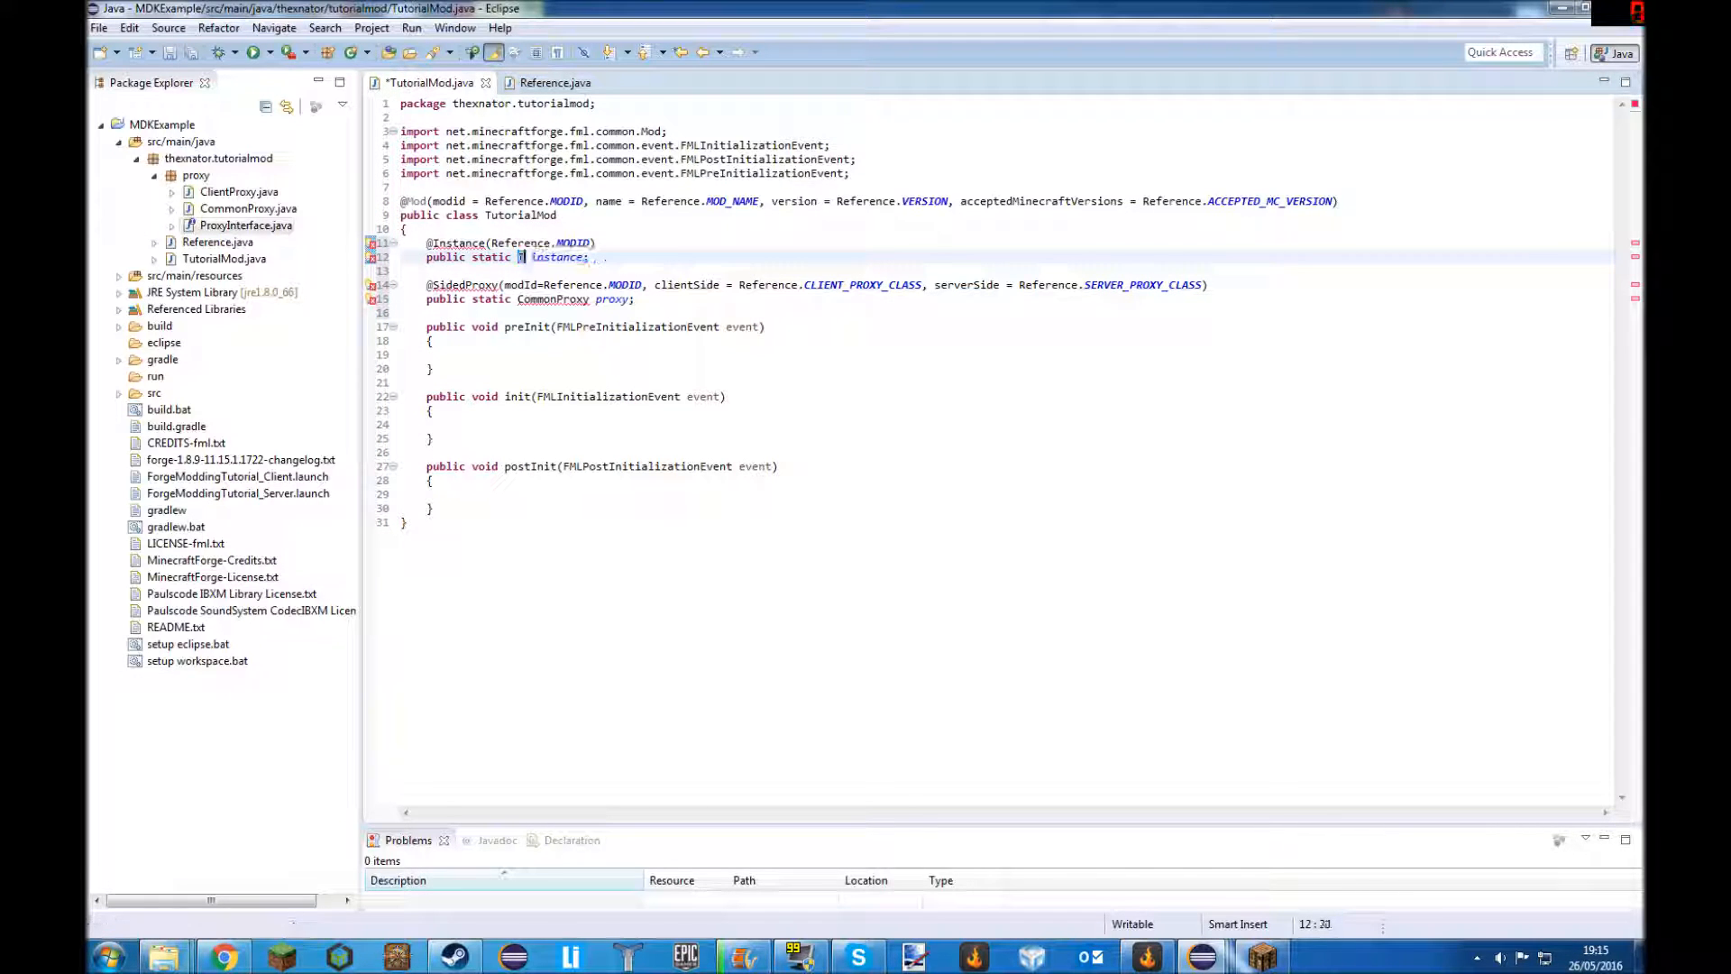
- Complete the TutorialMod instance field type and save the file
text(Tutorial)
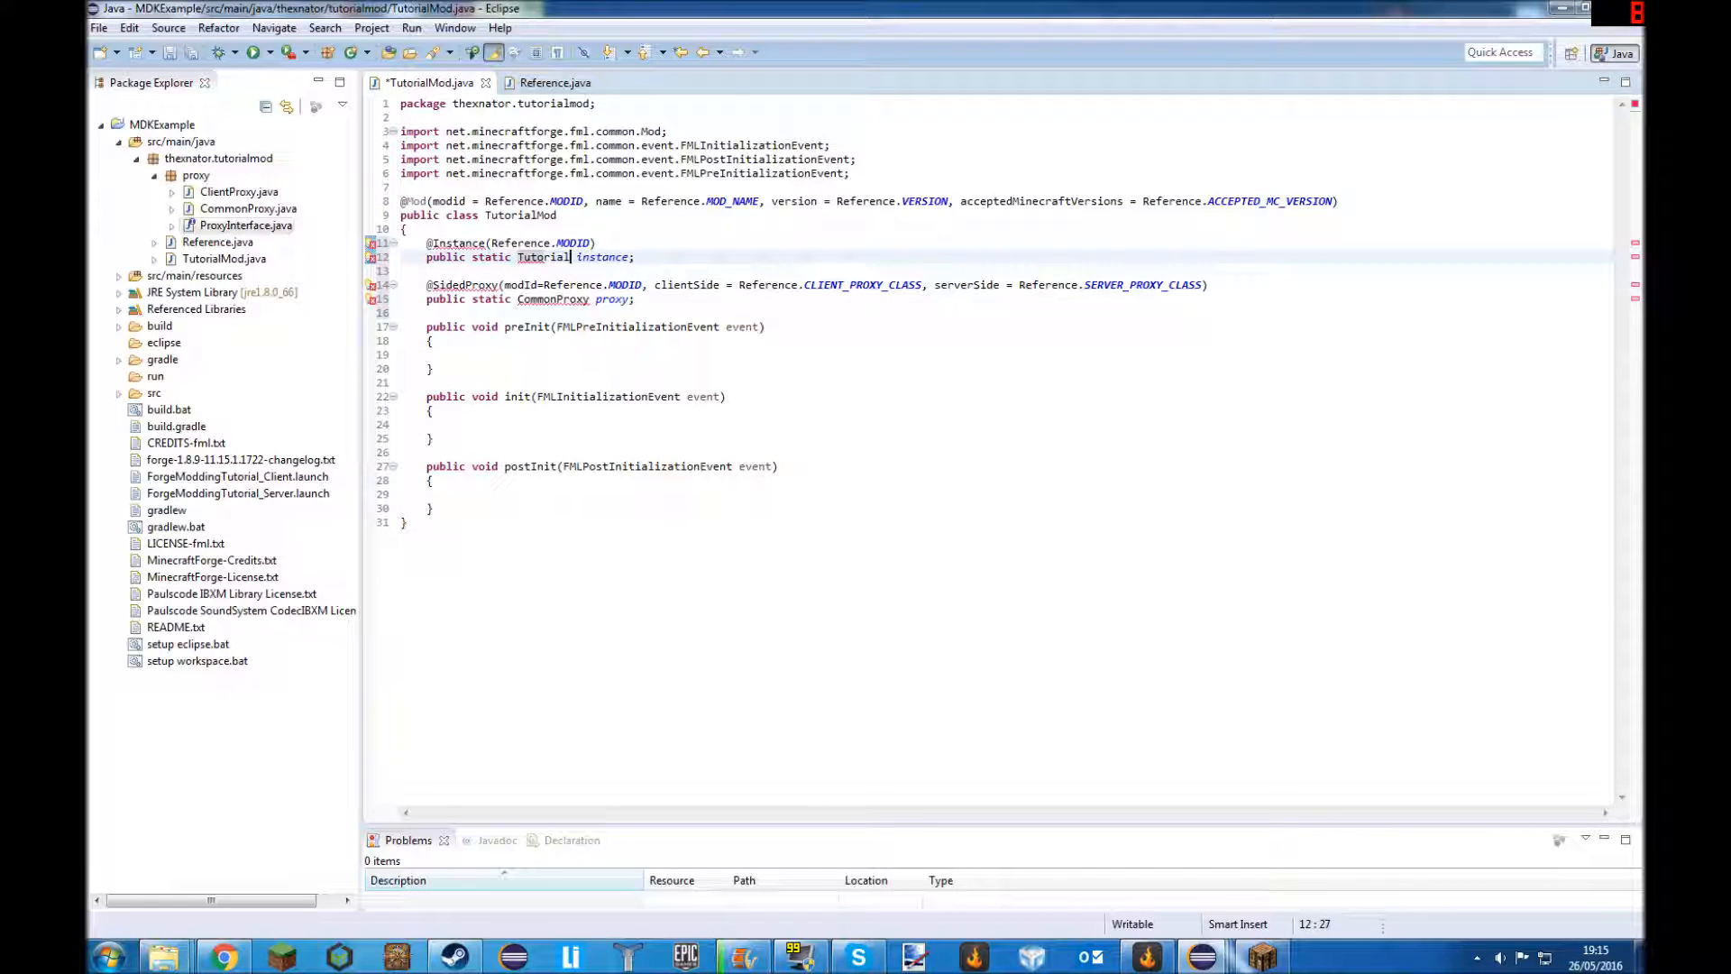
text(Mod)
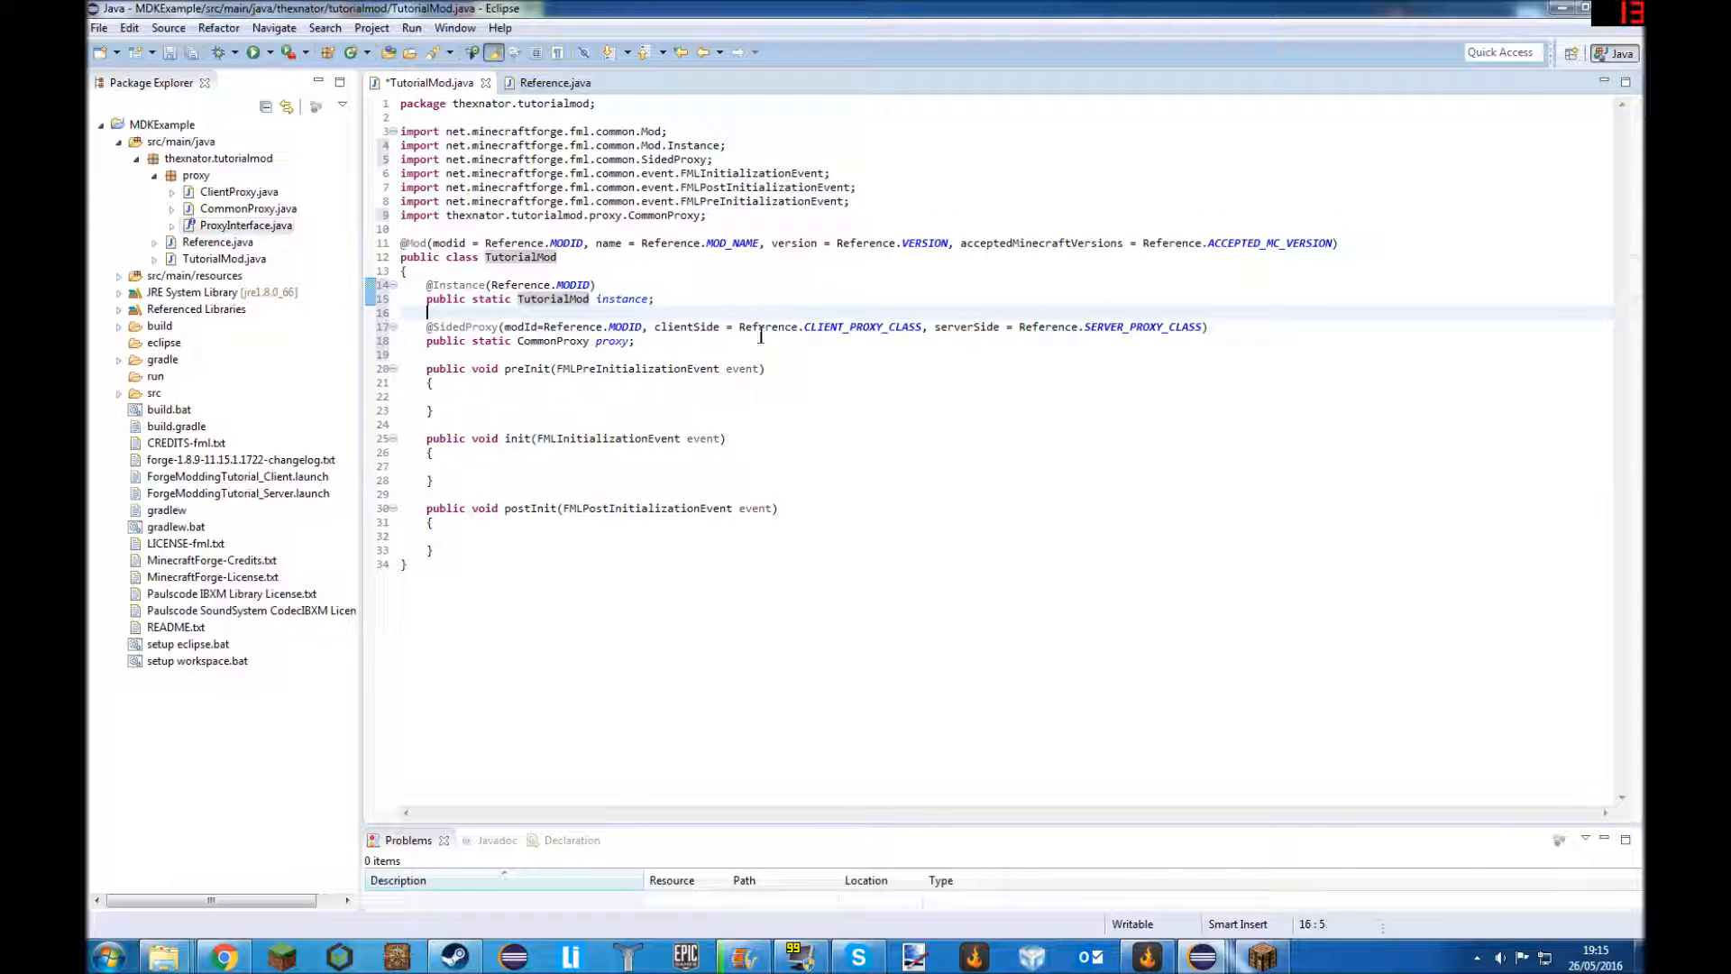
key(ctrl+s)
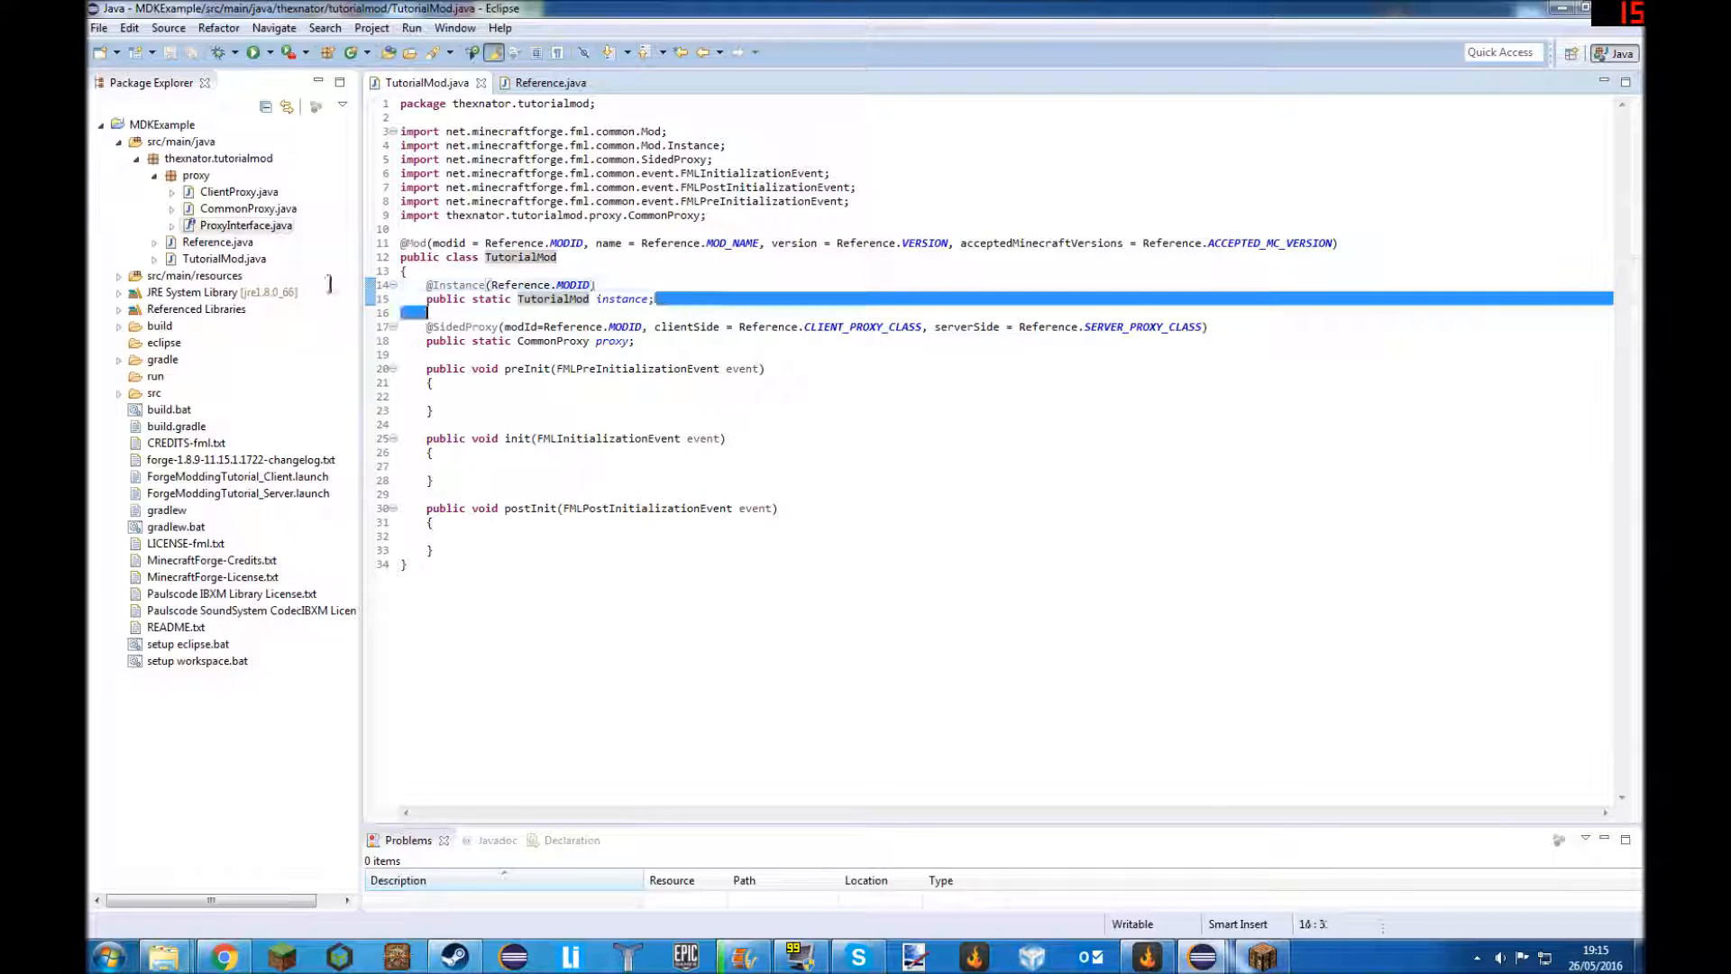
- Move the caret past the proxy field into the empty preInit method body
click(637, 340)
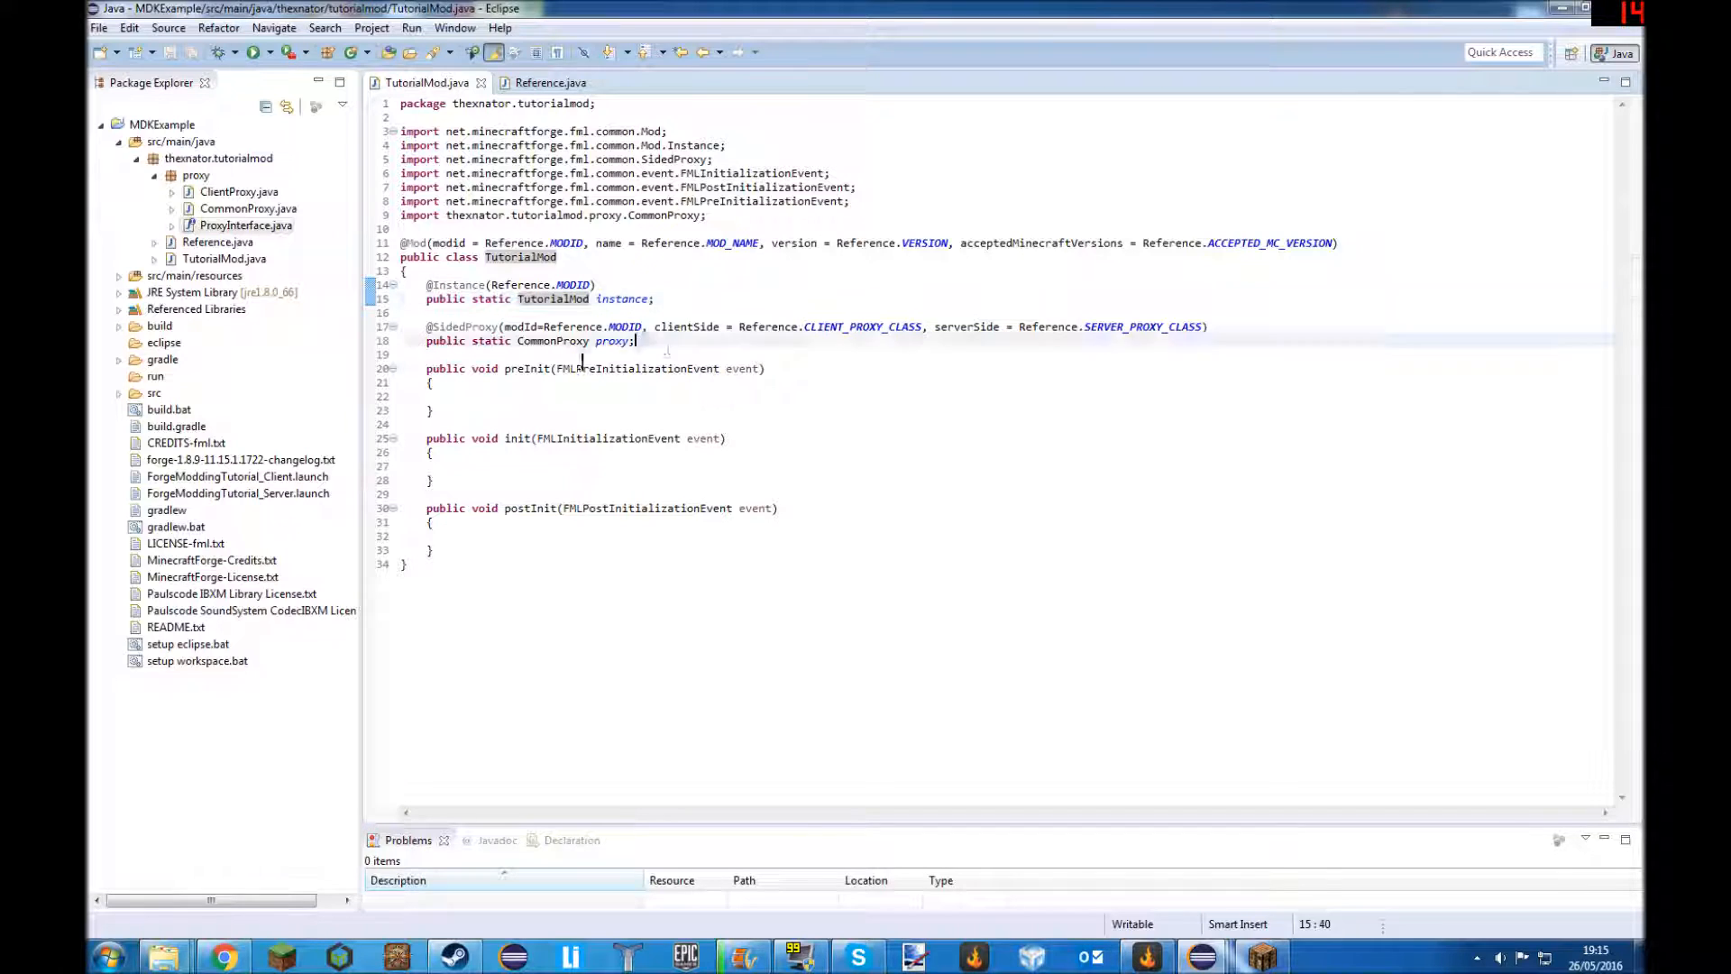
click(681, 339)
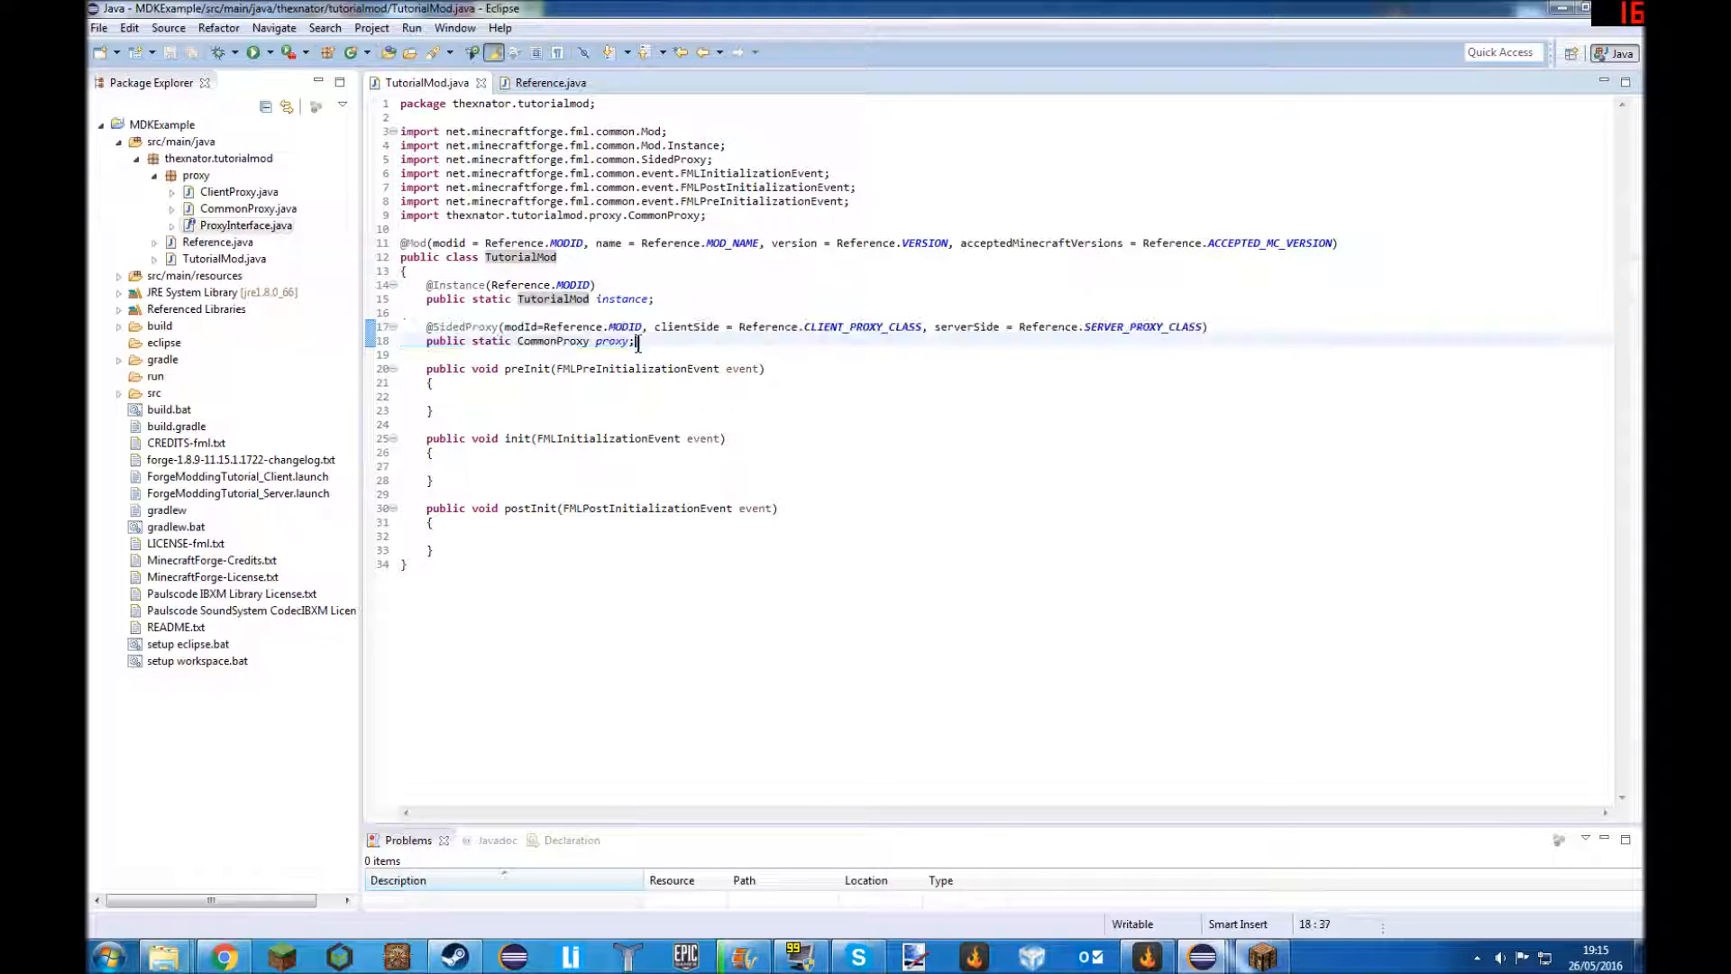
click(638, 395)
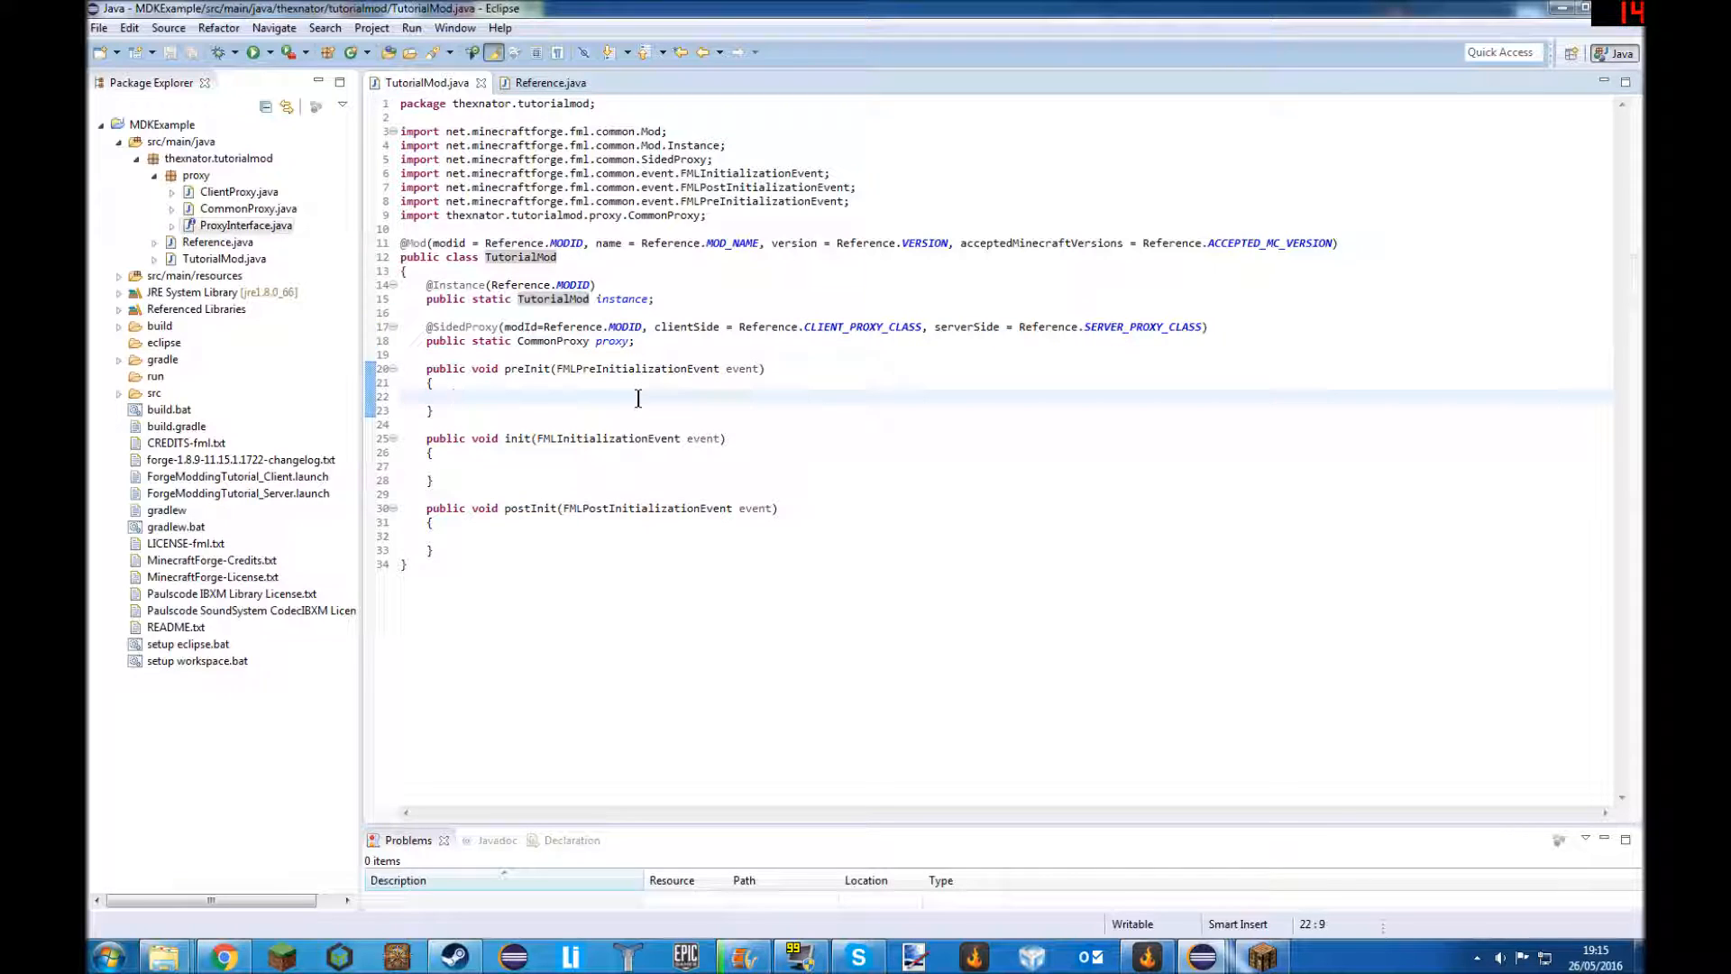
- In preInit, call the proxy and print 'TutorialMod pre-initialized'
text(proxy.preInit();)
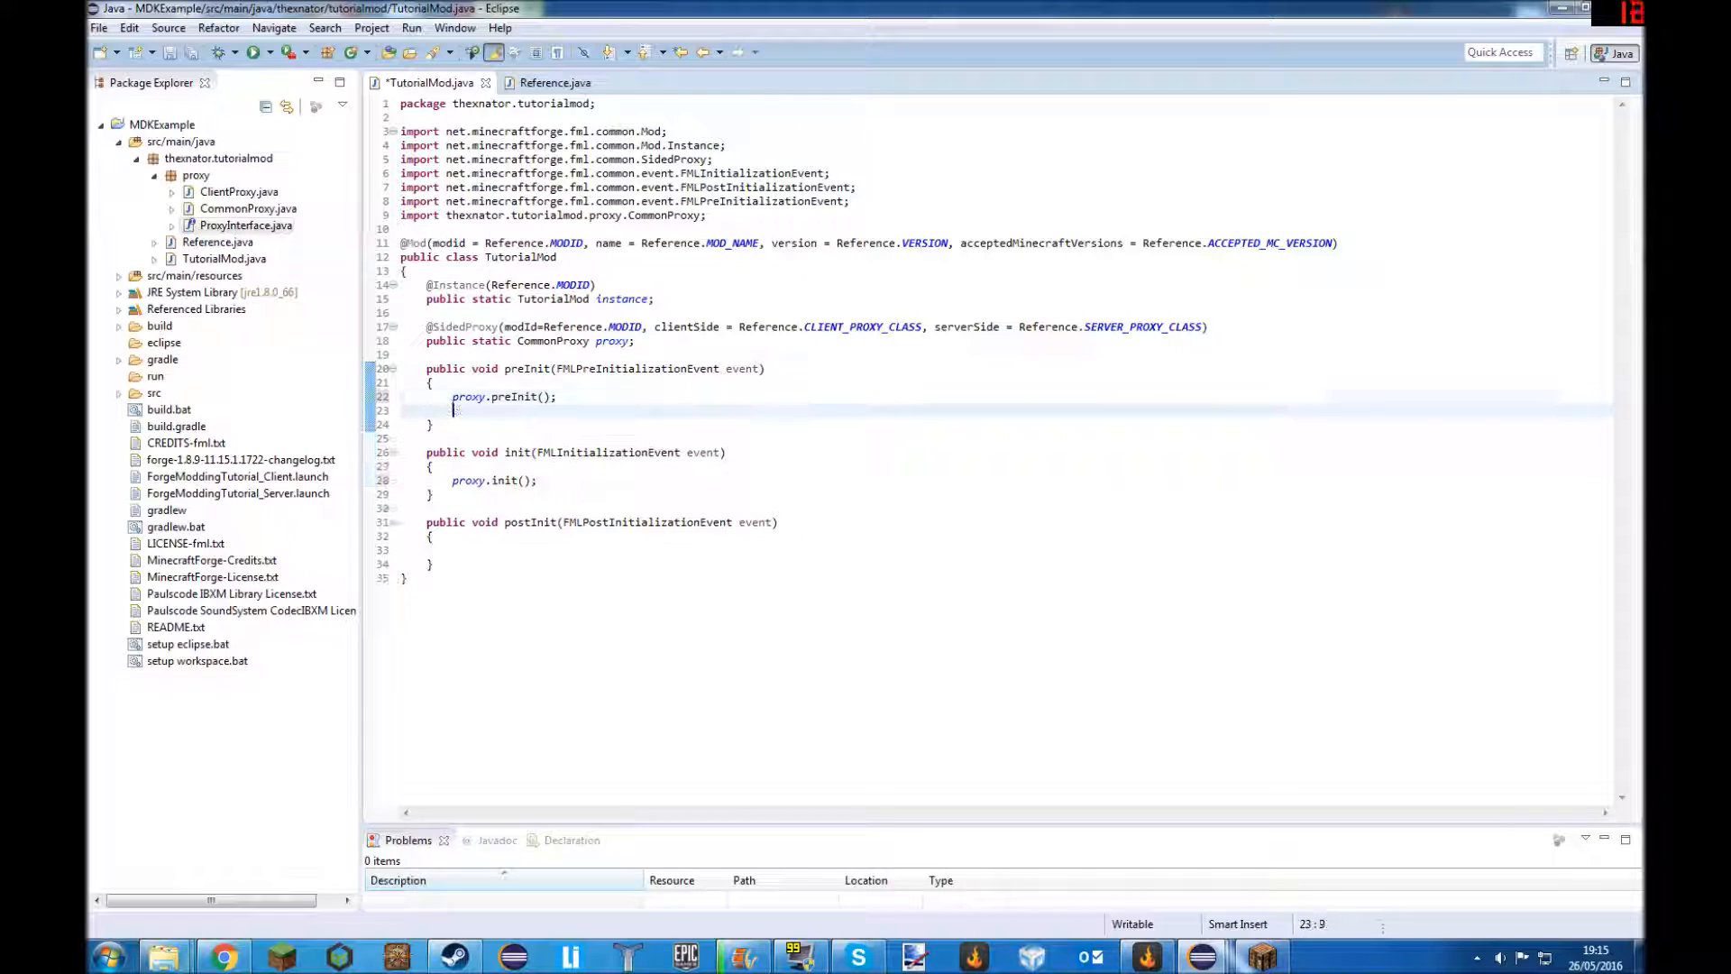
text(syso)
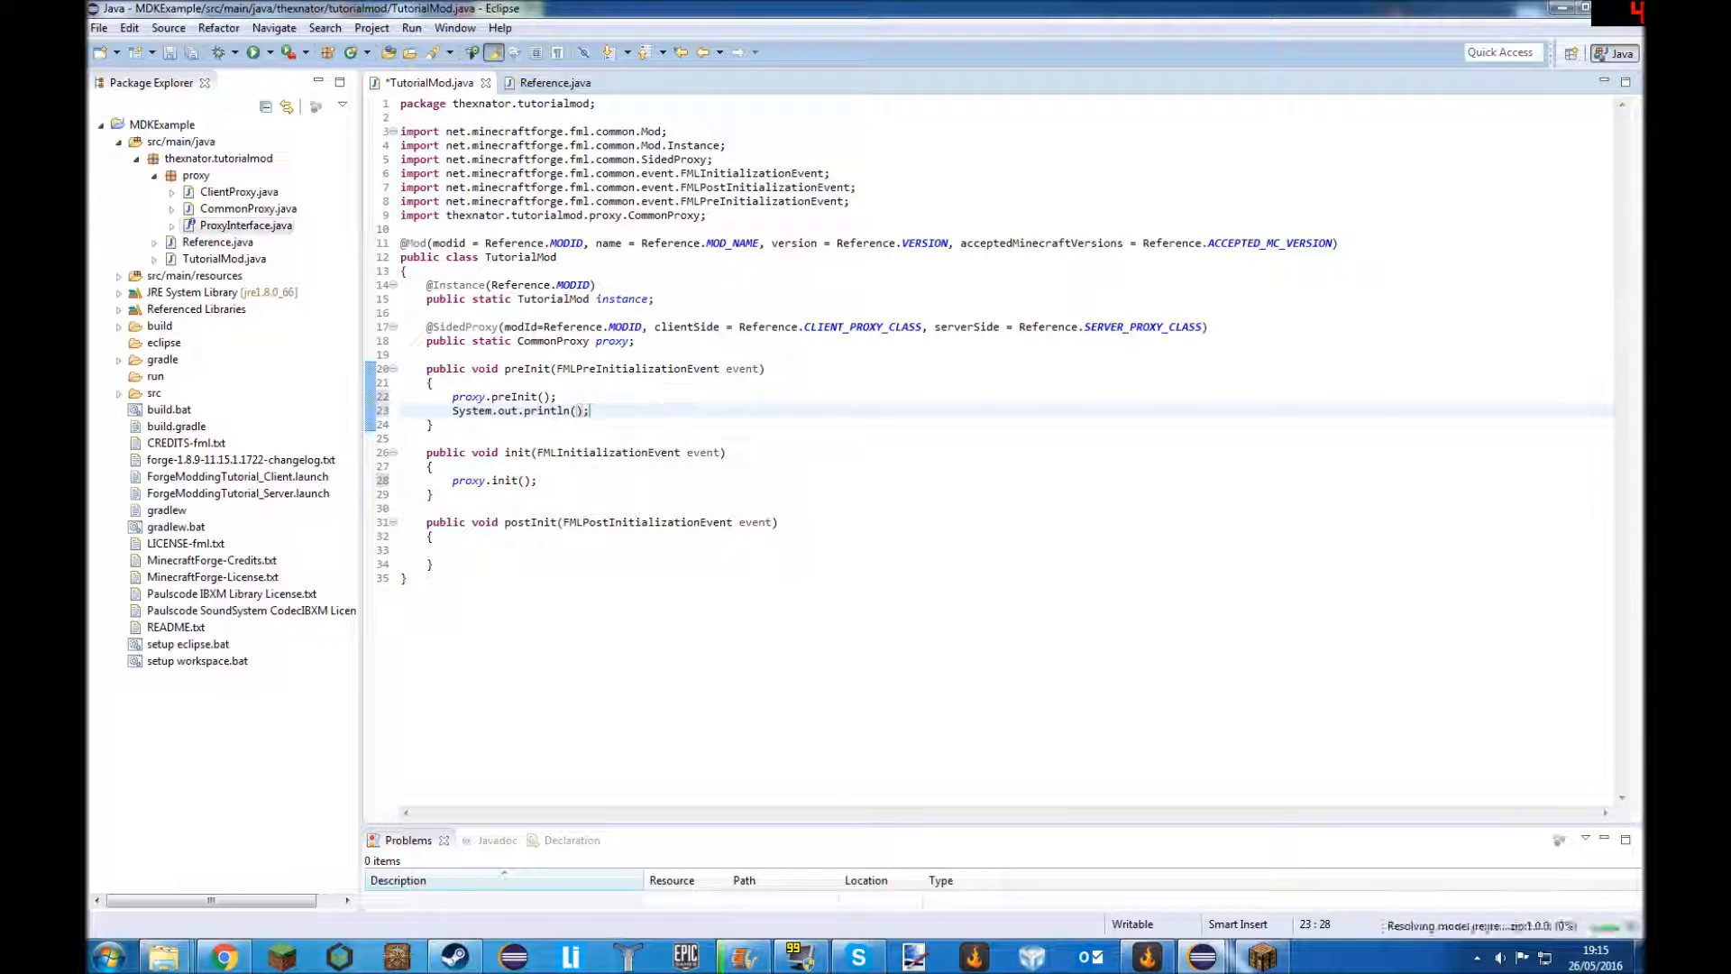
text("")
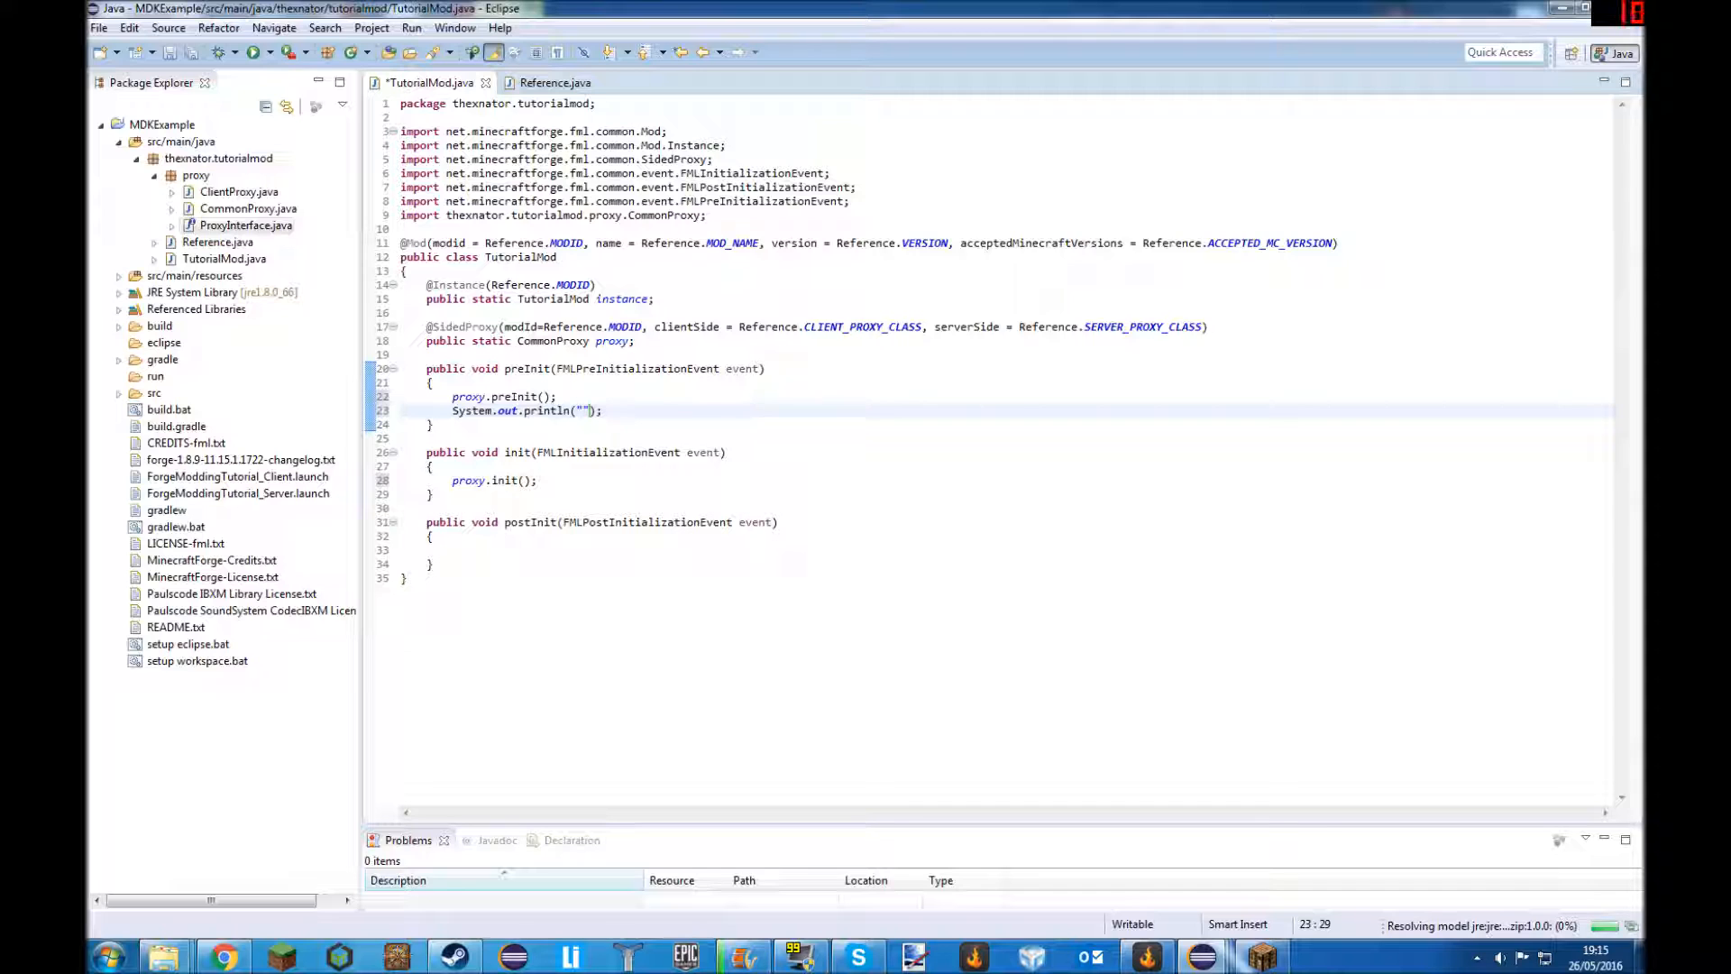
text(Tu)
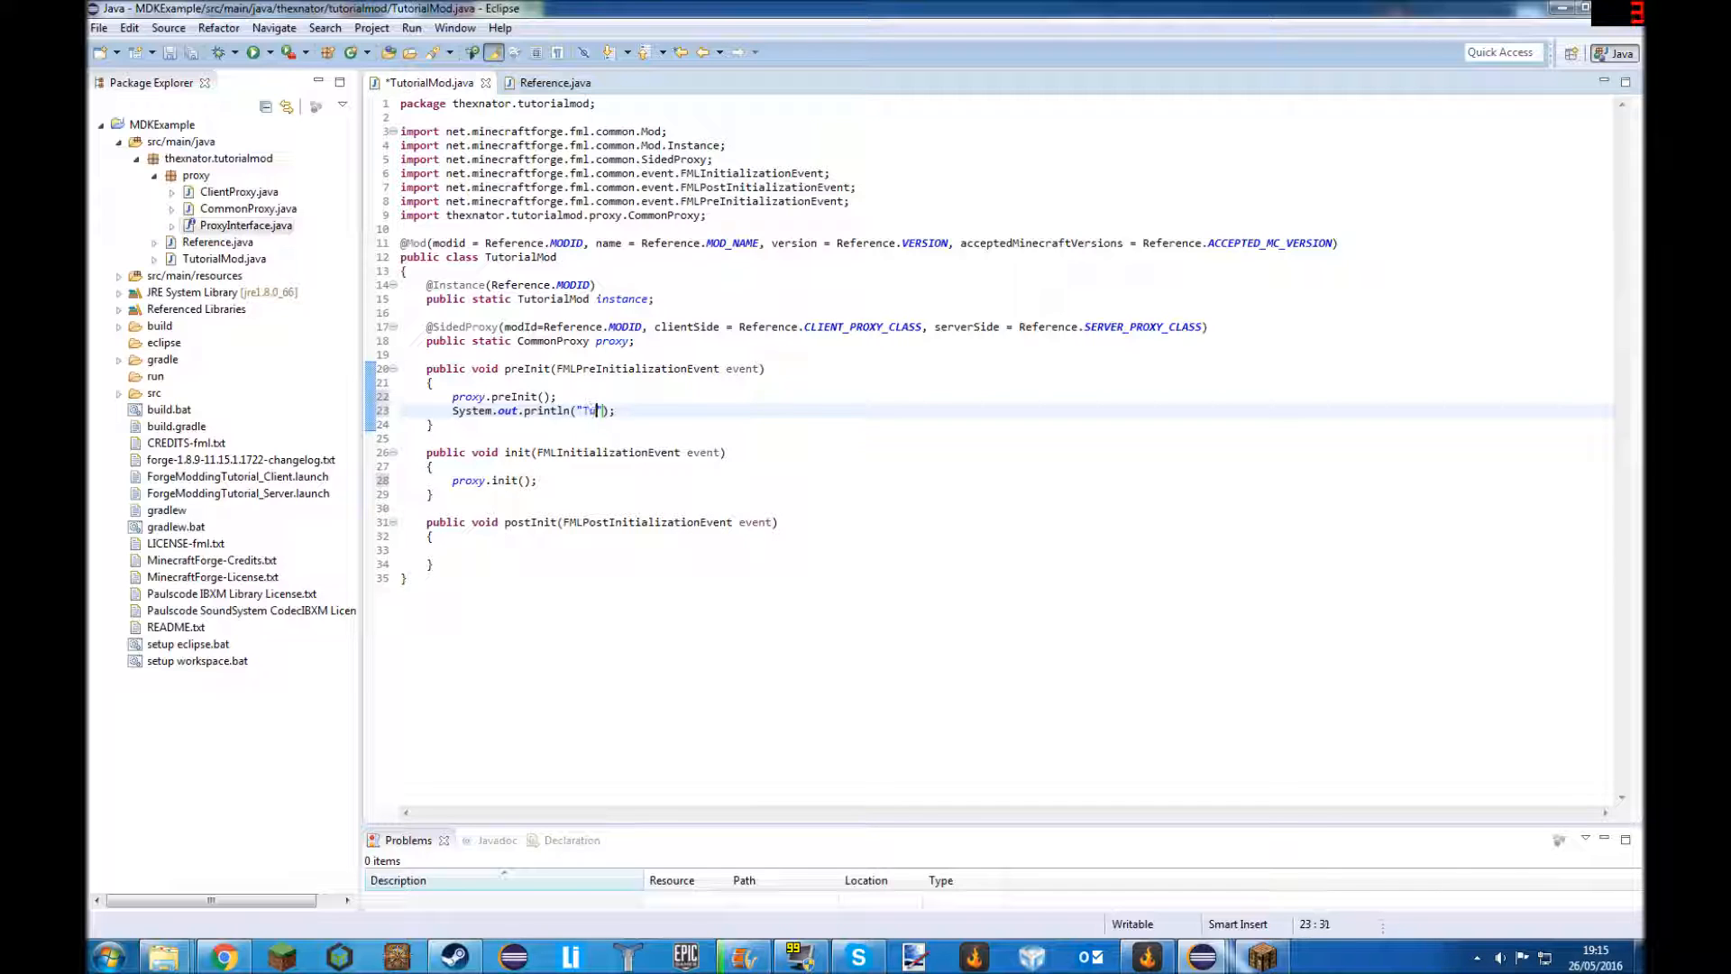
text(torialMod)
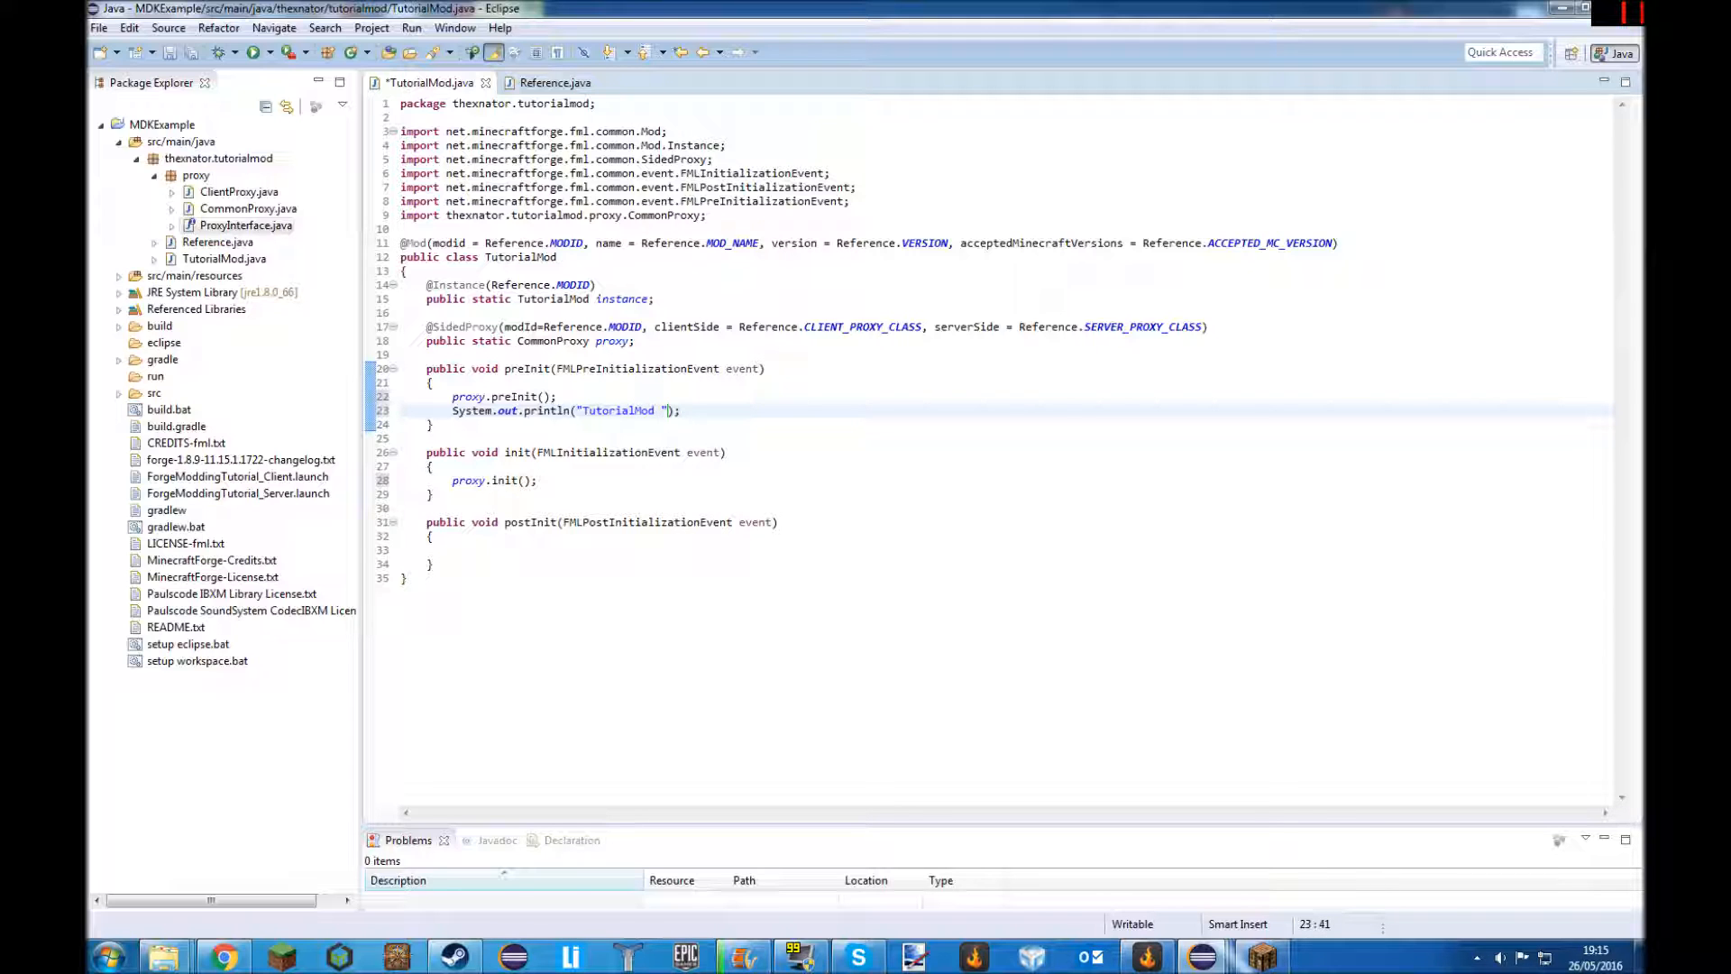
text(pre initial)
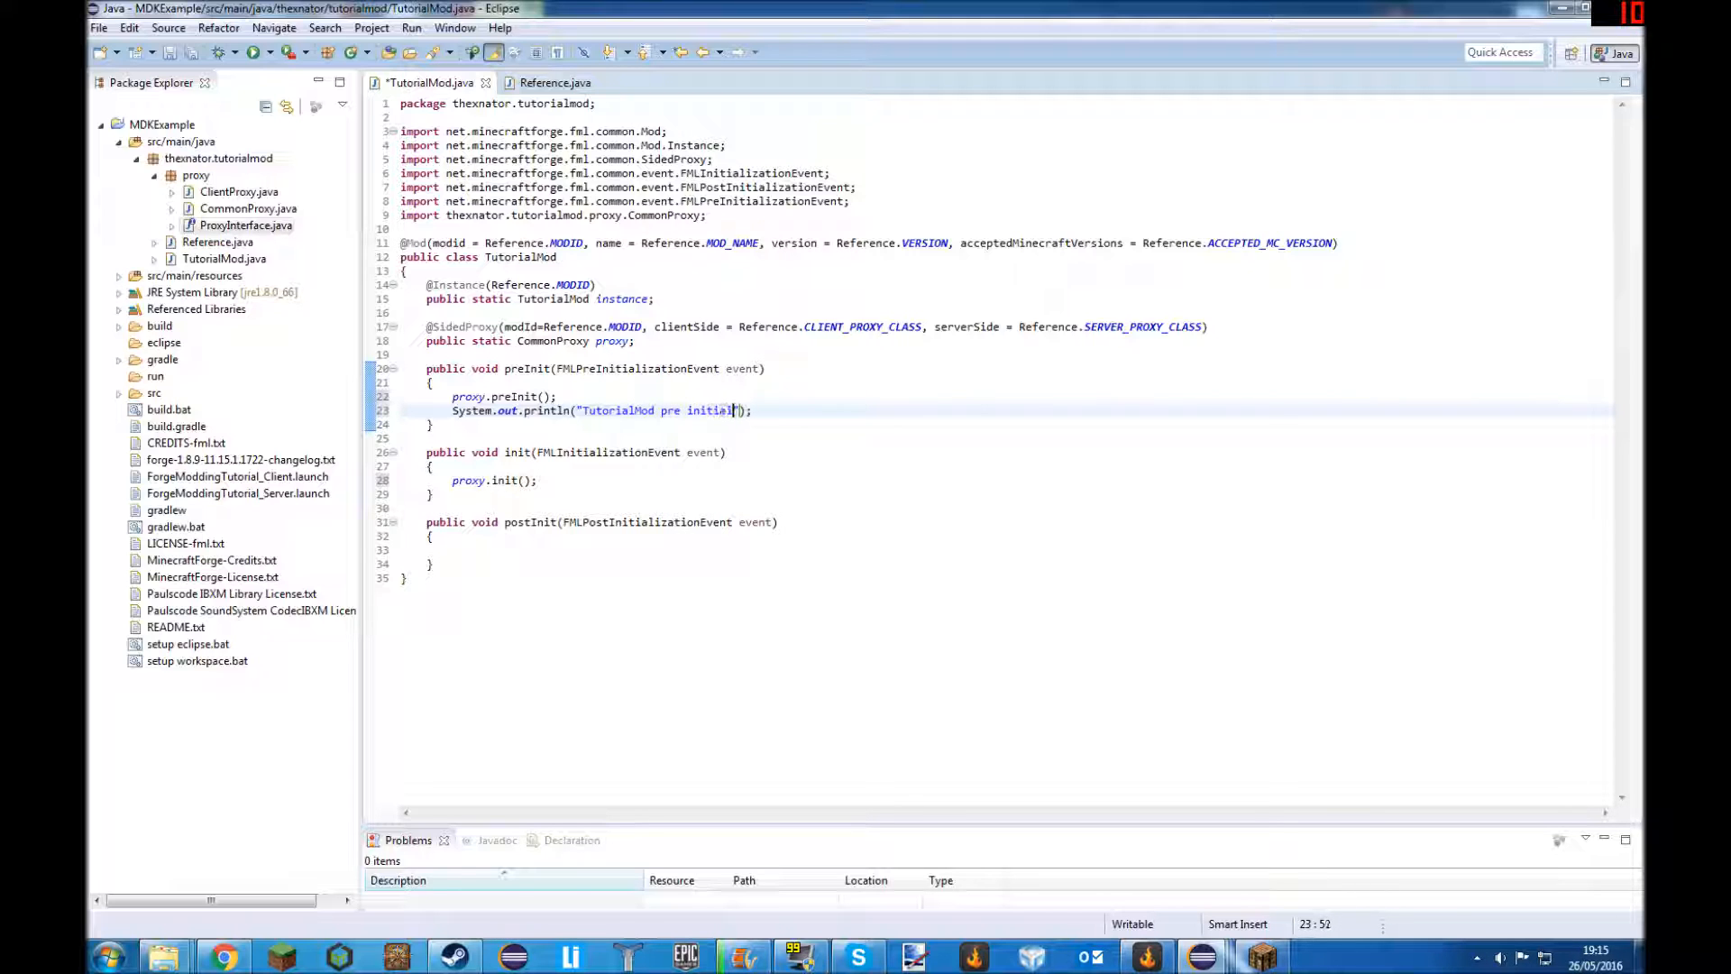
text(ized!)
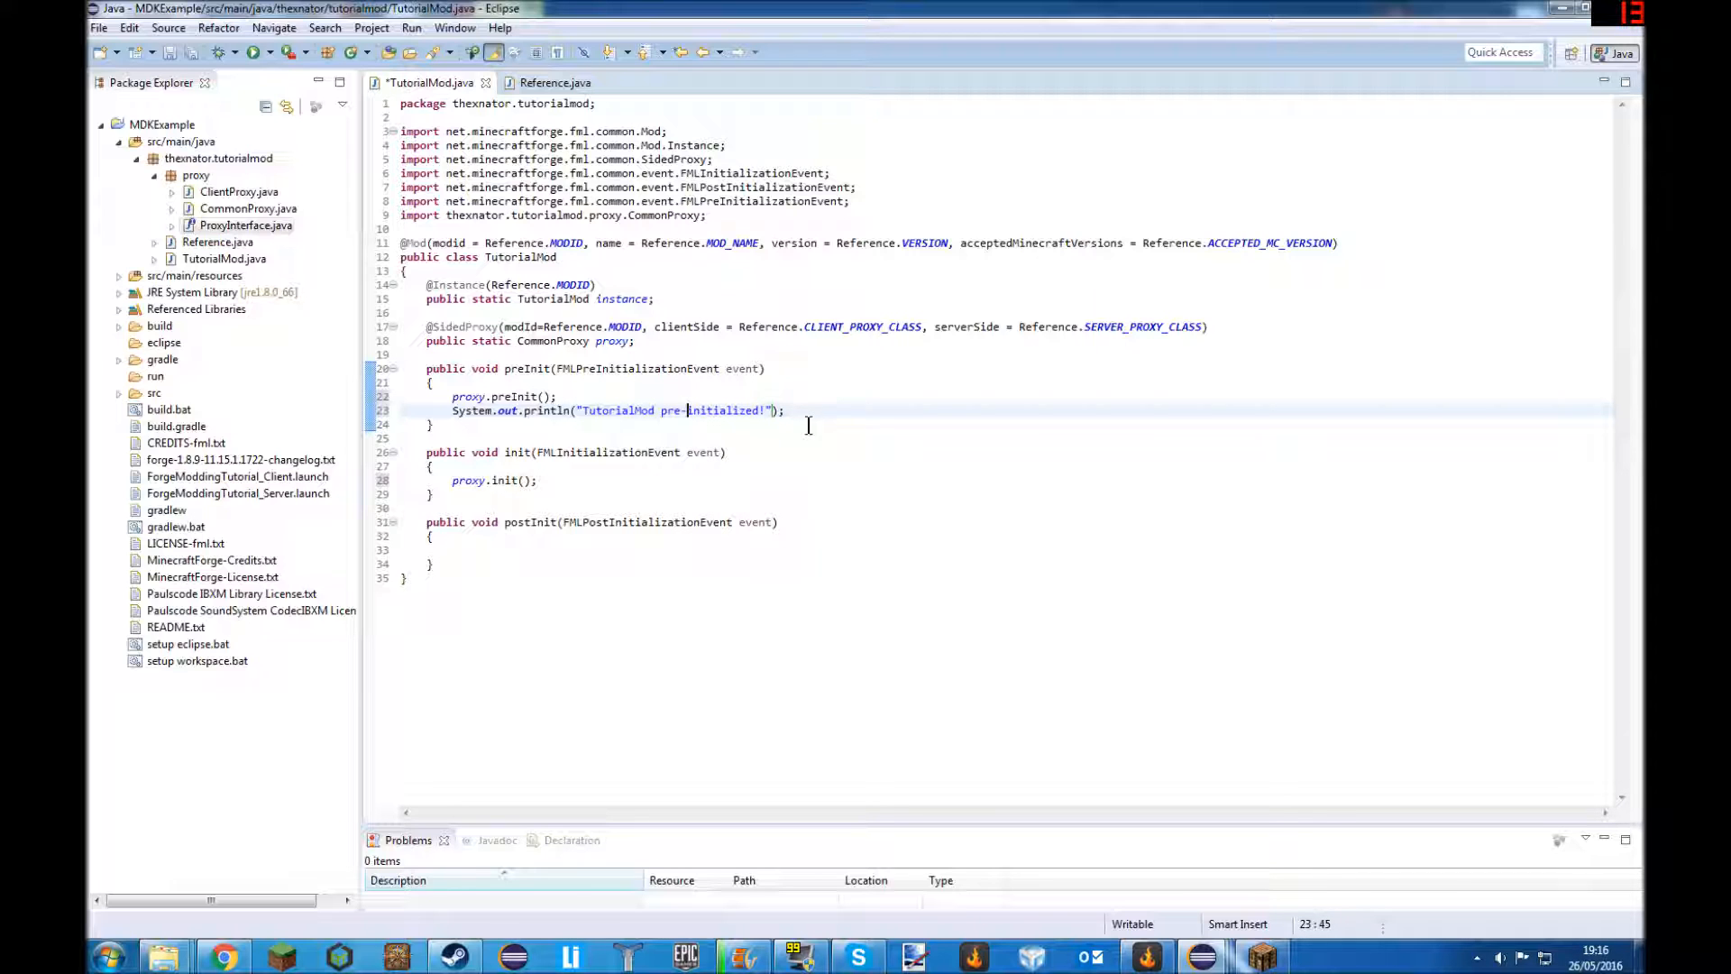
- In init, add a println printing 'TutorialMod initialized'
click(512, 549)
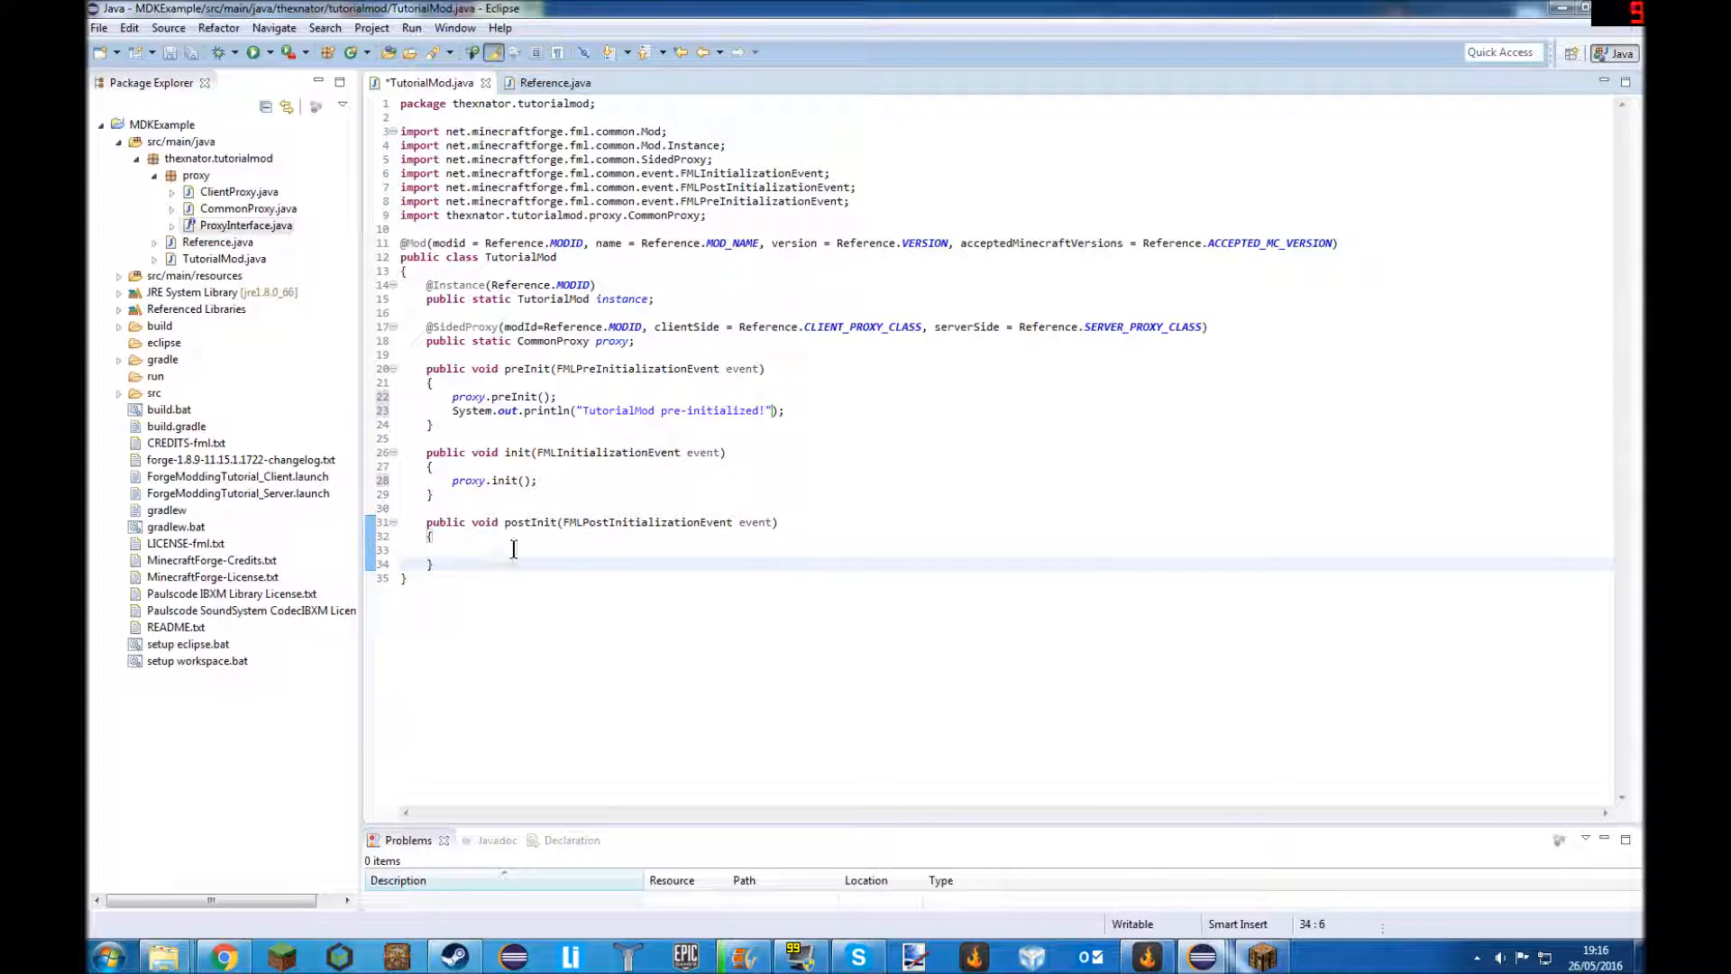
text(sys)
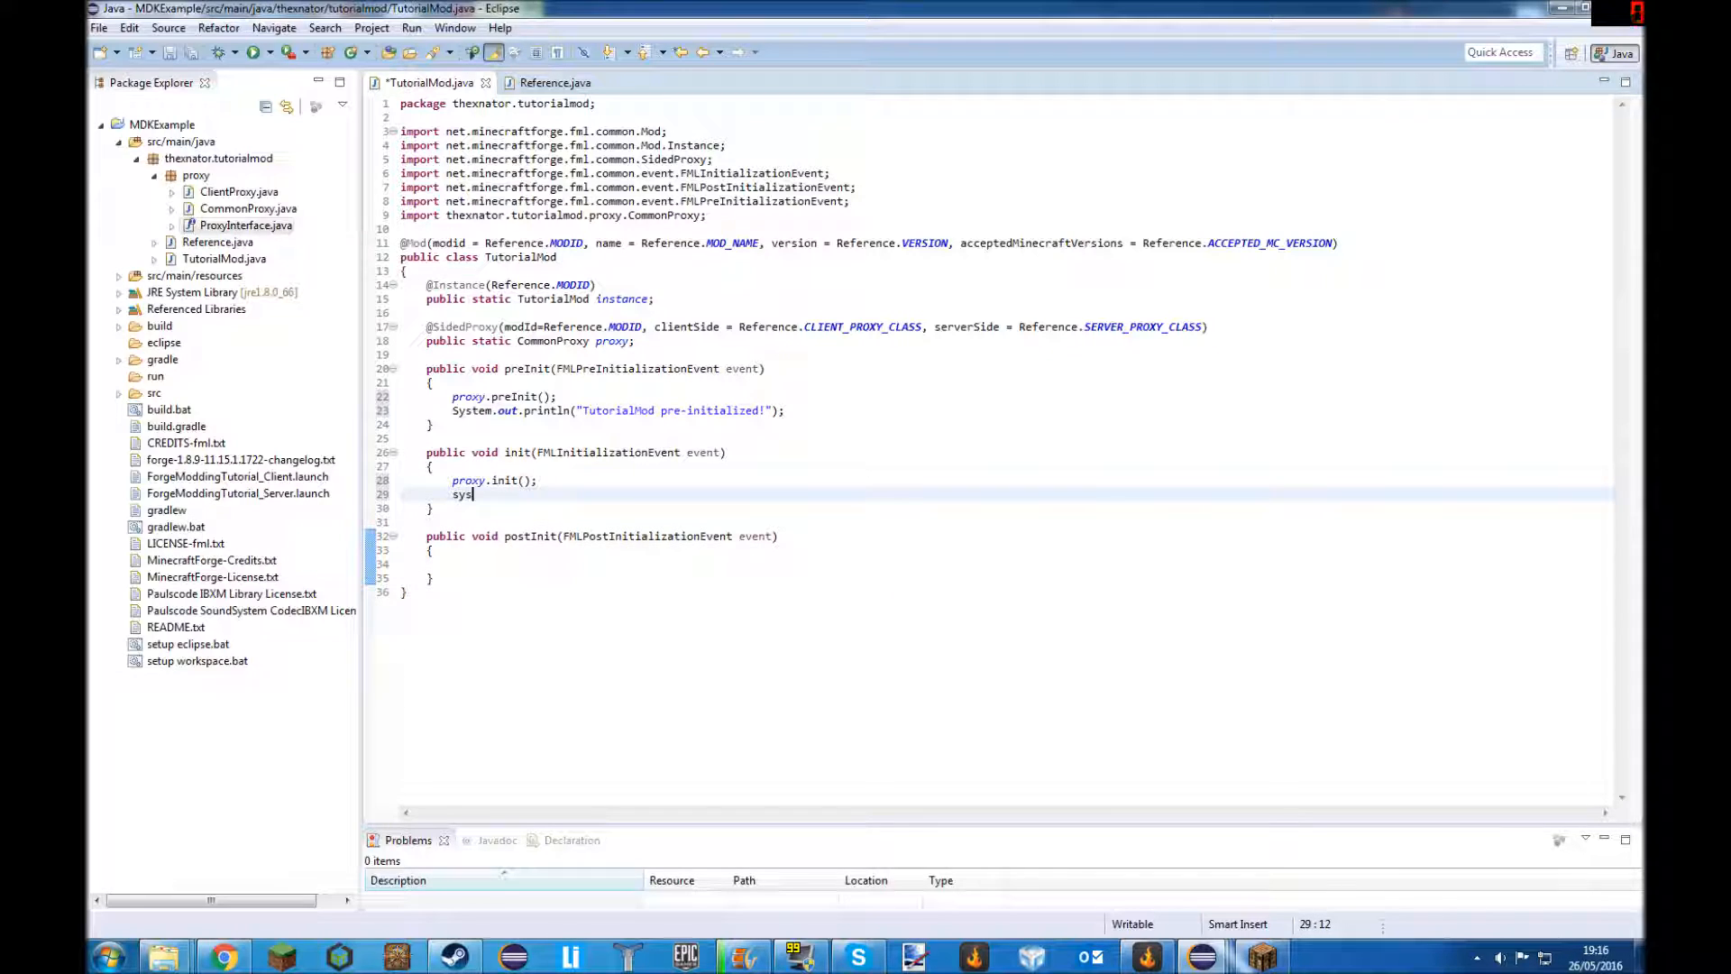
text(System.out.println("");)
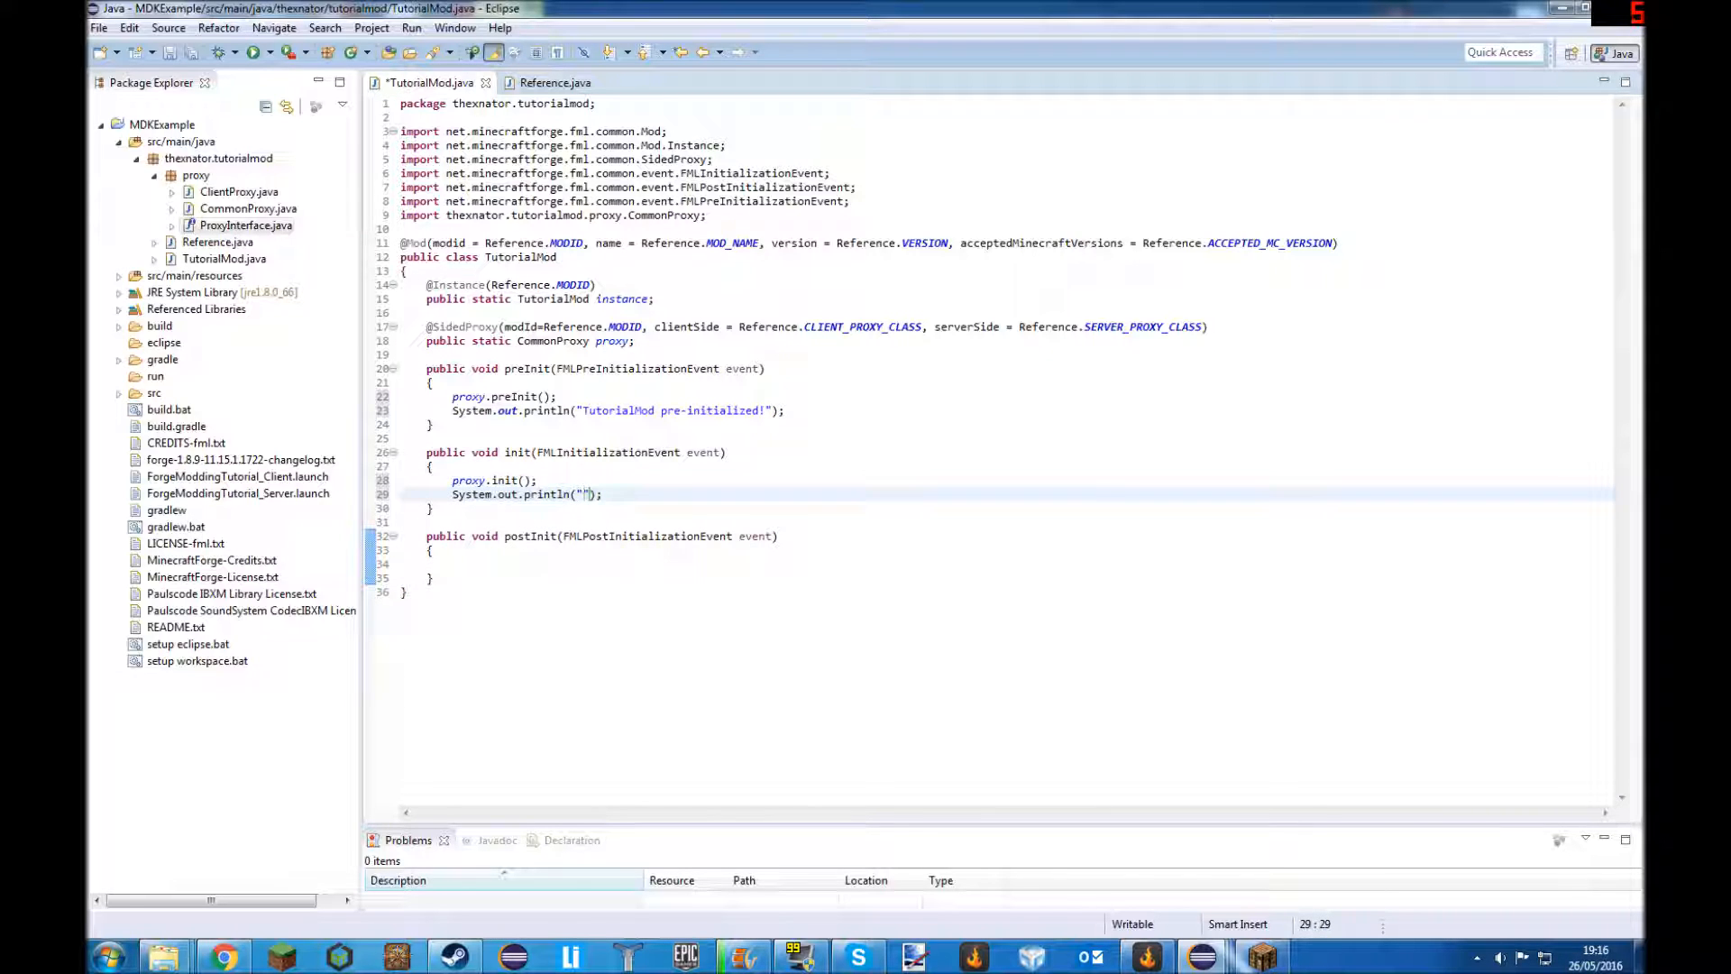
text(Tut)
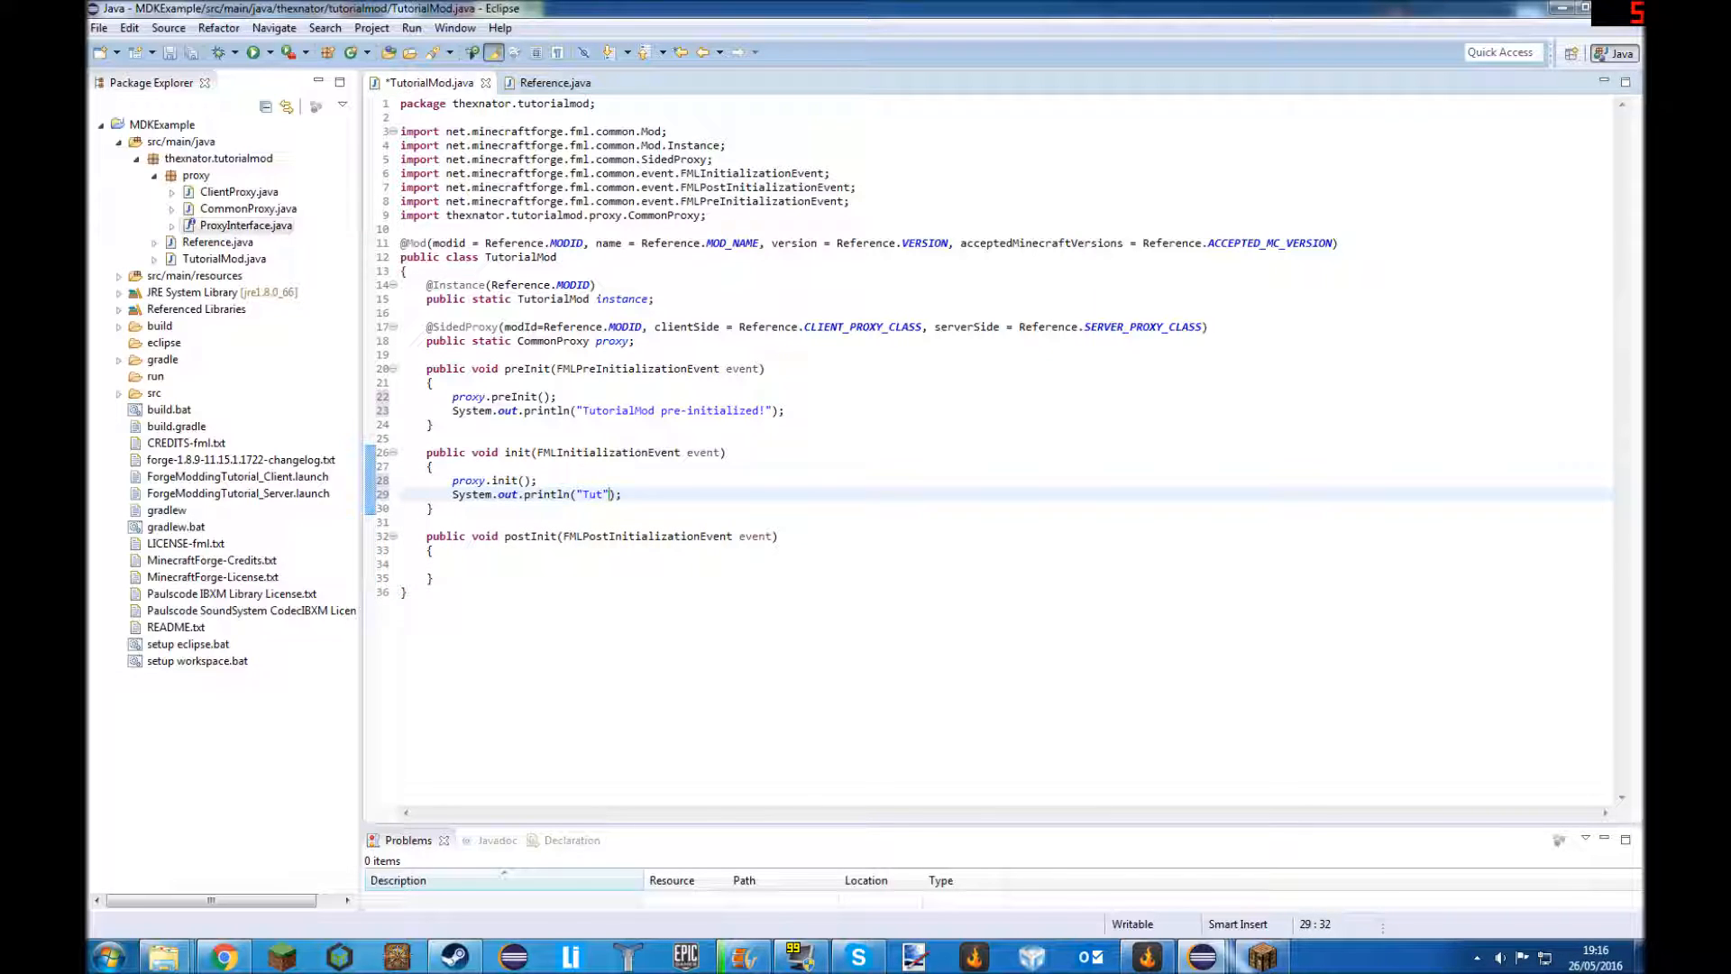
text(utorialMod initialized)
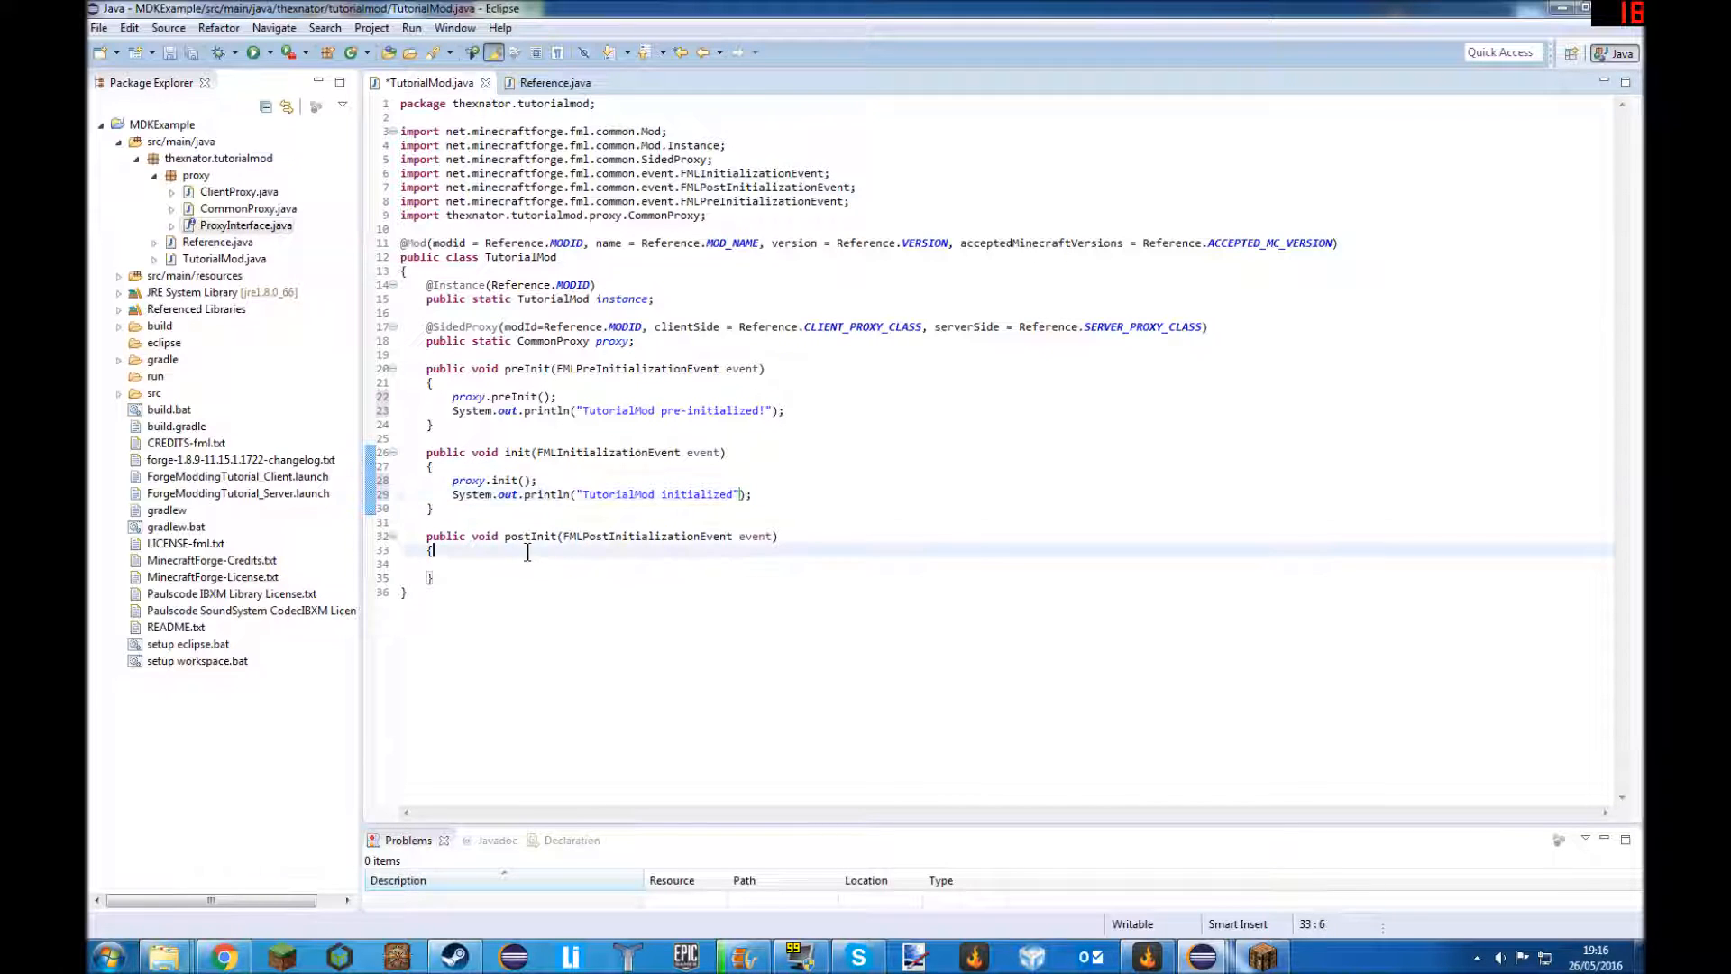
- In postInit, print 'TutorialMod post-initialized' and save the file
text(sys)
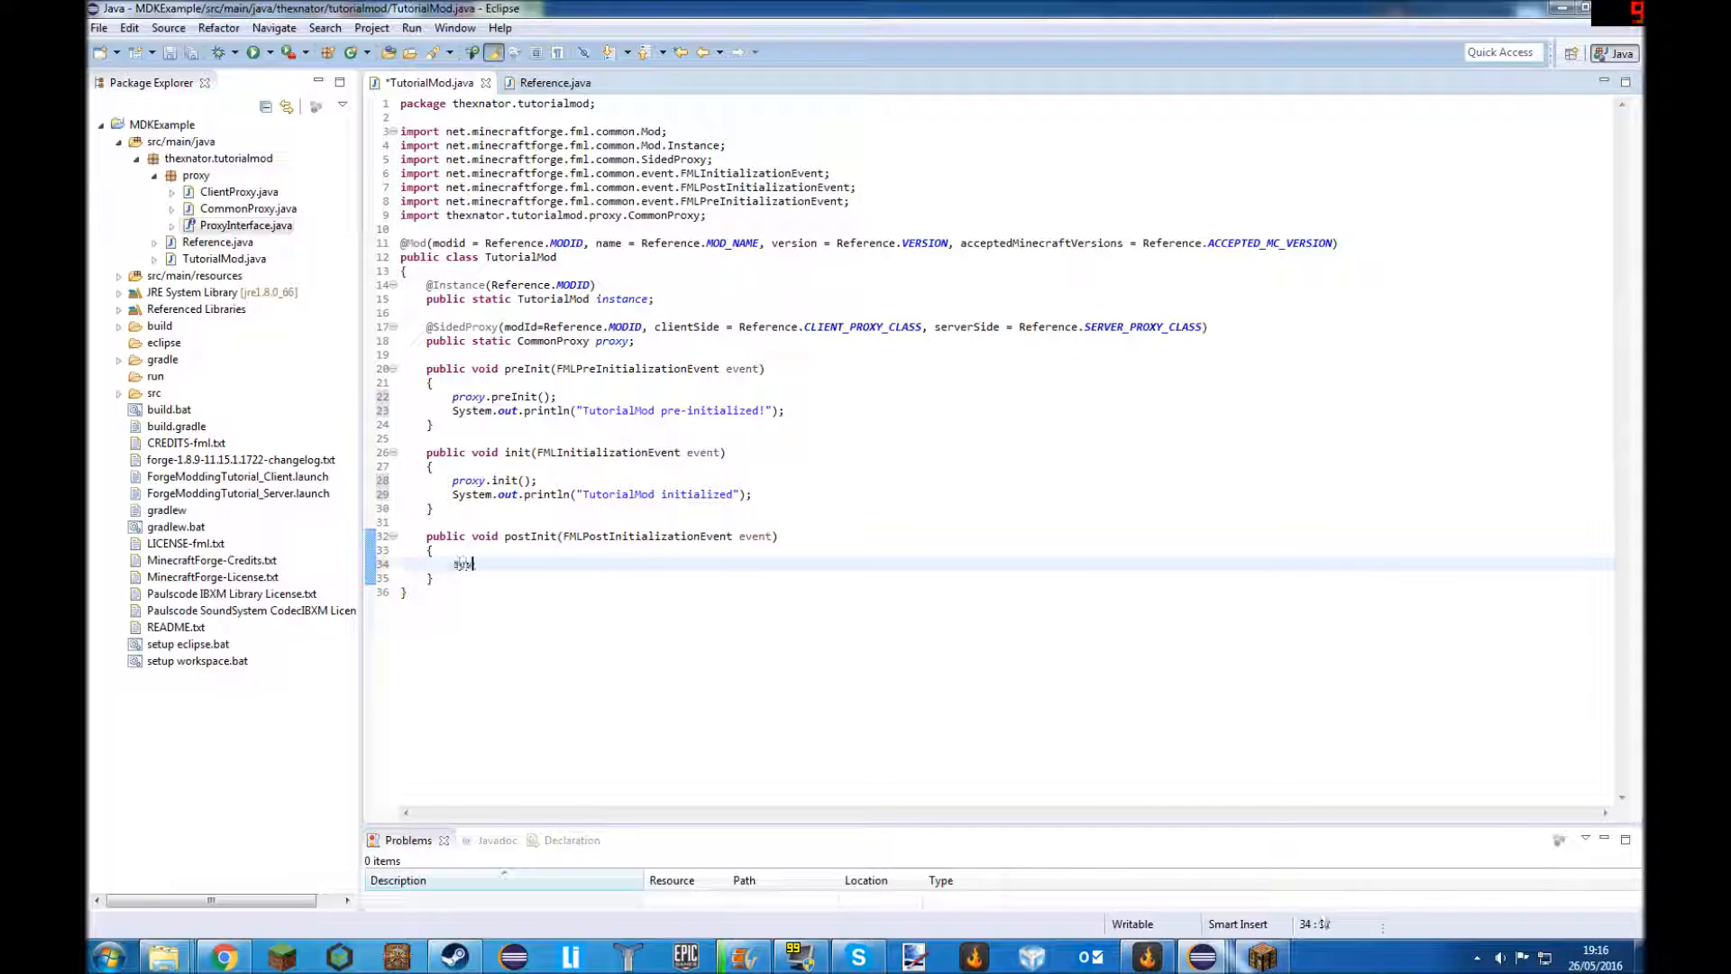
text(System.out.println("");)
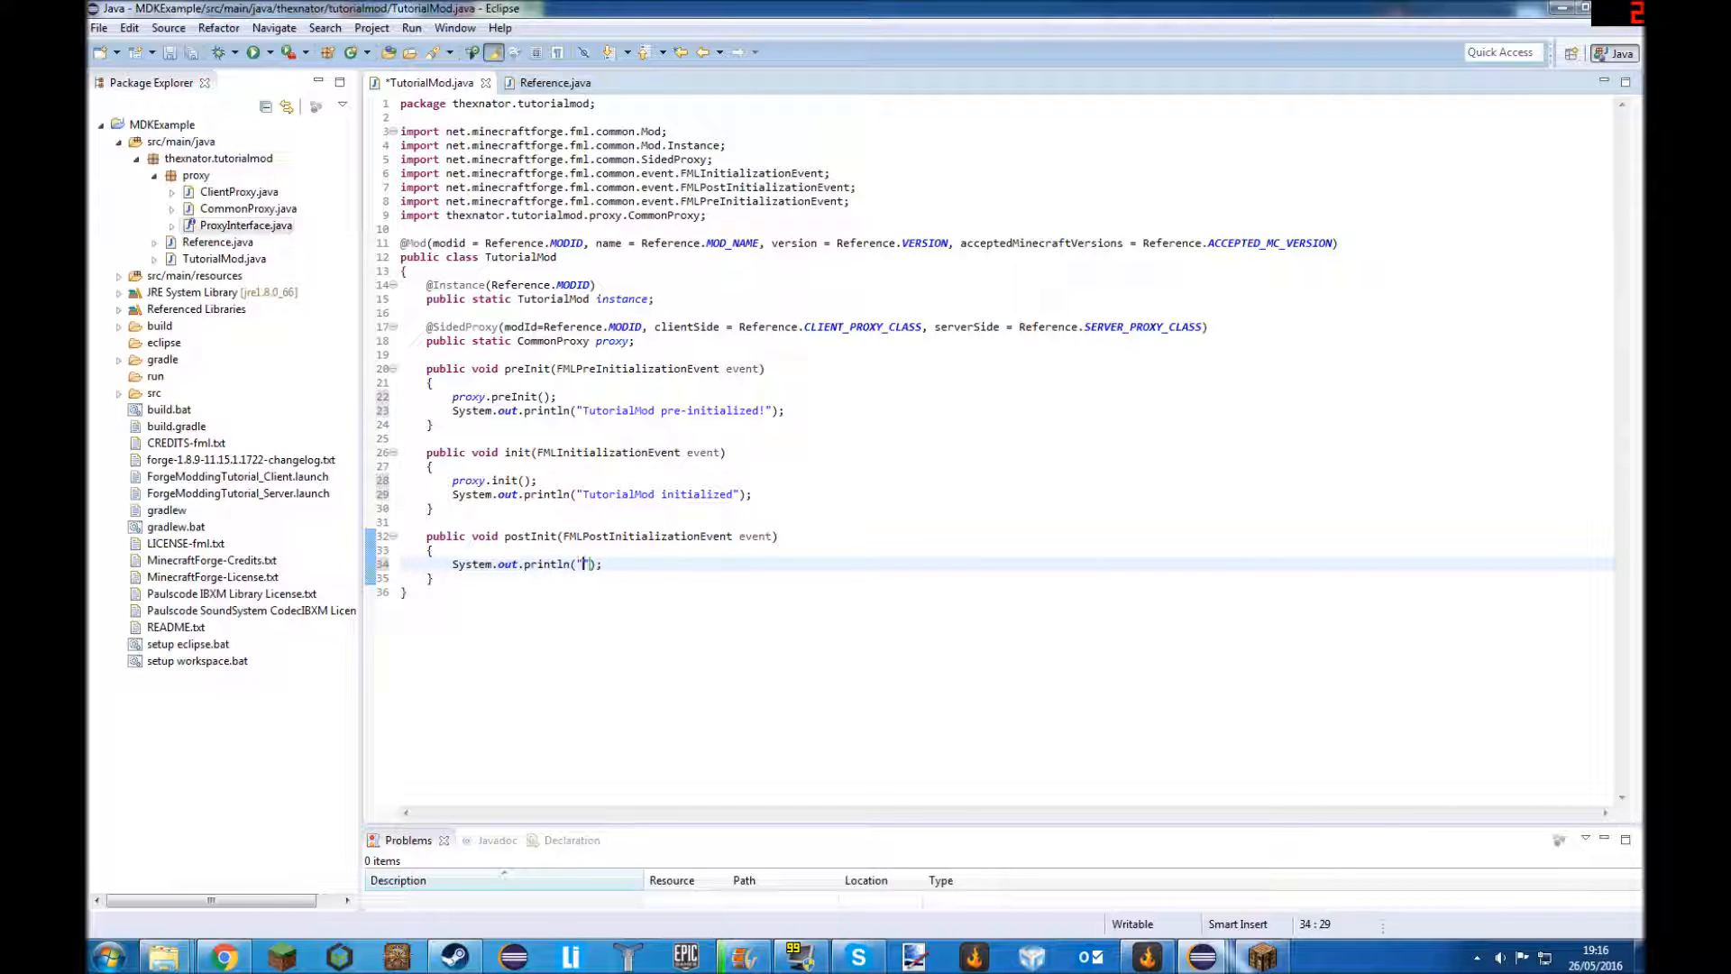
text(TutorialMod post-in)
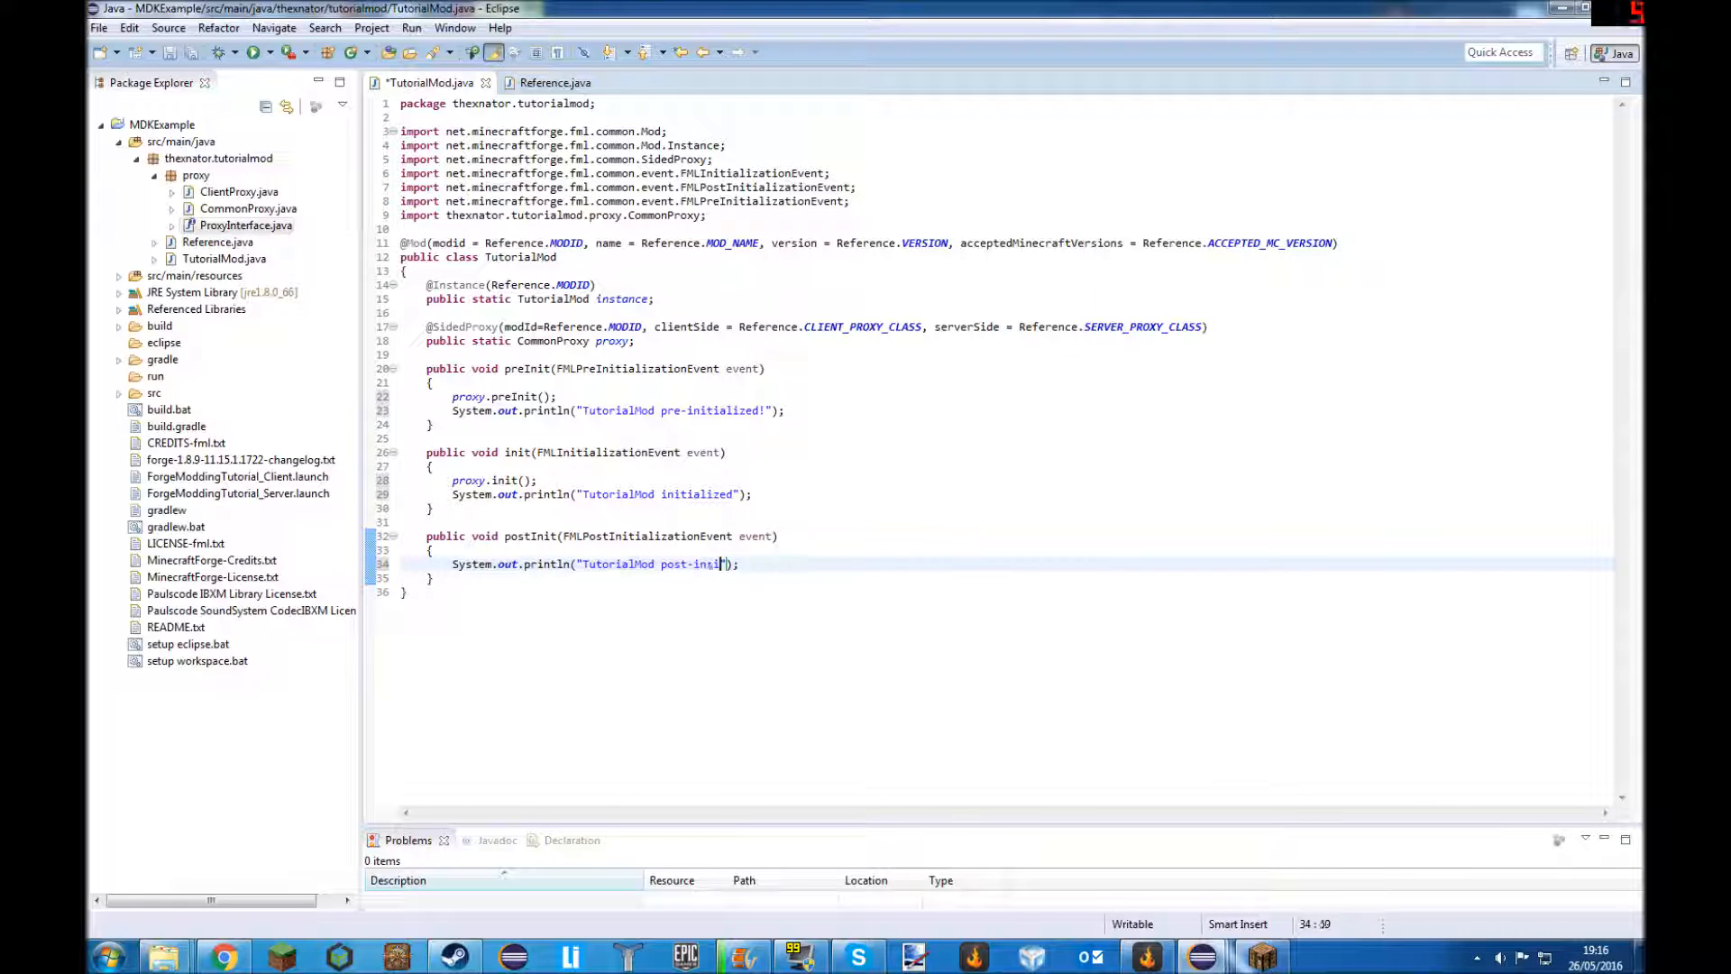
text(ializa)
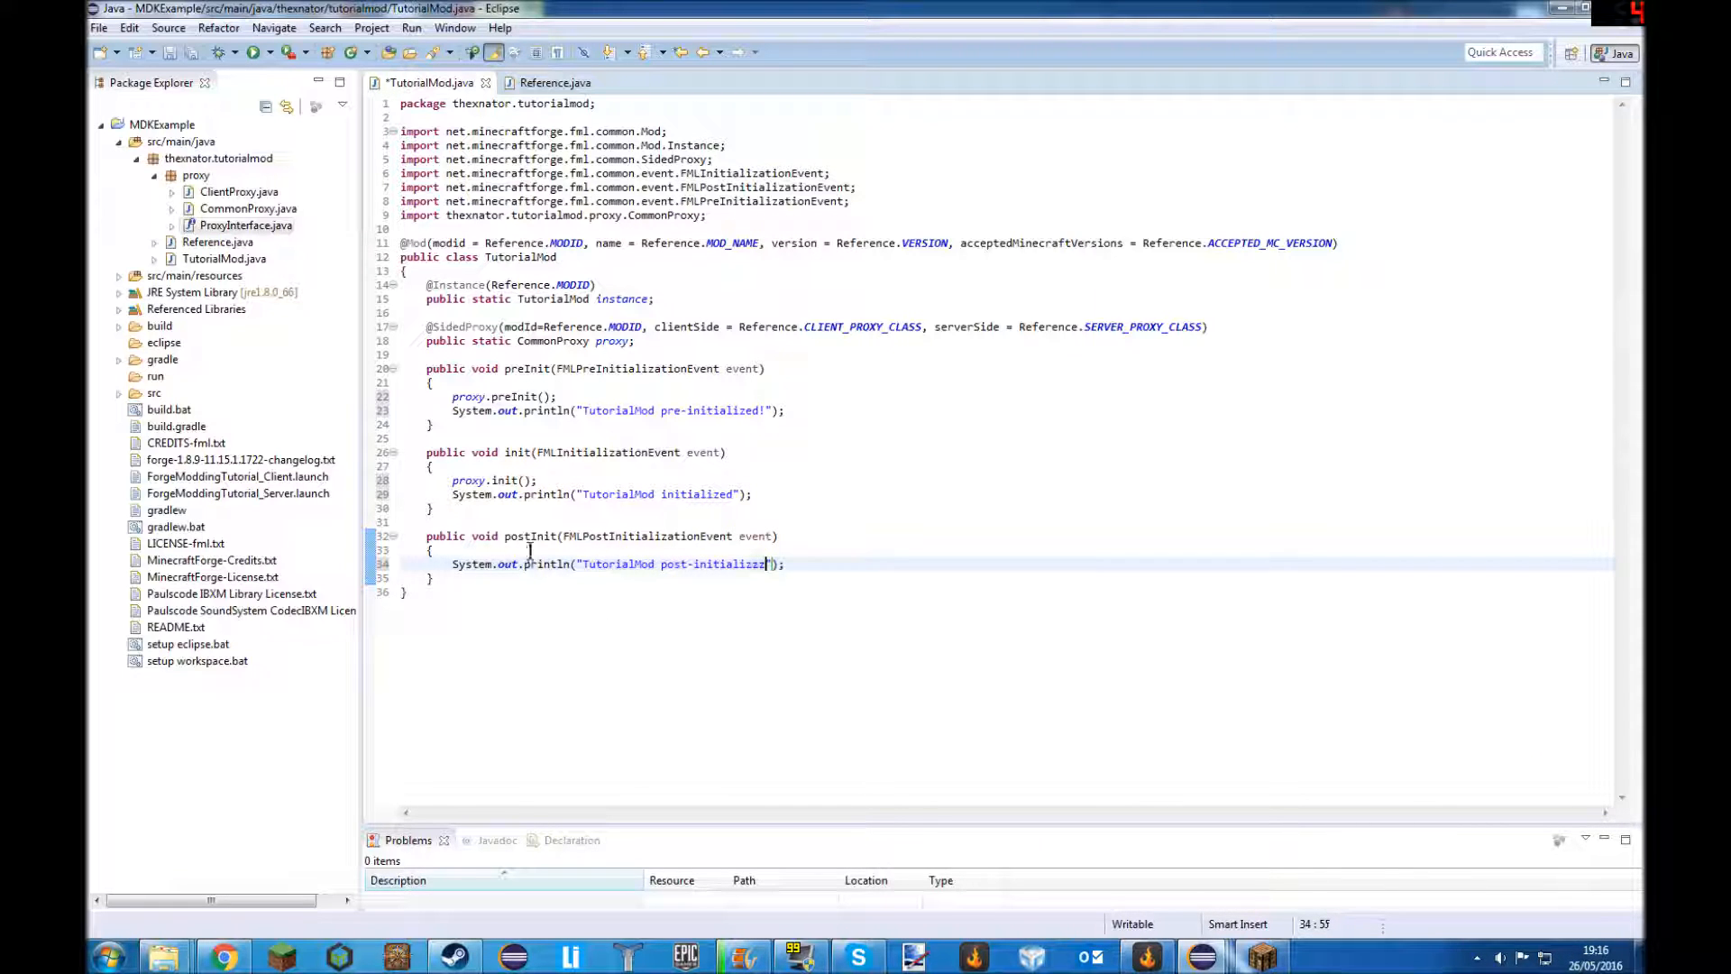
key(ctrl+s)
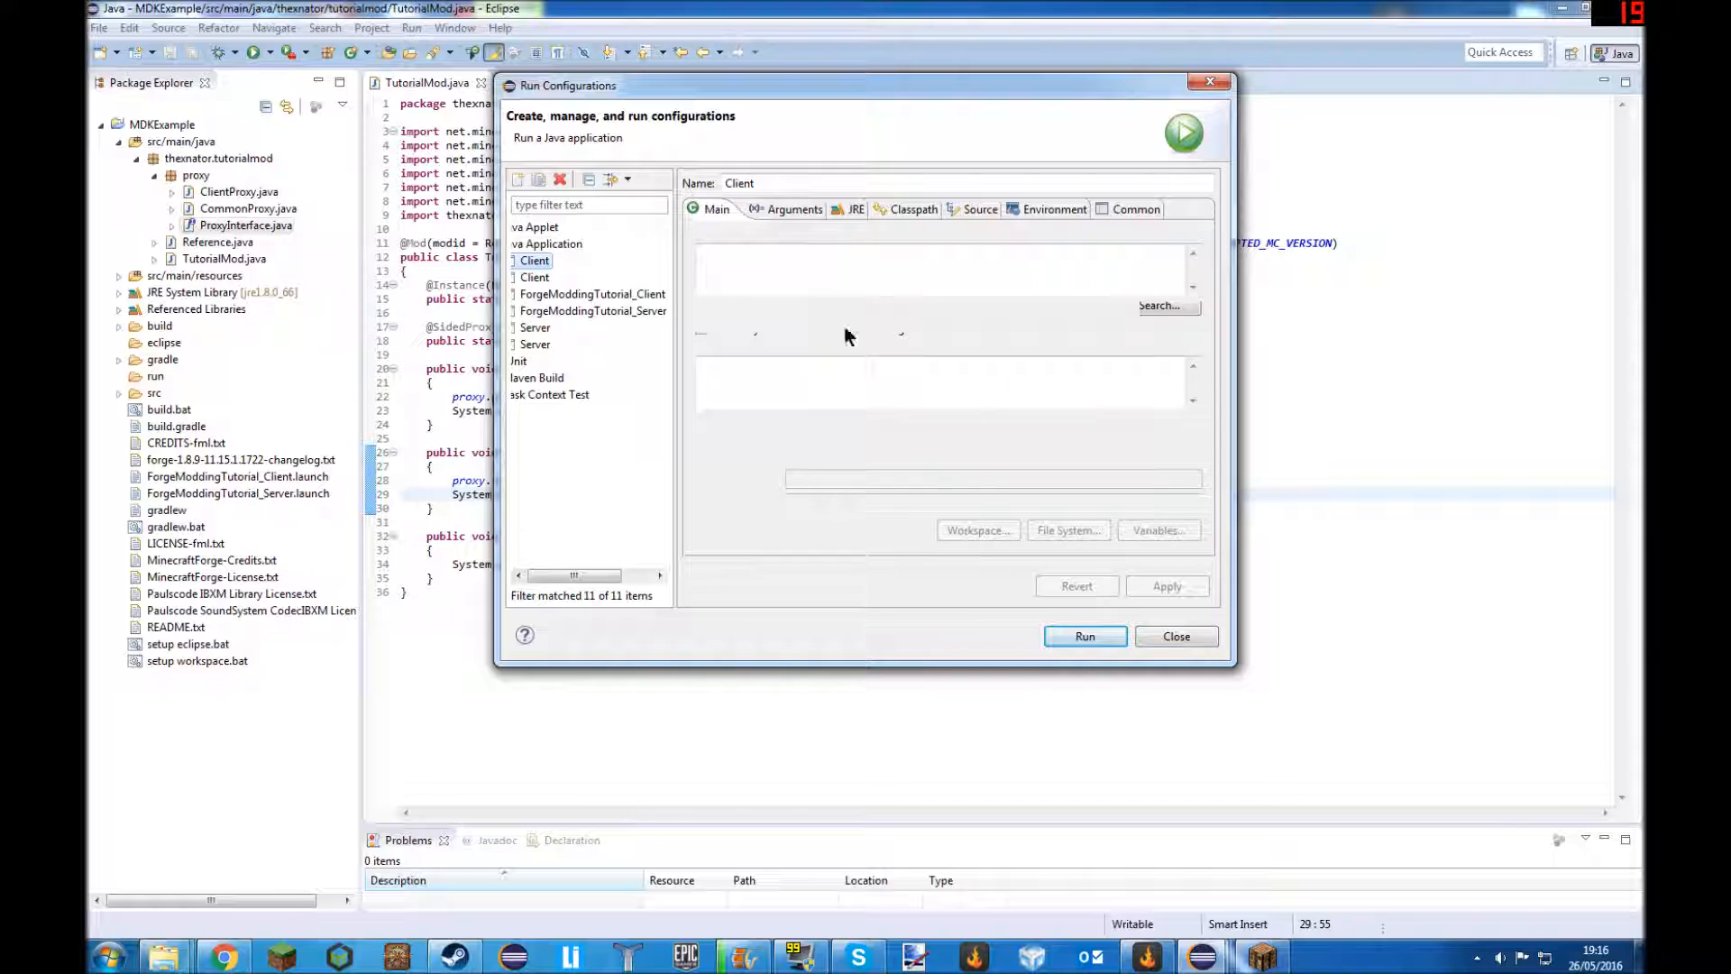
- Run the Client launch configuration to start the Minecraft client
click(785, 208)
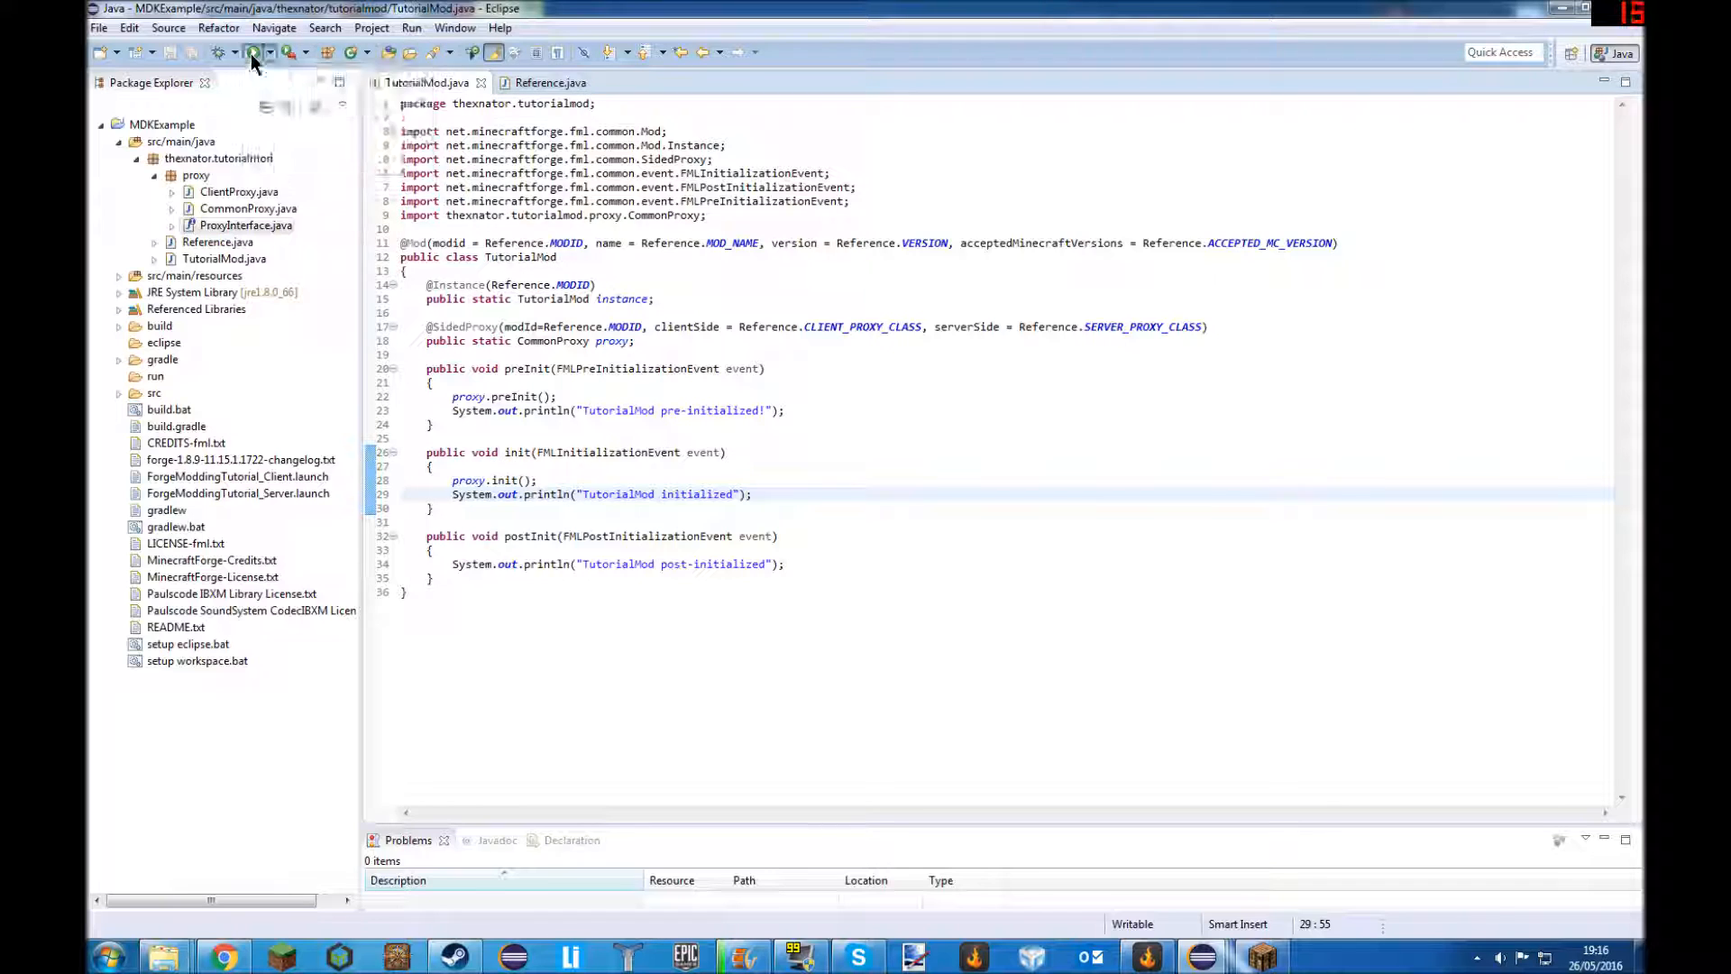
click(753, 368)
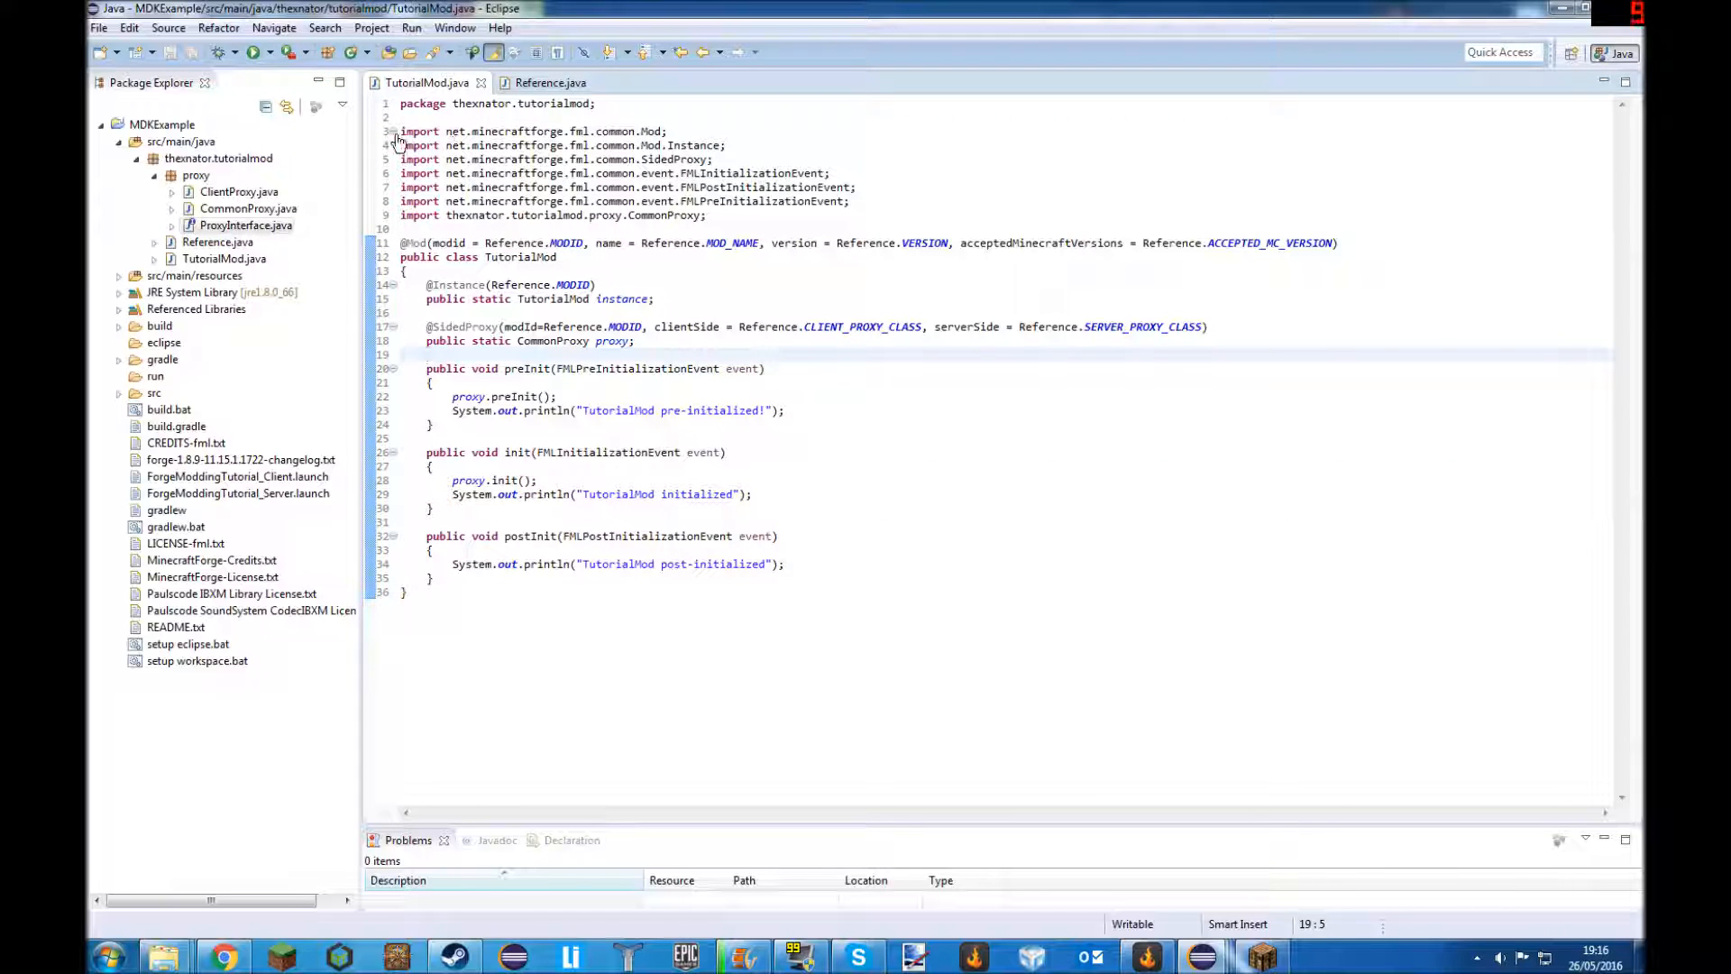
- Fold the TutorialMod imports, collapse the proxy package, and check the launching game window
click(255, 52)
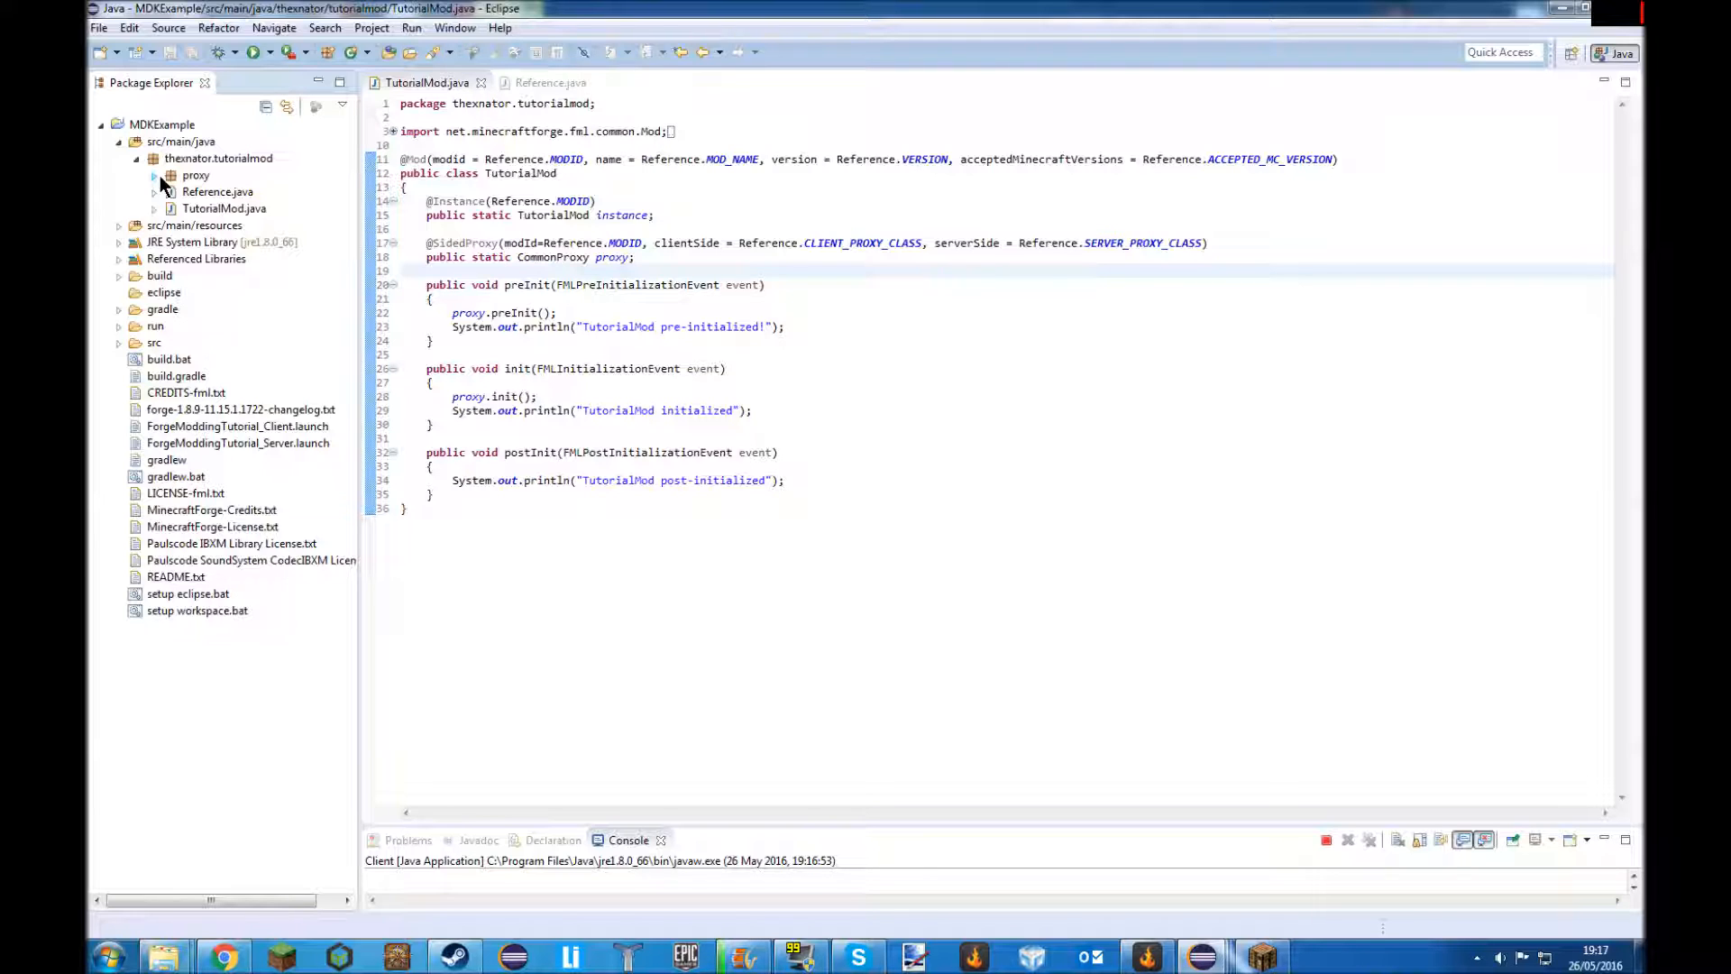
click(153, 157)
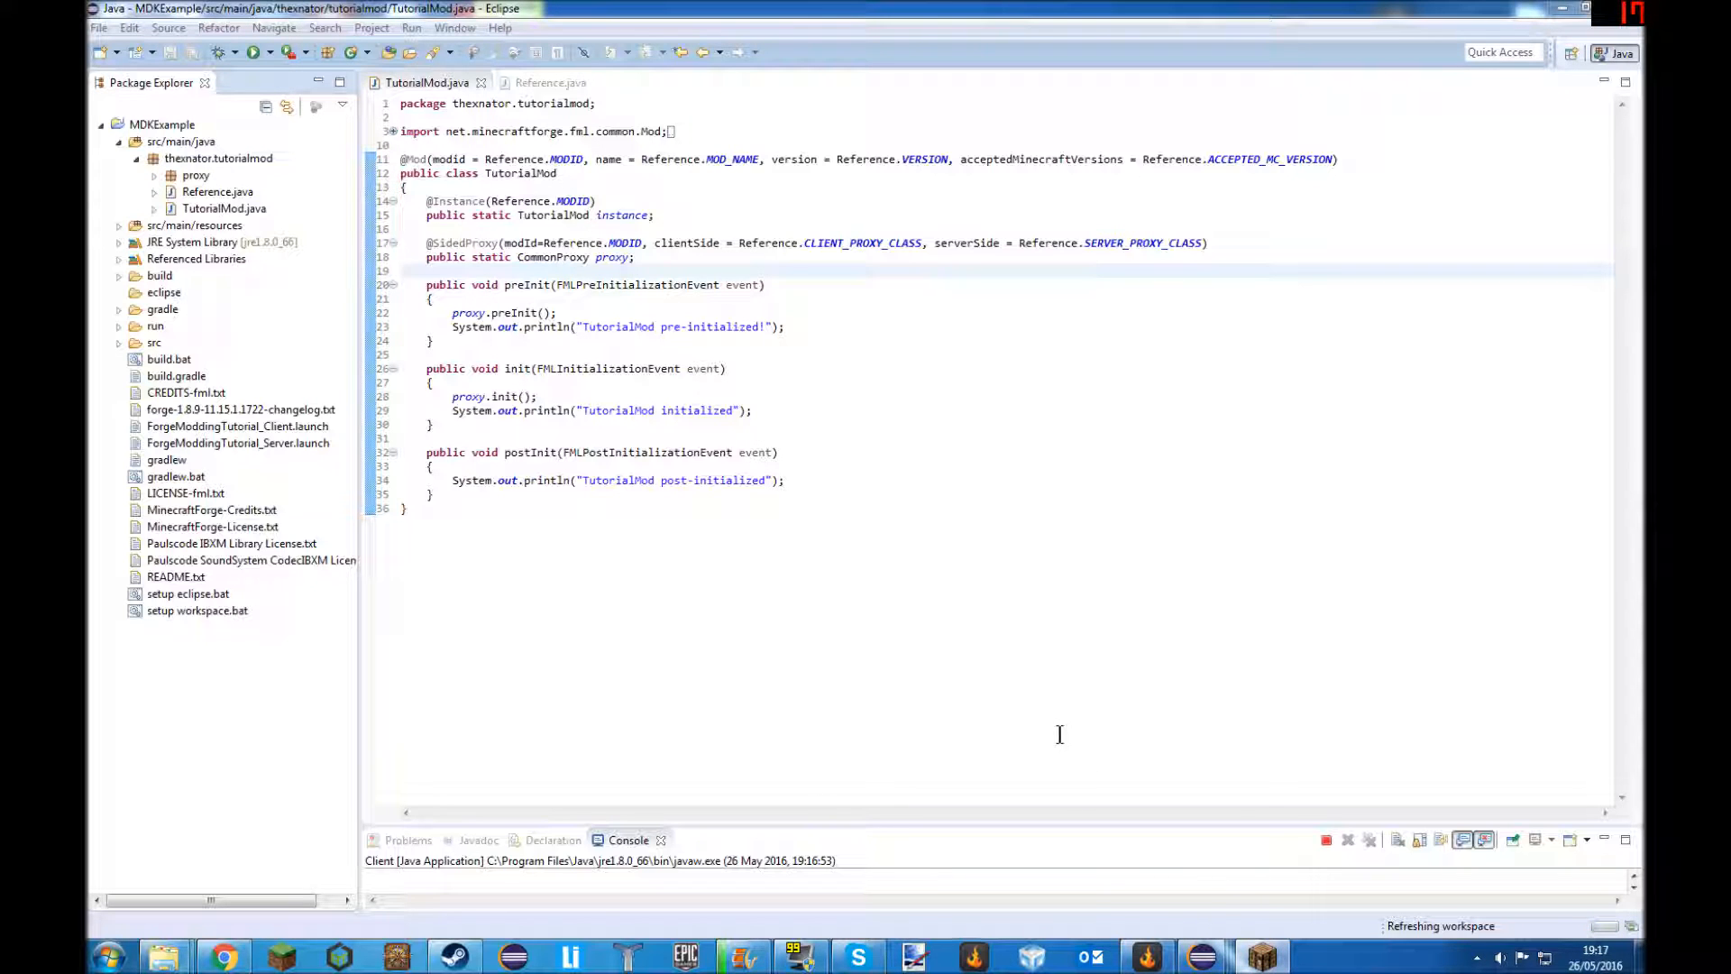
mouse_move(1066, 742)
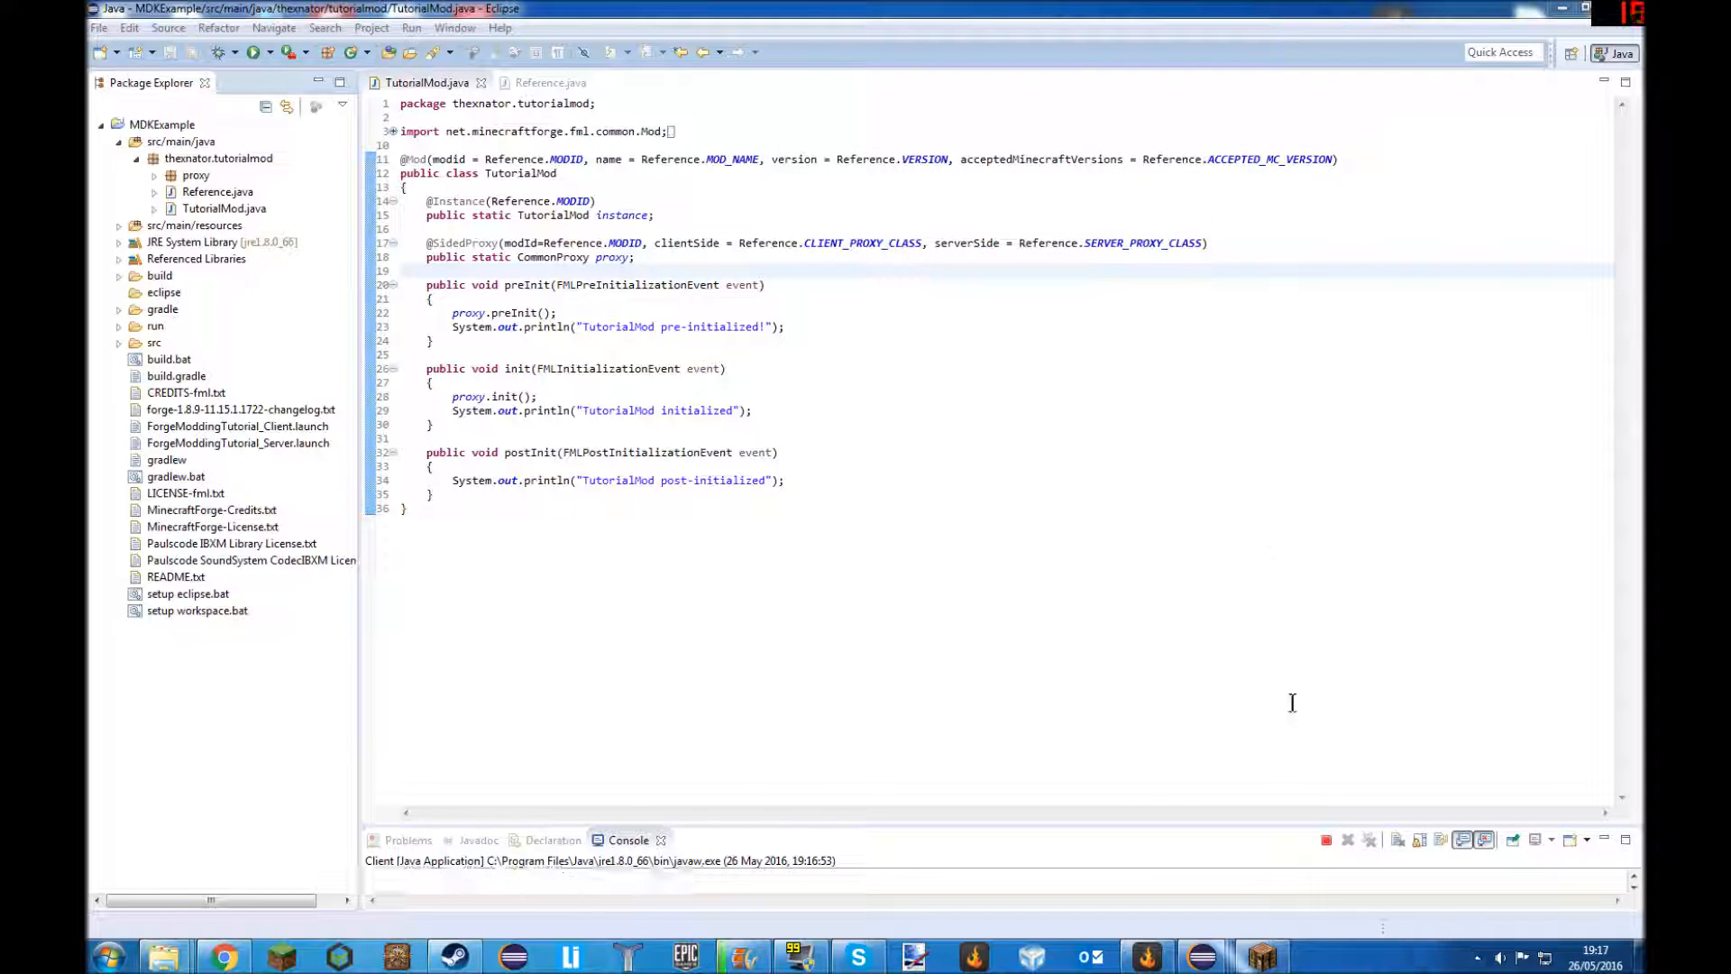
mouse_move(742, 956)
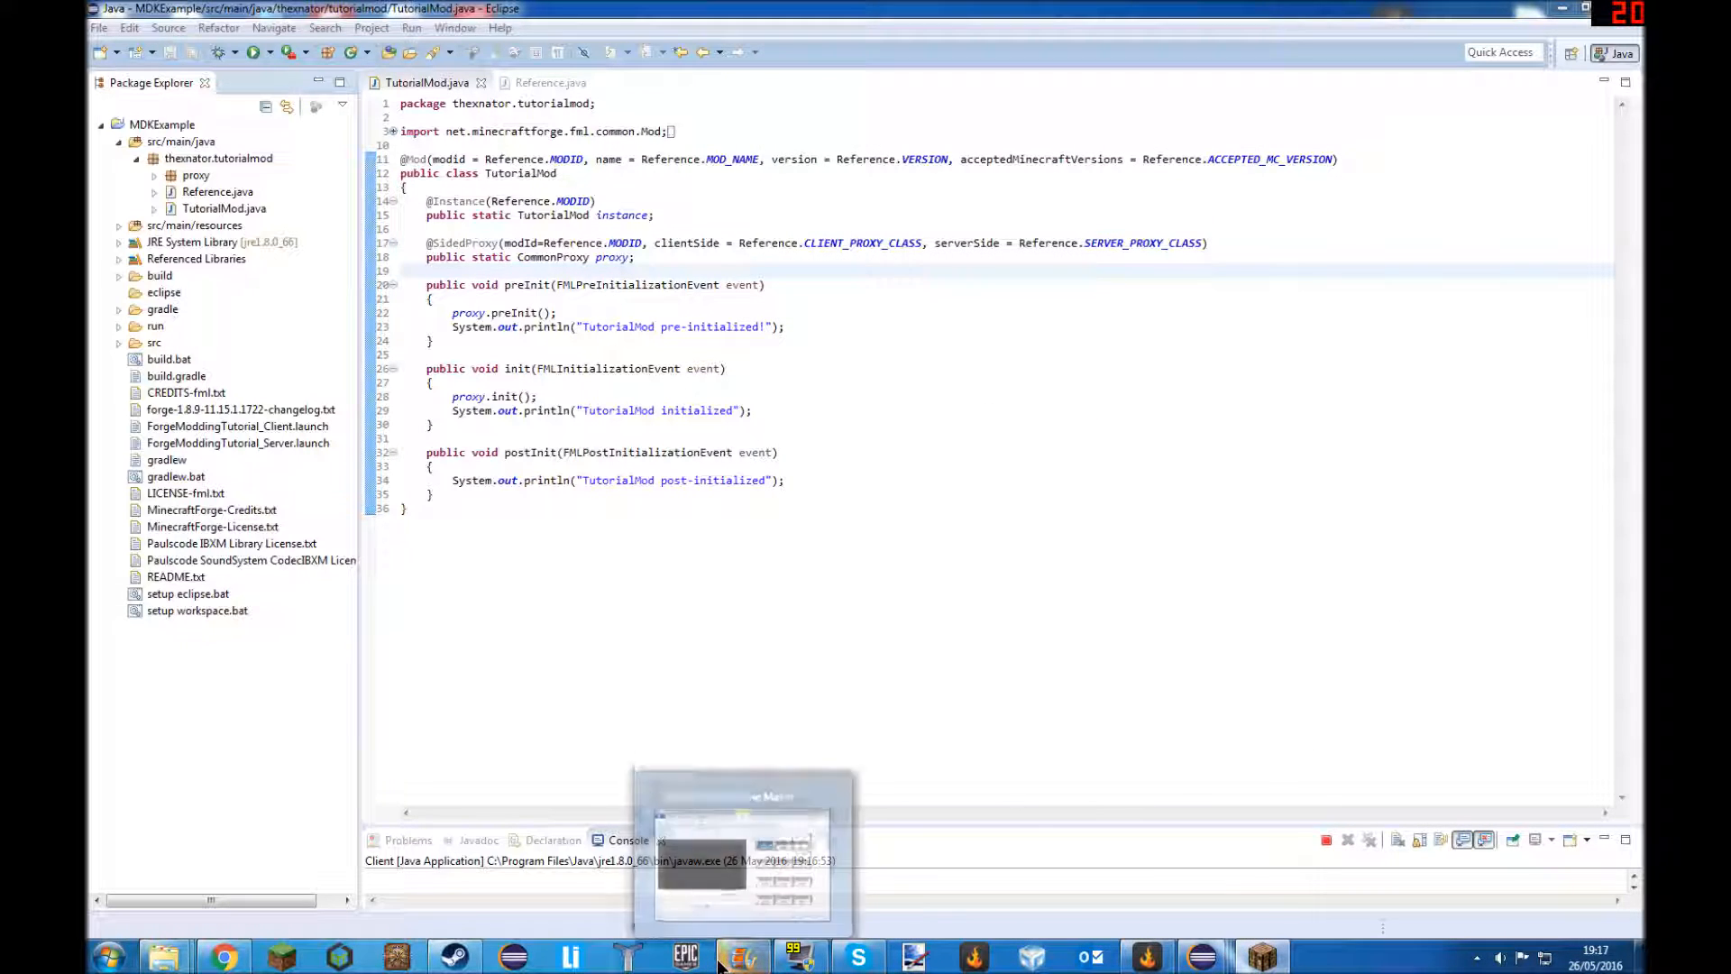
click(742, 955)
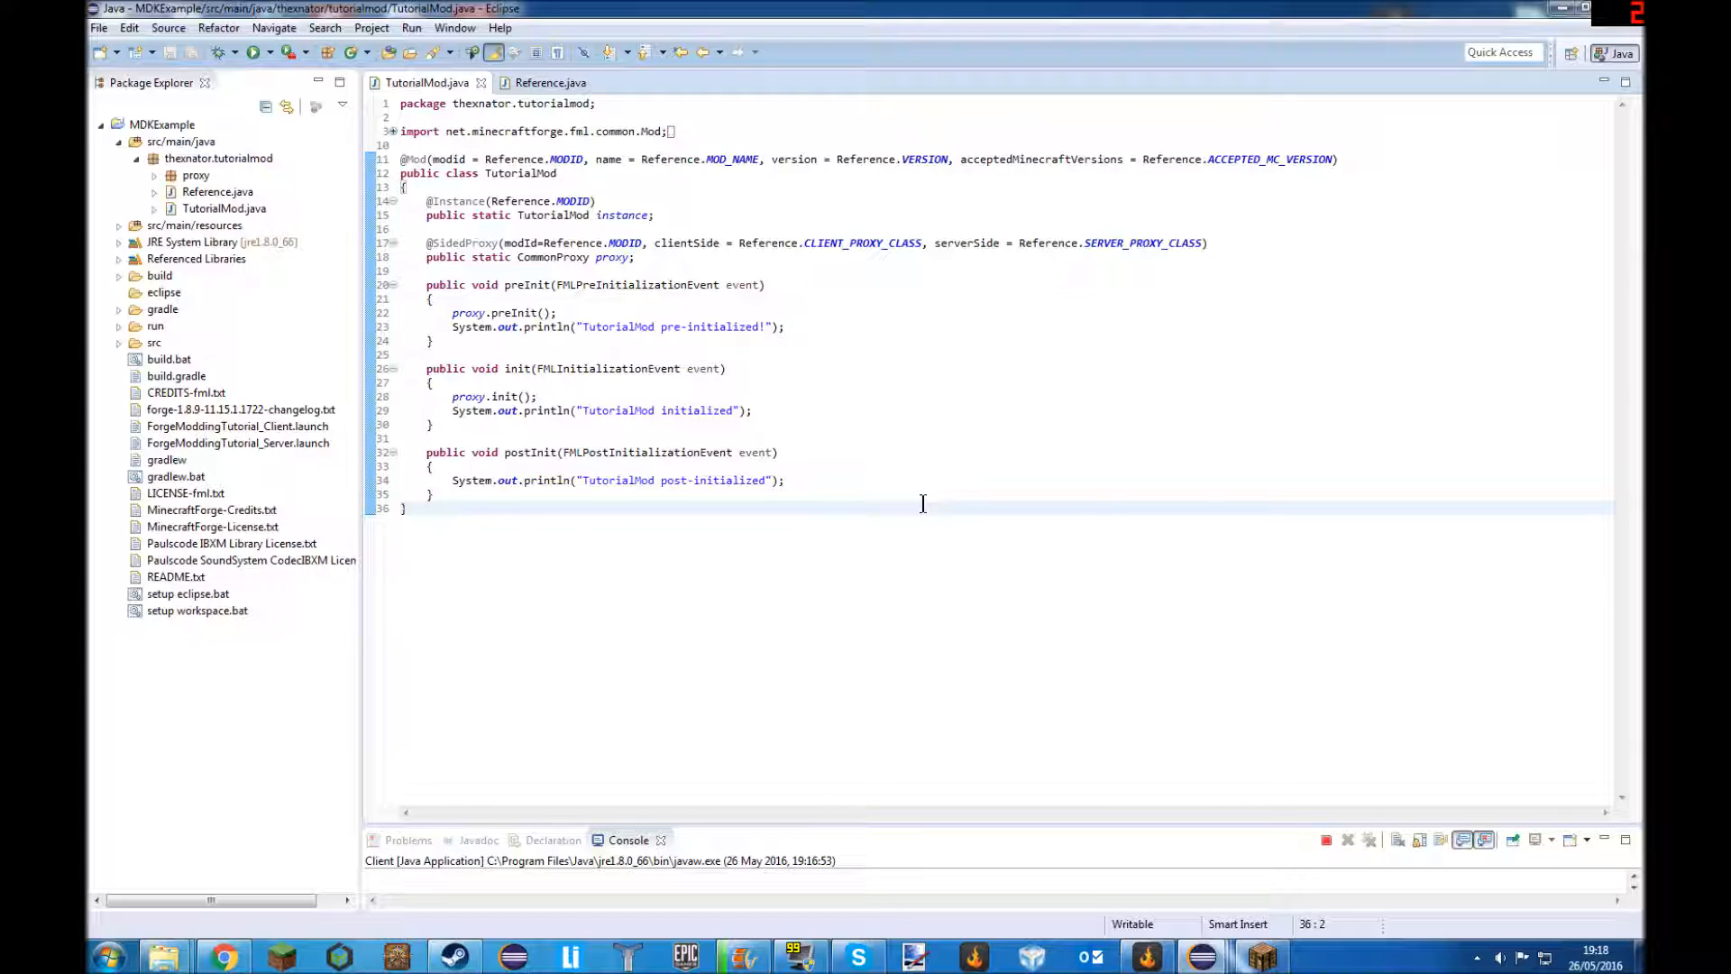
click(405, 508)
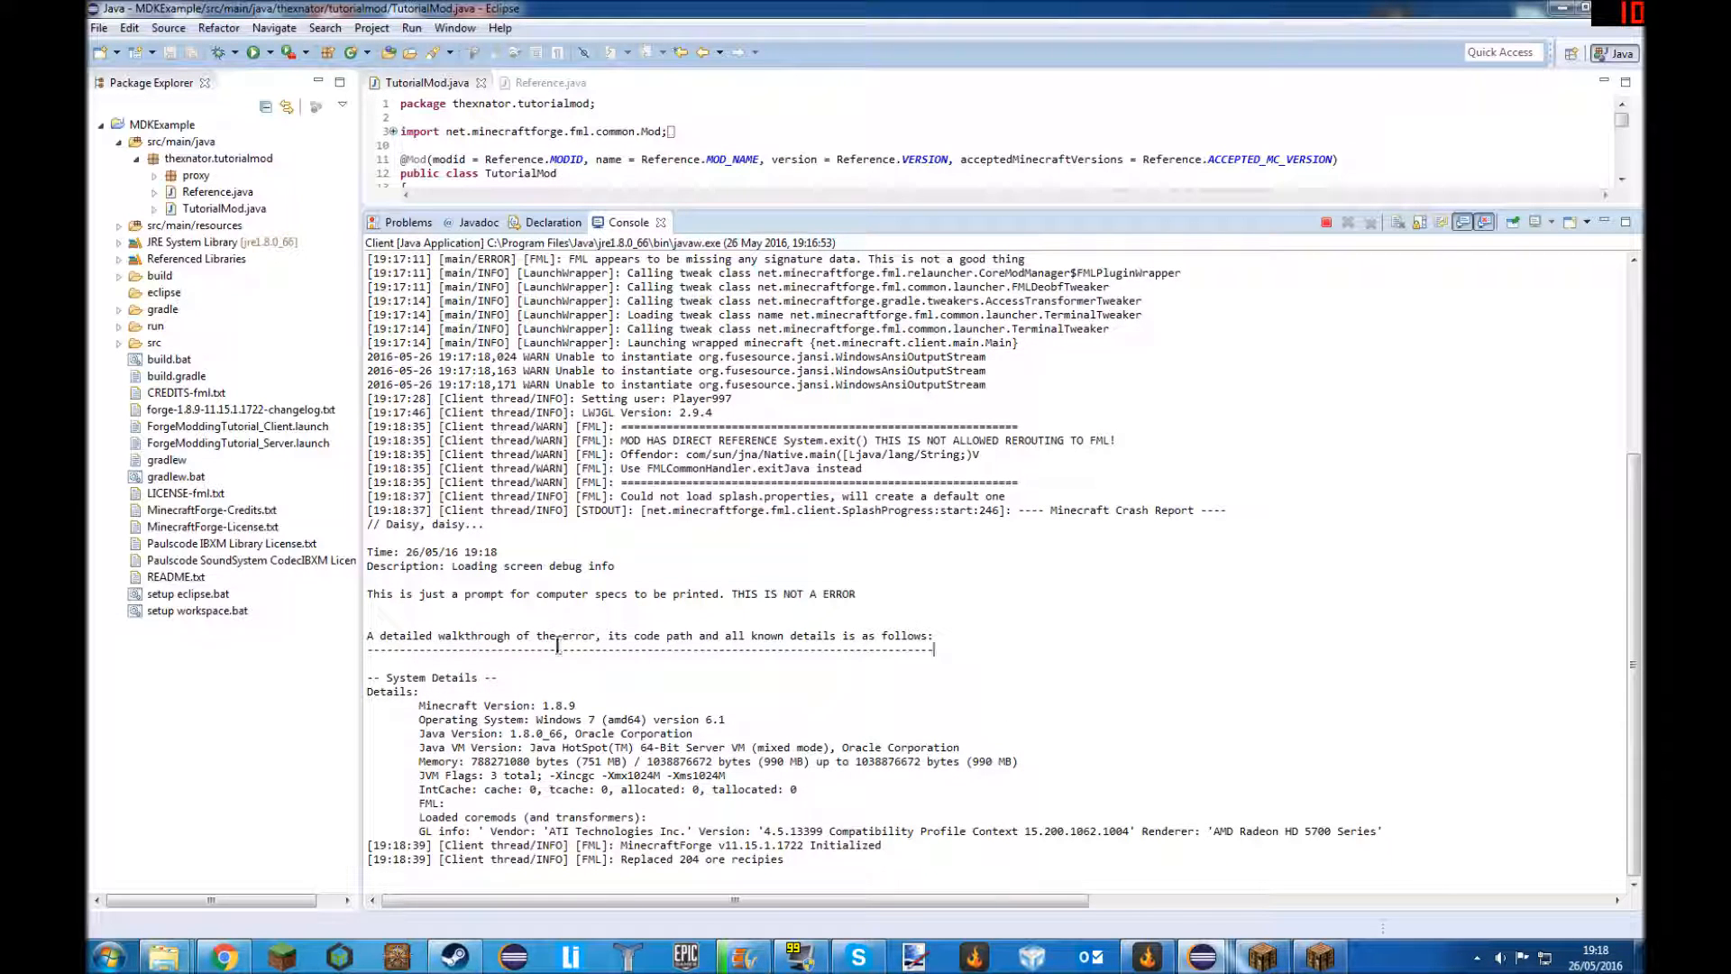
- Scroll the console log until Forge Mod Loader reports 4 mods loaded
scroll(down, 3)
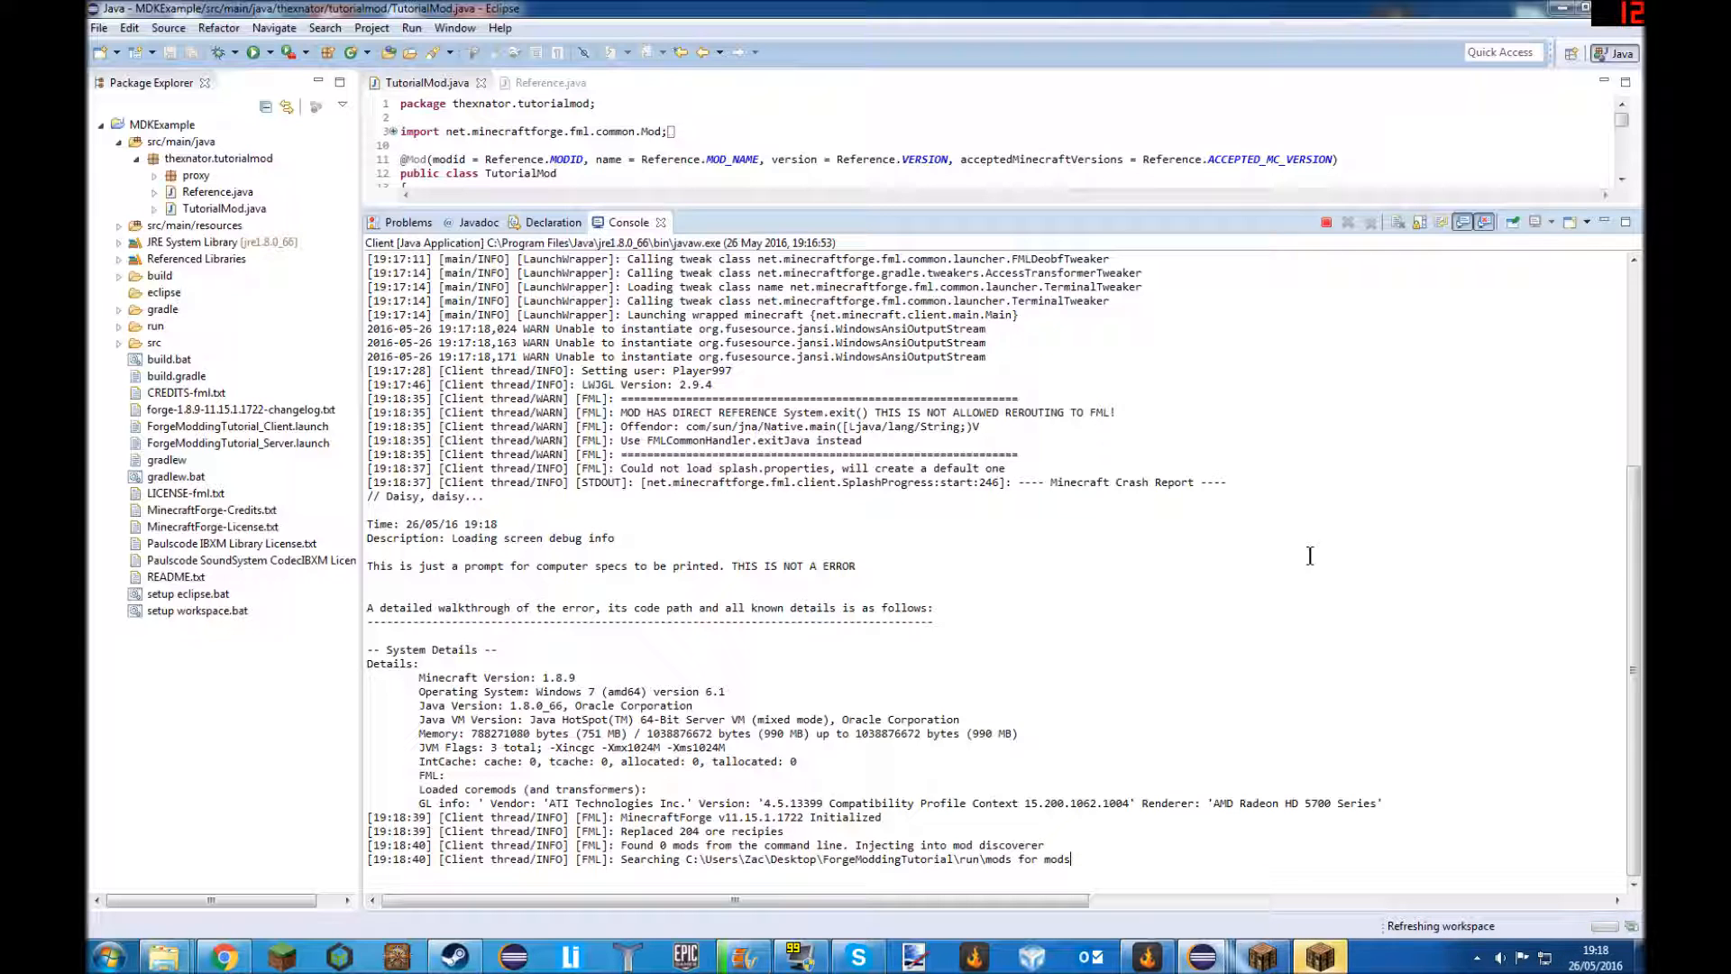
scroll(down, 3)
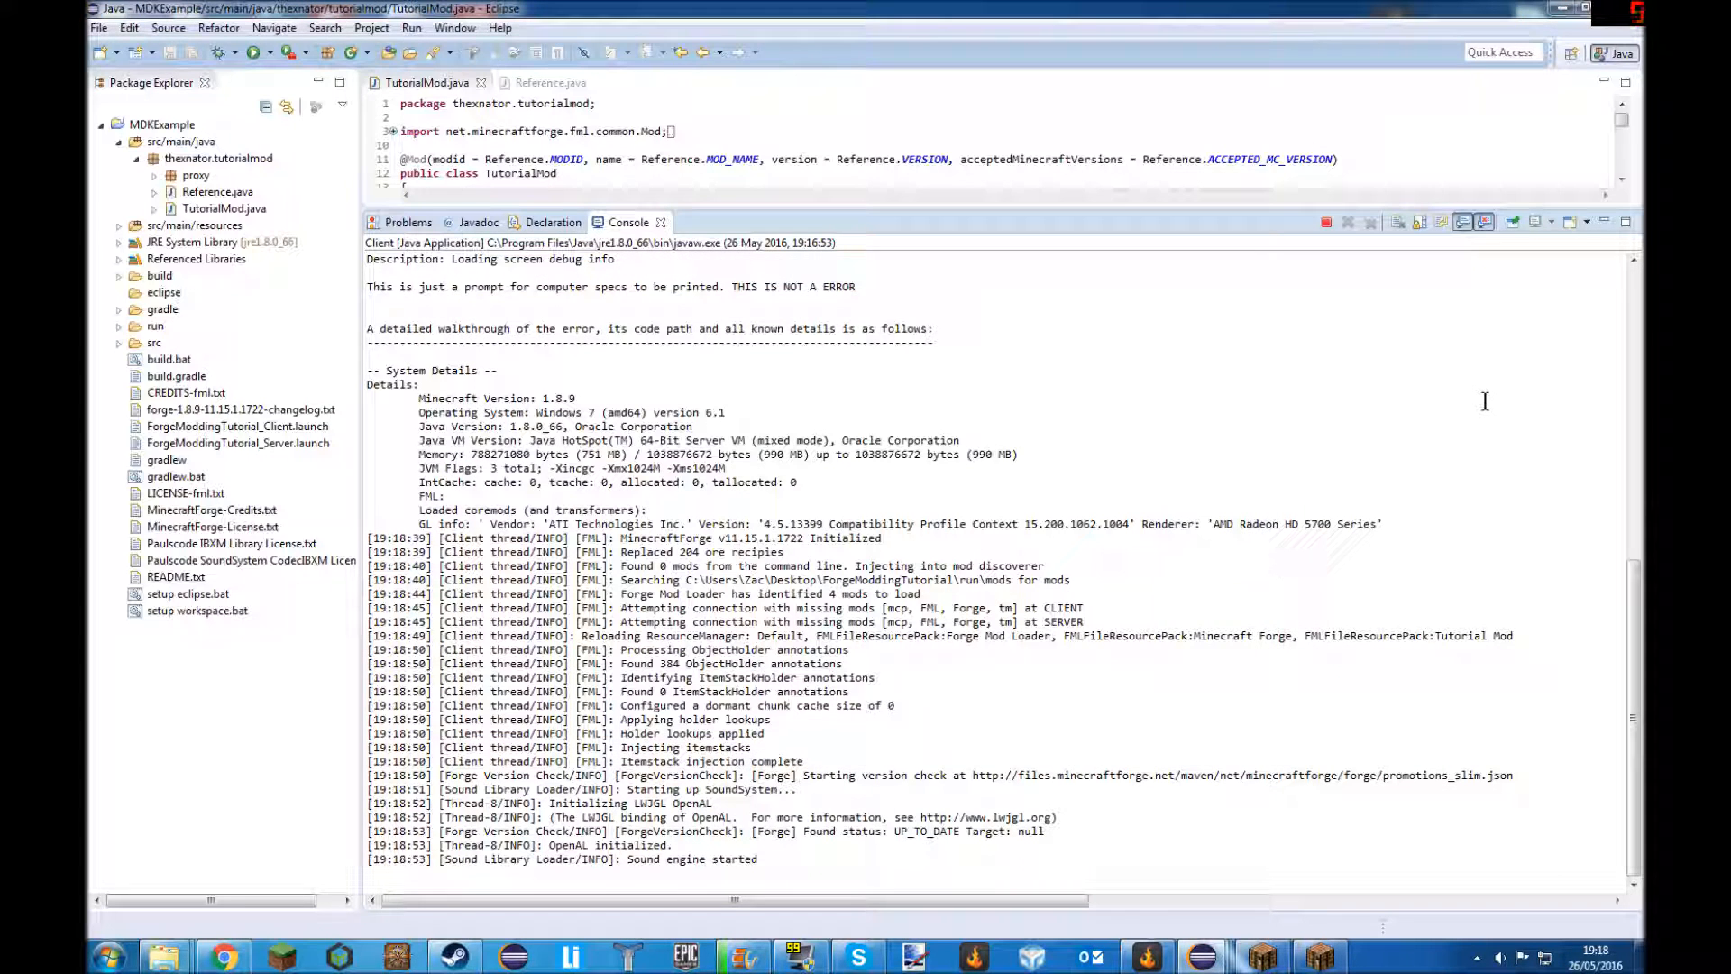
mouse_move(1355, 151)
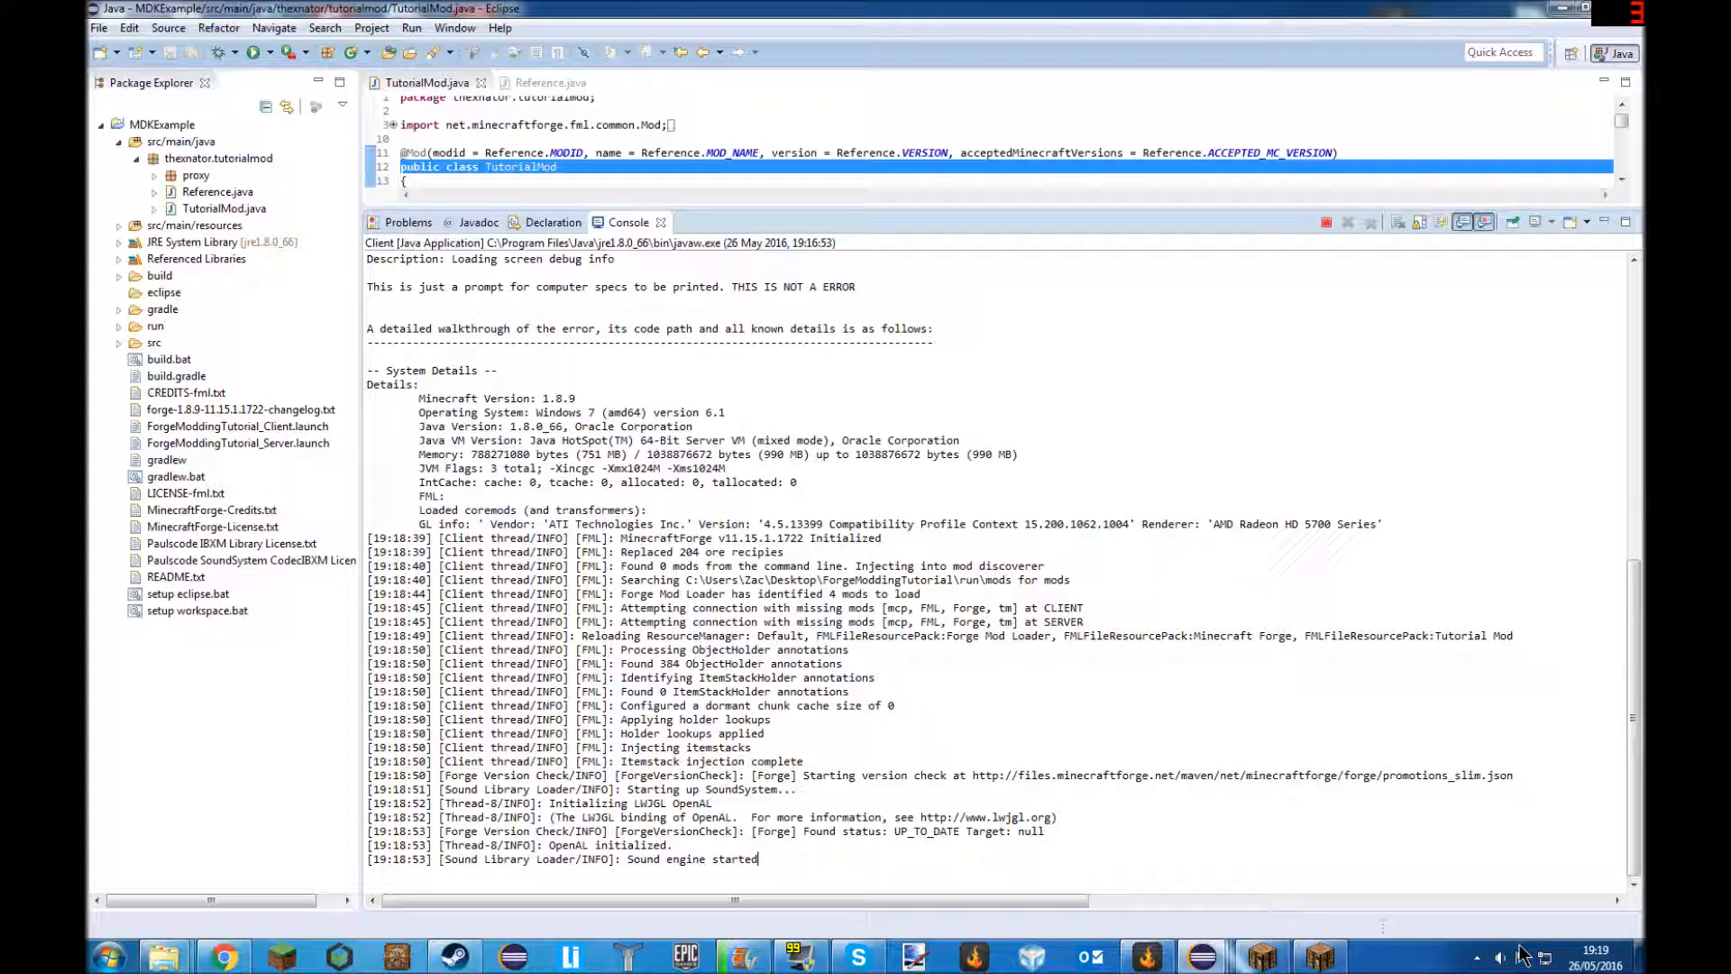
mouse_move(1330, 958)
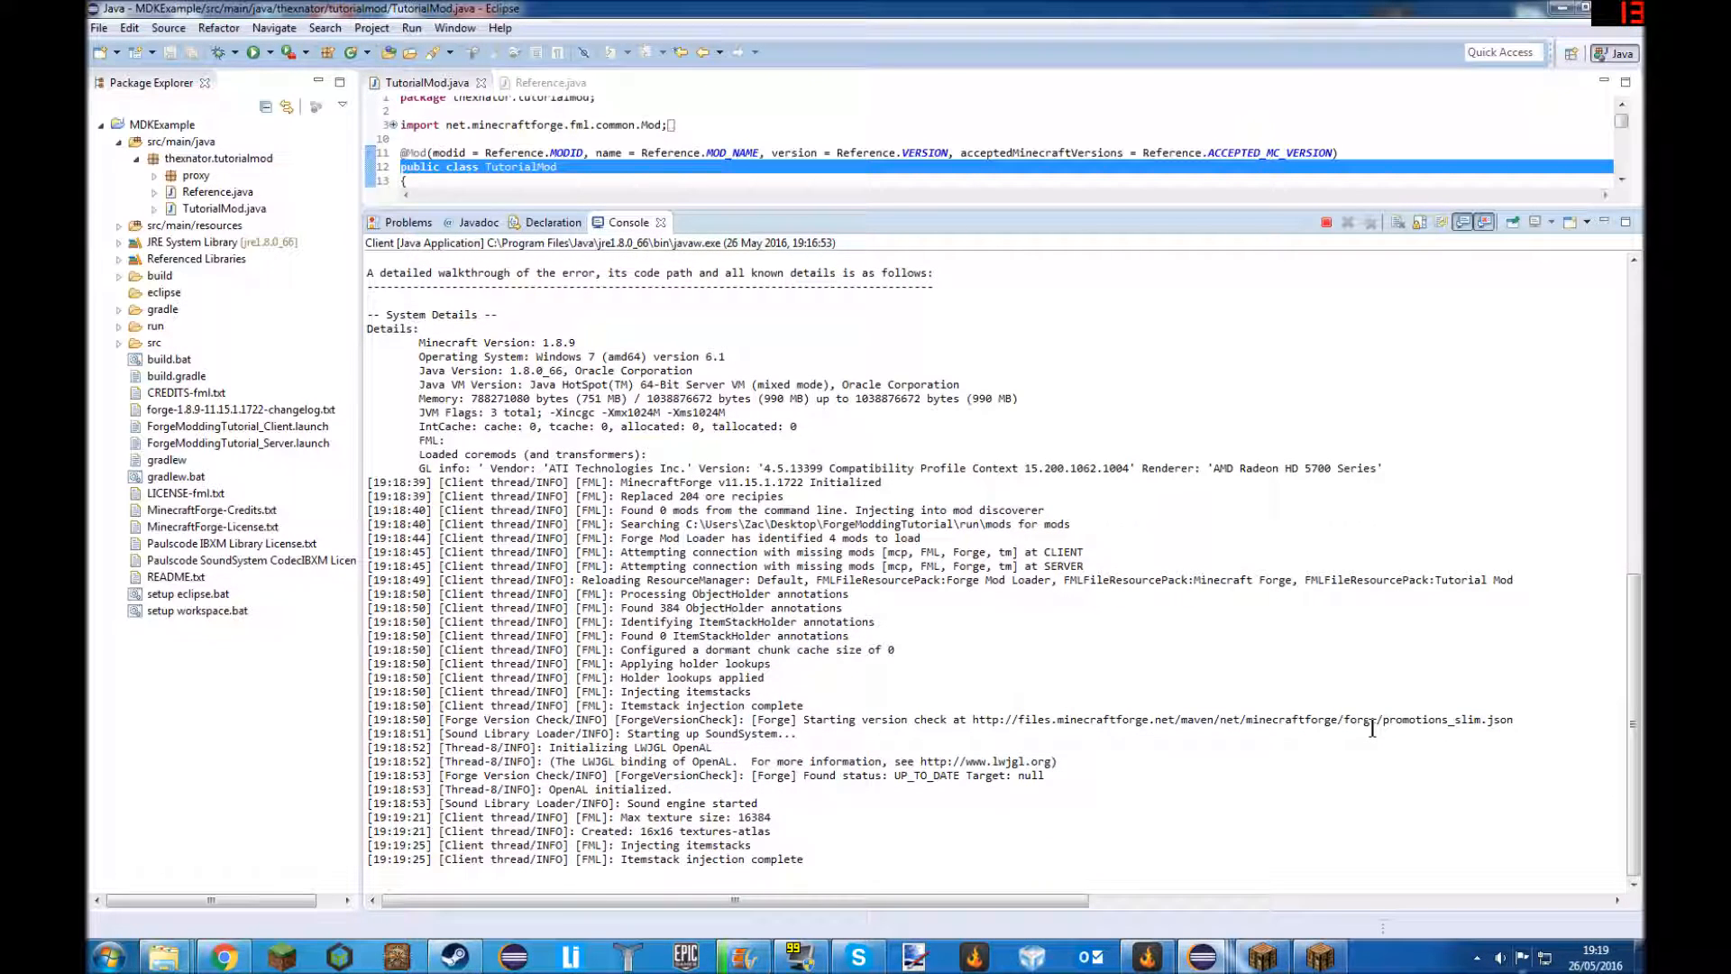
scroll(down, 3)
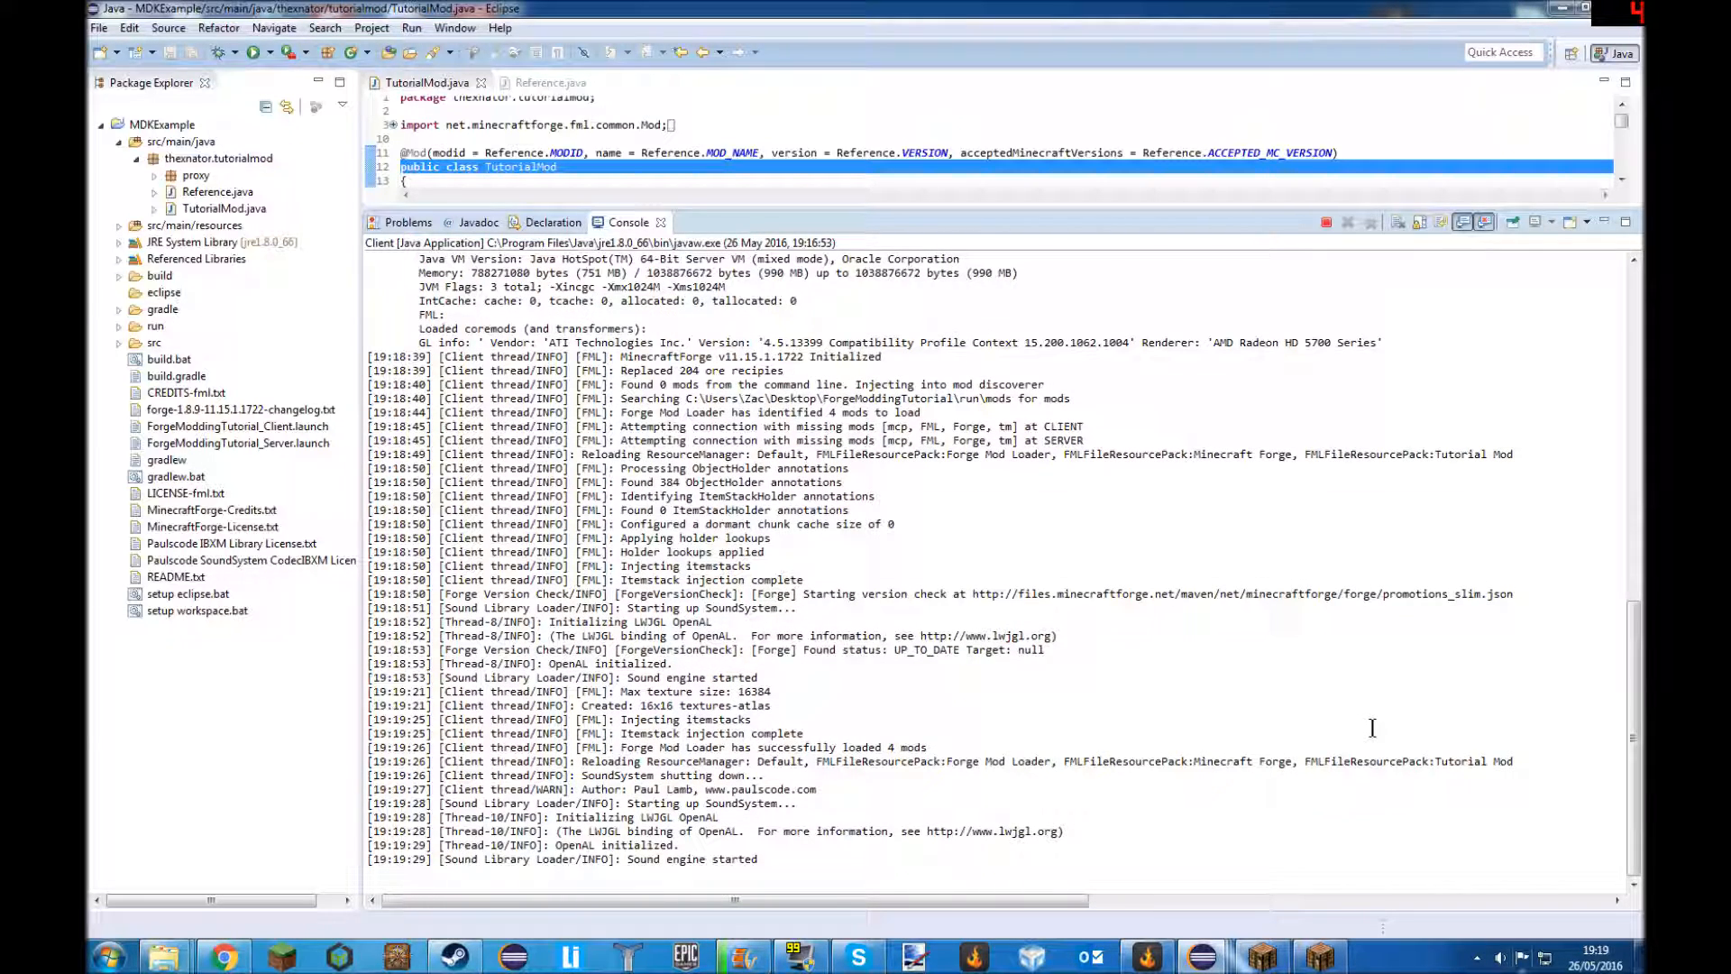
mouse_move(1474, 734)
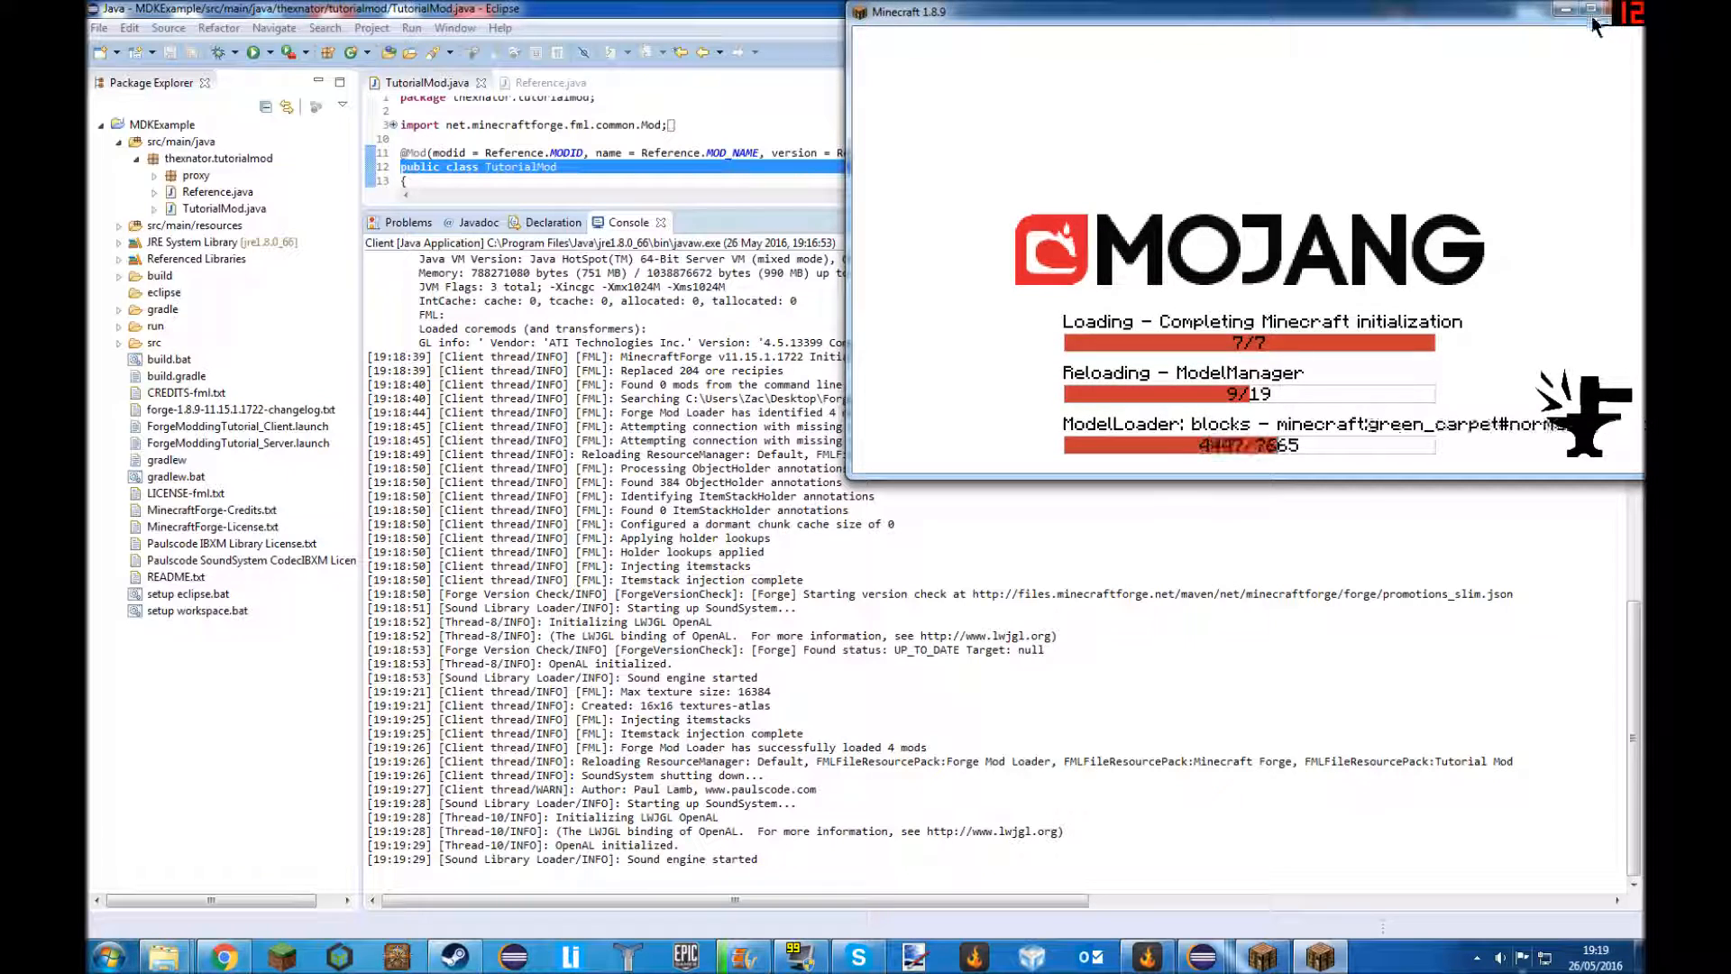
mouse_move(1103, 9)
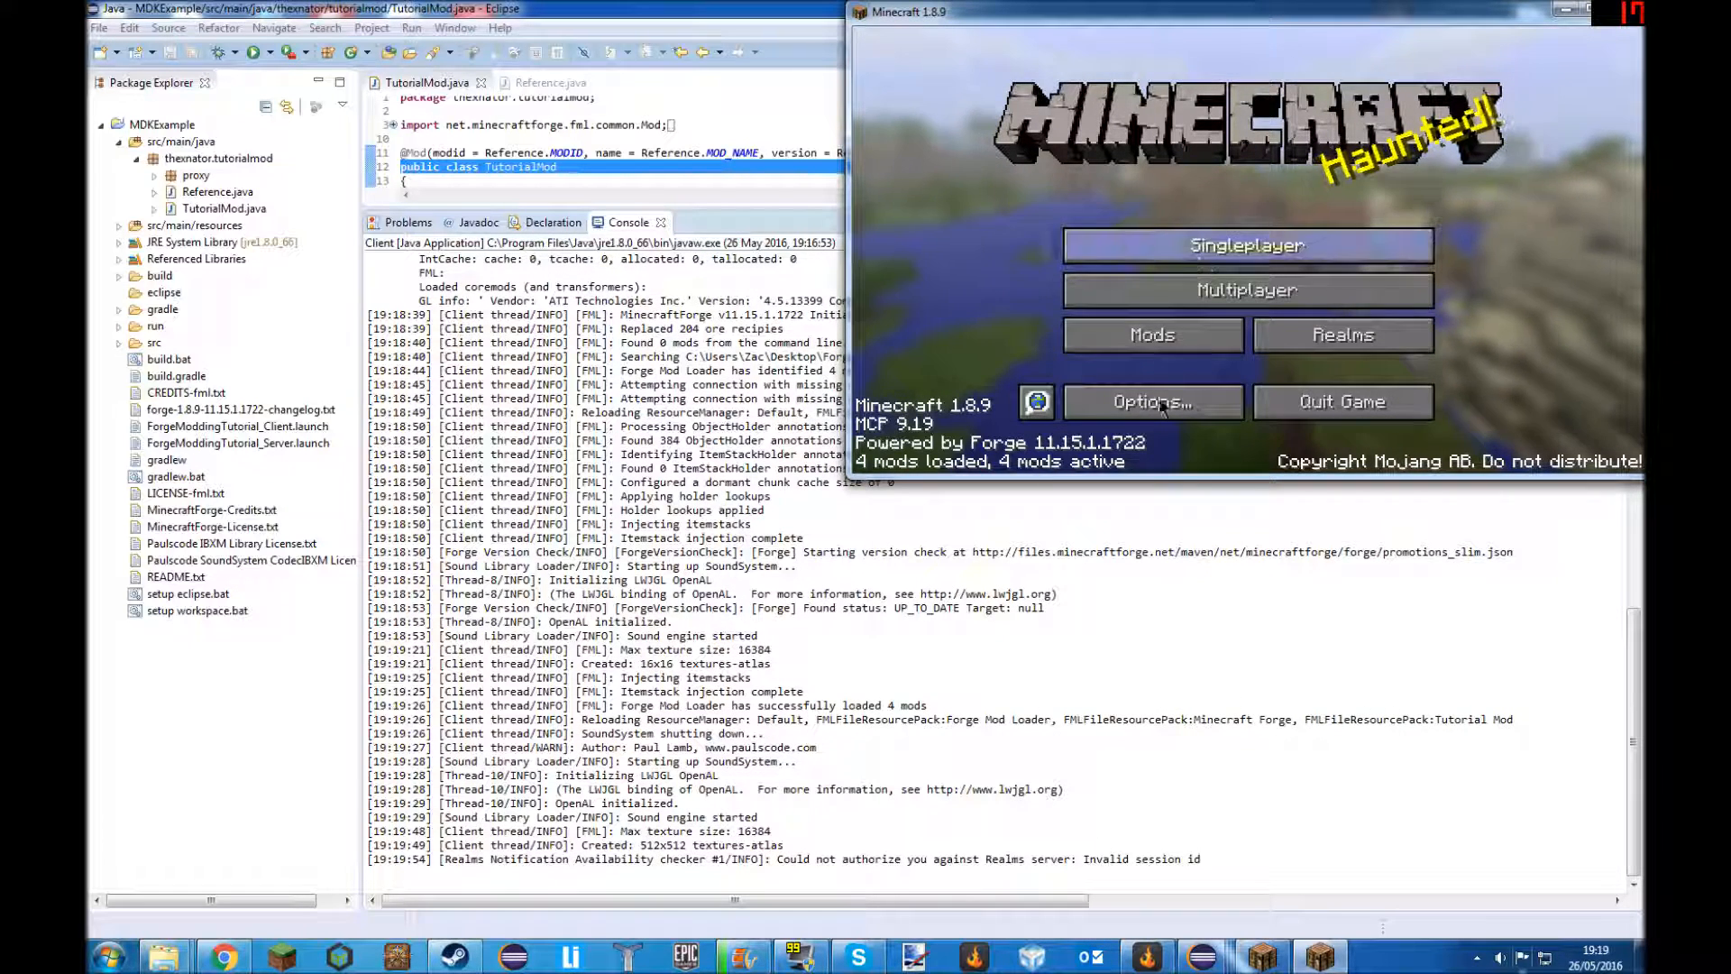
- Open Minecraft's Mods menu and find Tutorial Mod in the mod list
click(1151, 334)
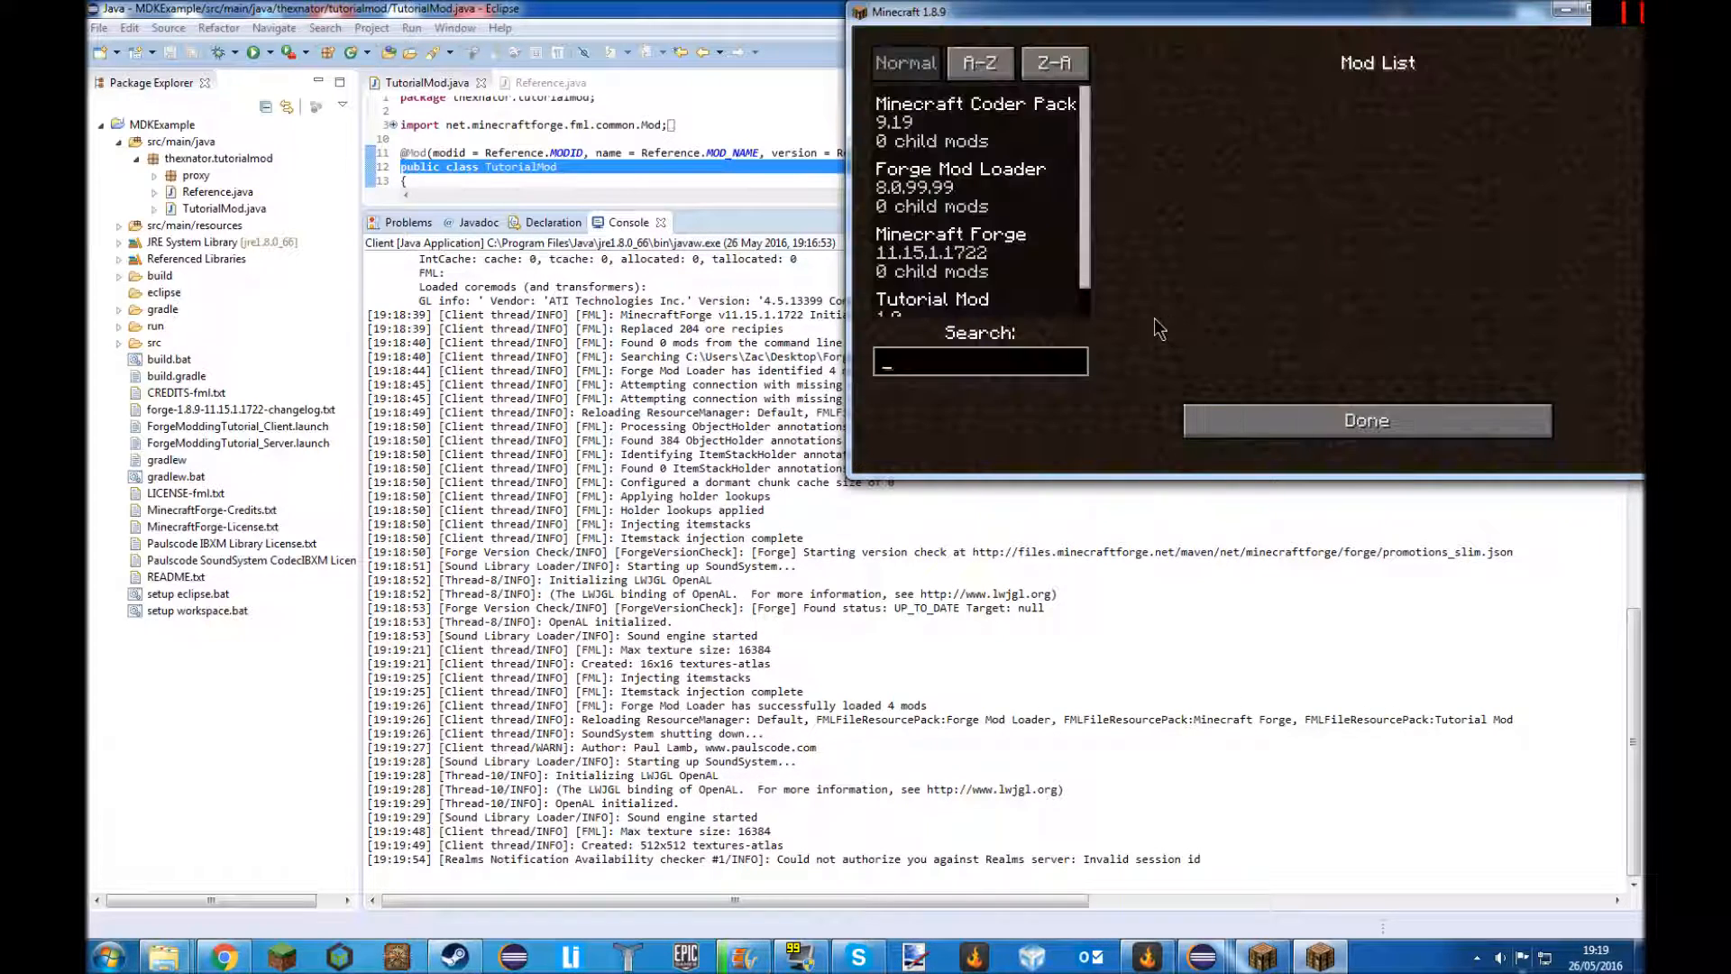
click(931, 299)
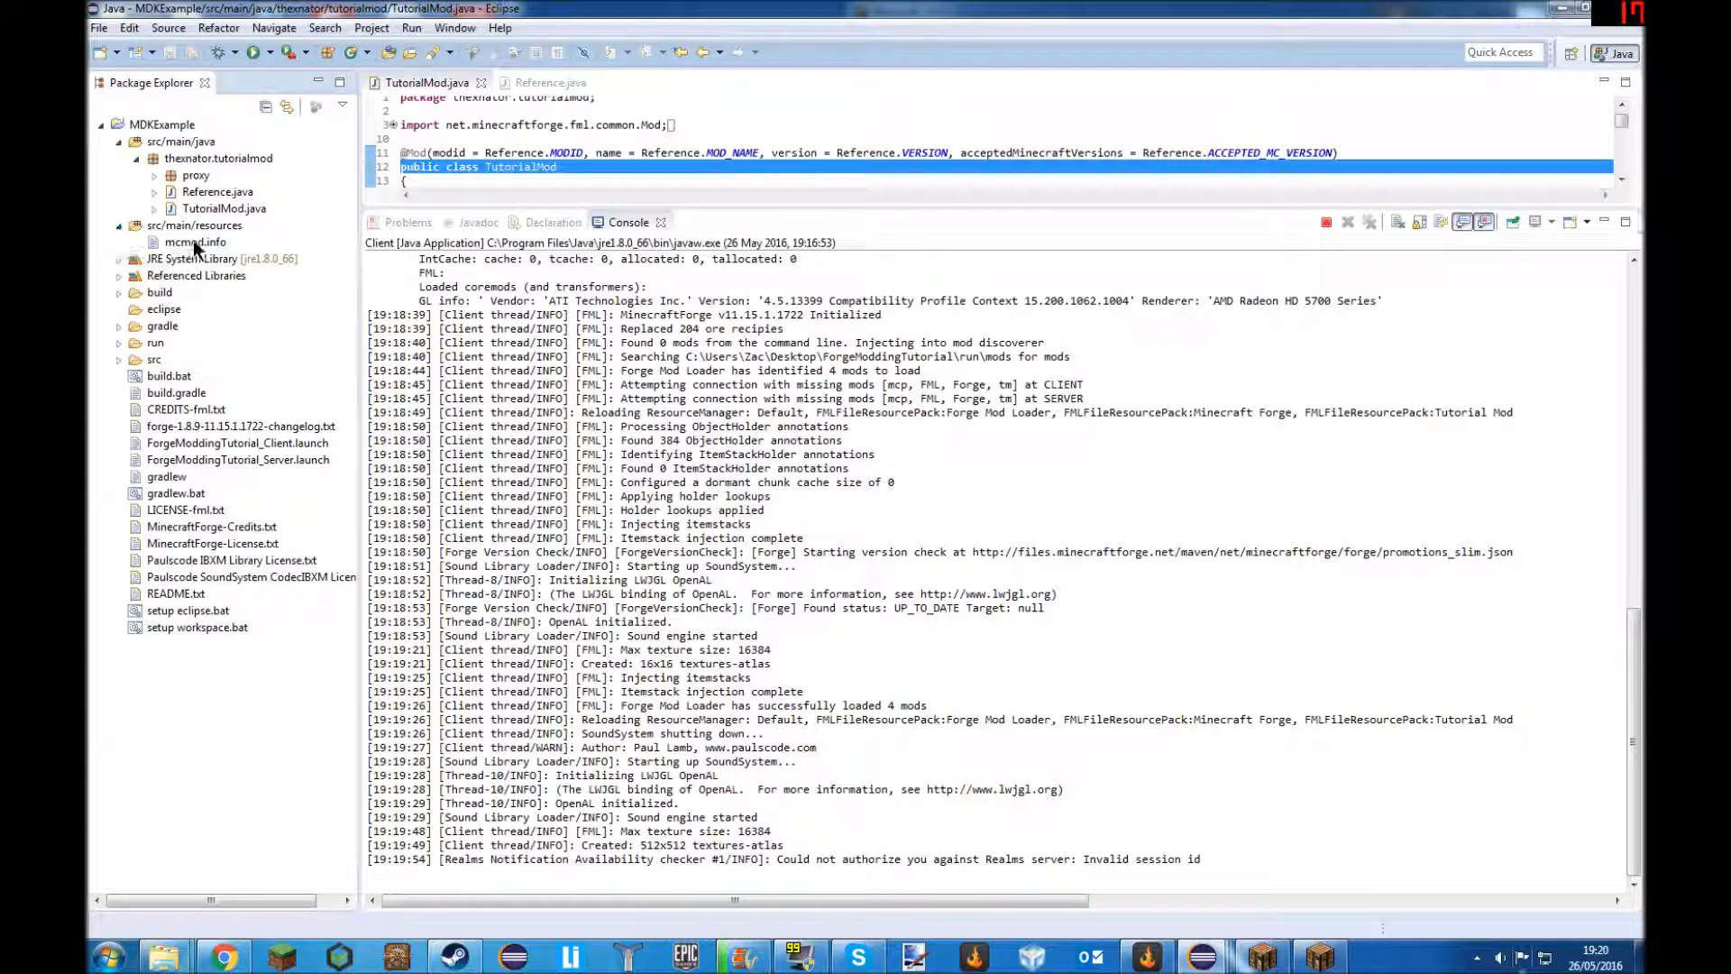
- Open mcmod.info, stop the client, and set modid tm and name Tutorial Mod
double_click(196, 242)
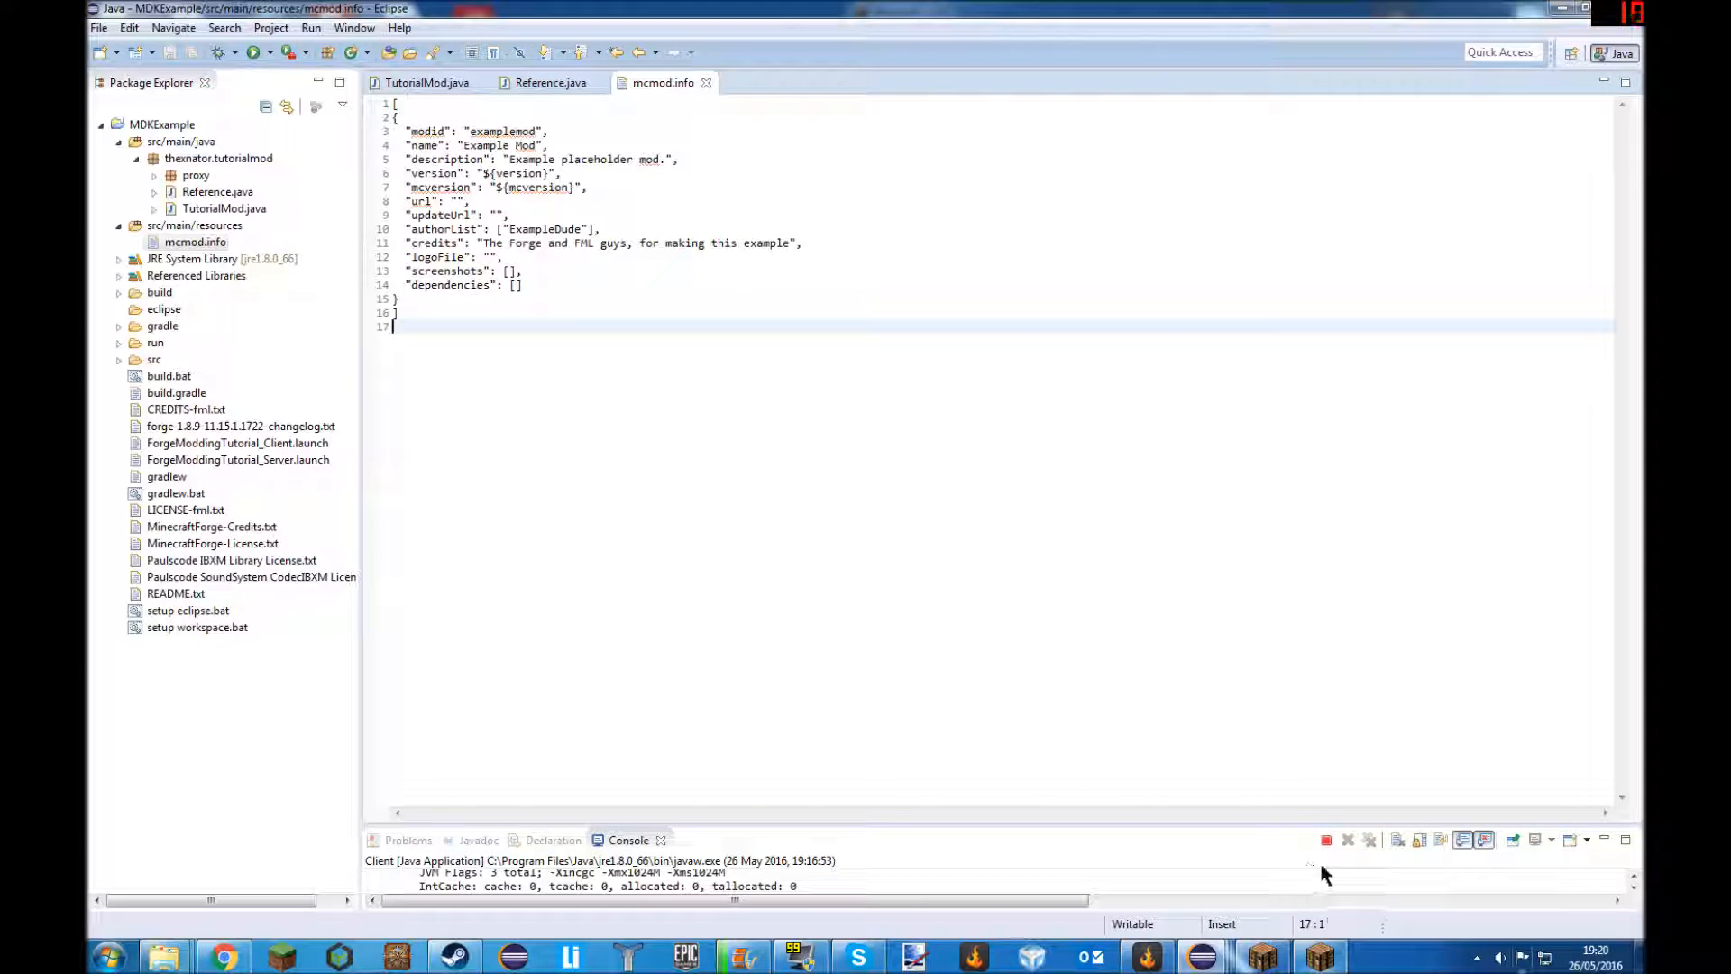
click(1368, 840)
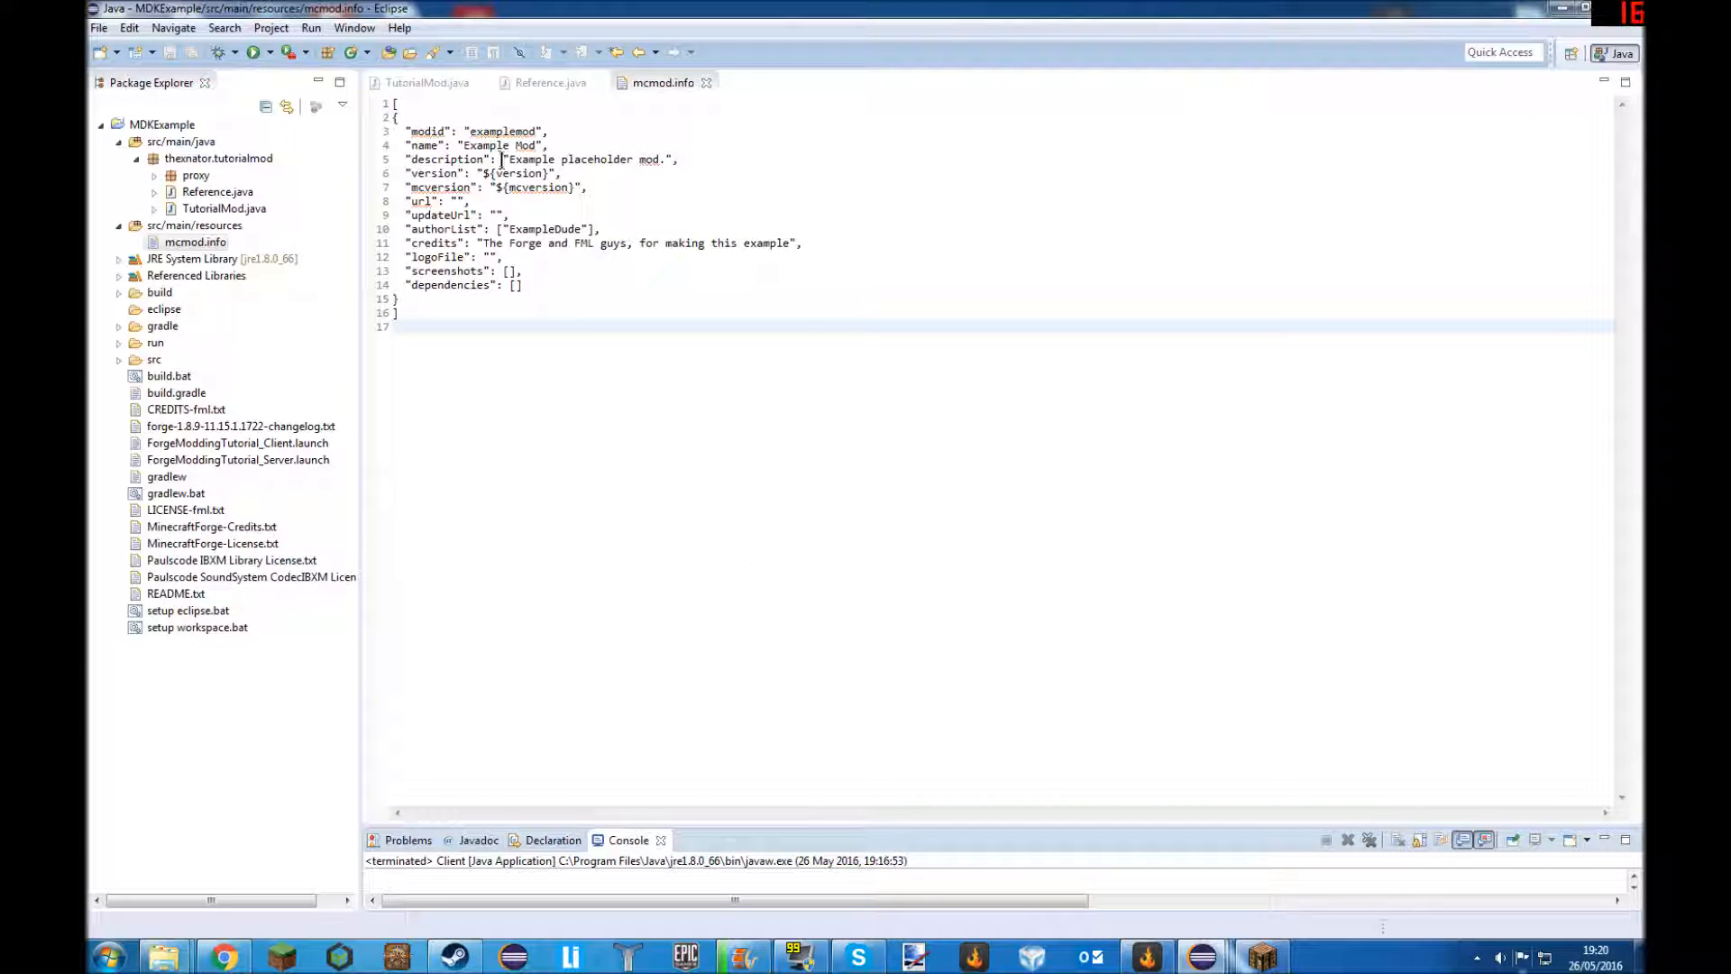
double_click(502, 132)
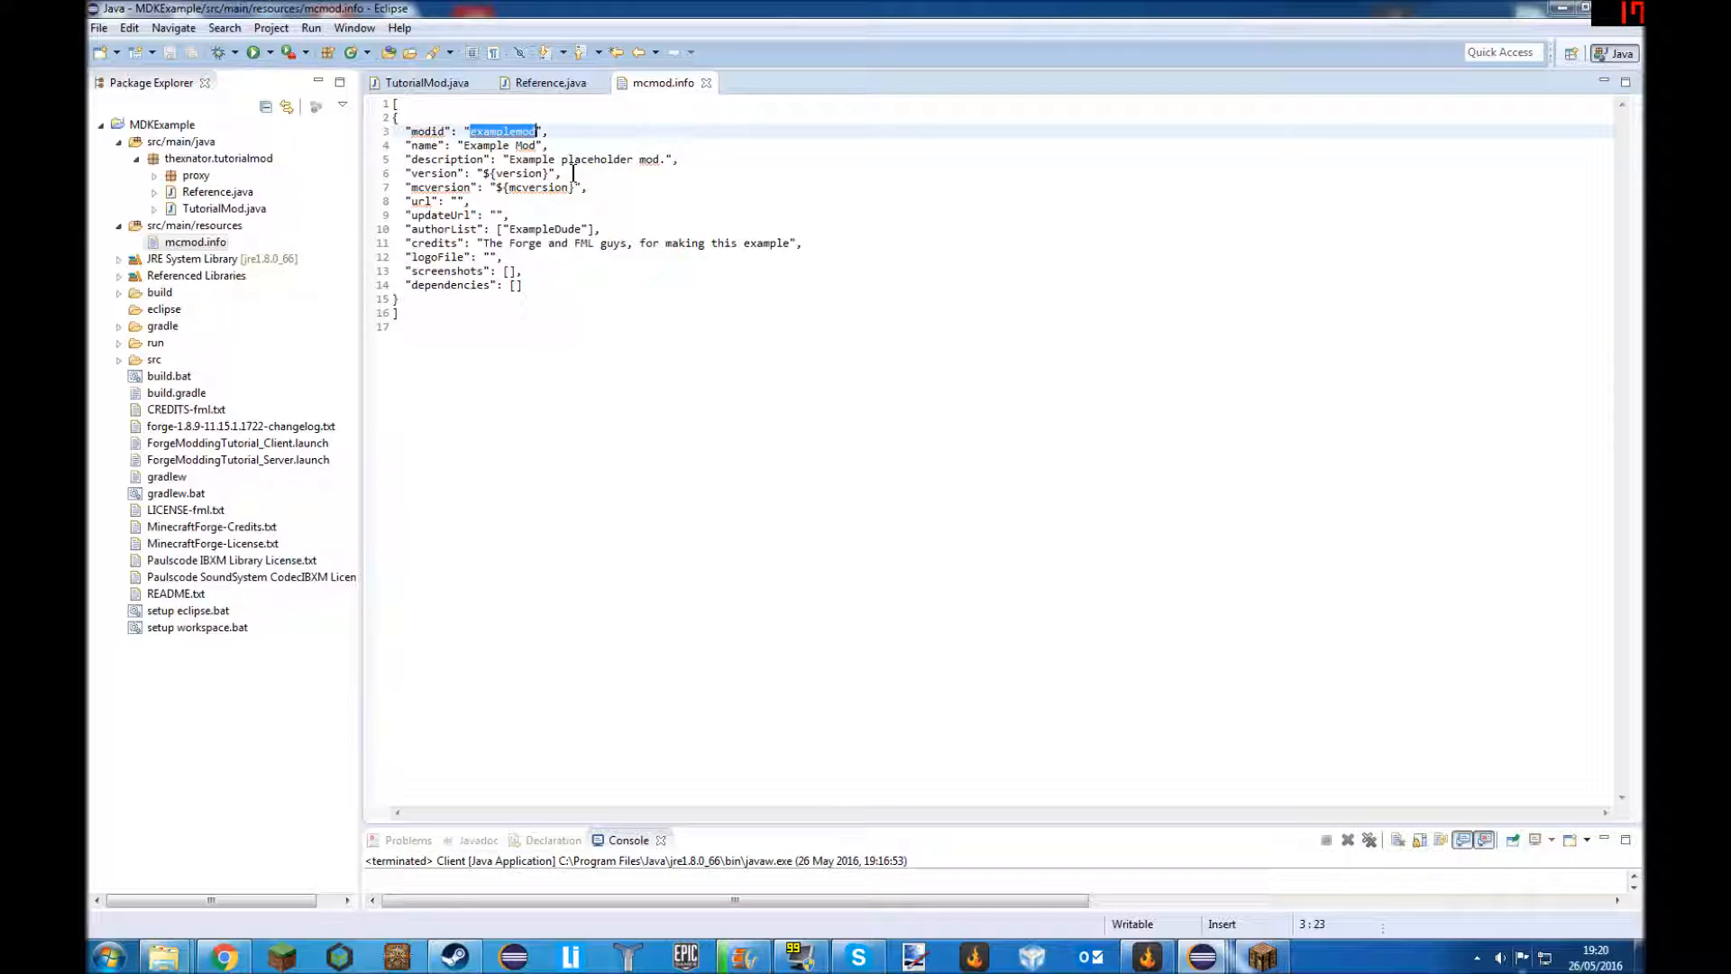
text(tu)
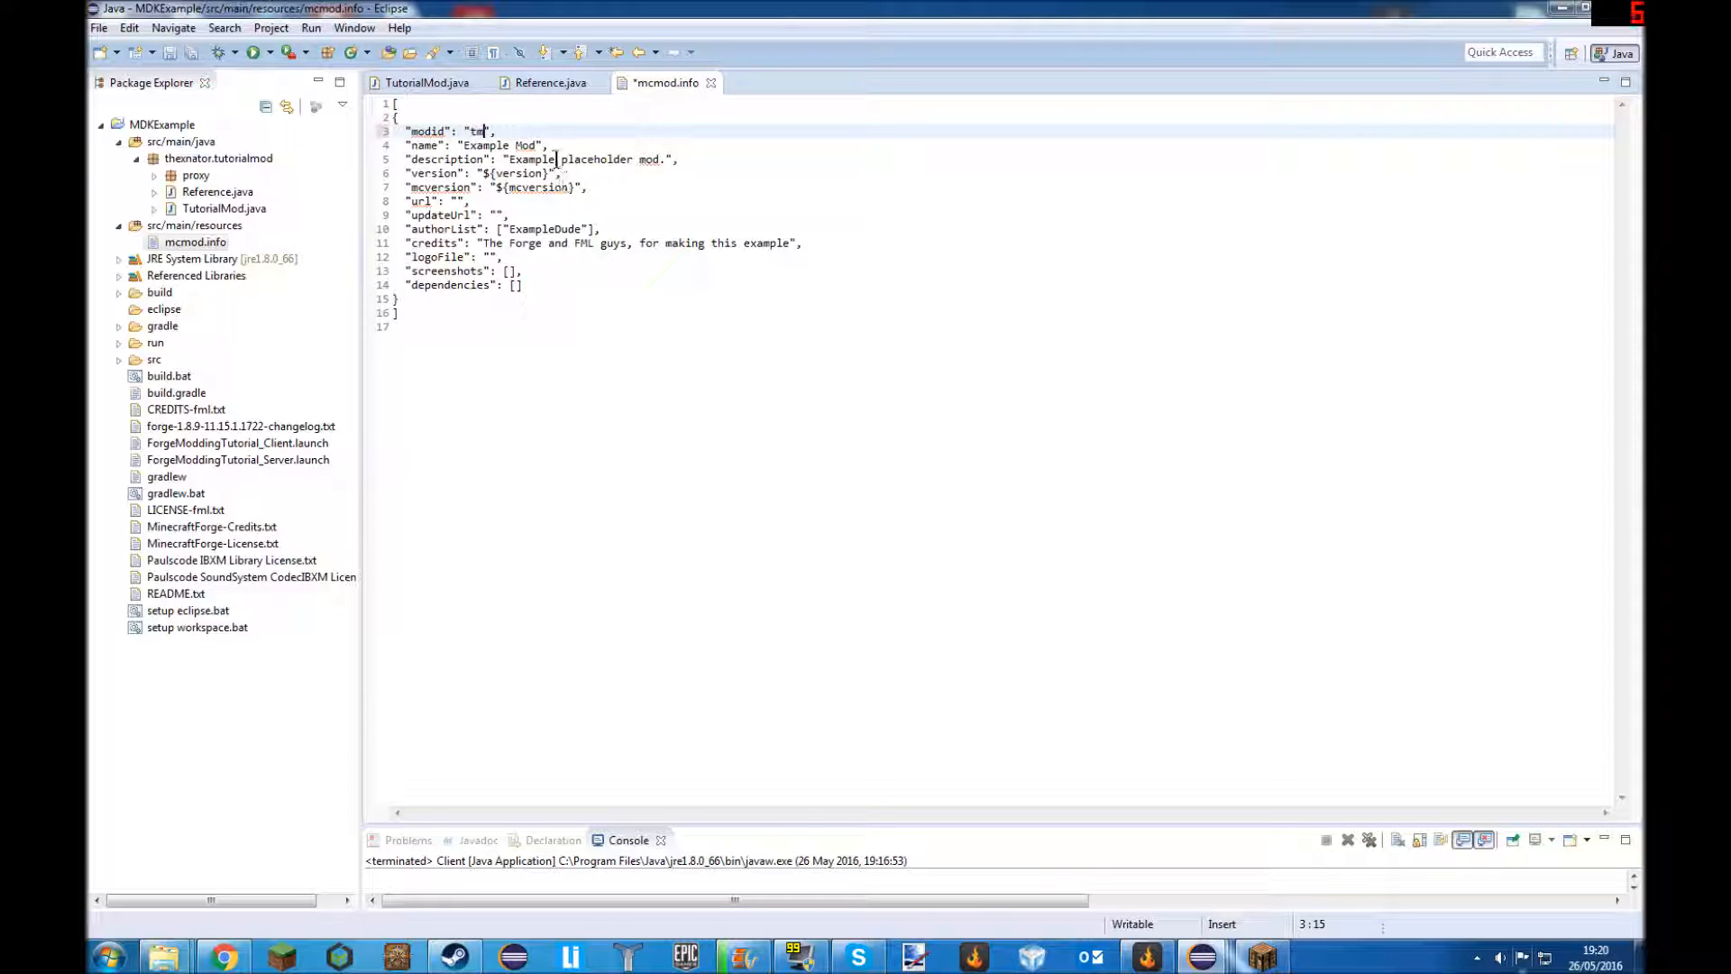
double_click(483, 144)
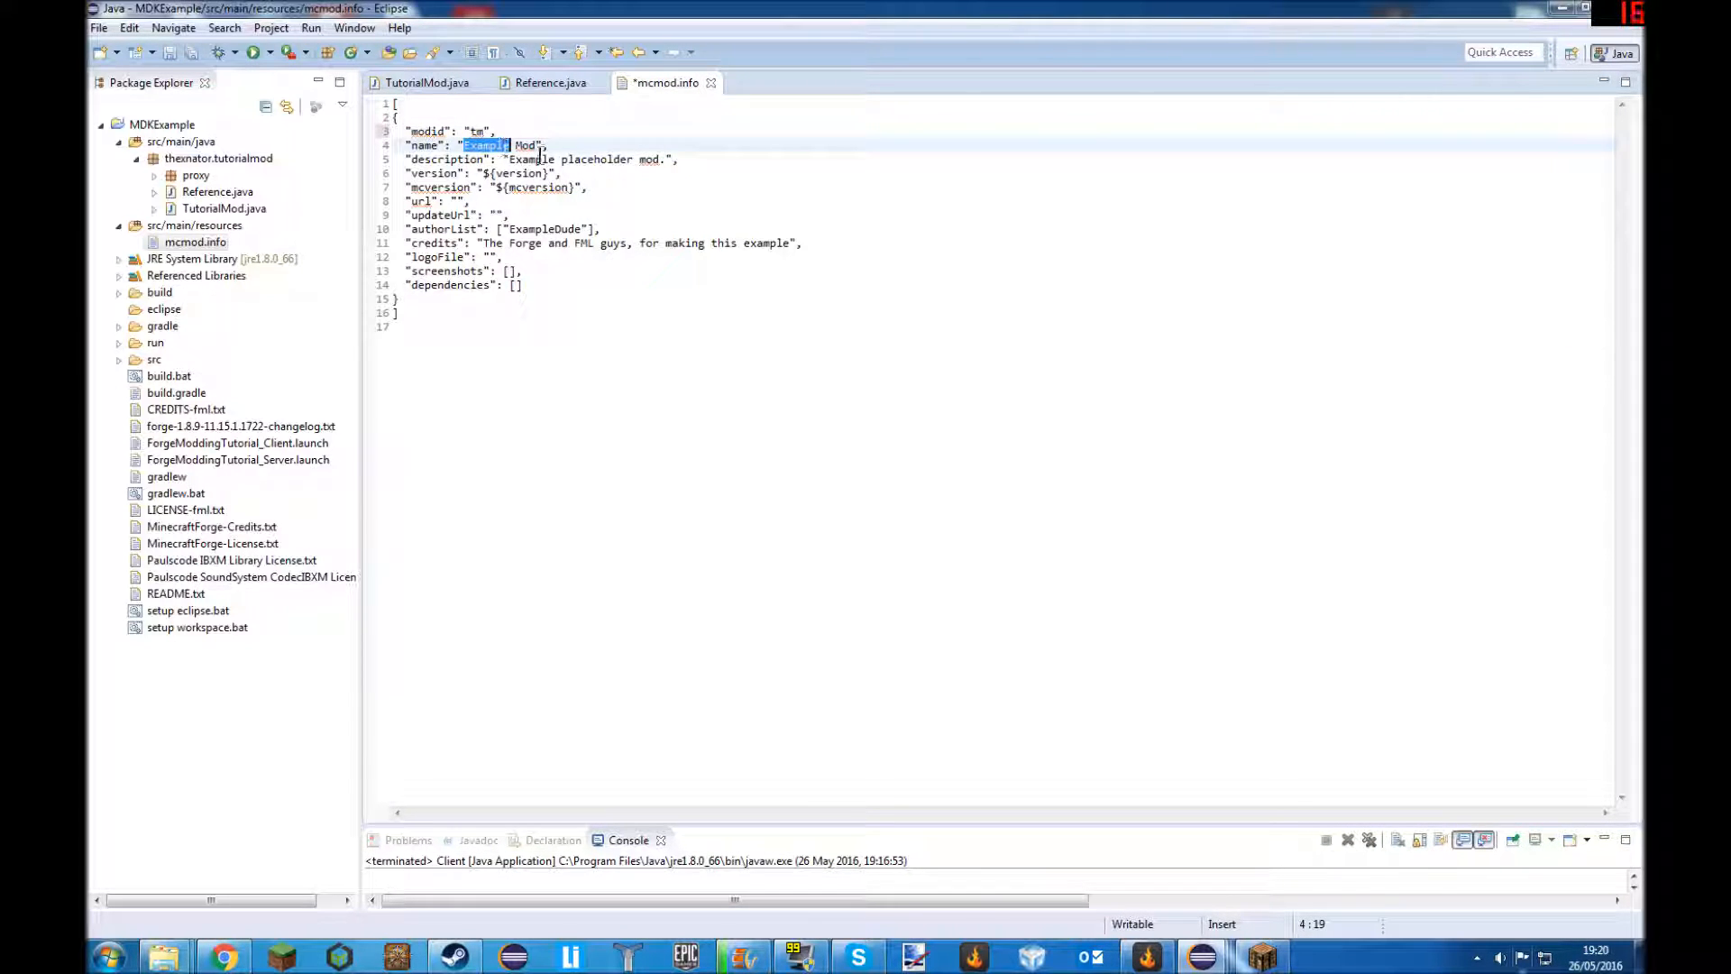
text(Tutorial)
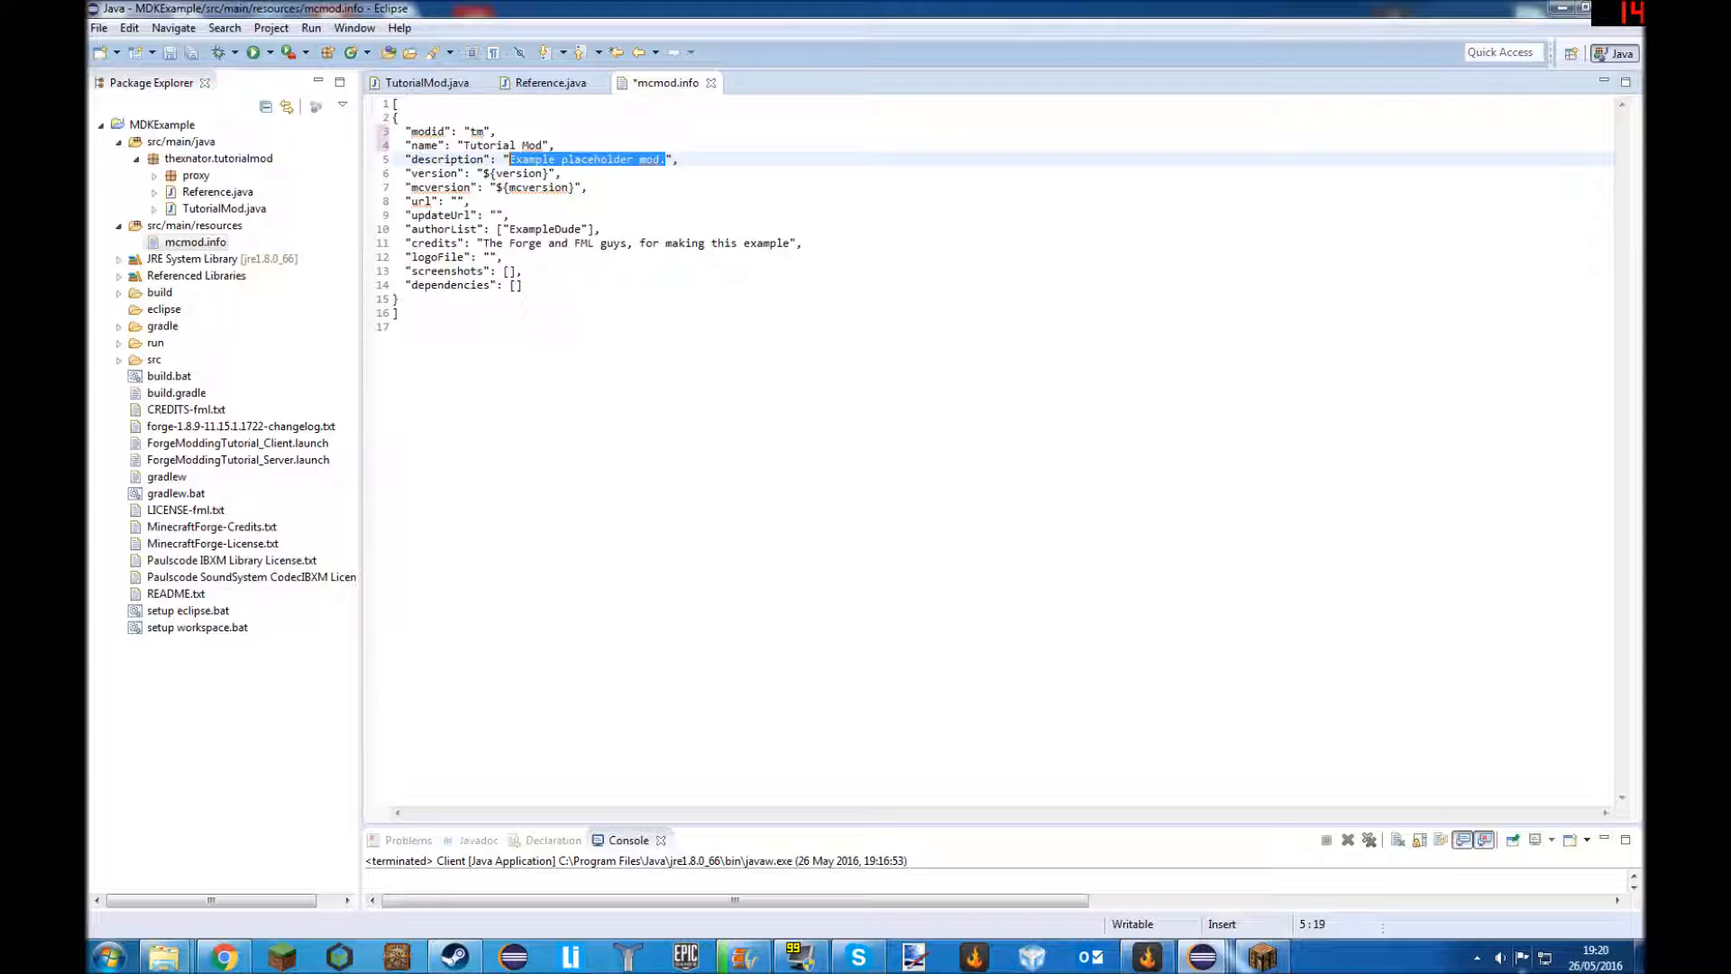
- Set the description to 'A mod for an amazing minecraft tutorial series by TheXnator!'
text(A mod for)
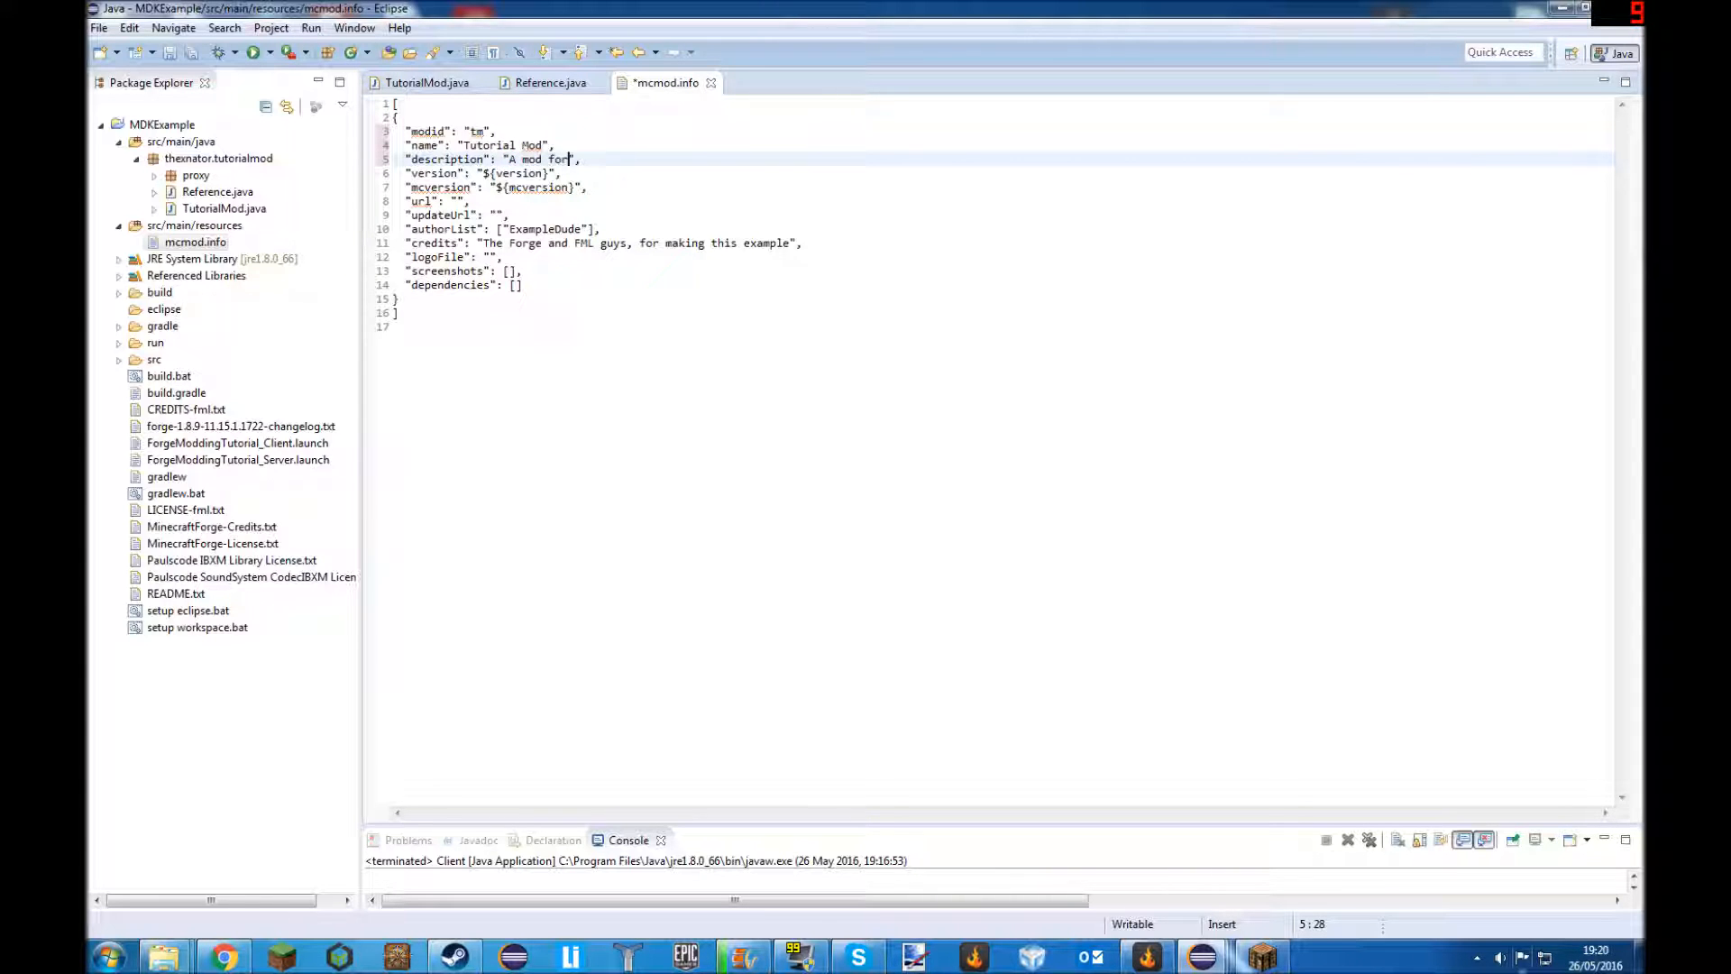
text(an amazing t)
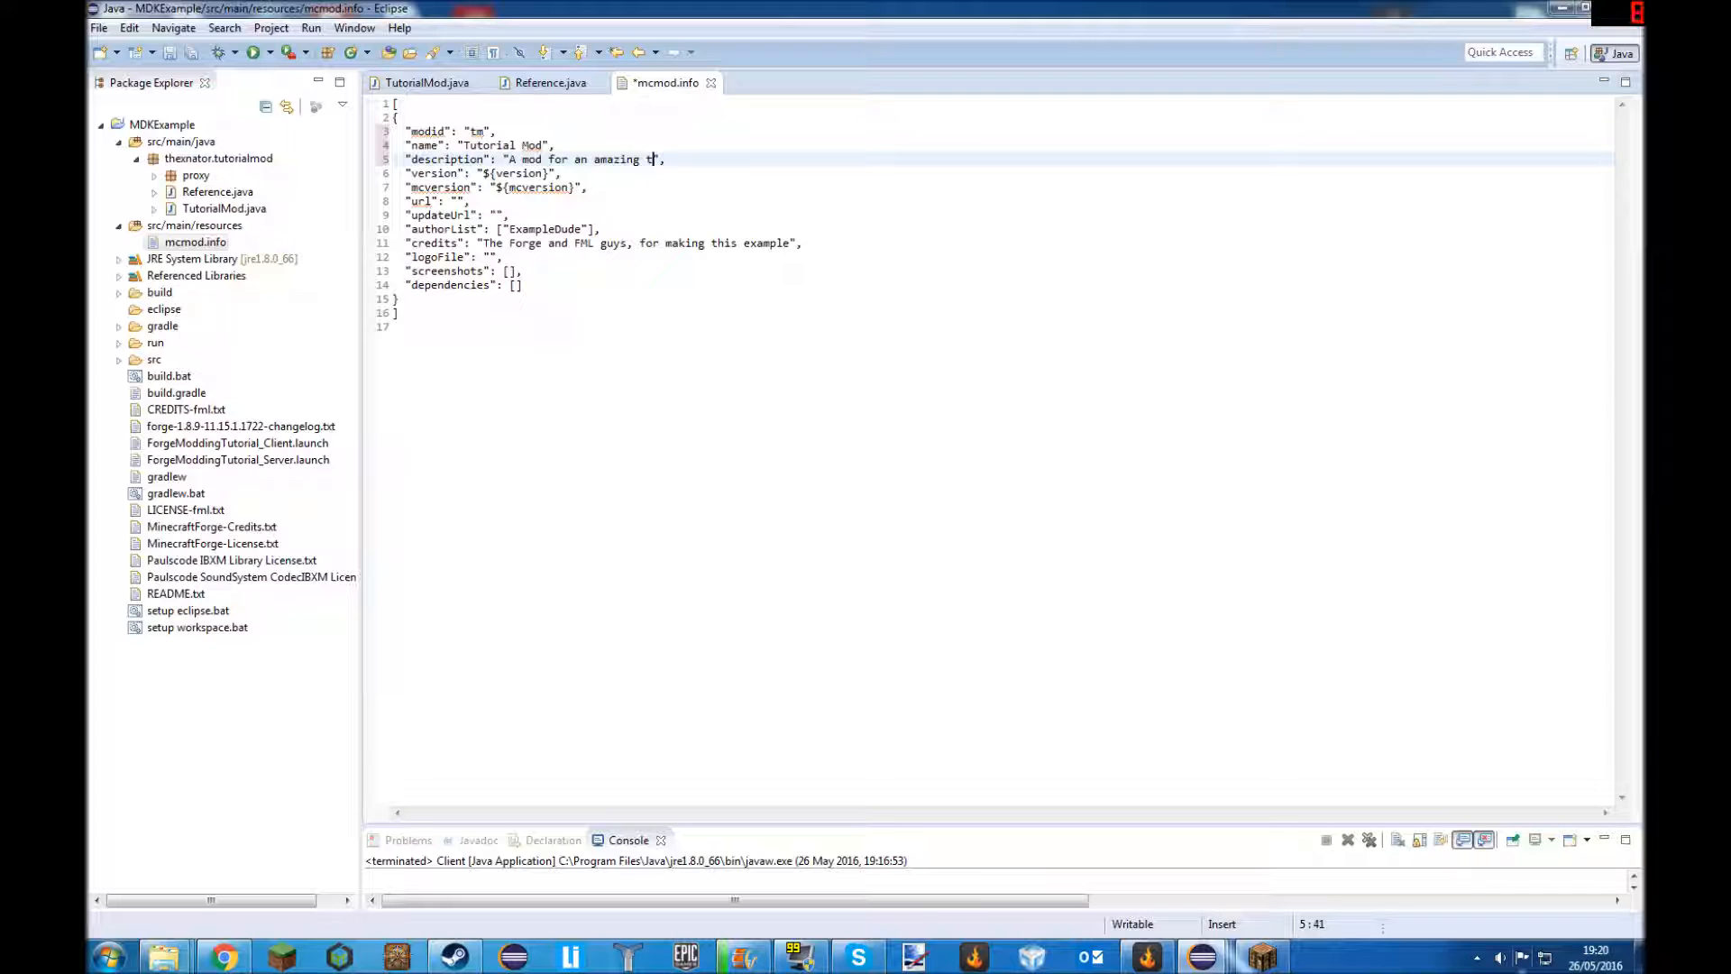
text(minecraft)
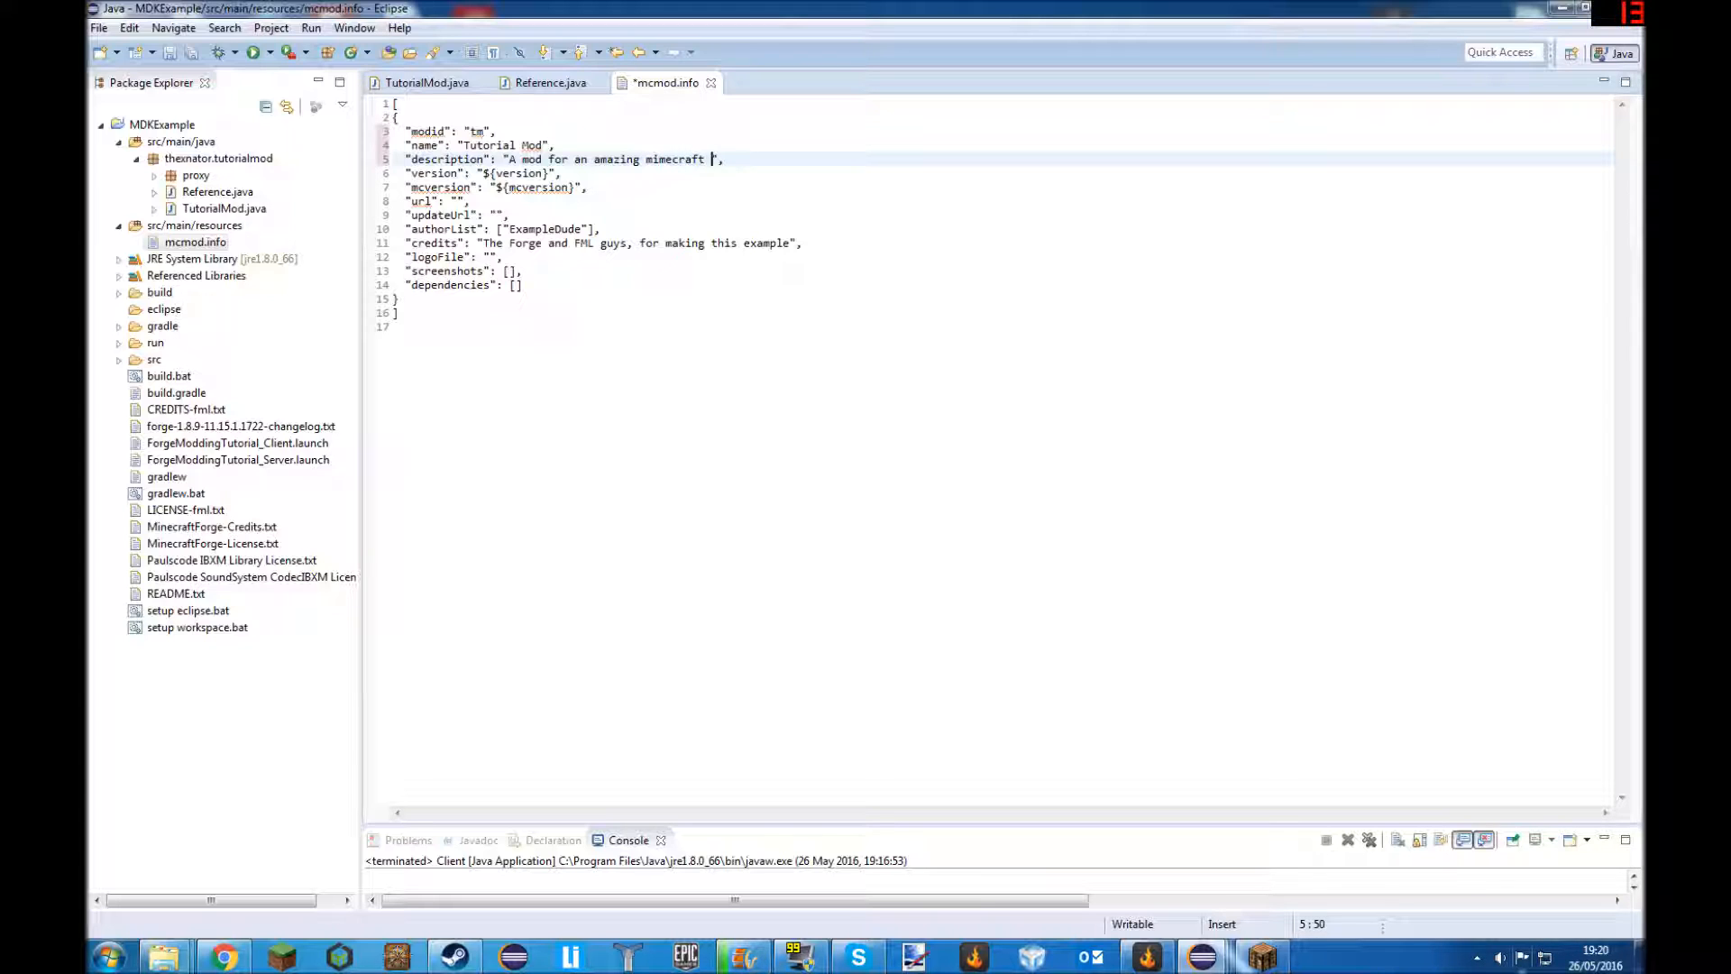
text(tutorial serie)
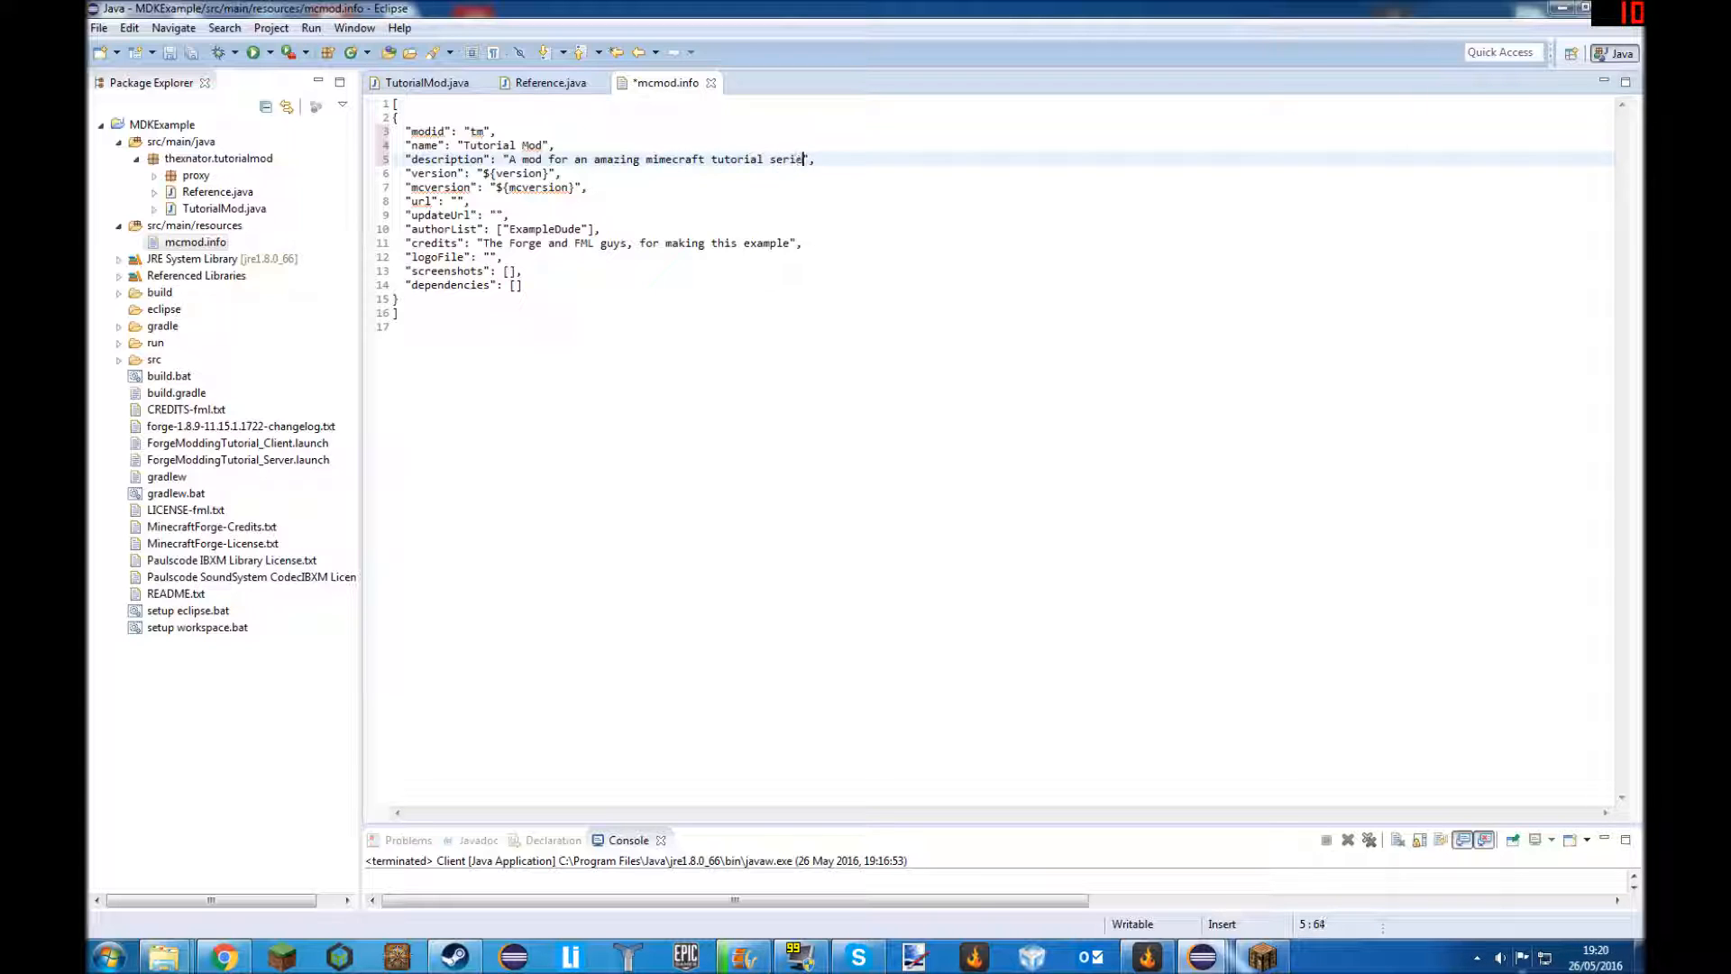
text(by The)
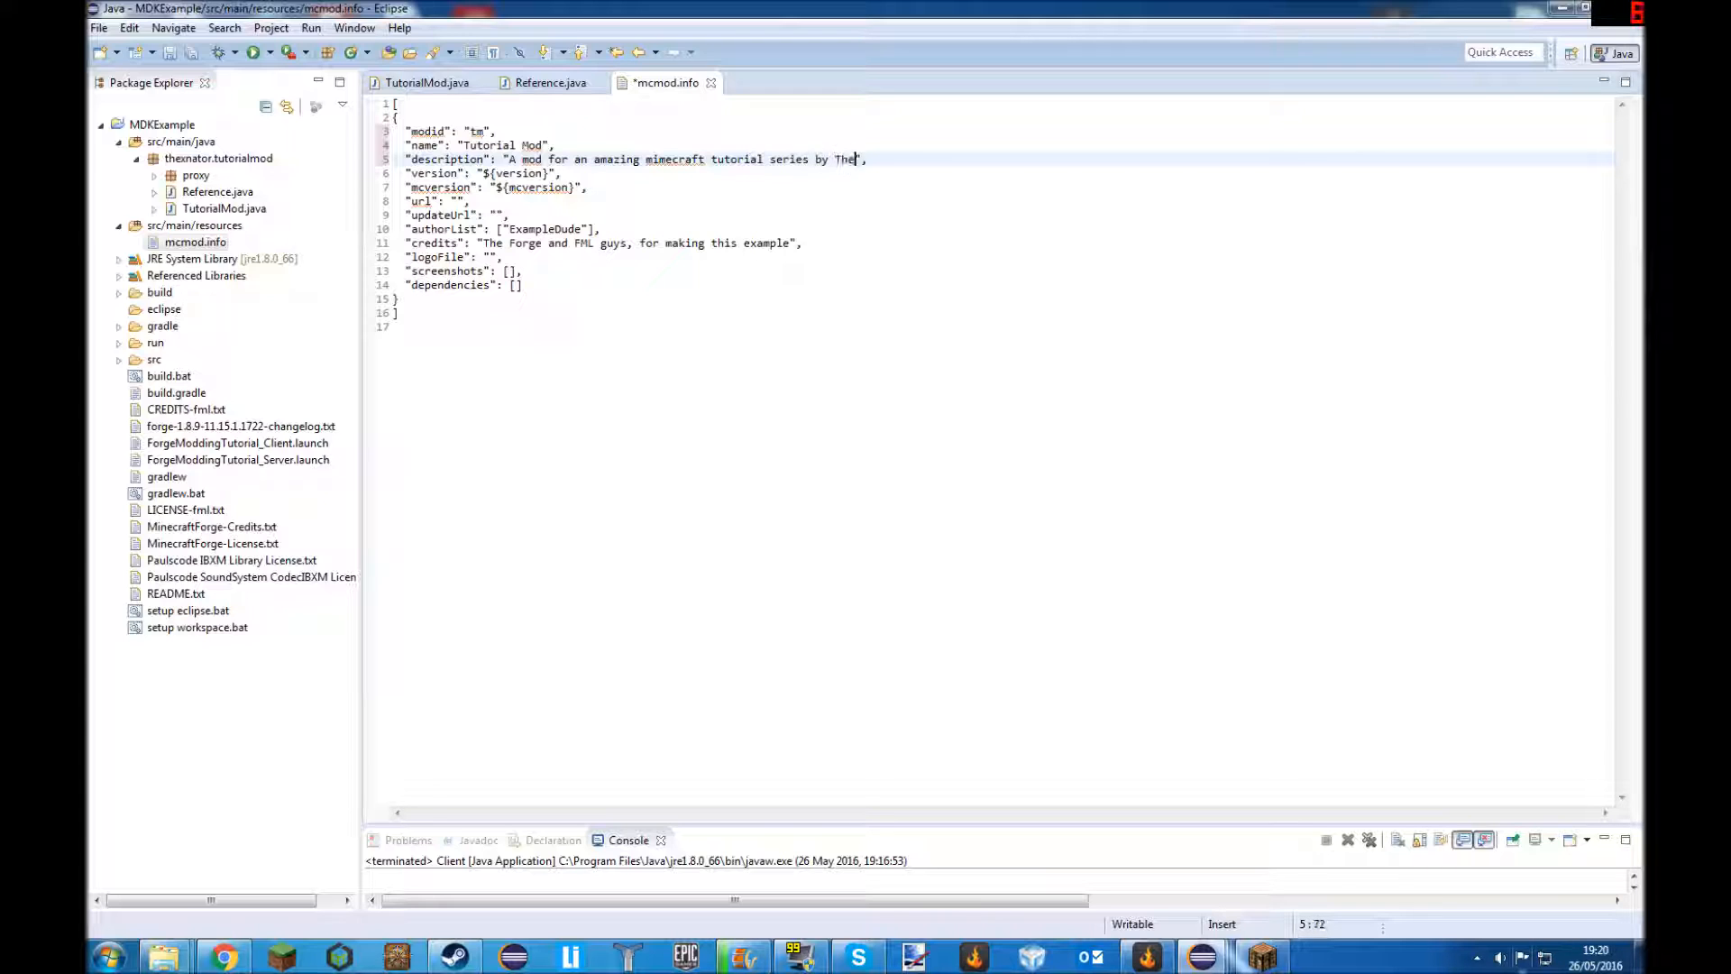
text(Xnat)
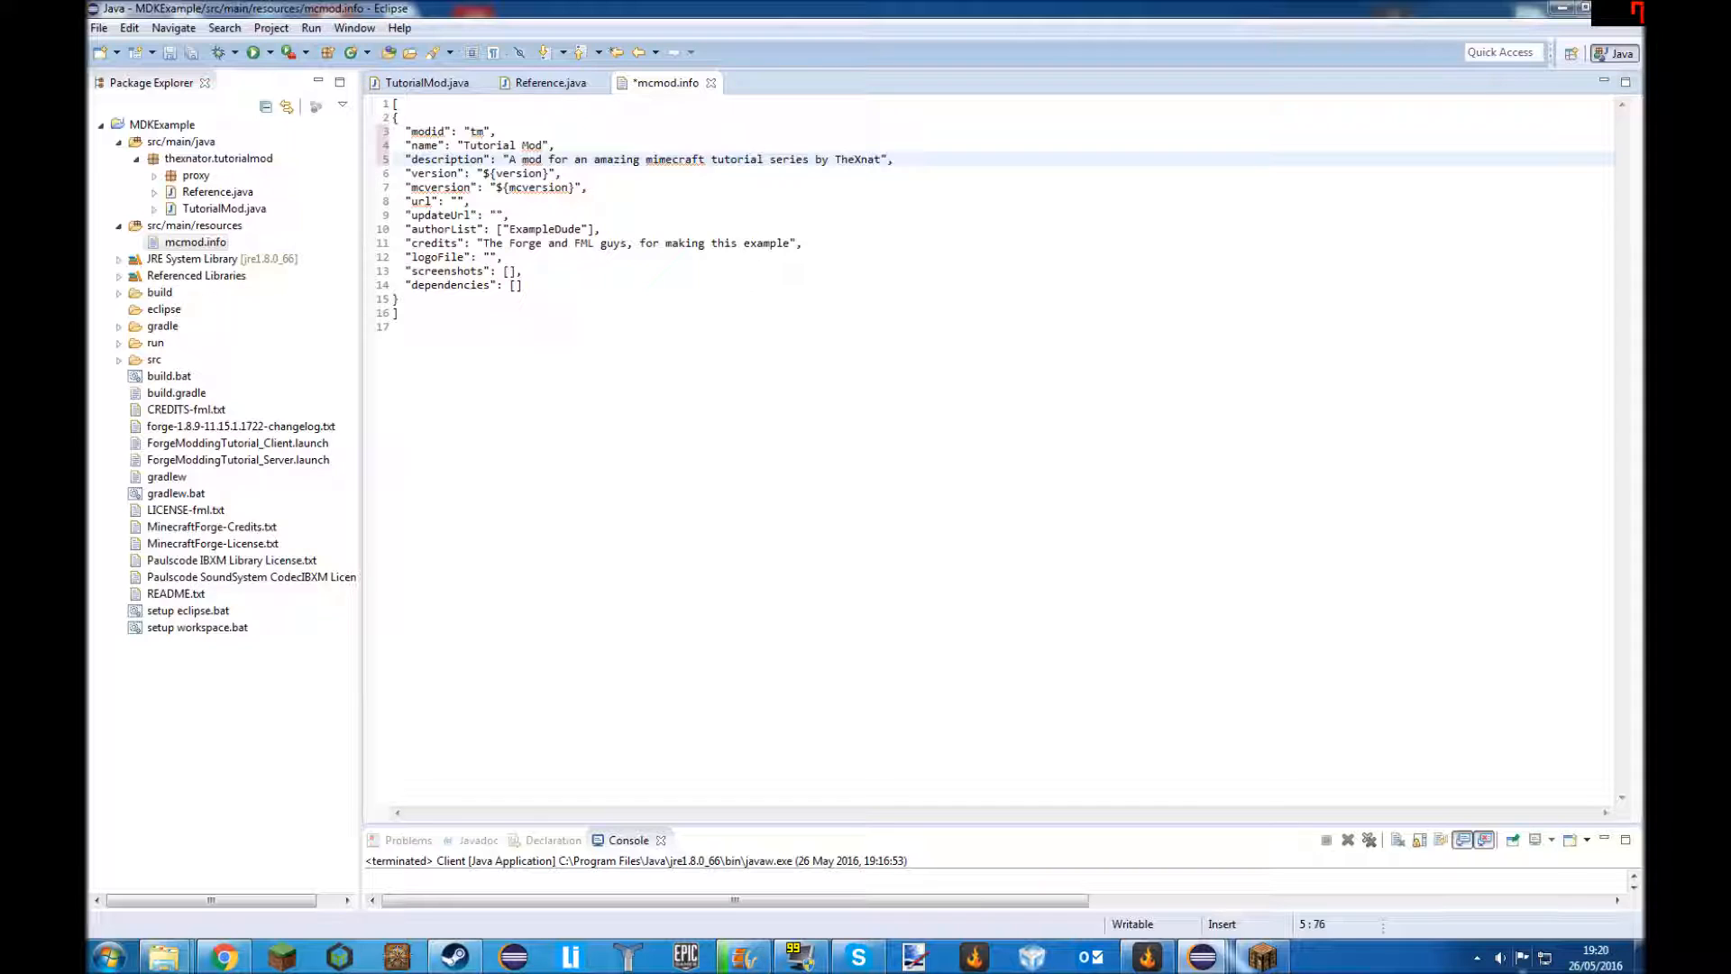
text(or!)
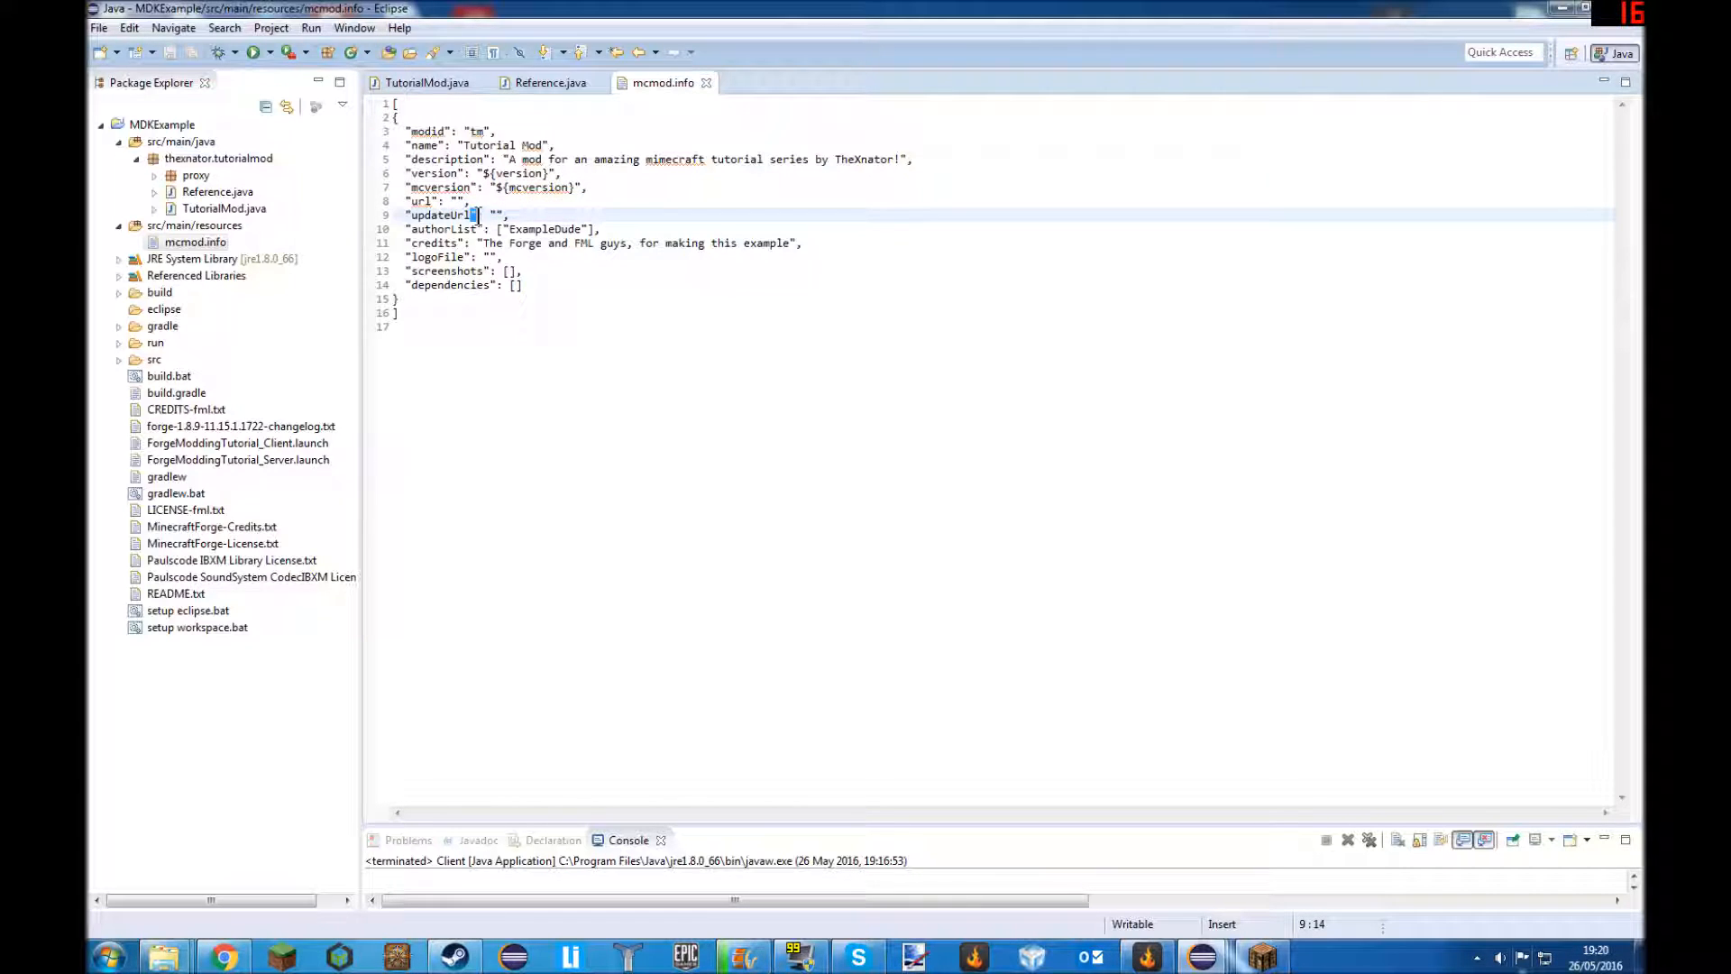
- List TheXnator as author and credit his great tutorials in mcmod.info
text(TheXnator)
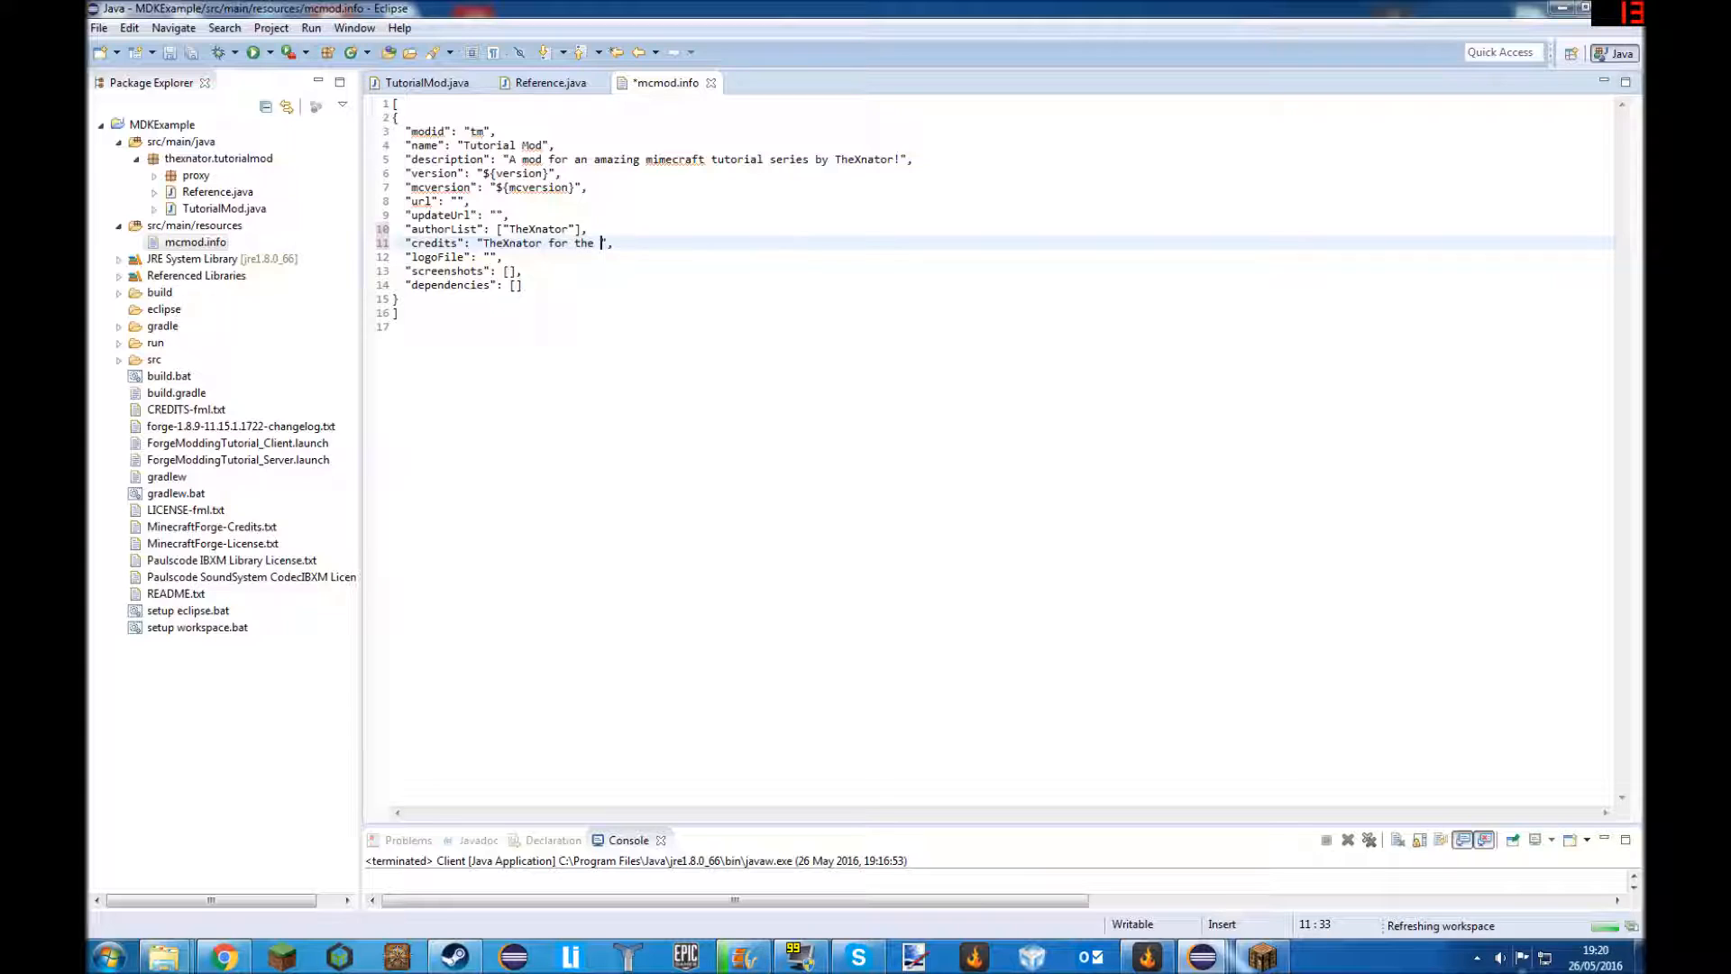
text(great and awesome)
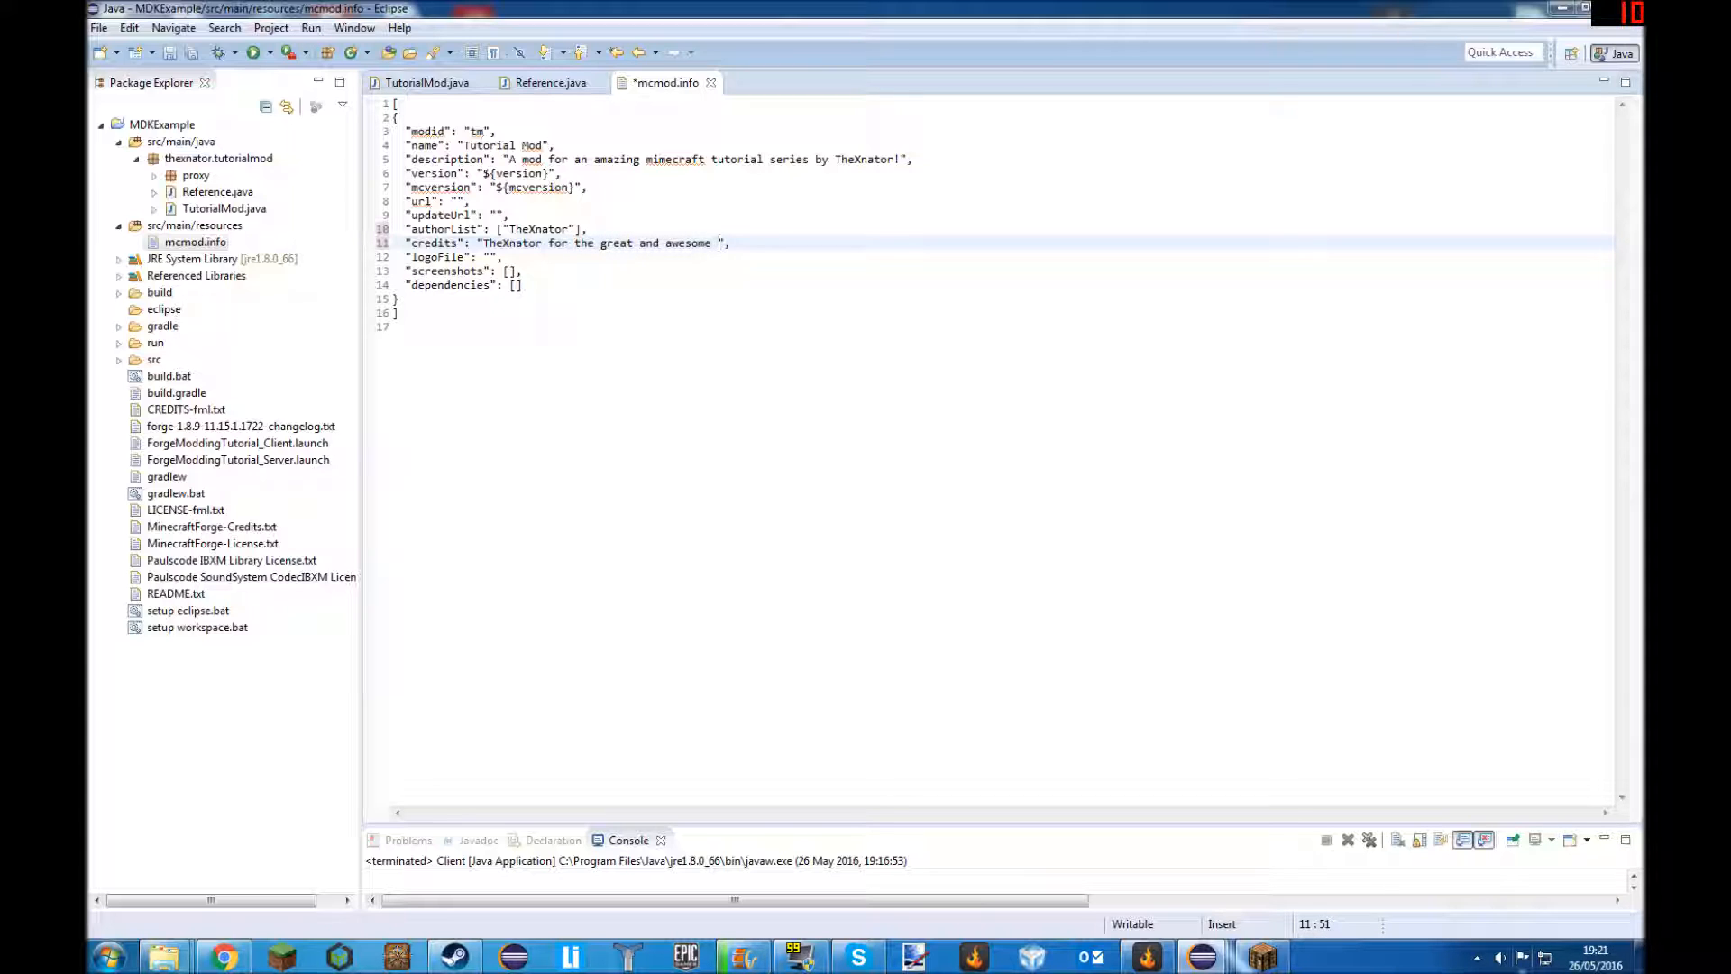
text(tutorials. He be da cool)
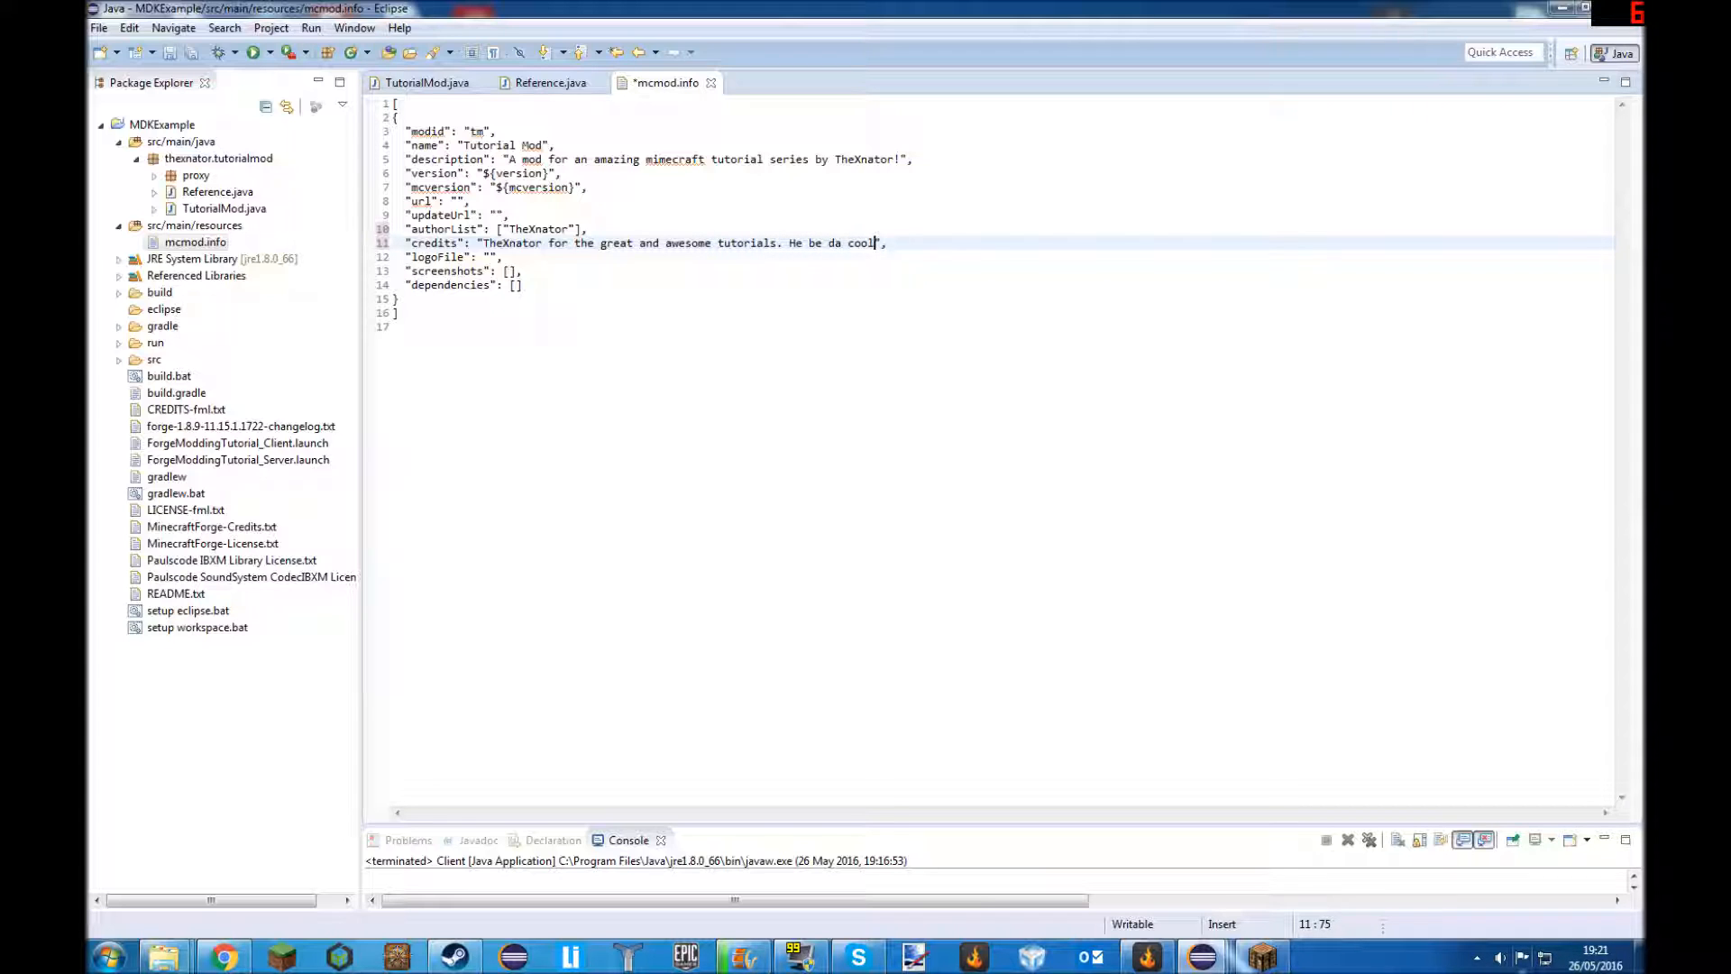
text(dood.)
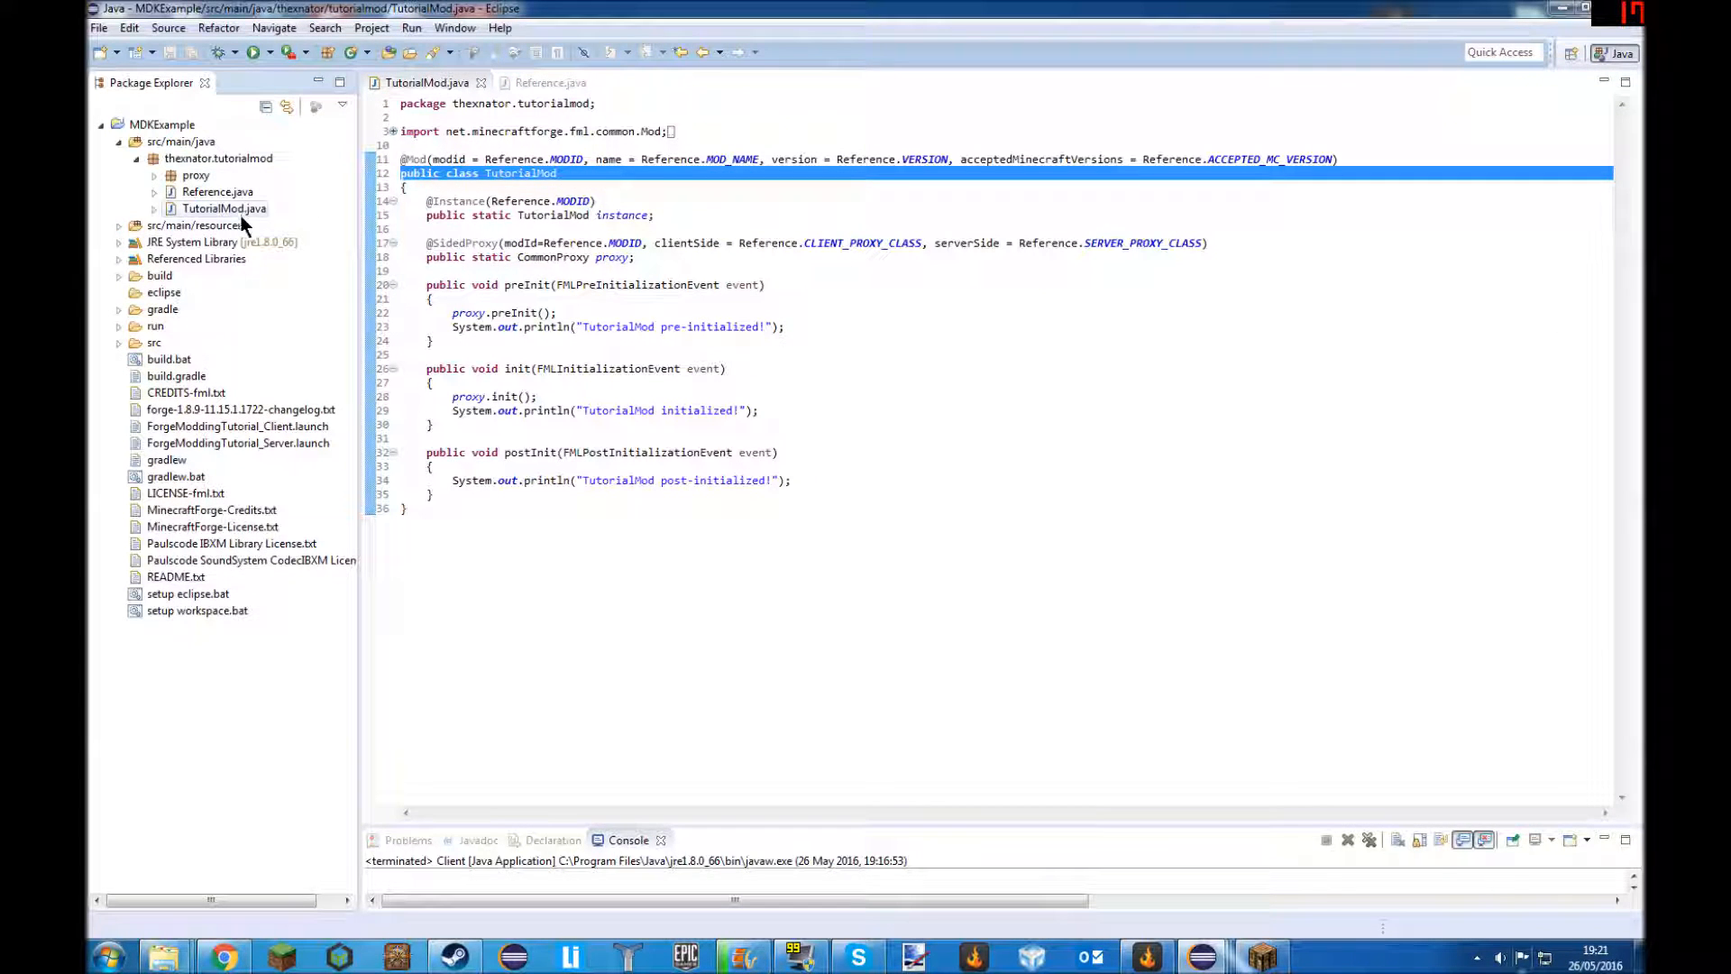
click(181, 141)
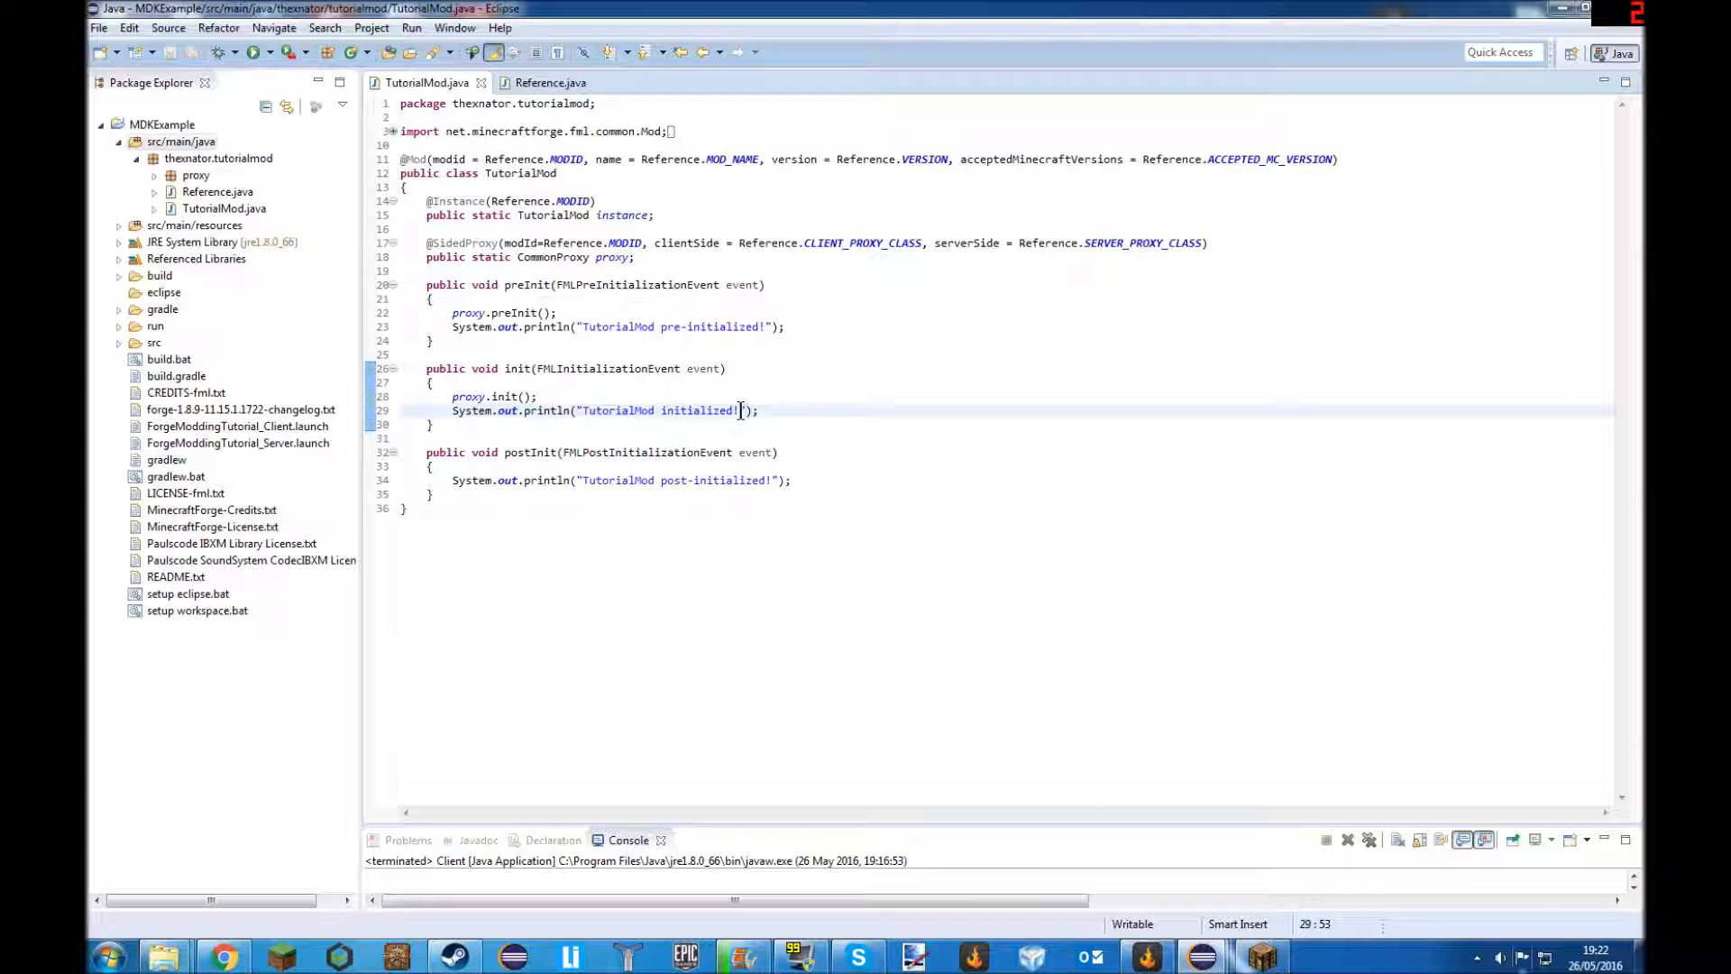
mouse_move(831, 561)
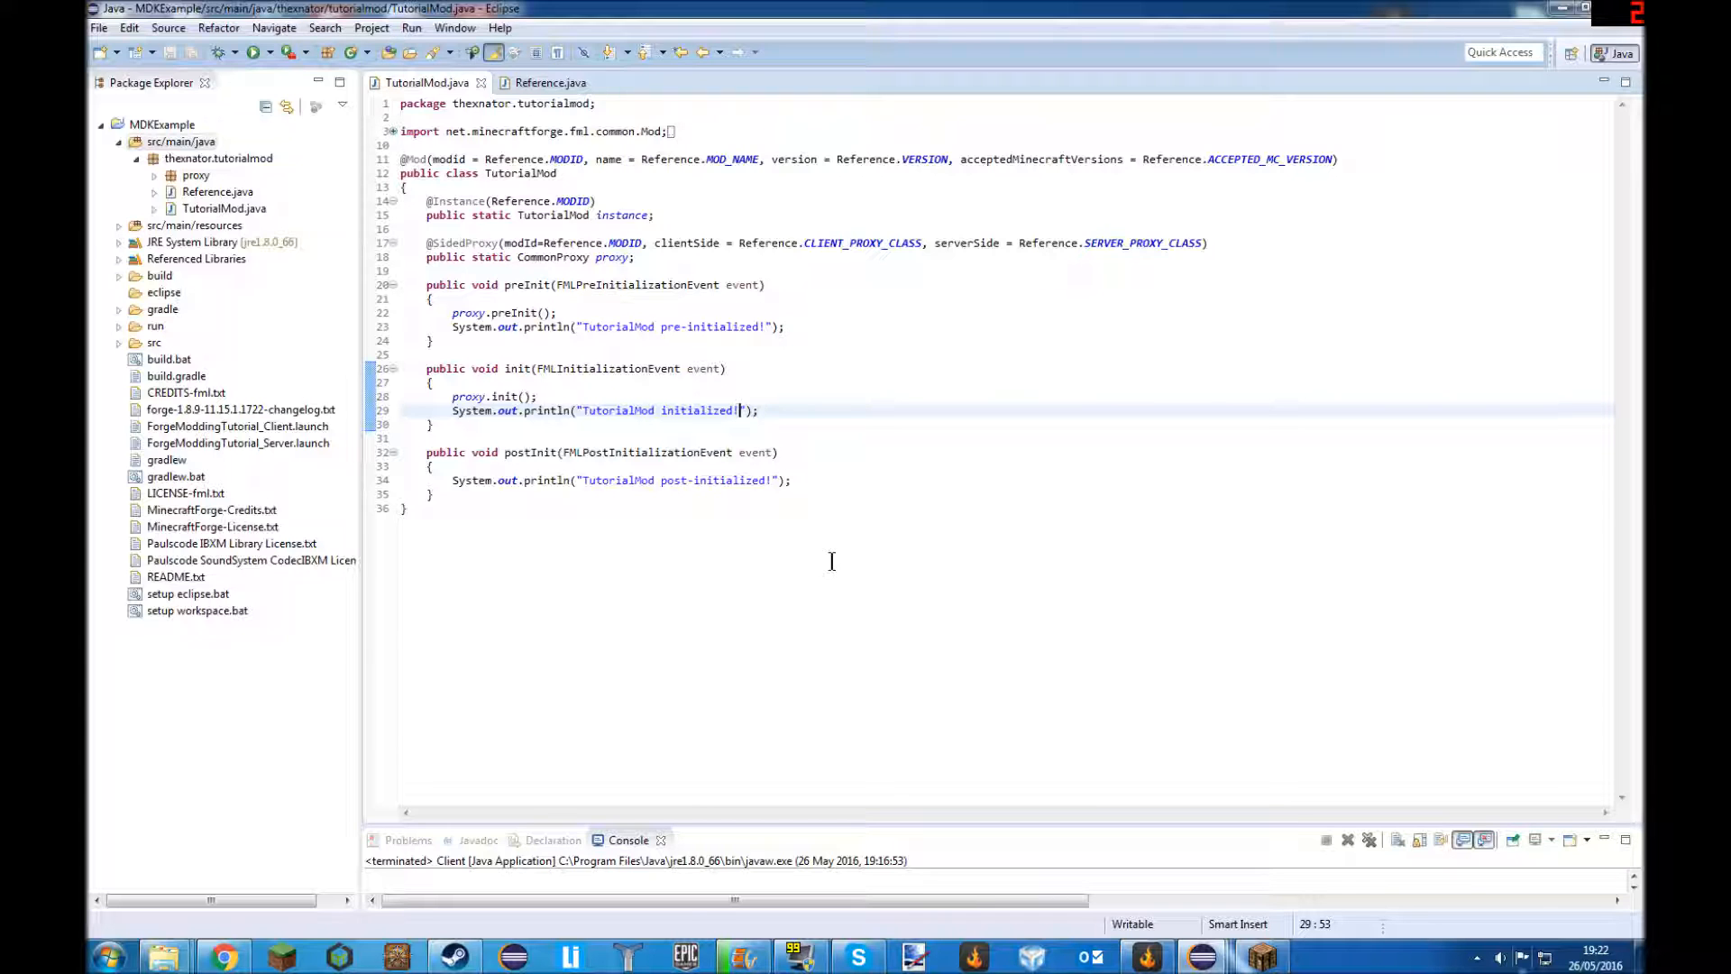
mouse_move(743, 955)
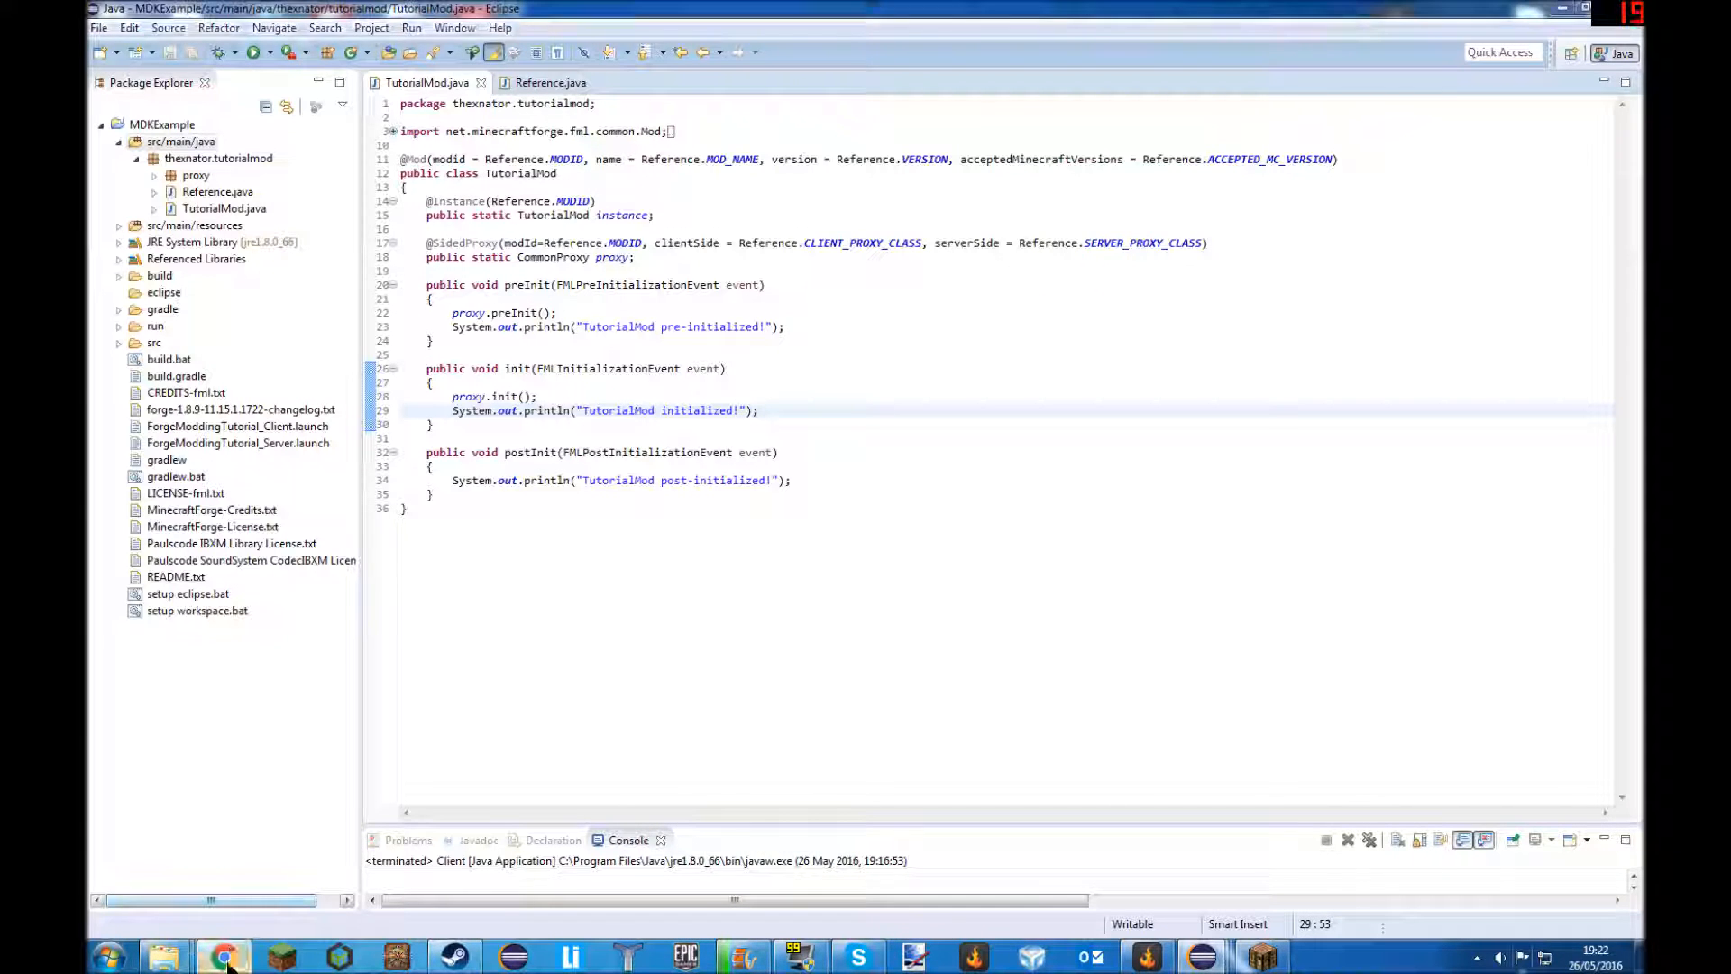
click(222, 956)
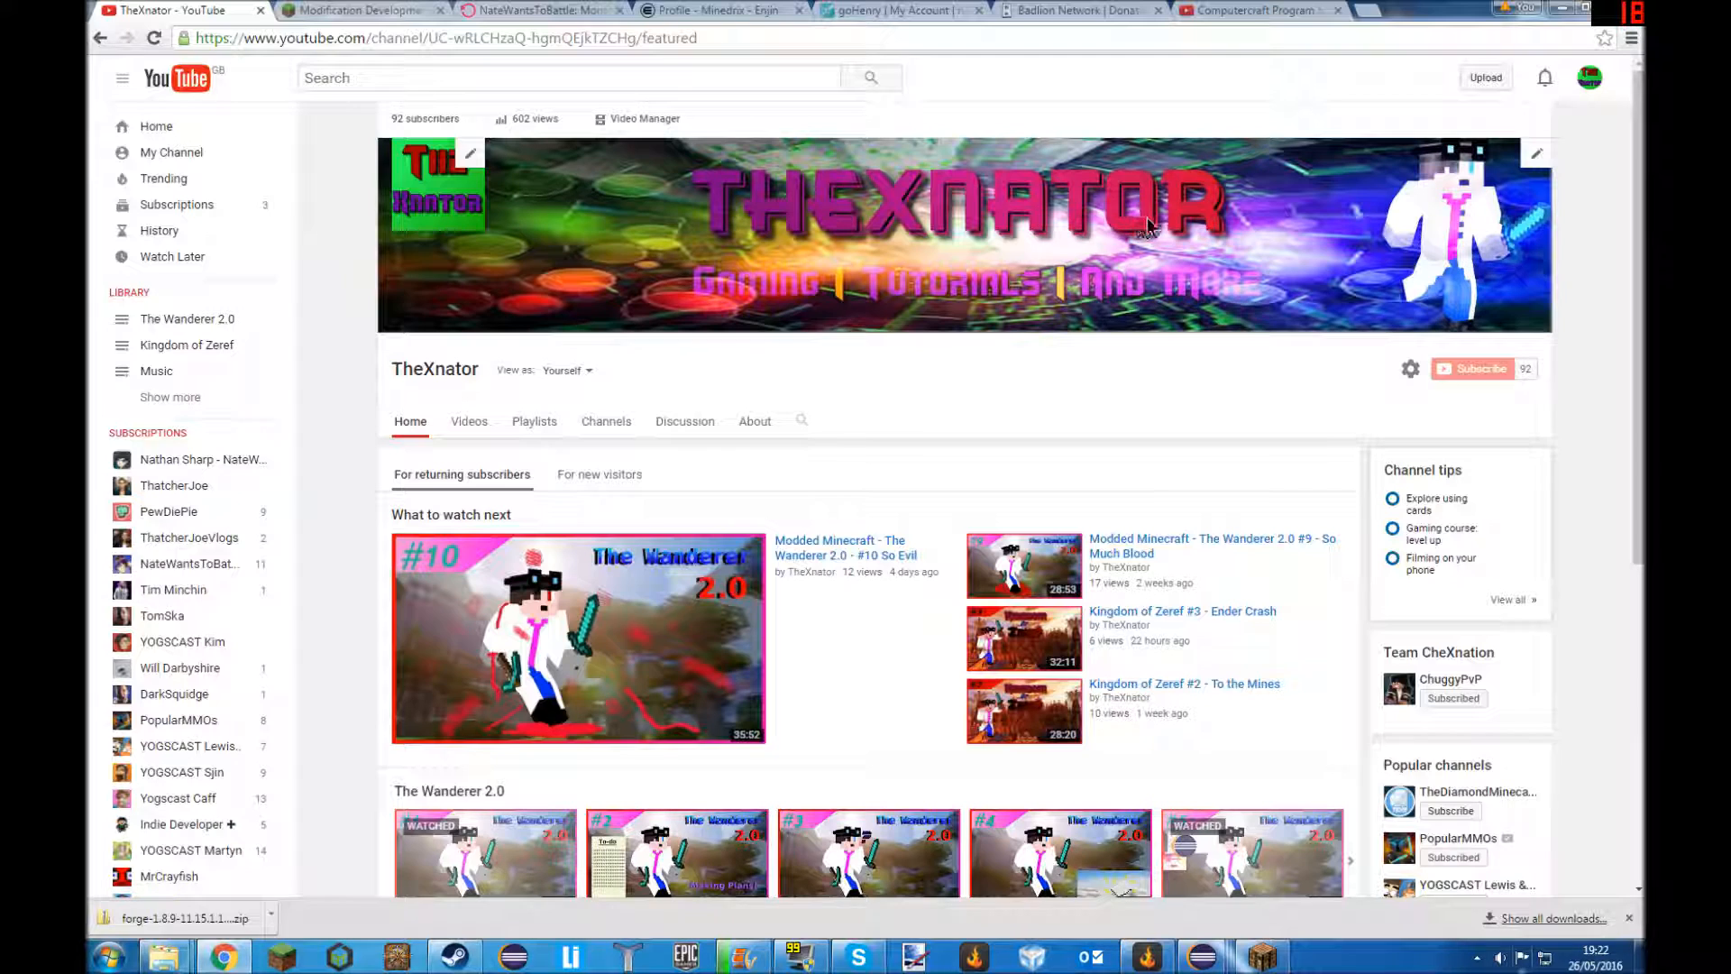
mouse_move(894, 304)
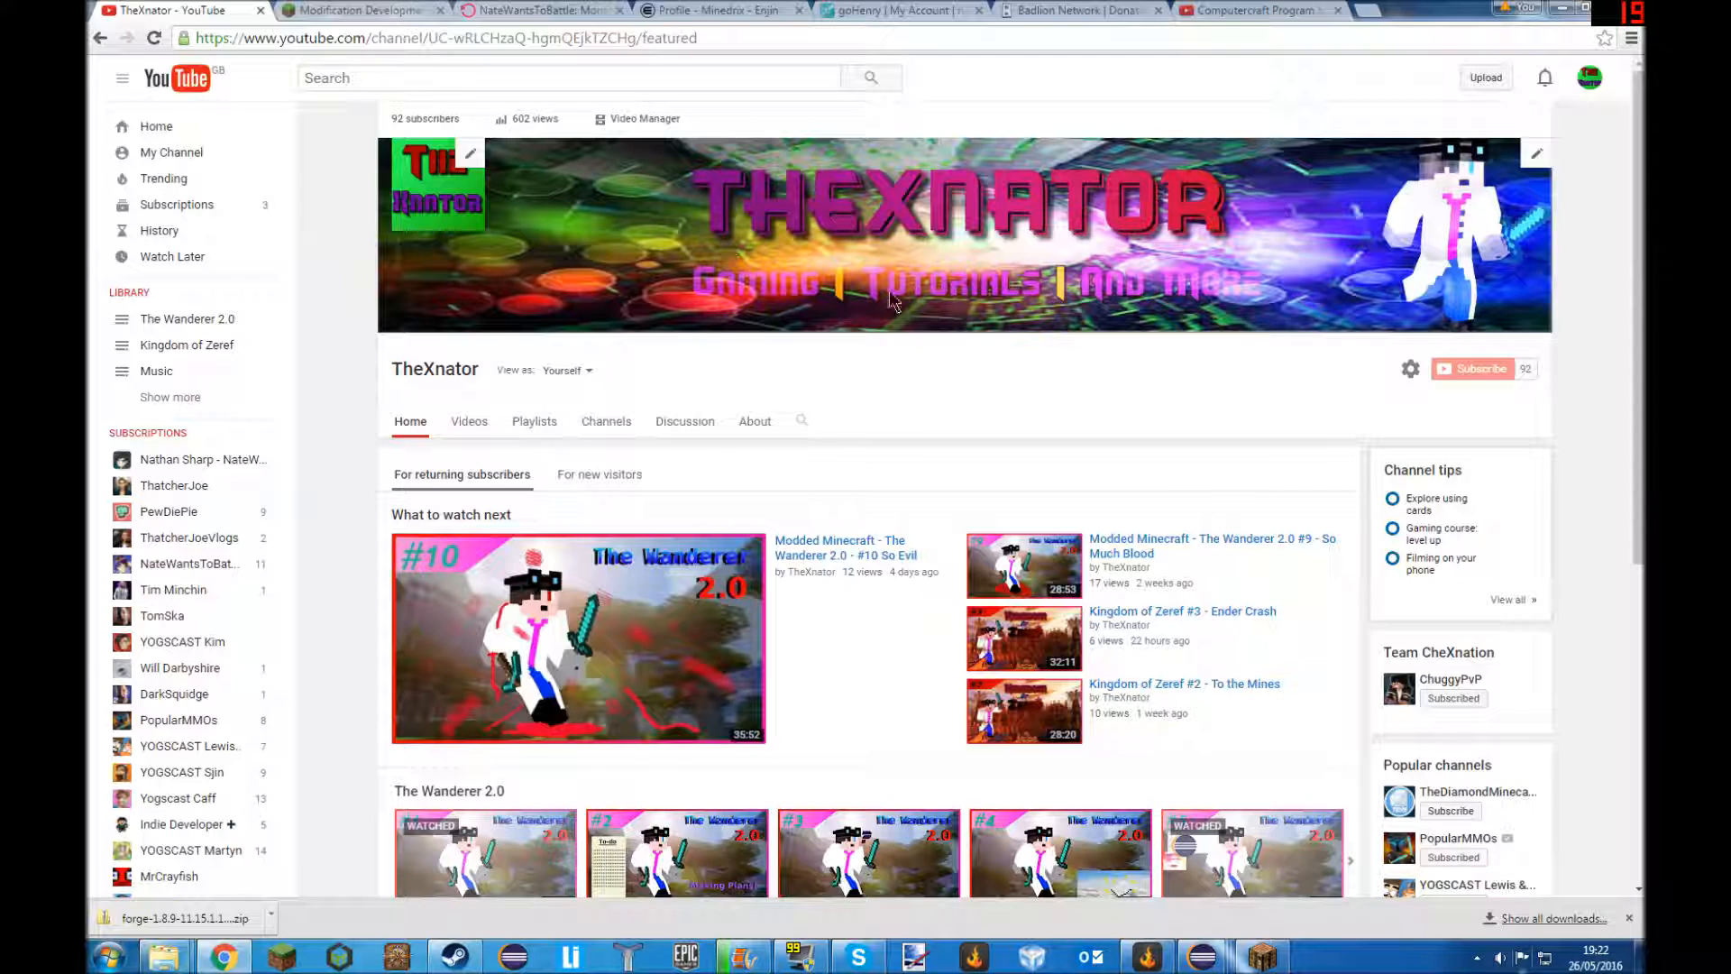
mouse_move(541, 417)
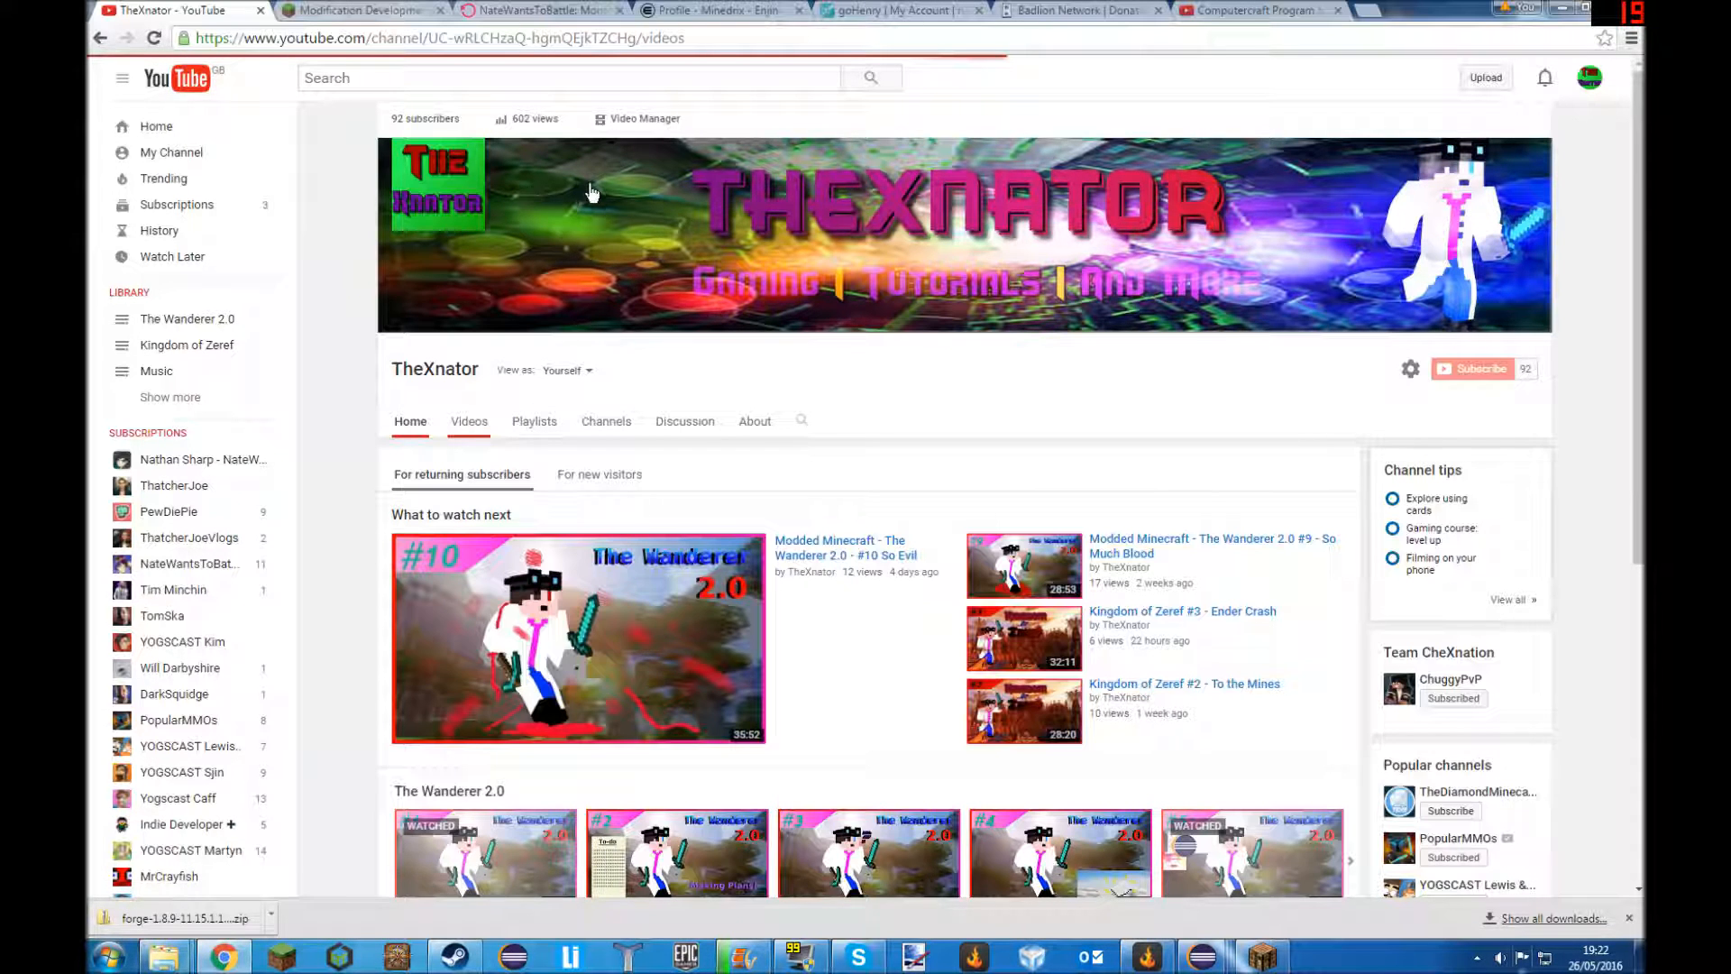
click(468, 421)
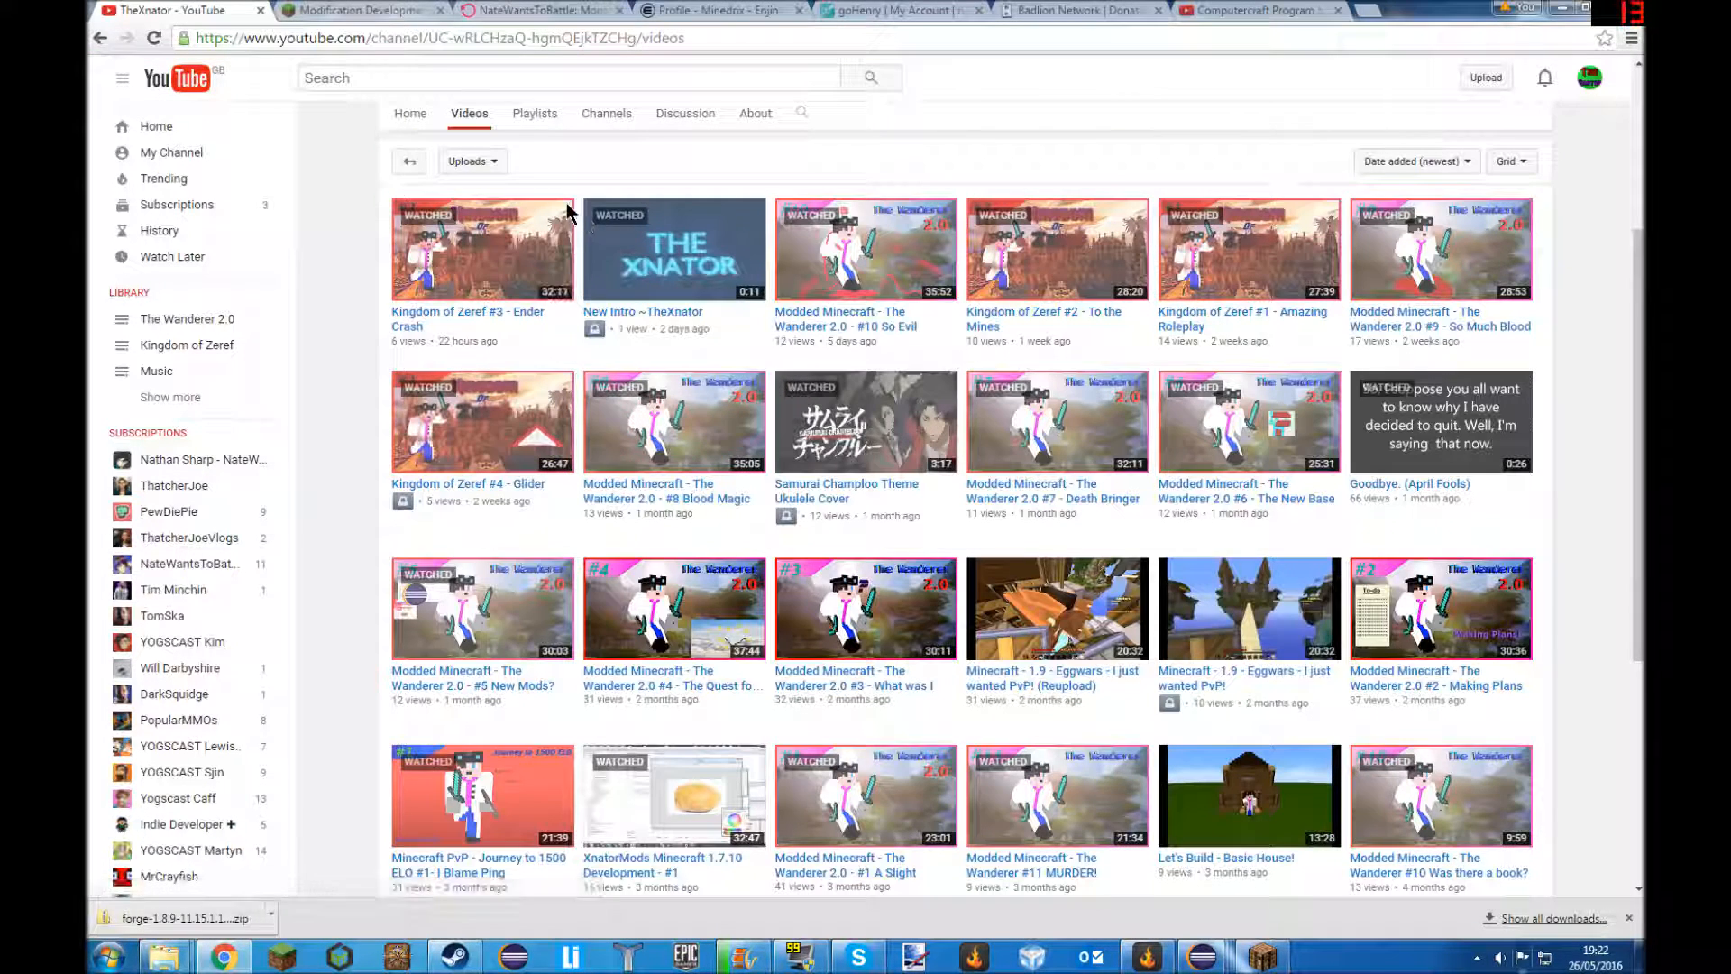
mouse_move(467, 318)
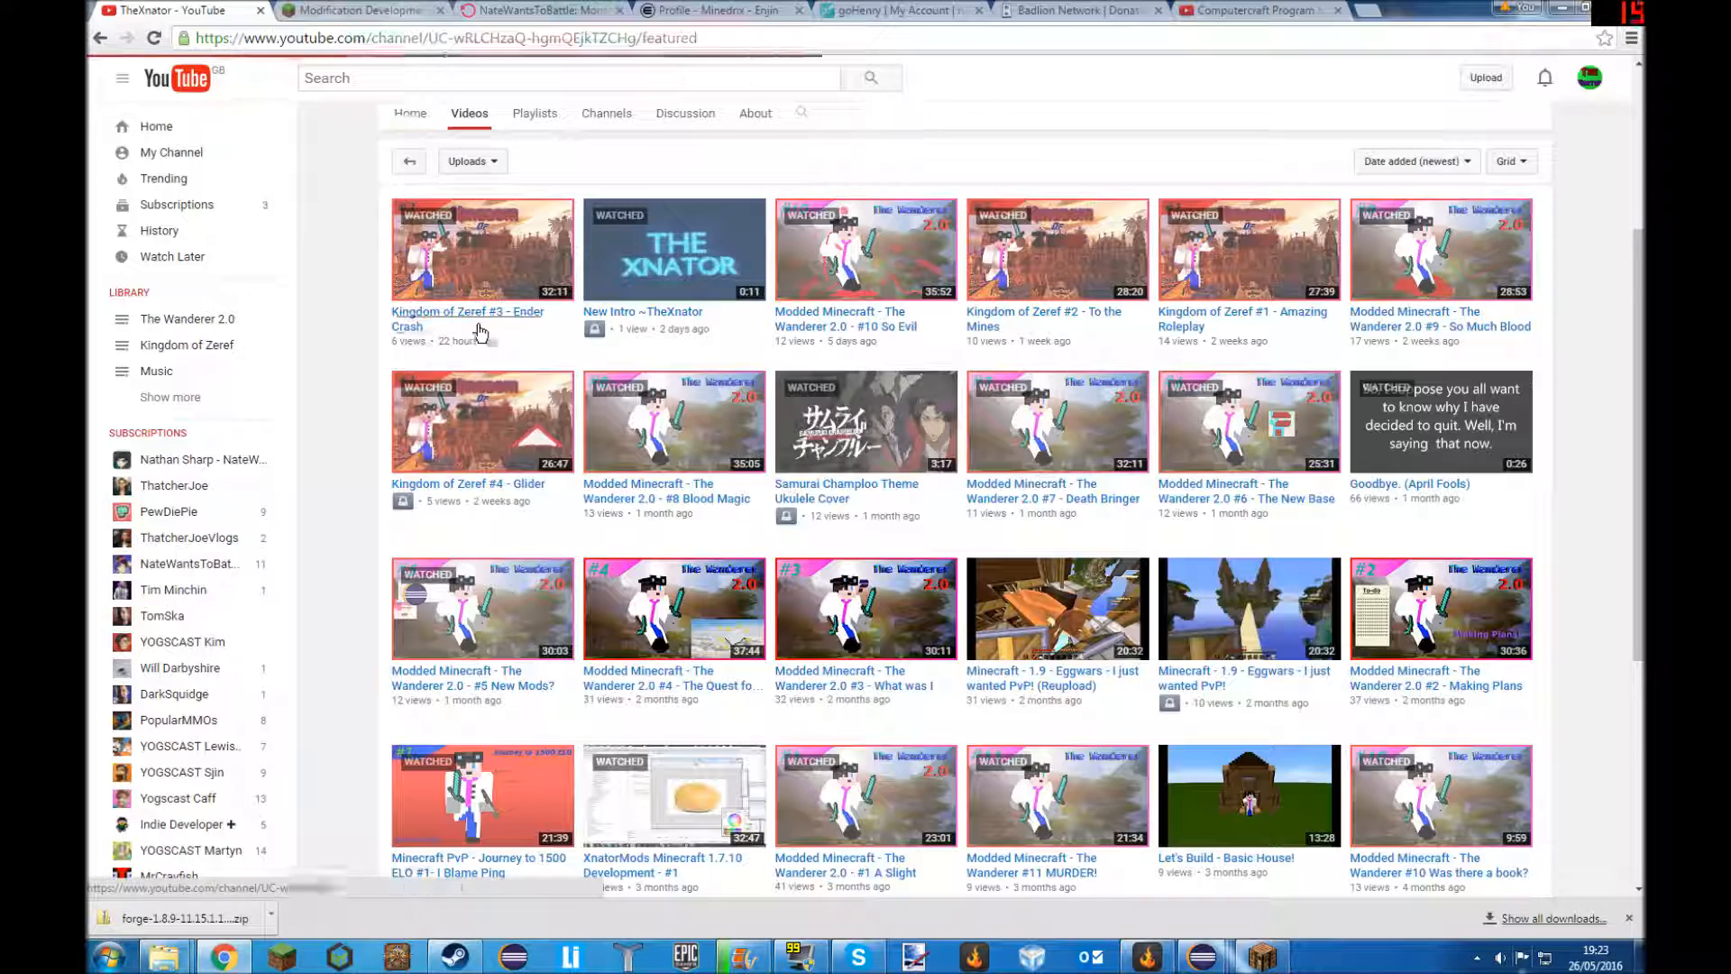
click(409, 112)
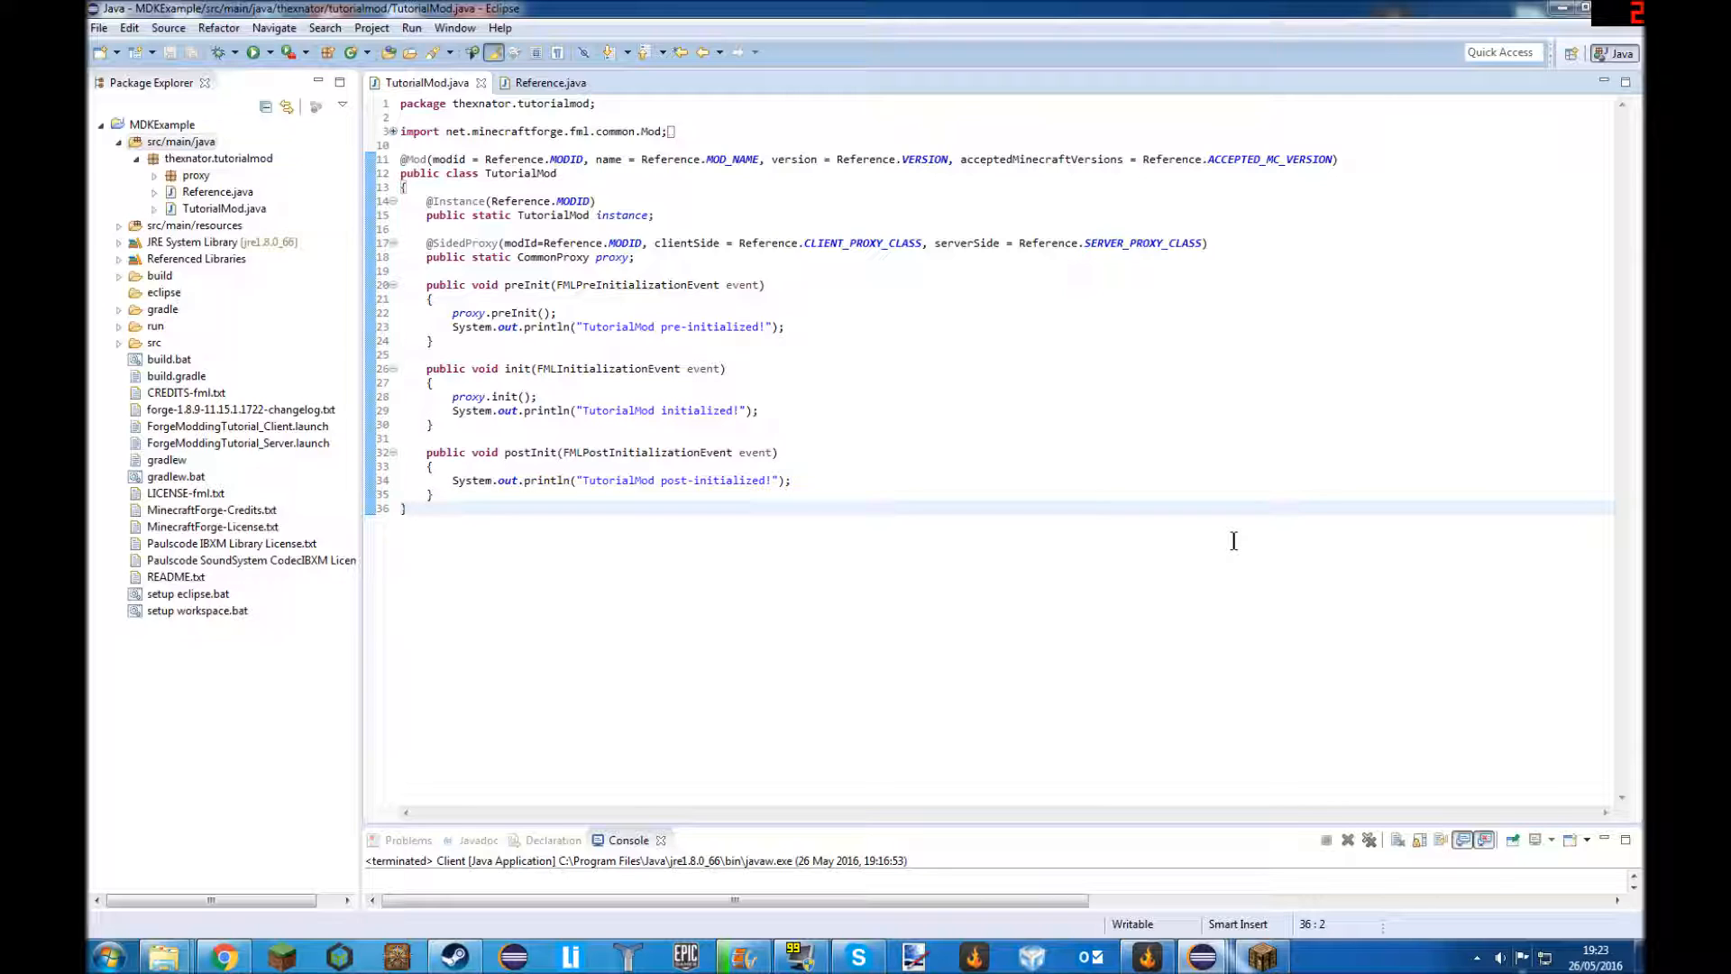
click(404, 507)
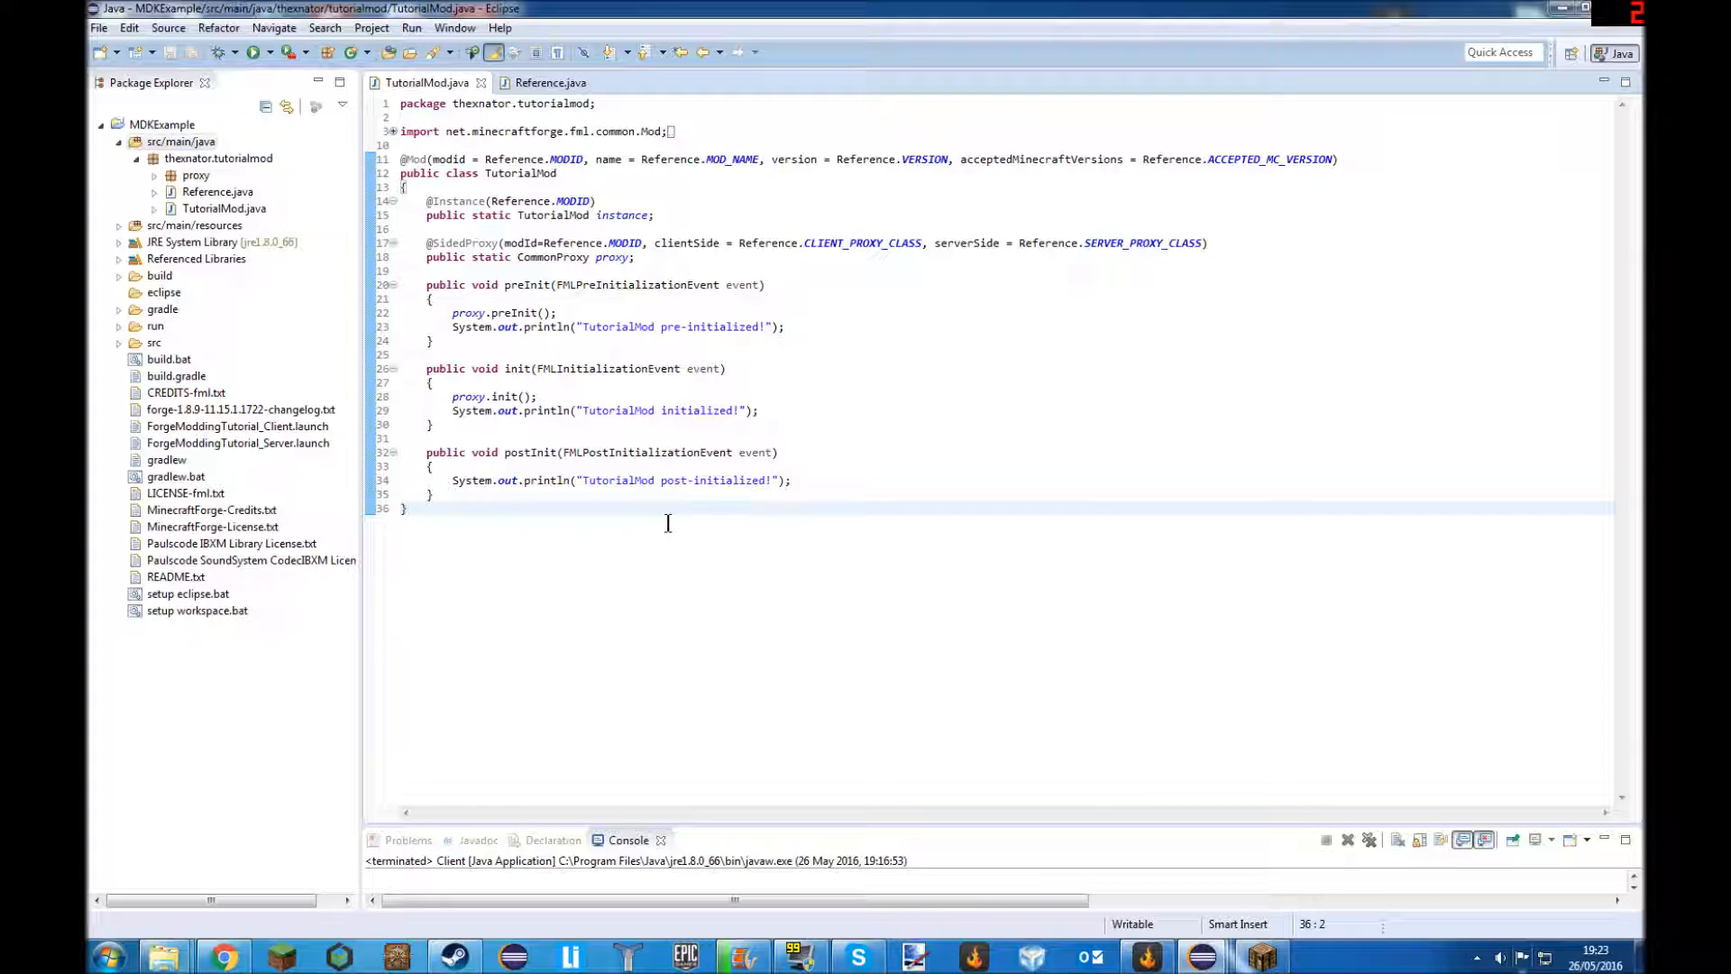
mouse_move(541, 522)
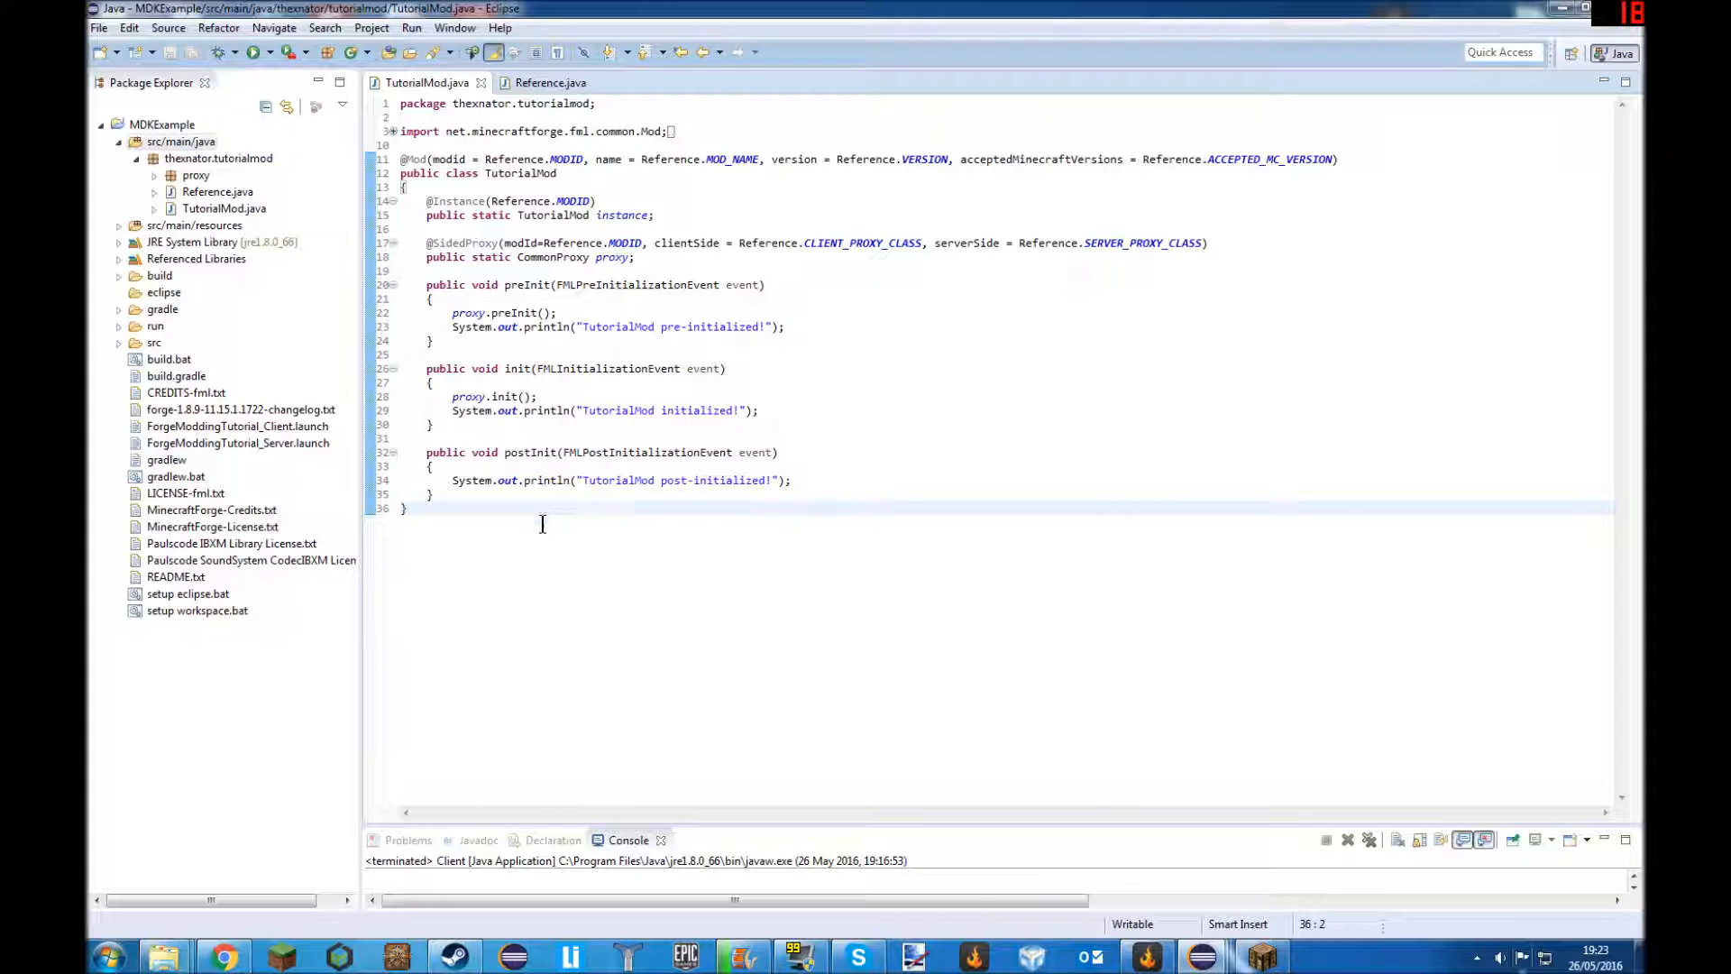
mouse_move(608, 555)
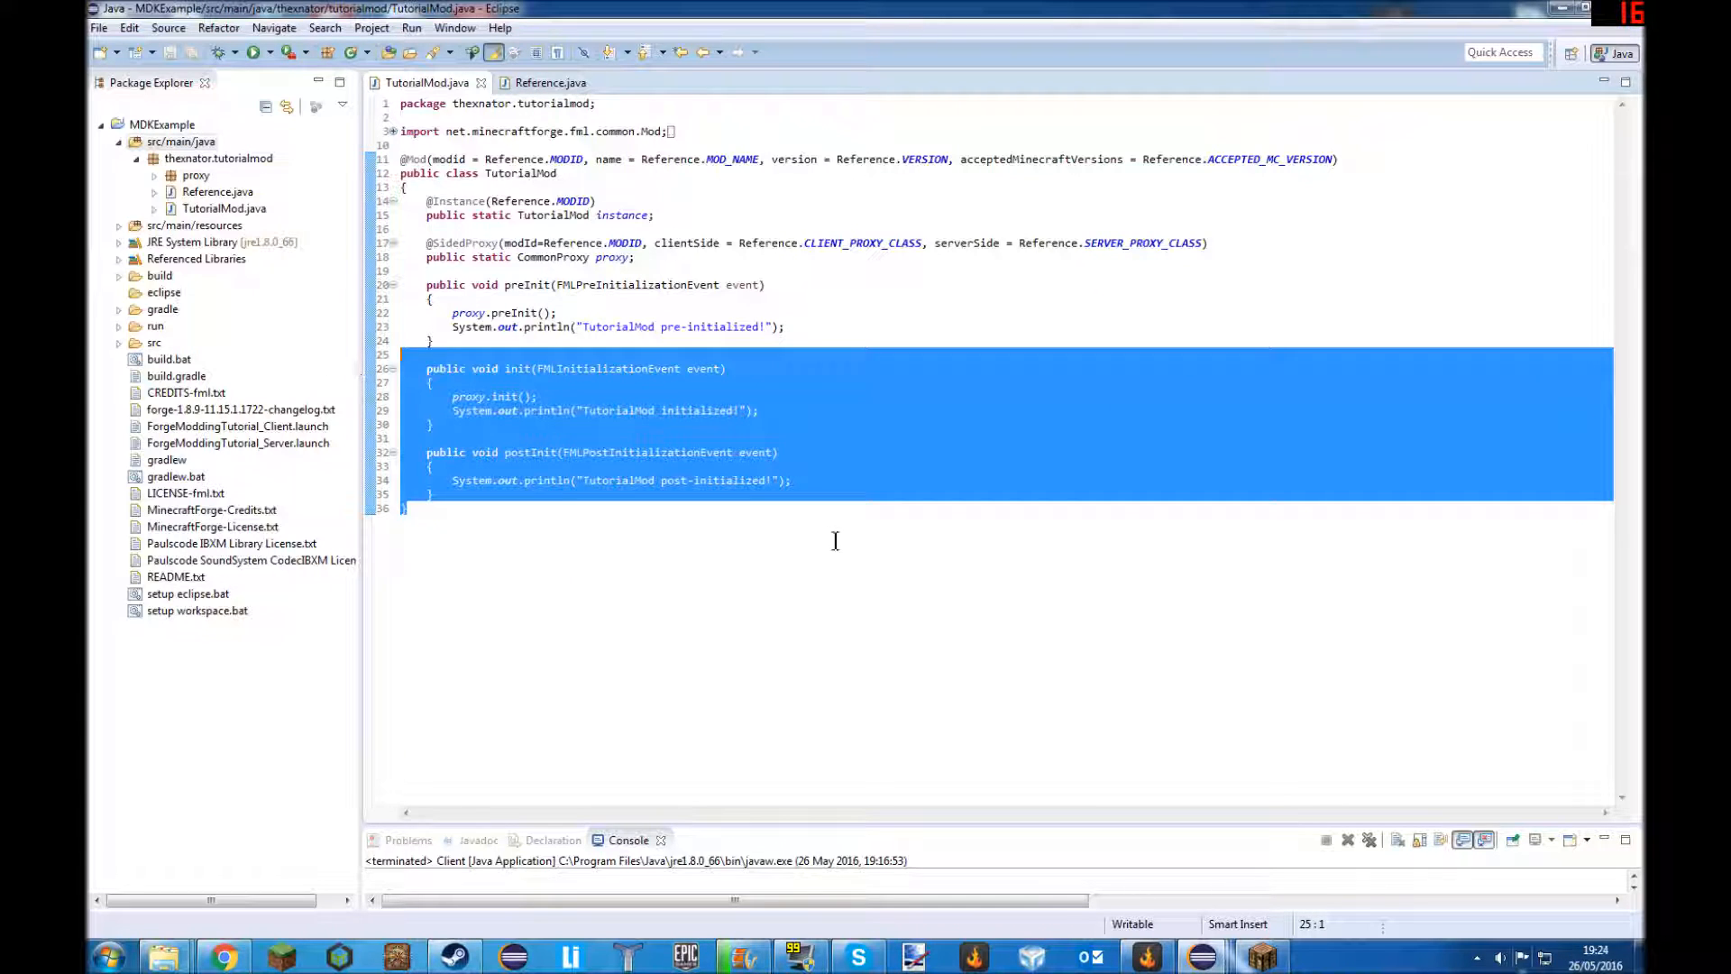
key(ctrl+a)
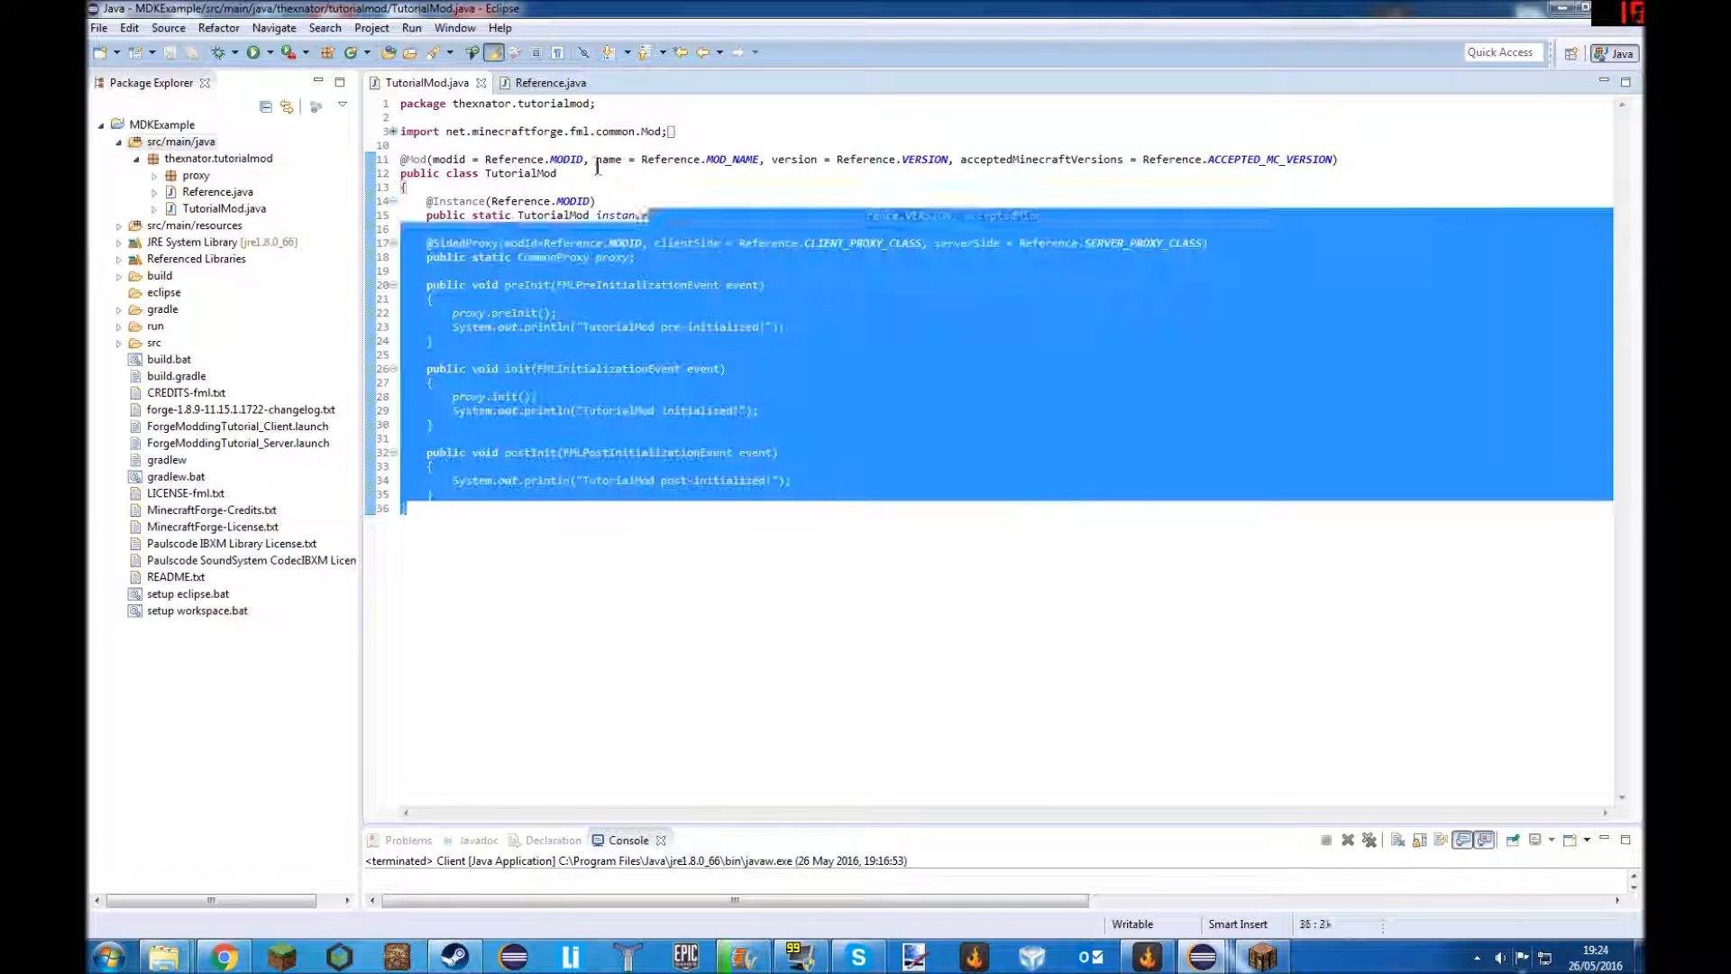
click(876, 516)
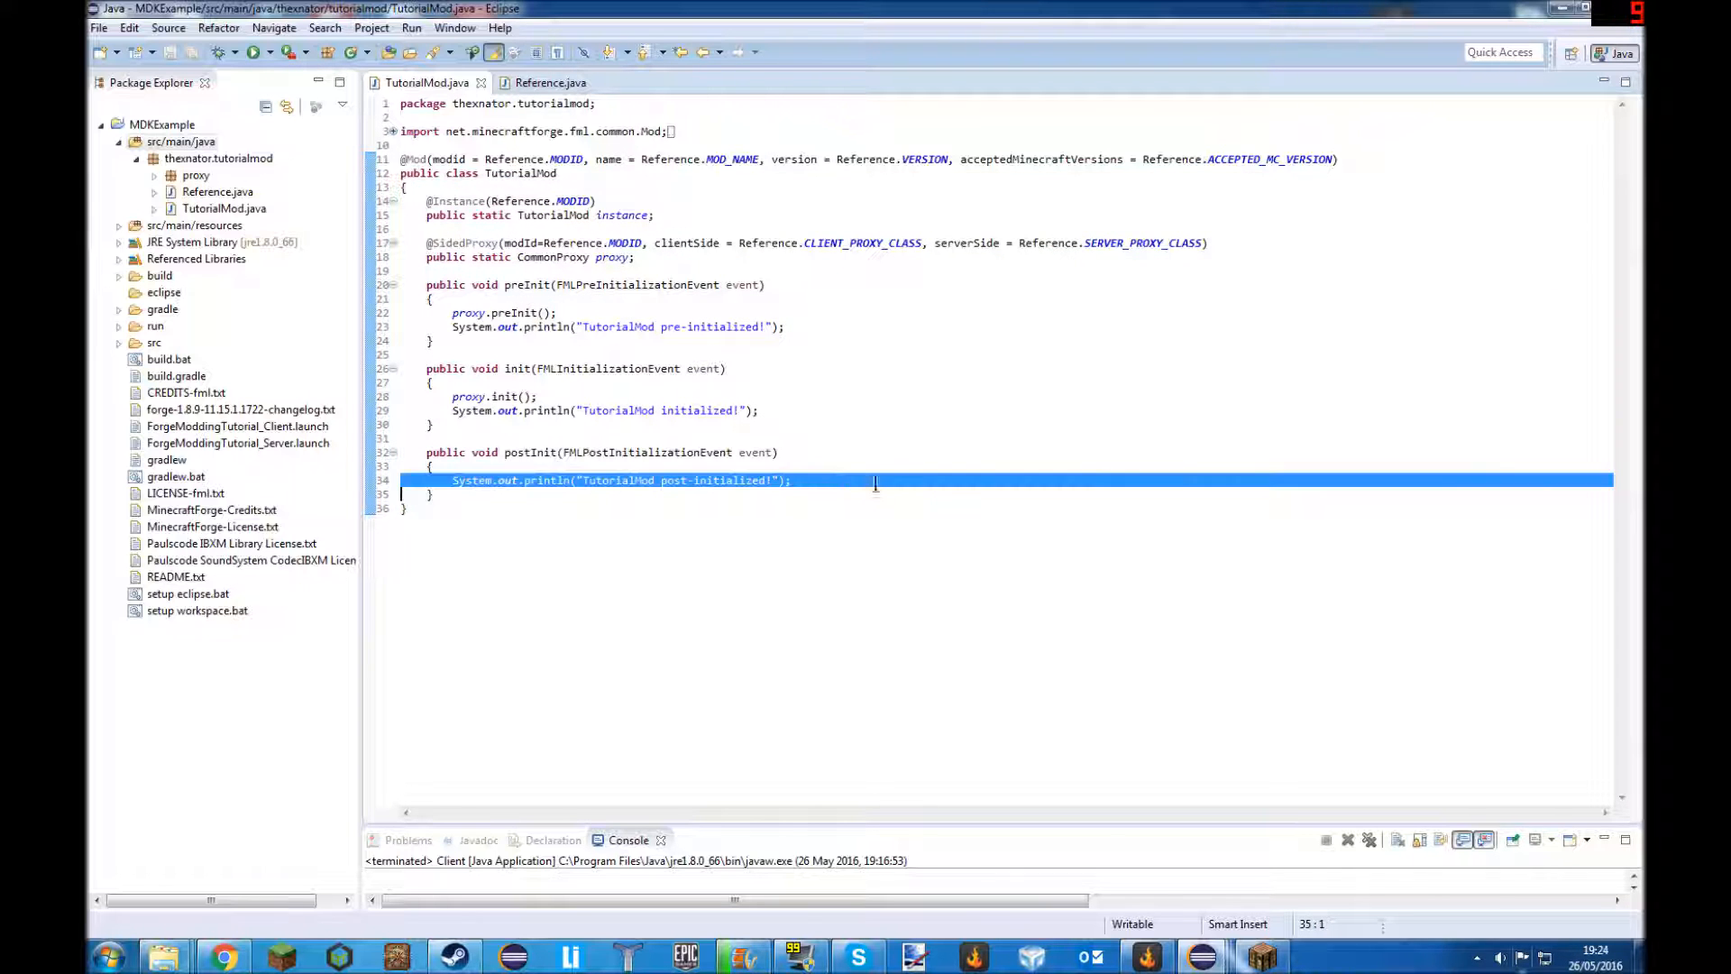
click(850, 498)
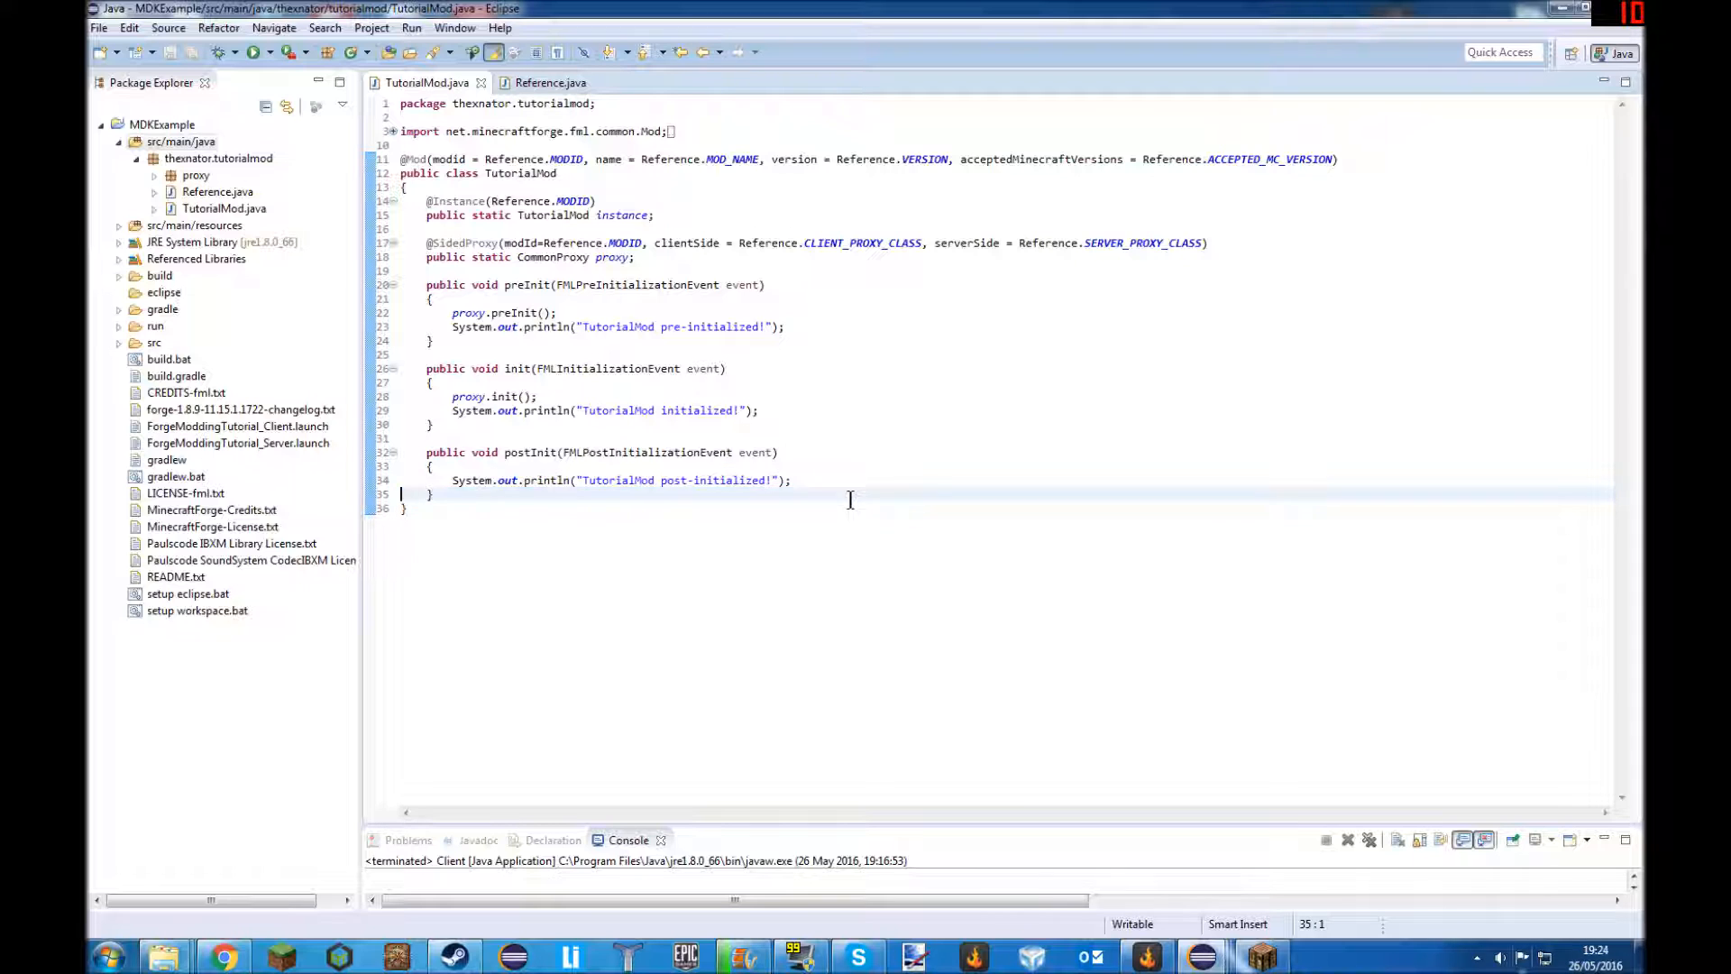